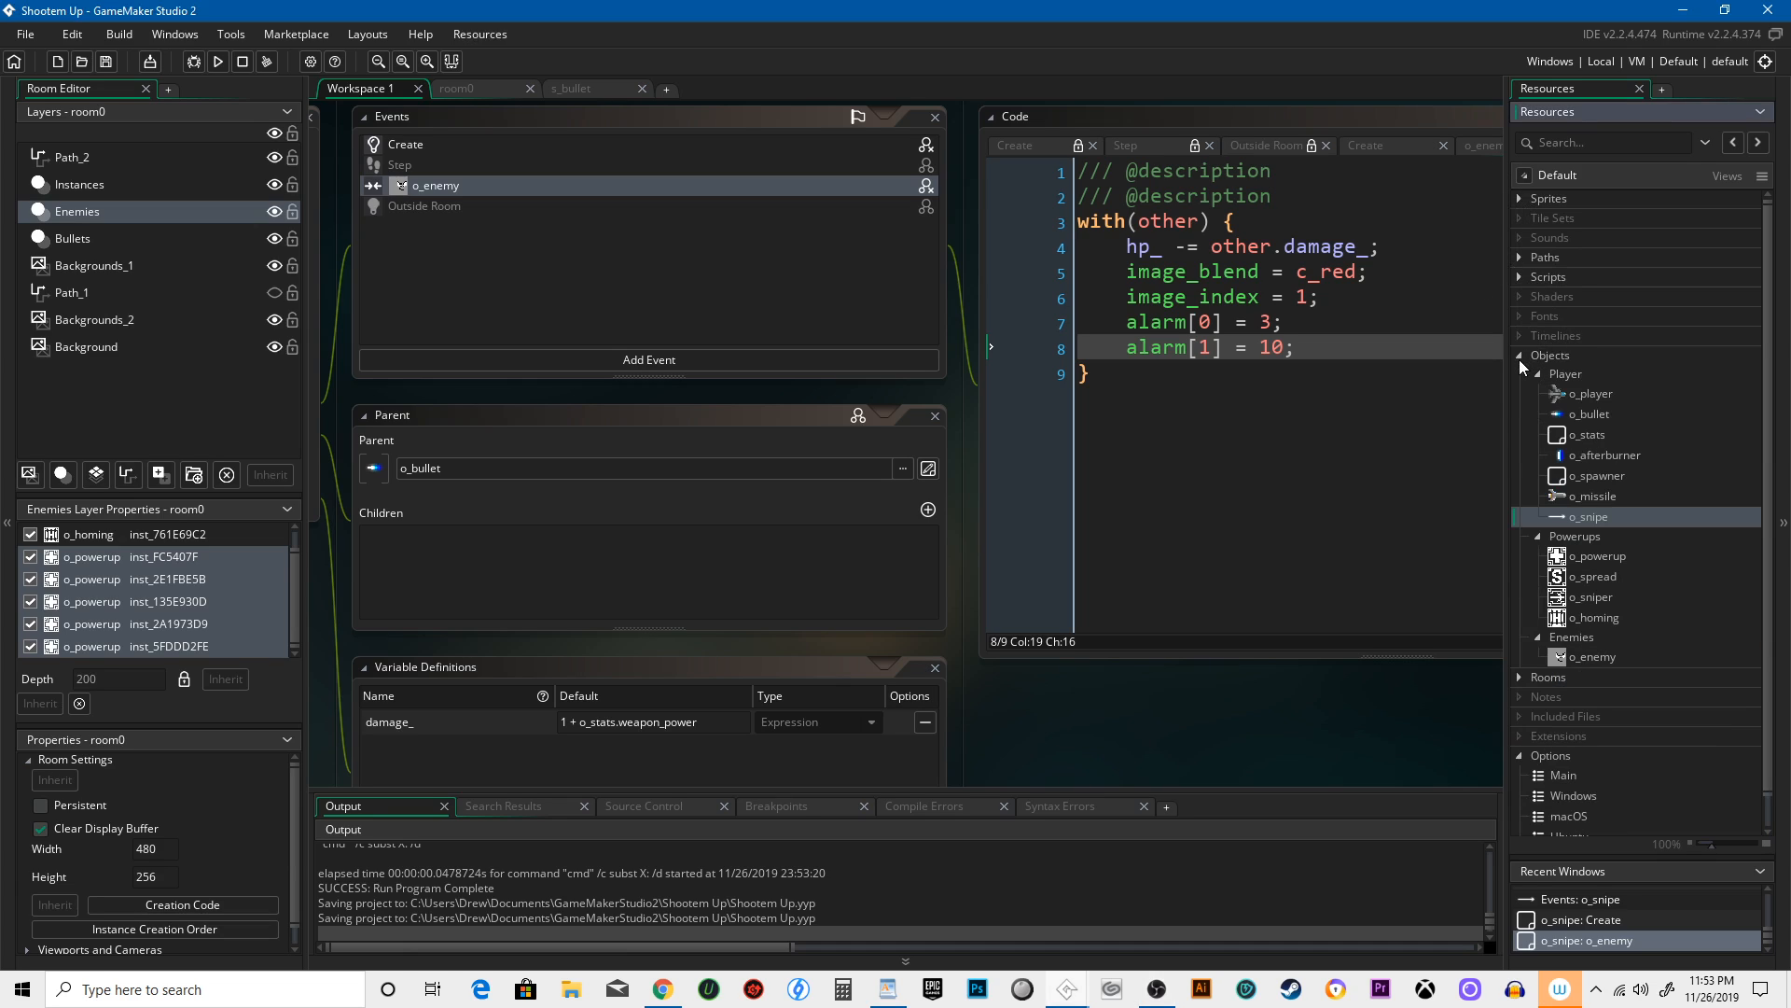
# Collapse and re-expand the Objects group, then open o_stats to its Draw GUI event
pyautogui.click(1521, 354)
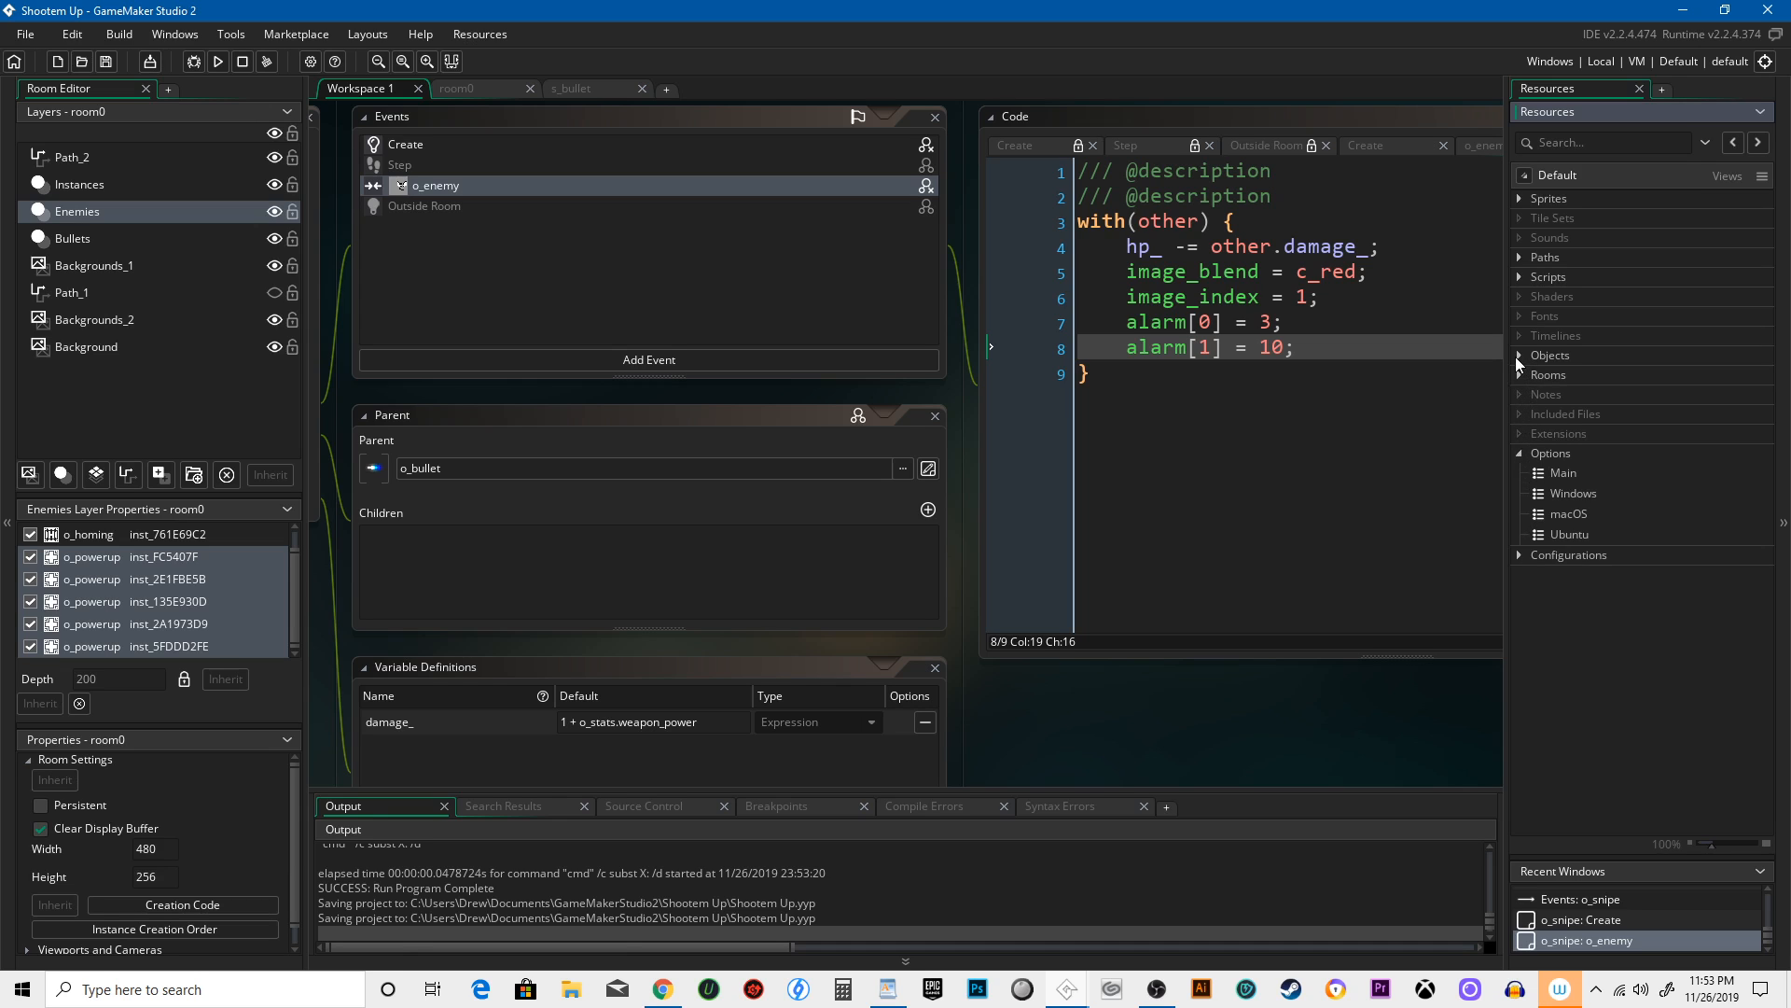
pyautogui.click(1551, 355)
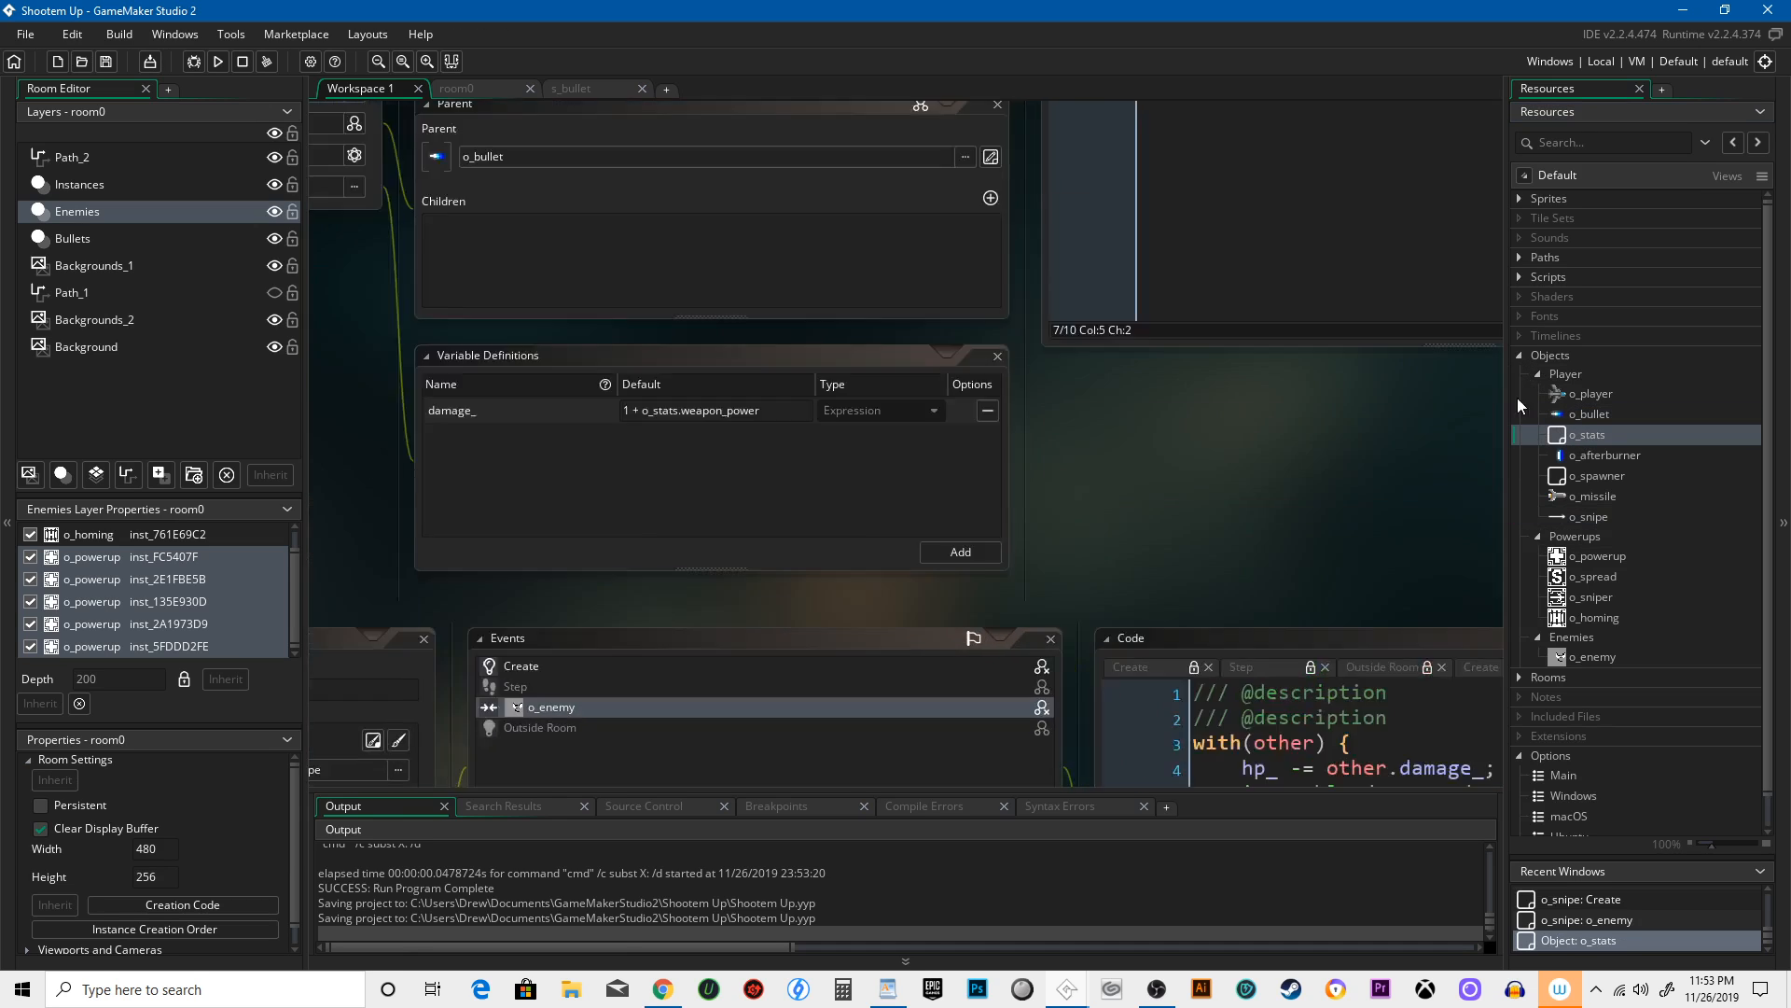
pyautogui.doubleClick(1588, 434)
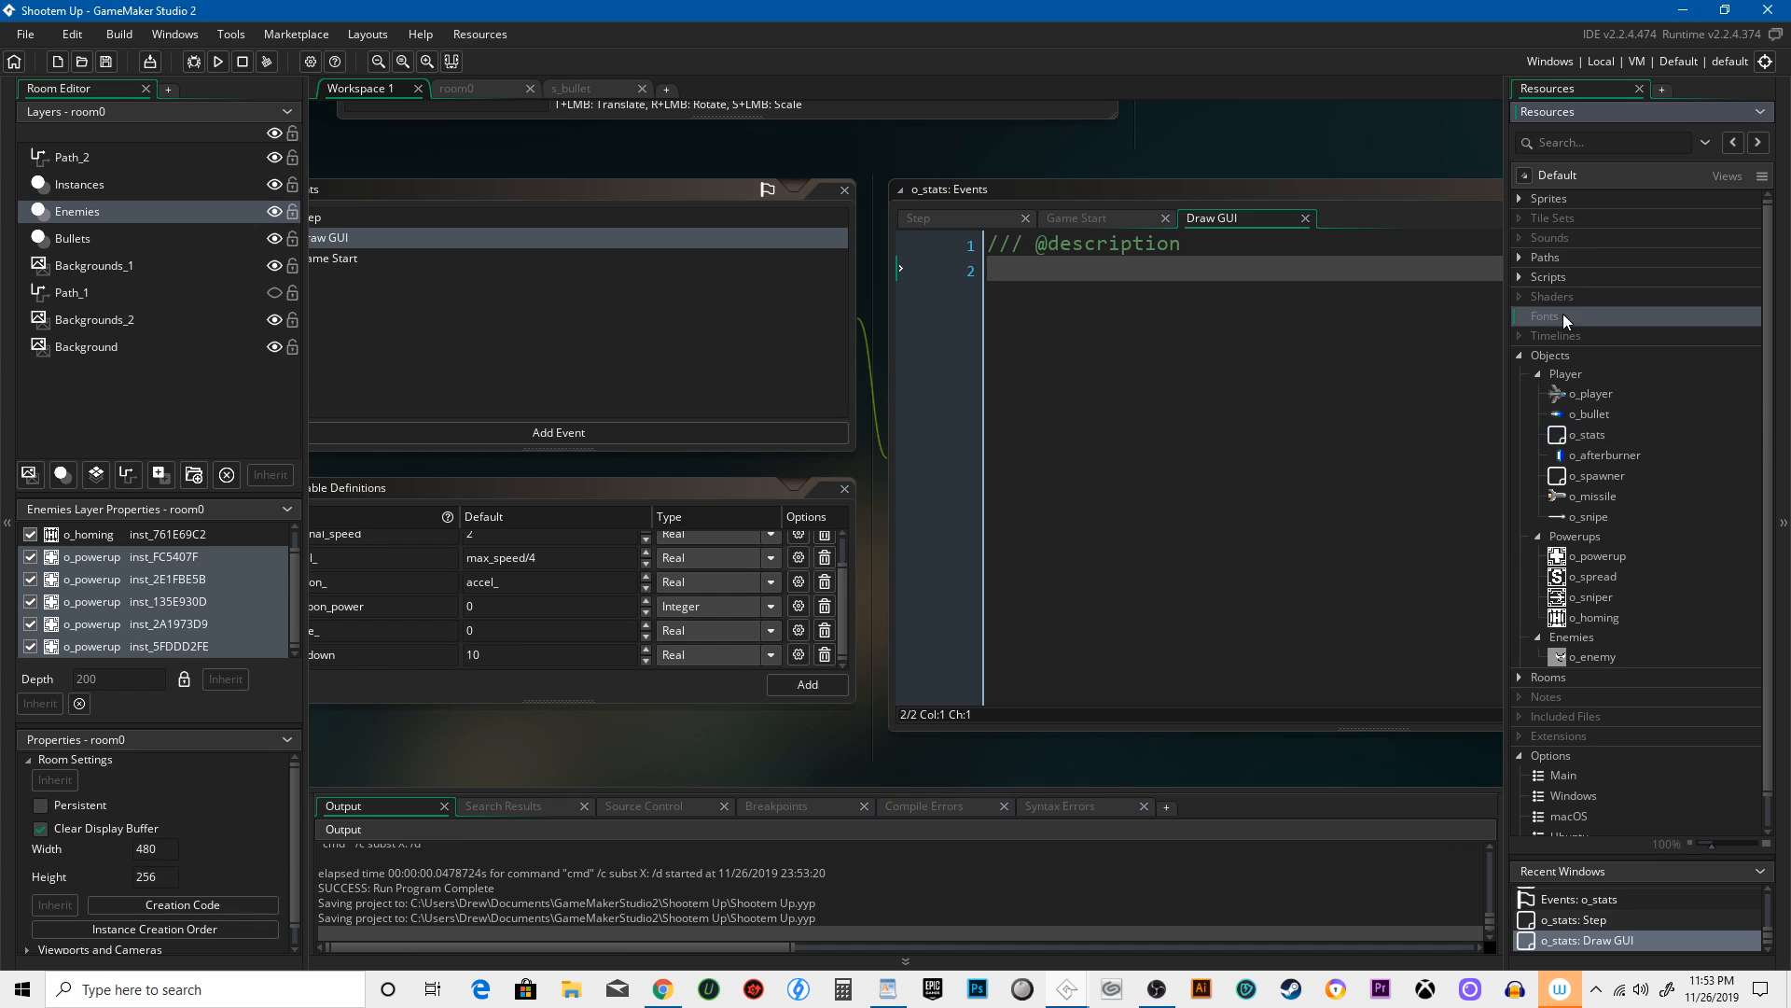
pyautogui.moveTo(1566, 327)
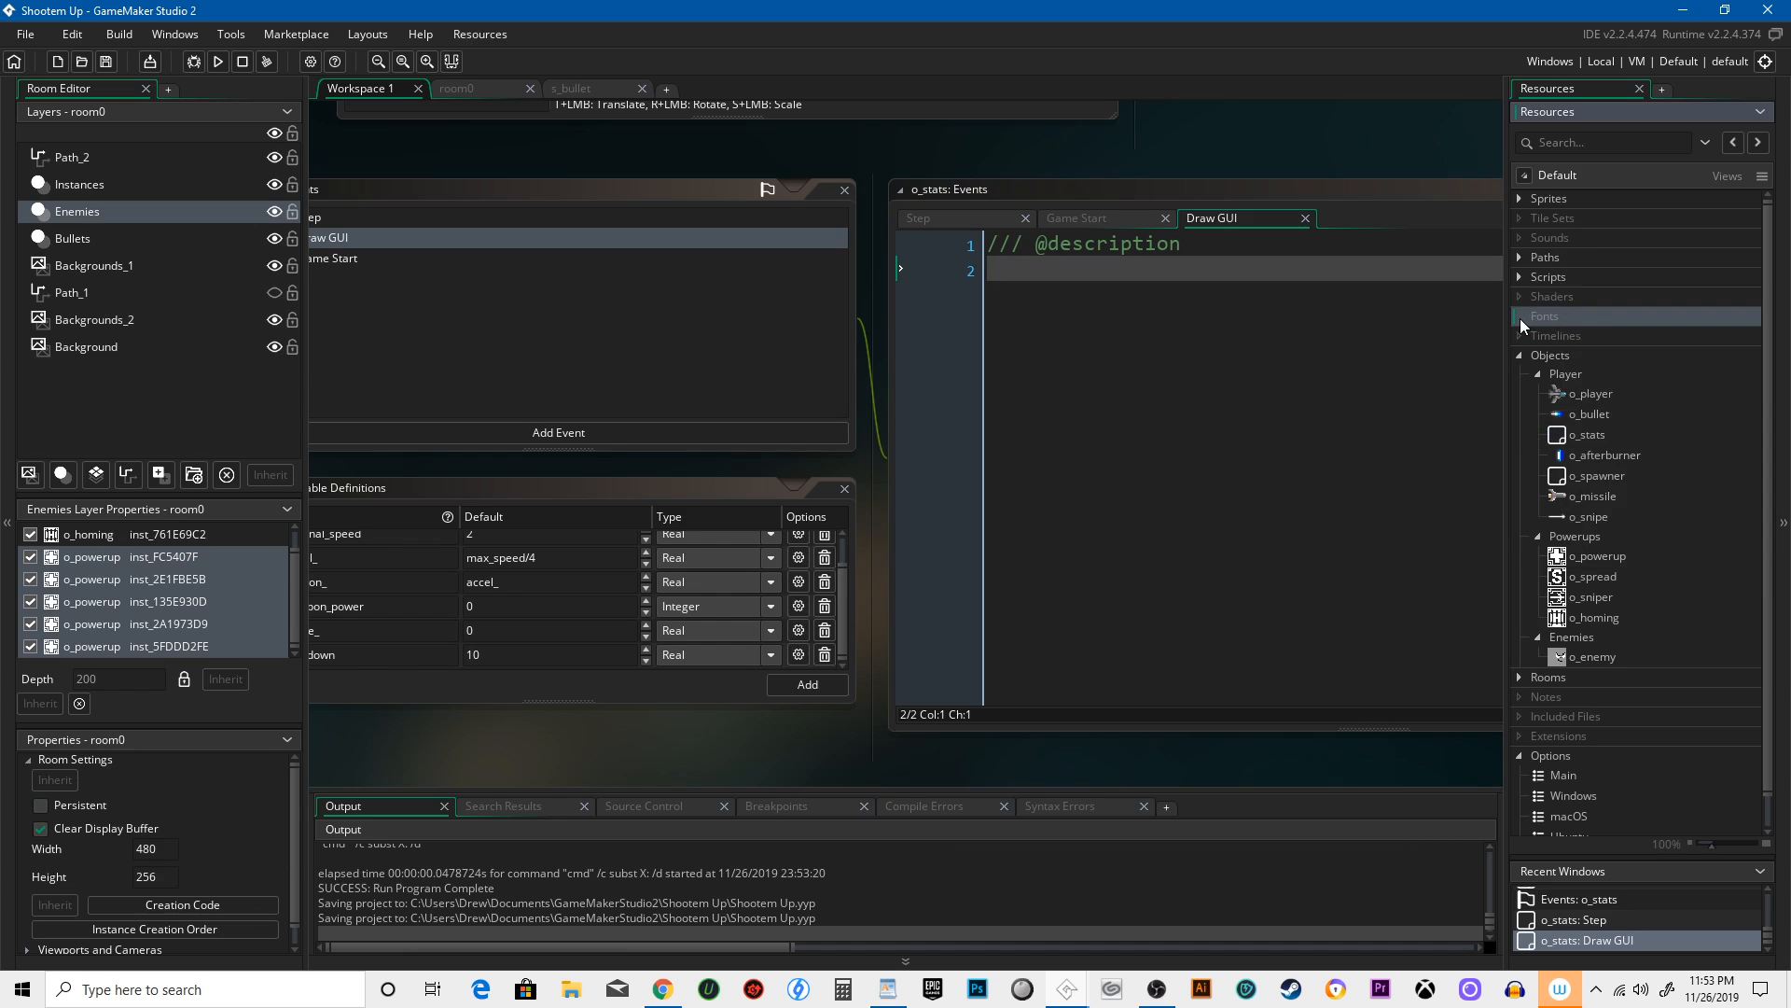
# Create a new font resource named f_one and show its typeface list
pyautogui.rightClick(1545, 316)
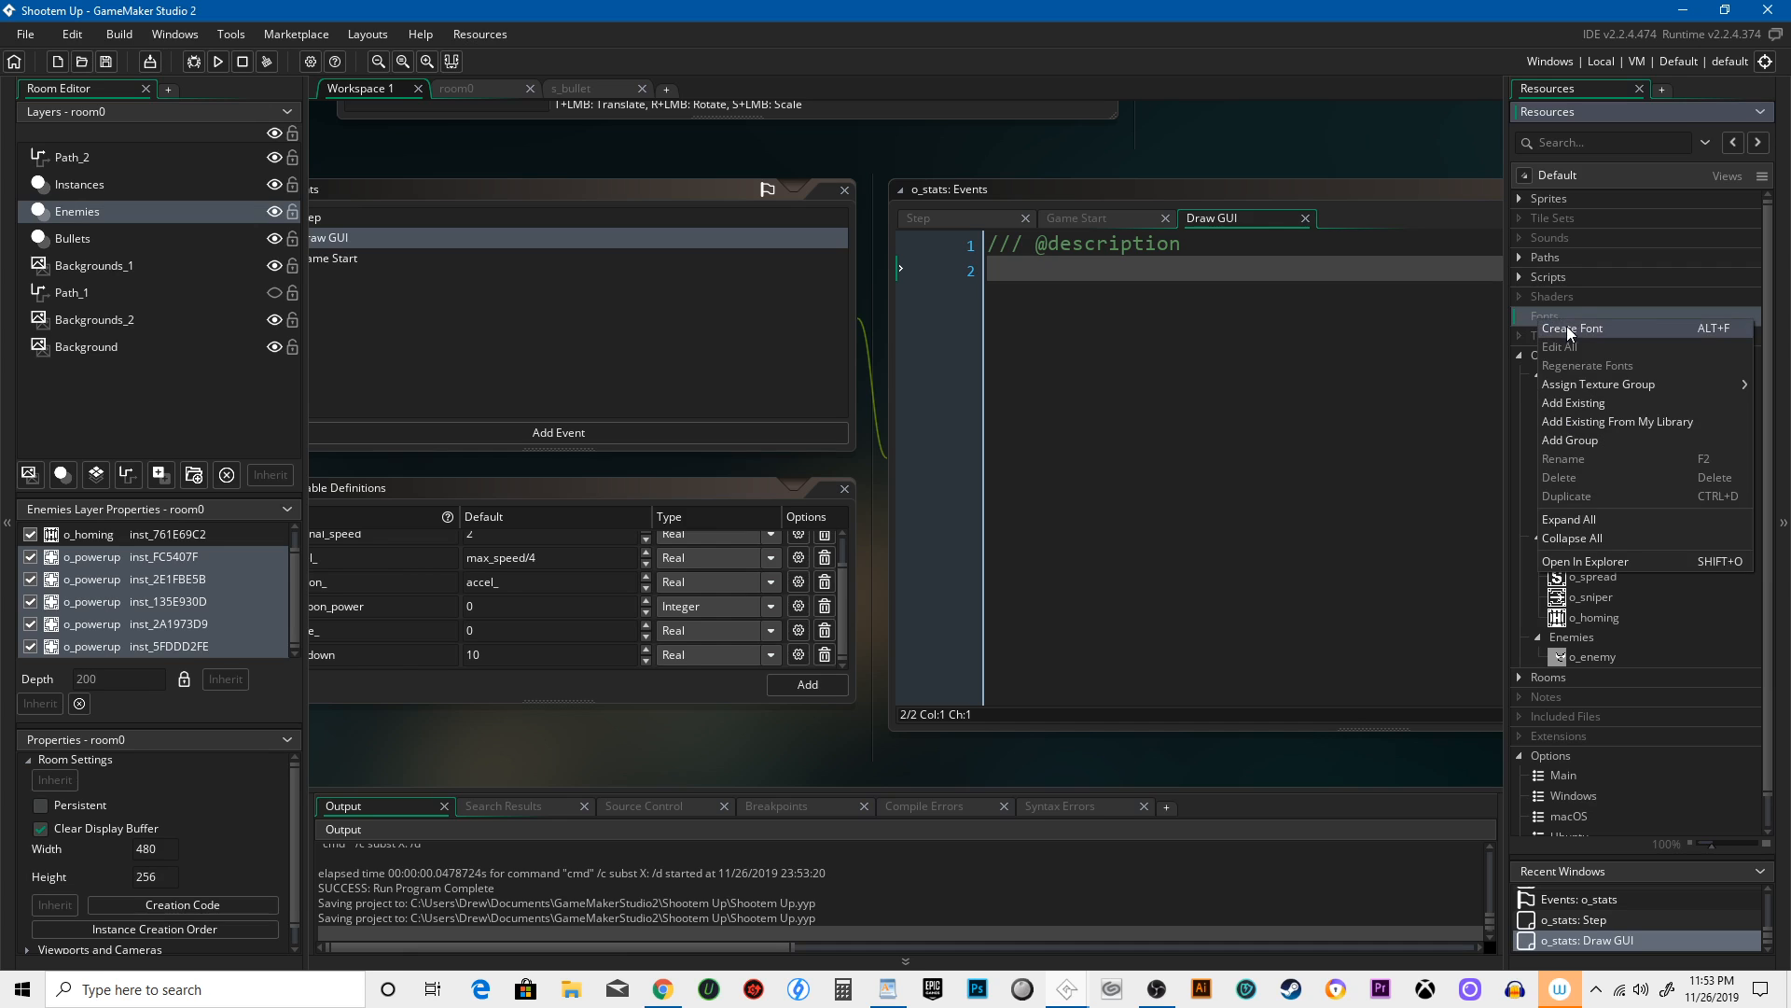
pyautogui.click(1573, 330)
pyautogui.write('f')
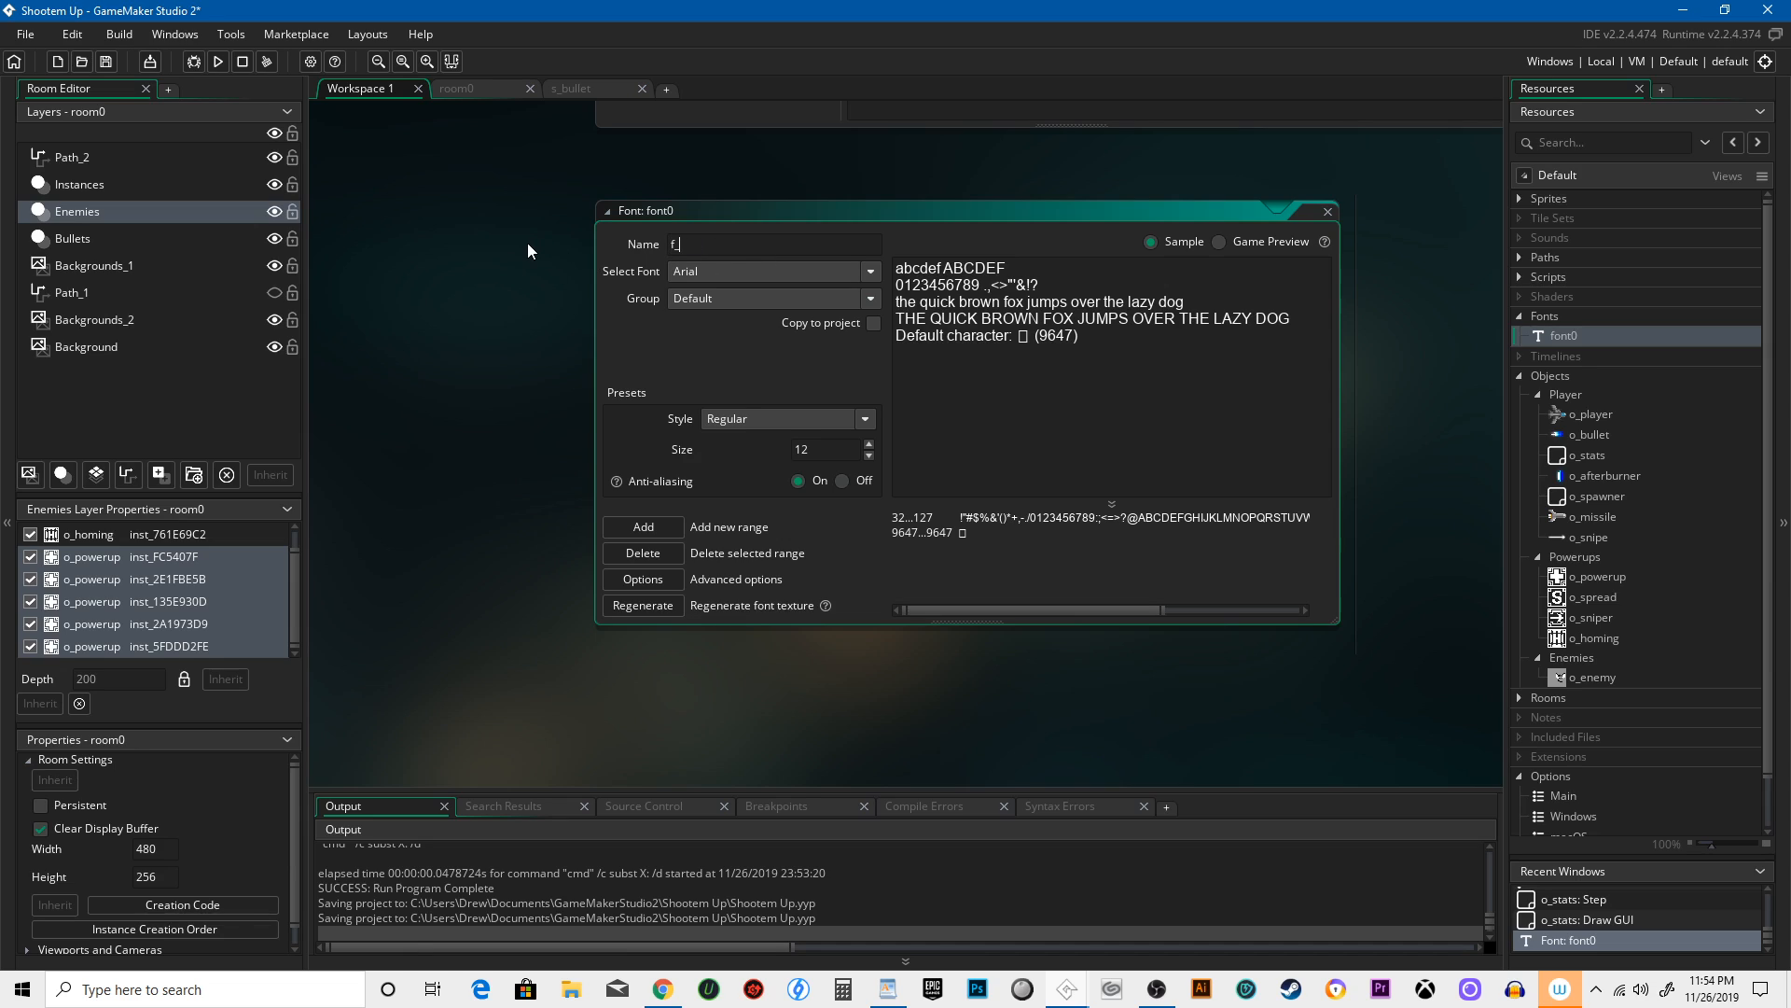
pyautogui.write('_one')
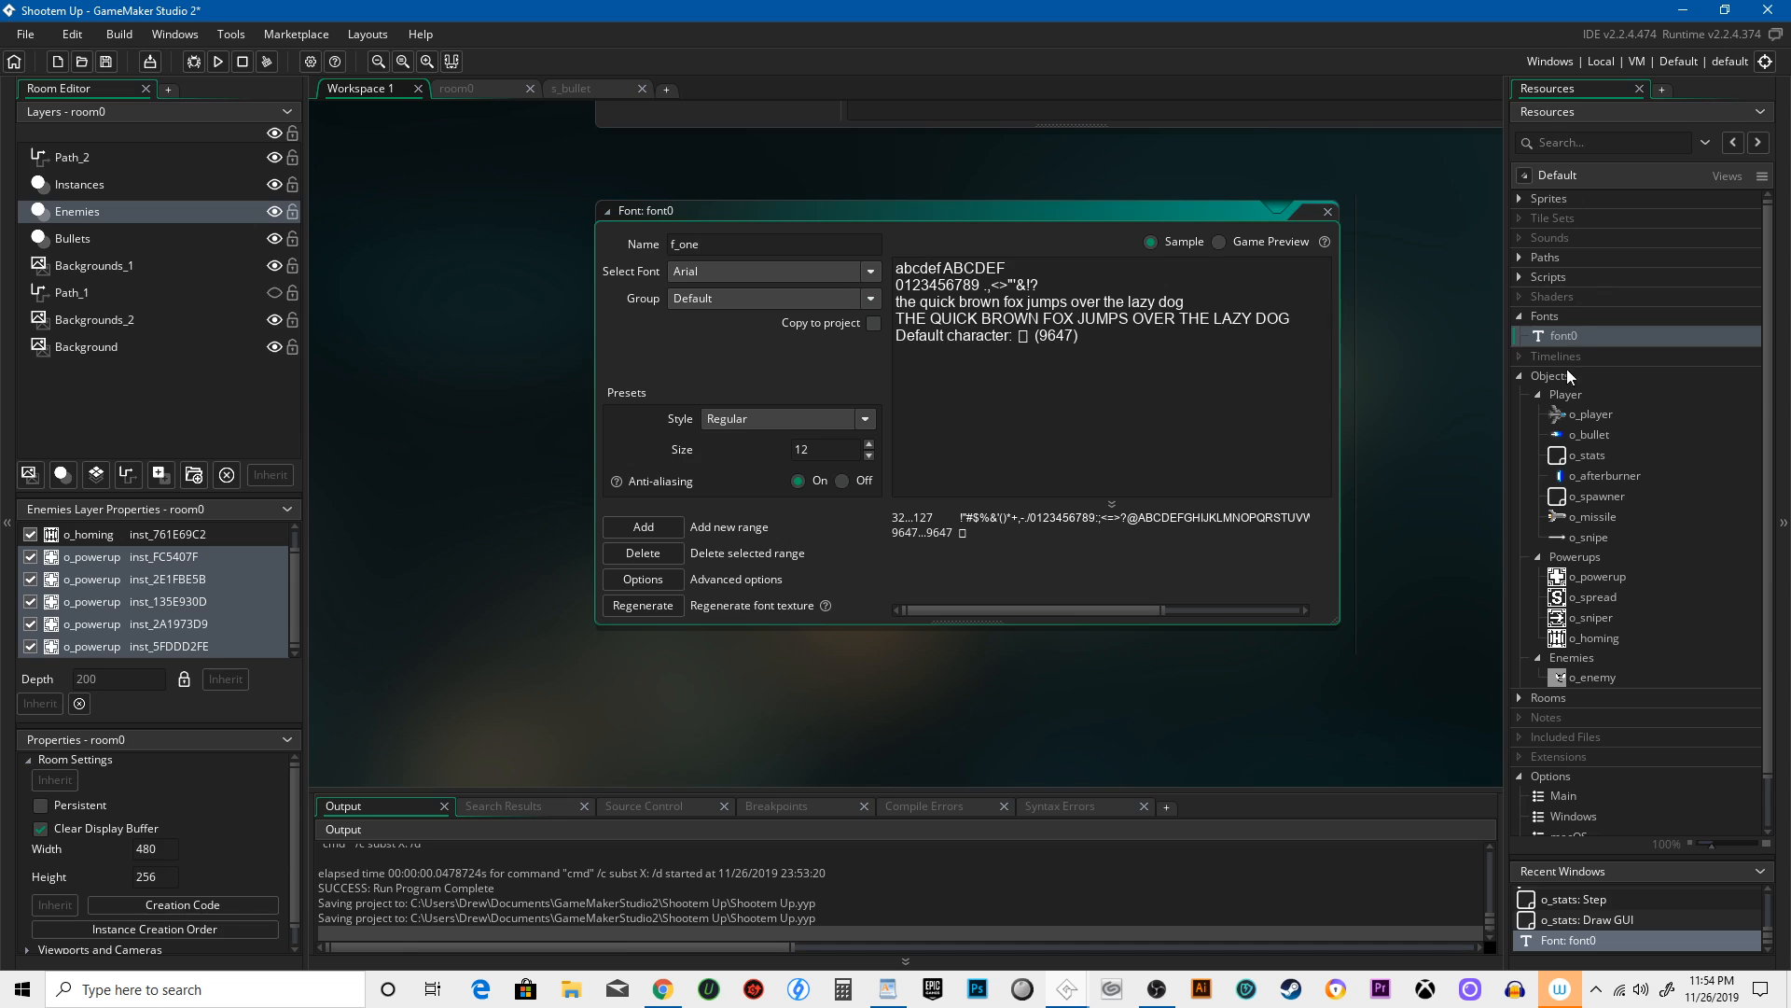
pyautogui.click(748, 243)
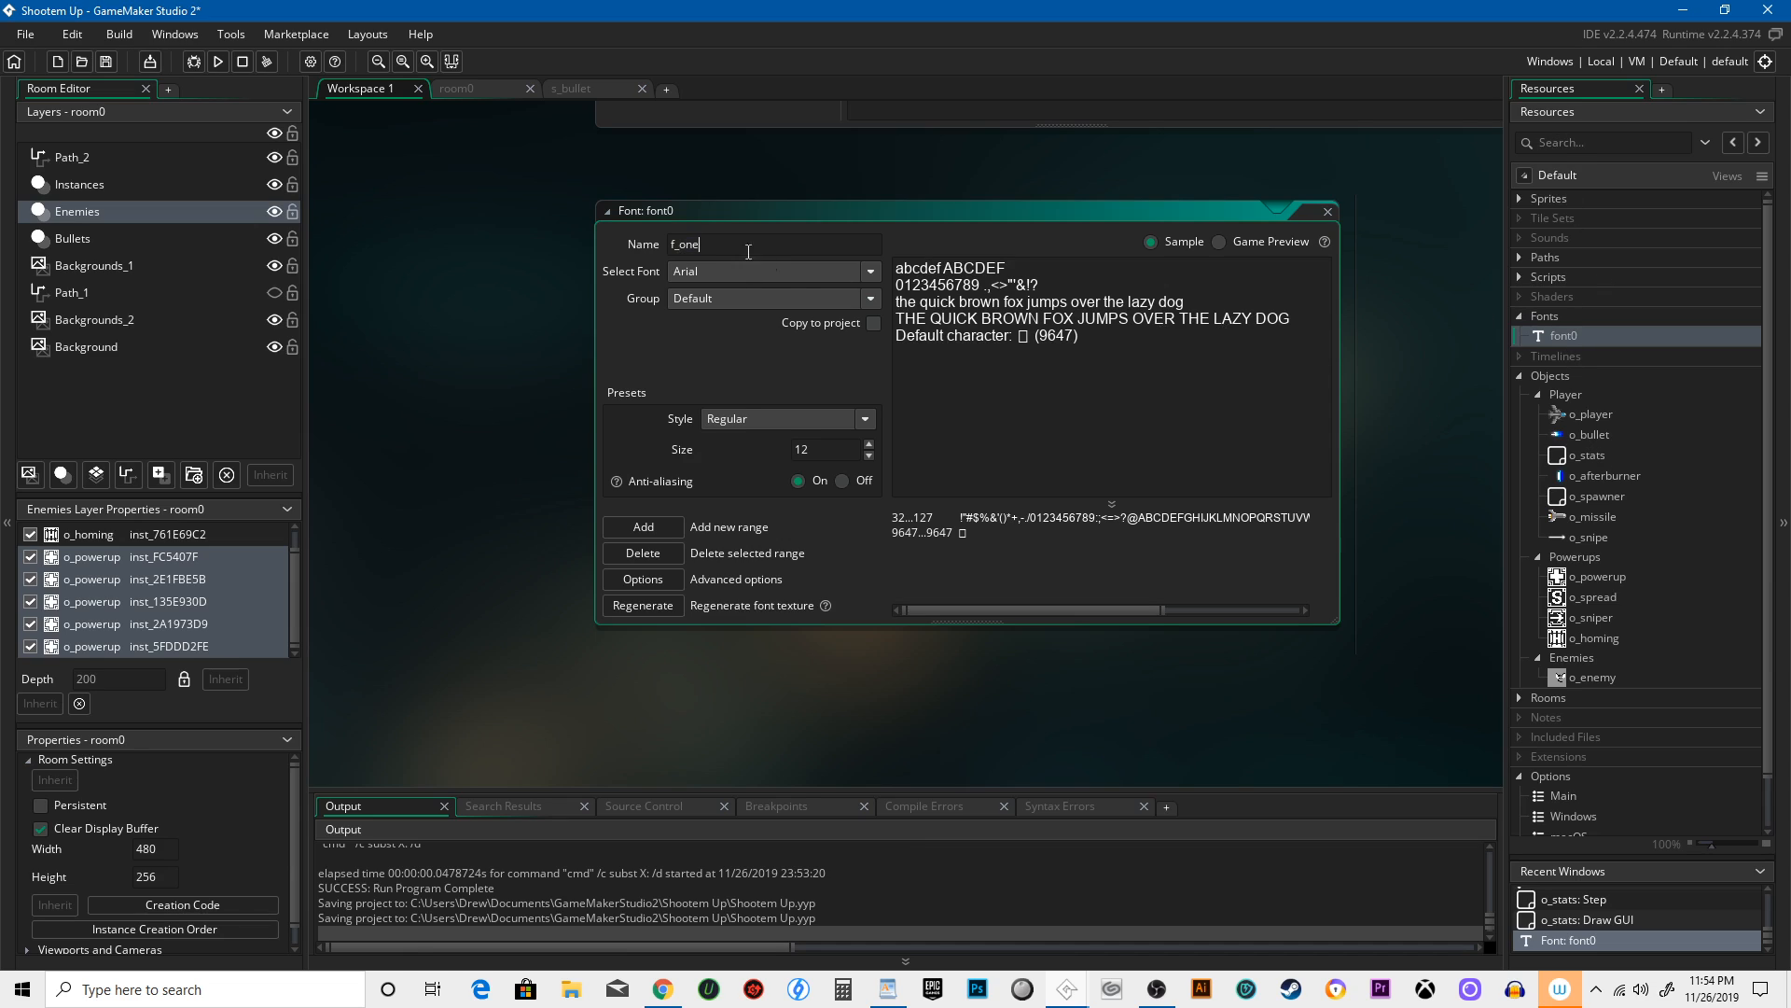
pyautogui.click(866, 271)
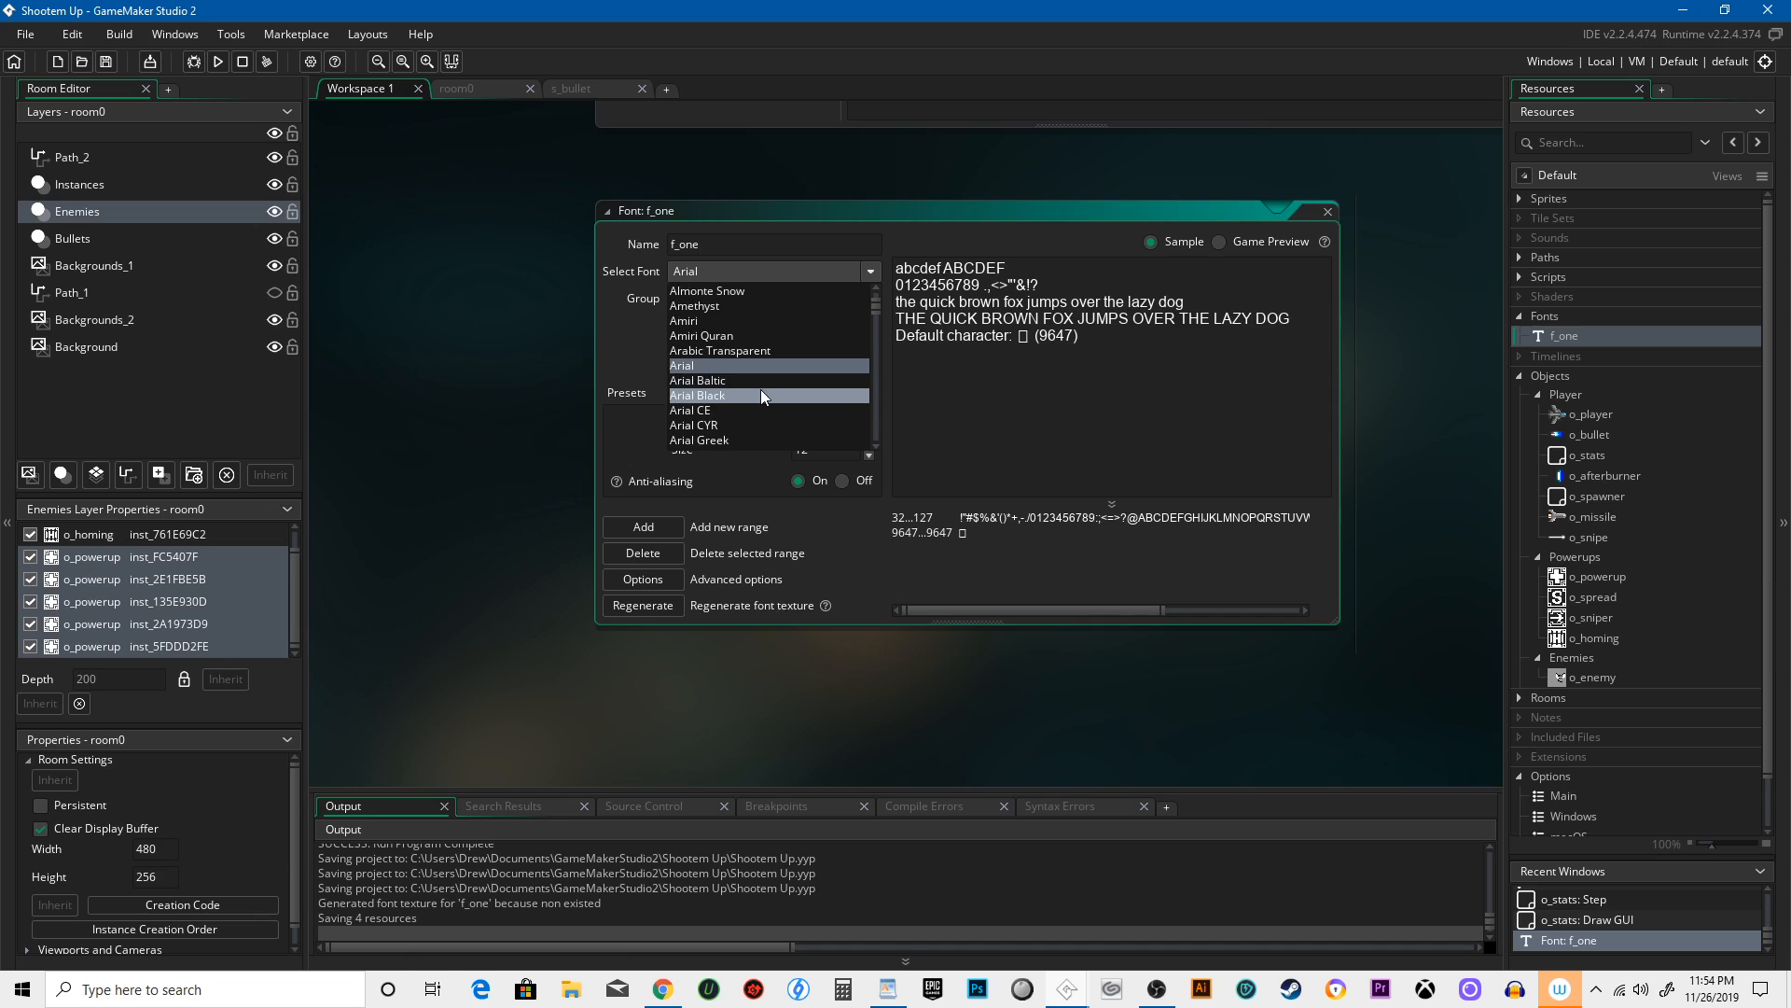
pyautogui.scroll(-3)
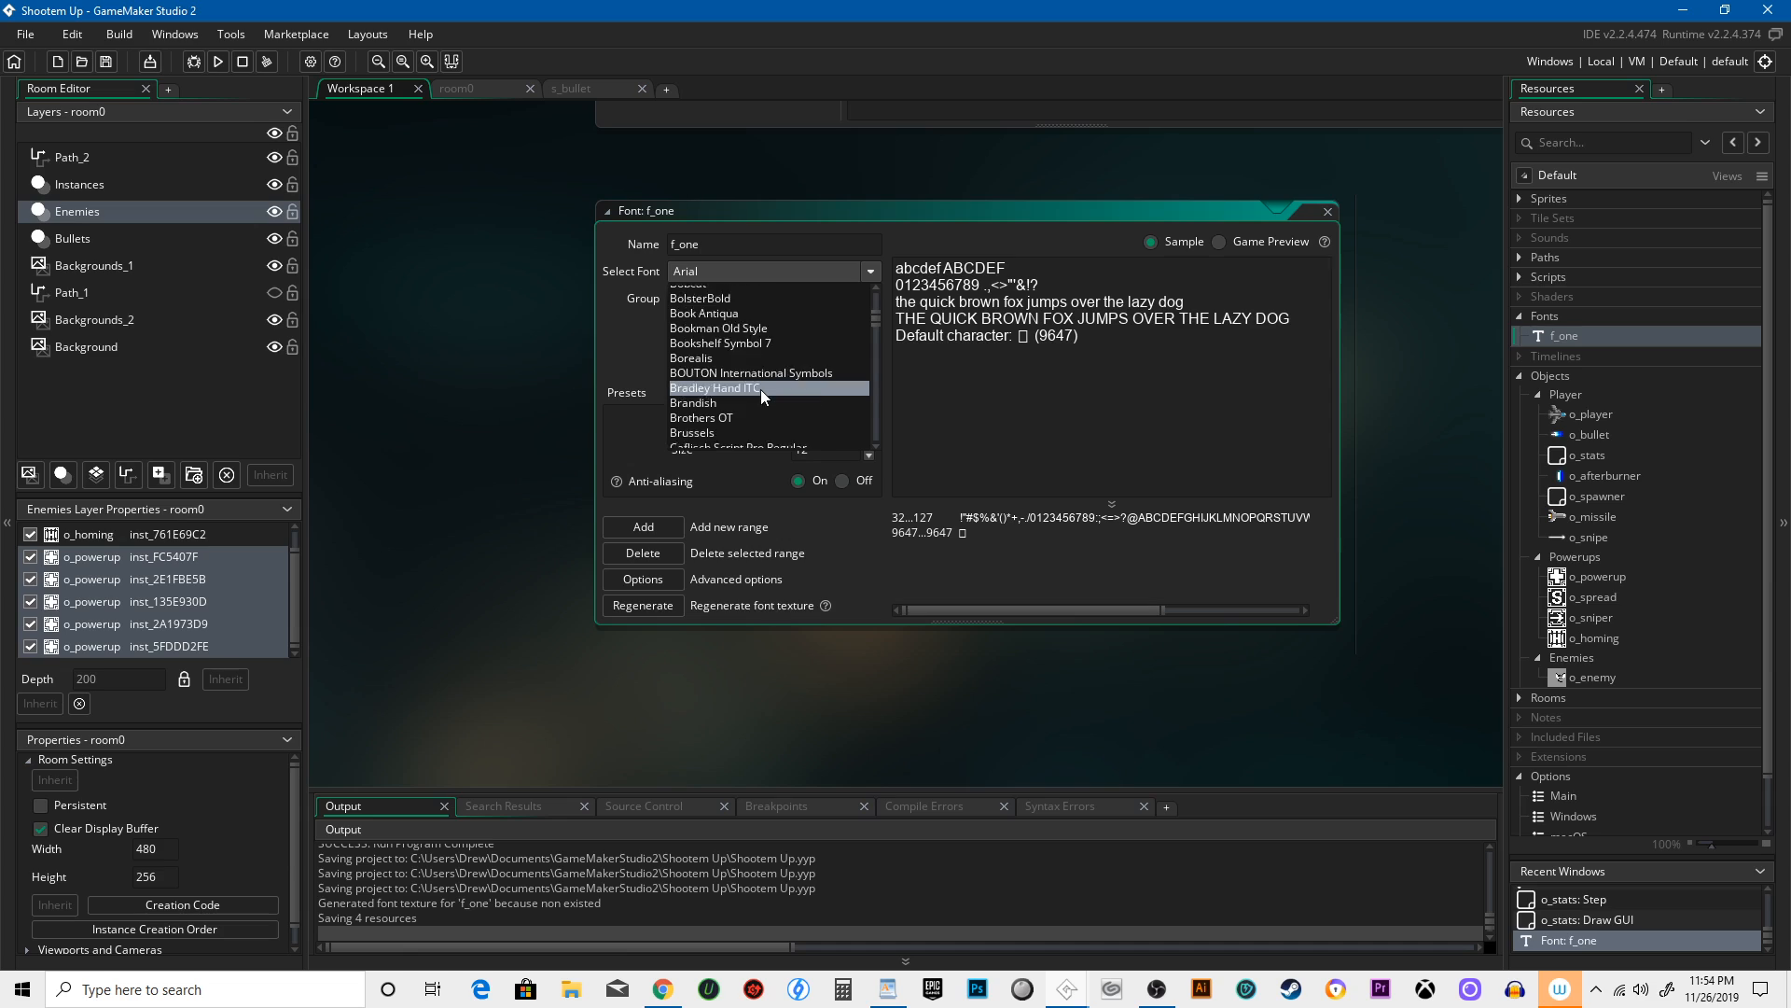
pyautogui.scroll(-3)
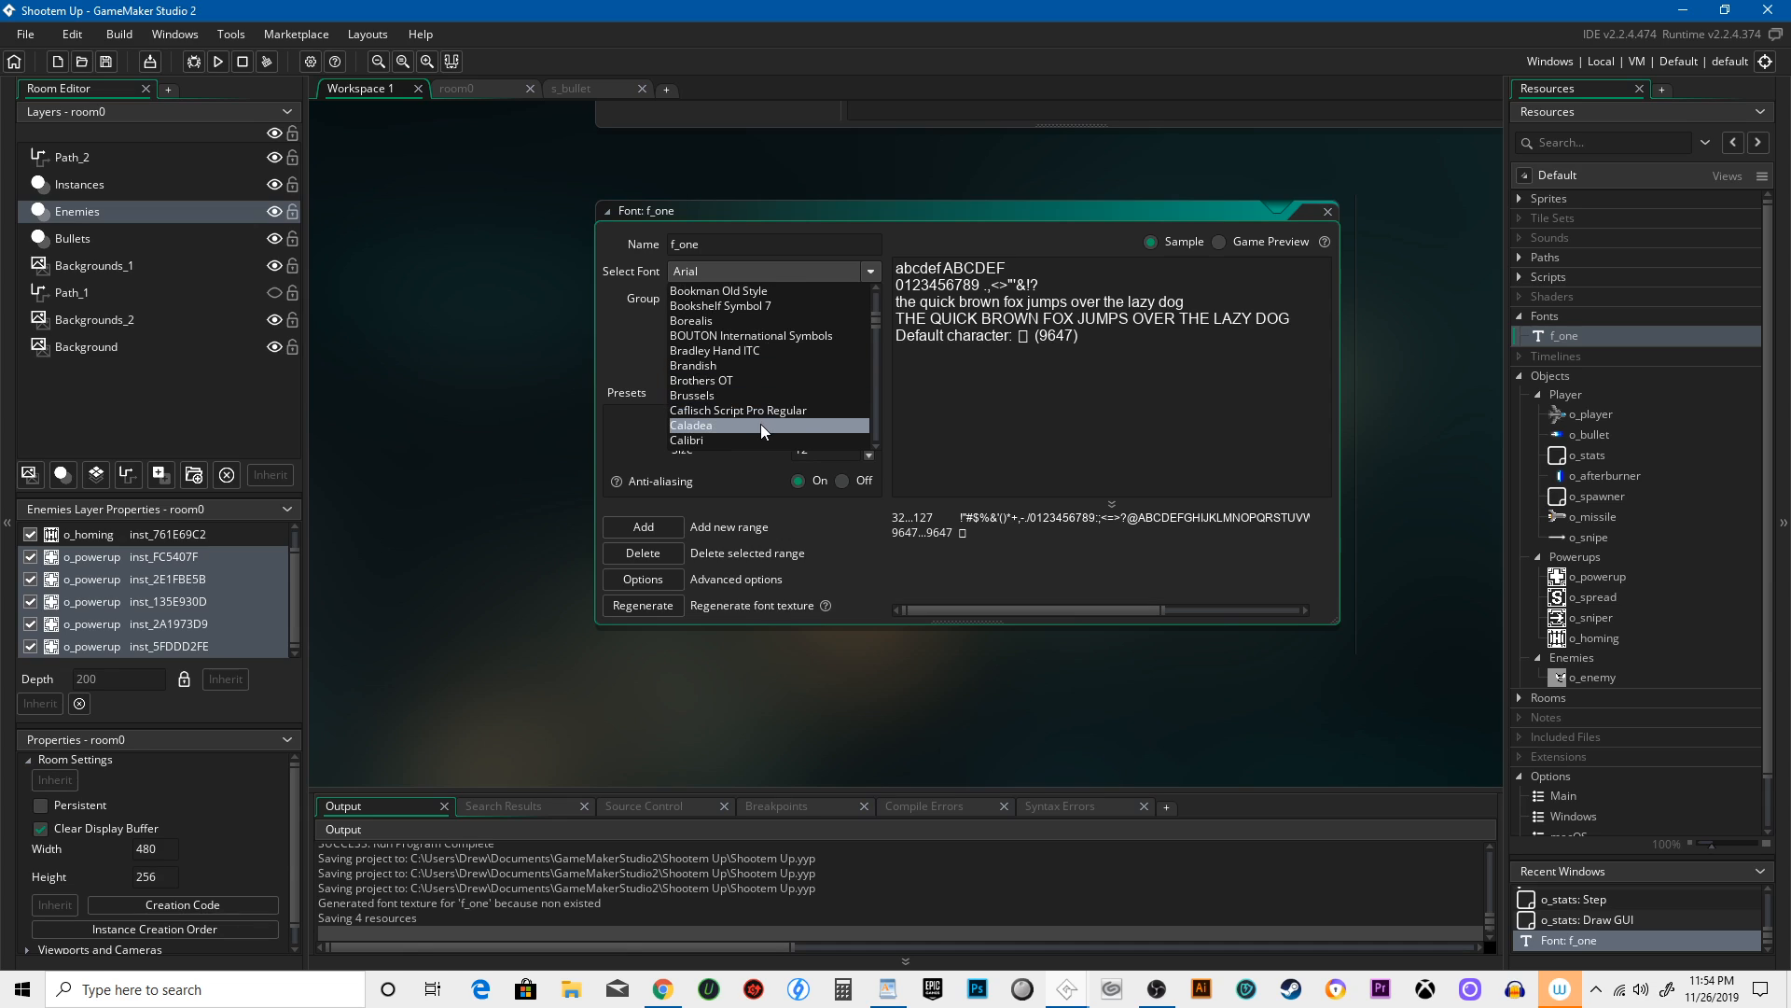
pyautogui.scroll(-3)
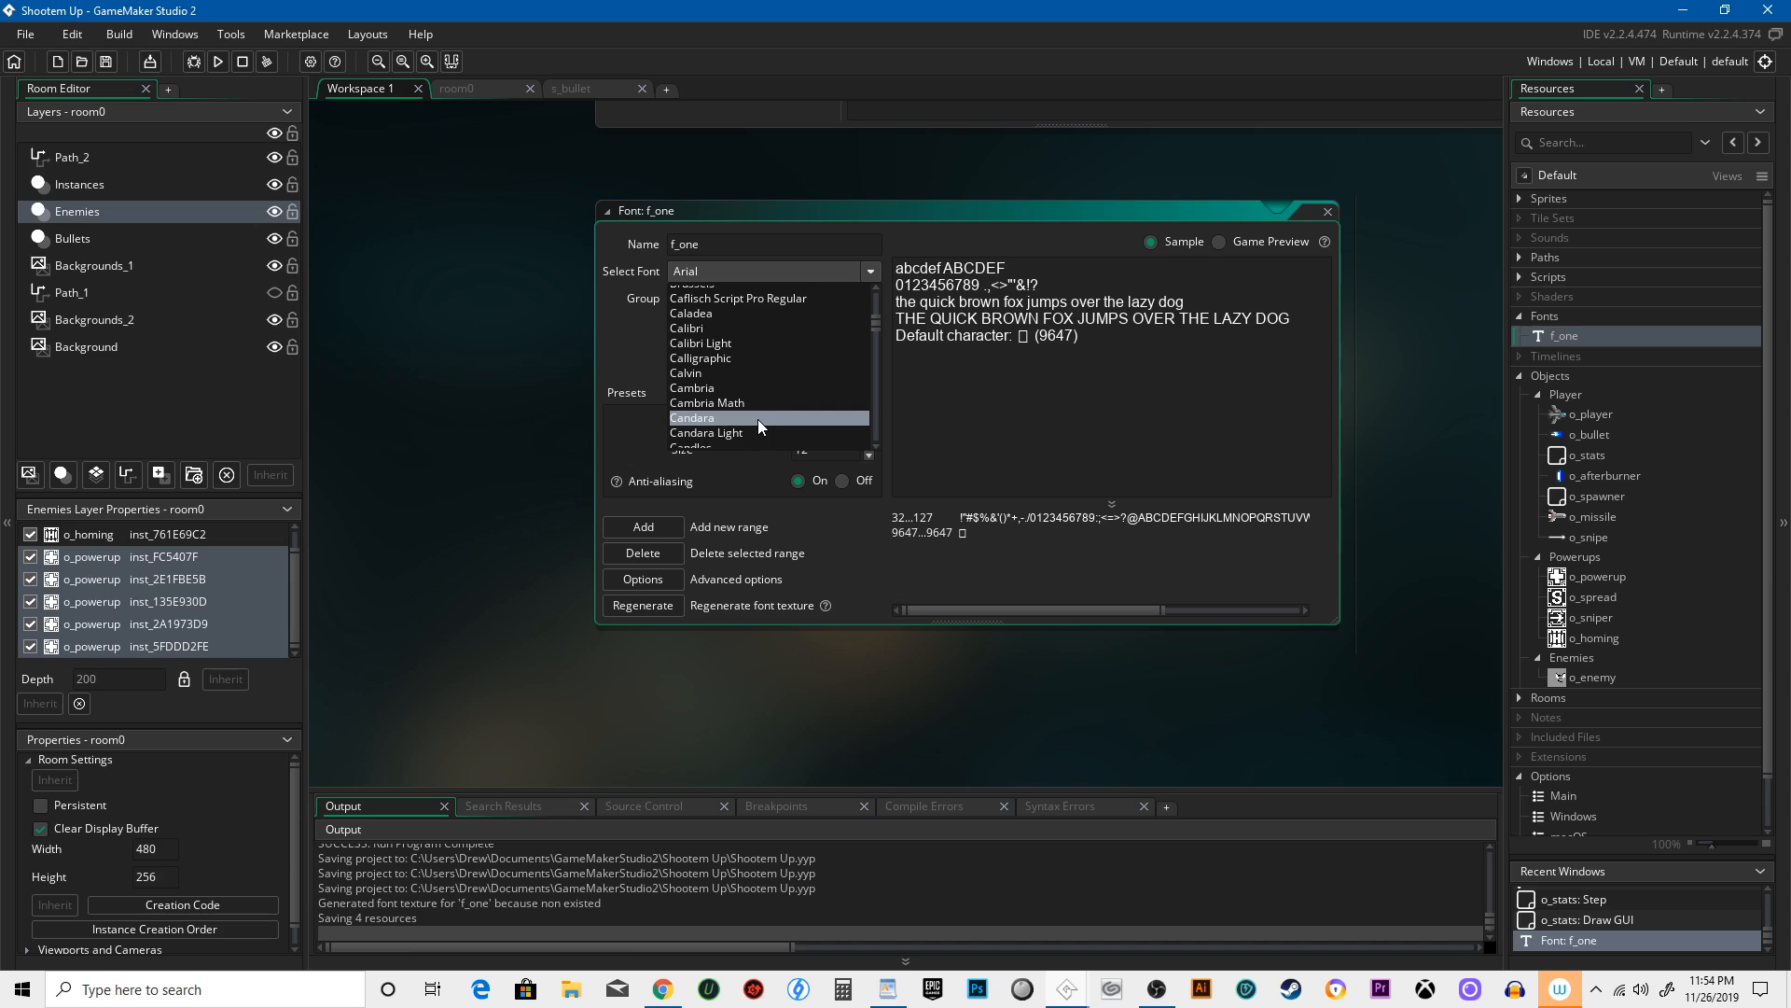
pyautogui.scroll(-3)
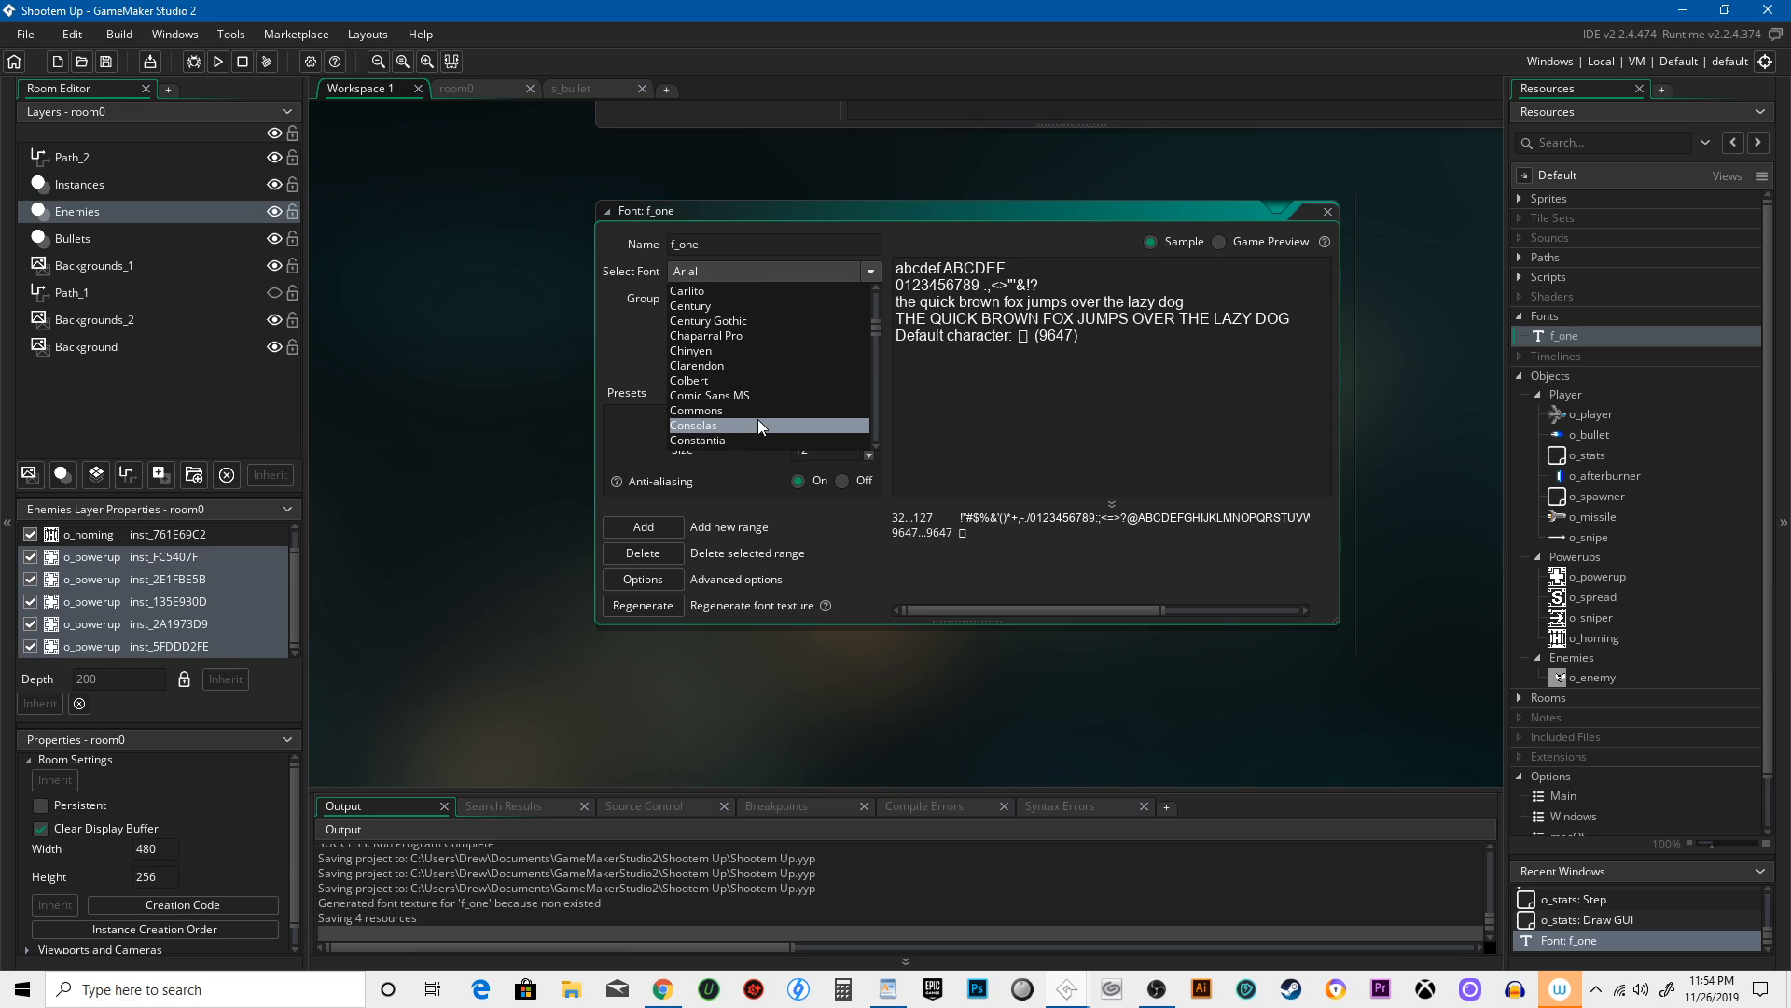
pyautogui.scroll(-3)
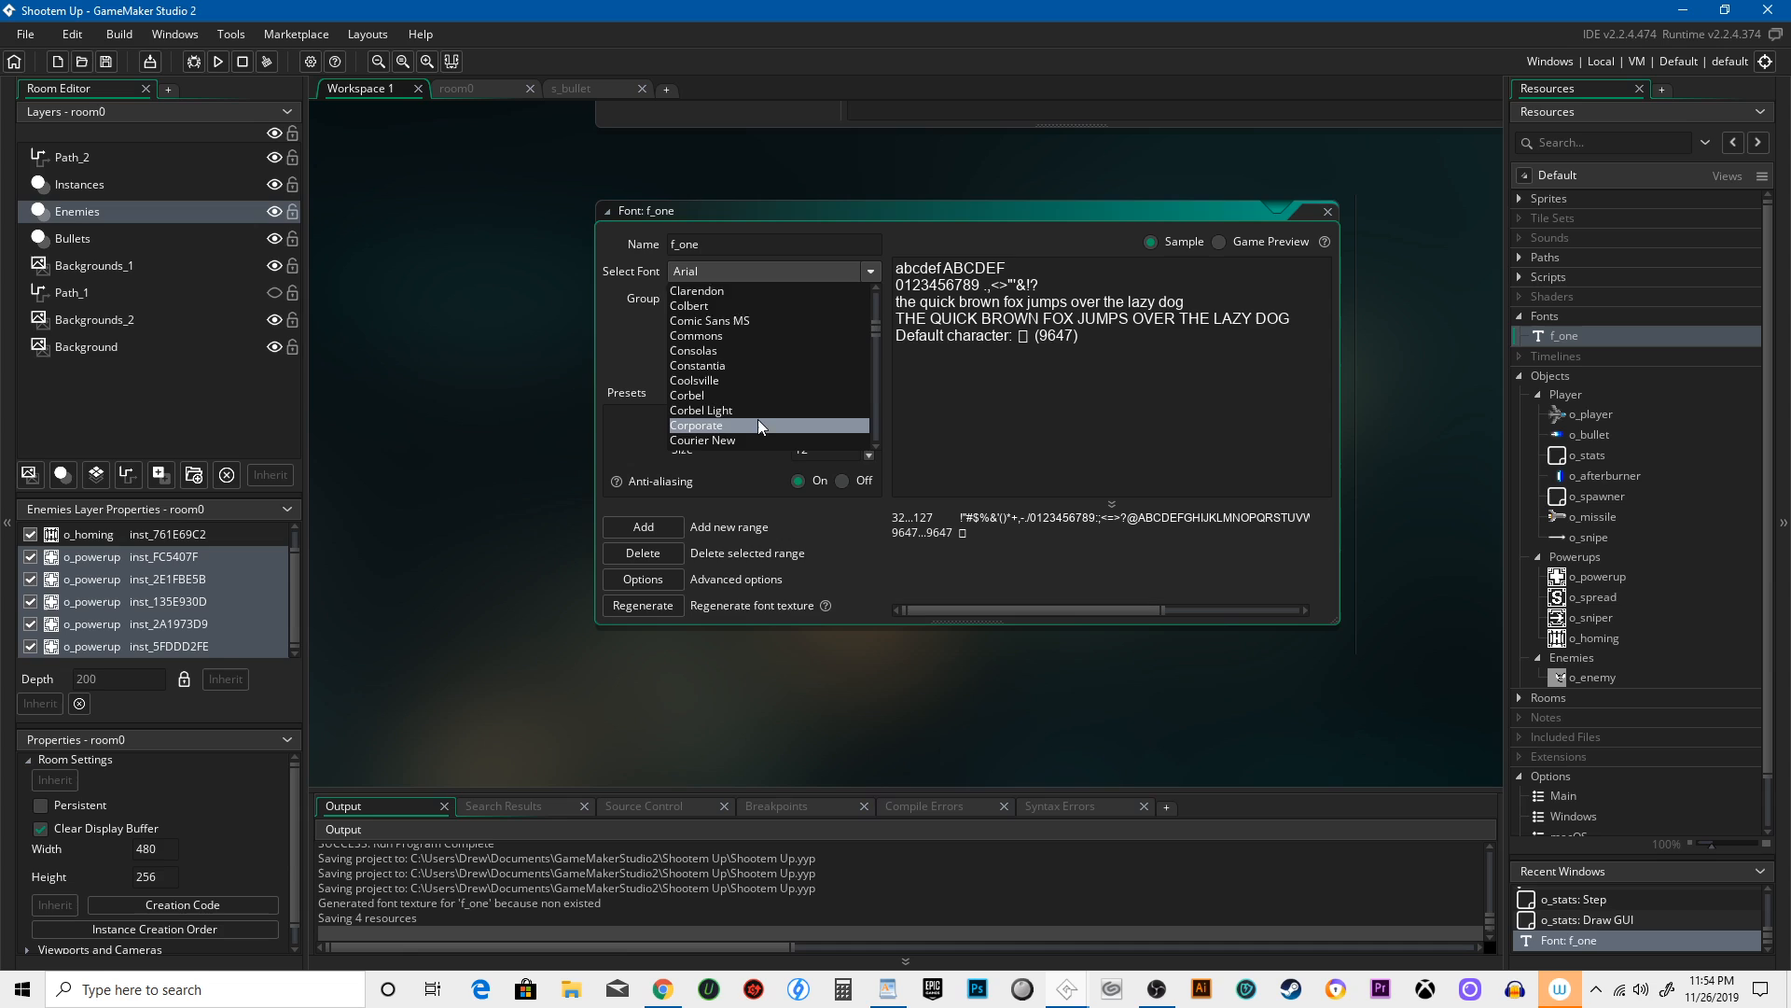
pyautogui.scroll(-3)
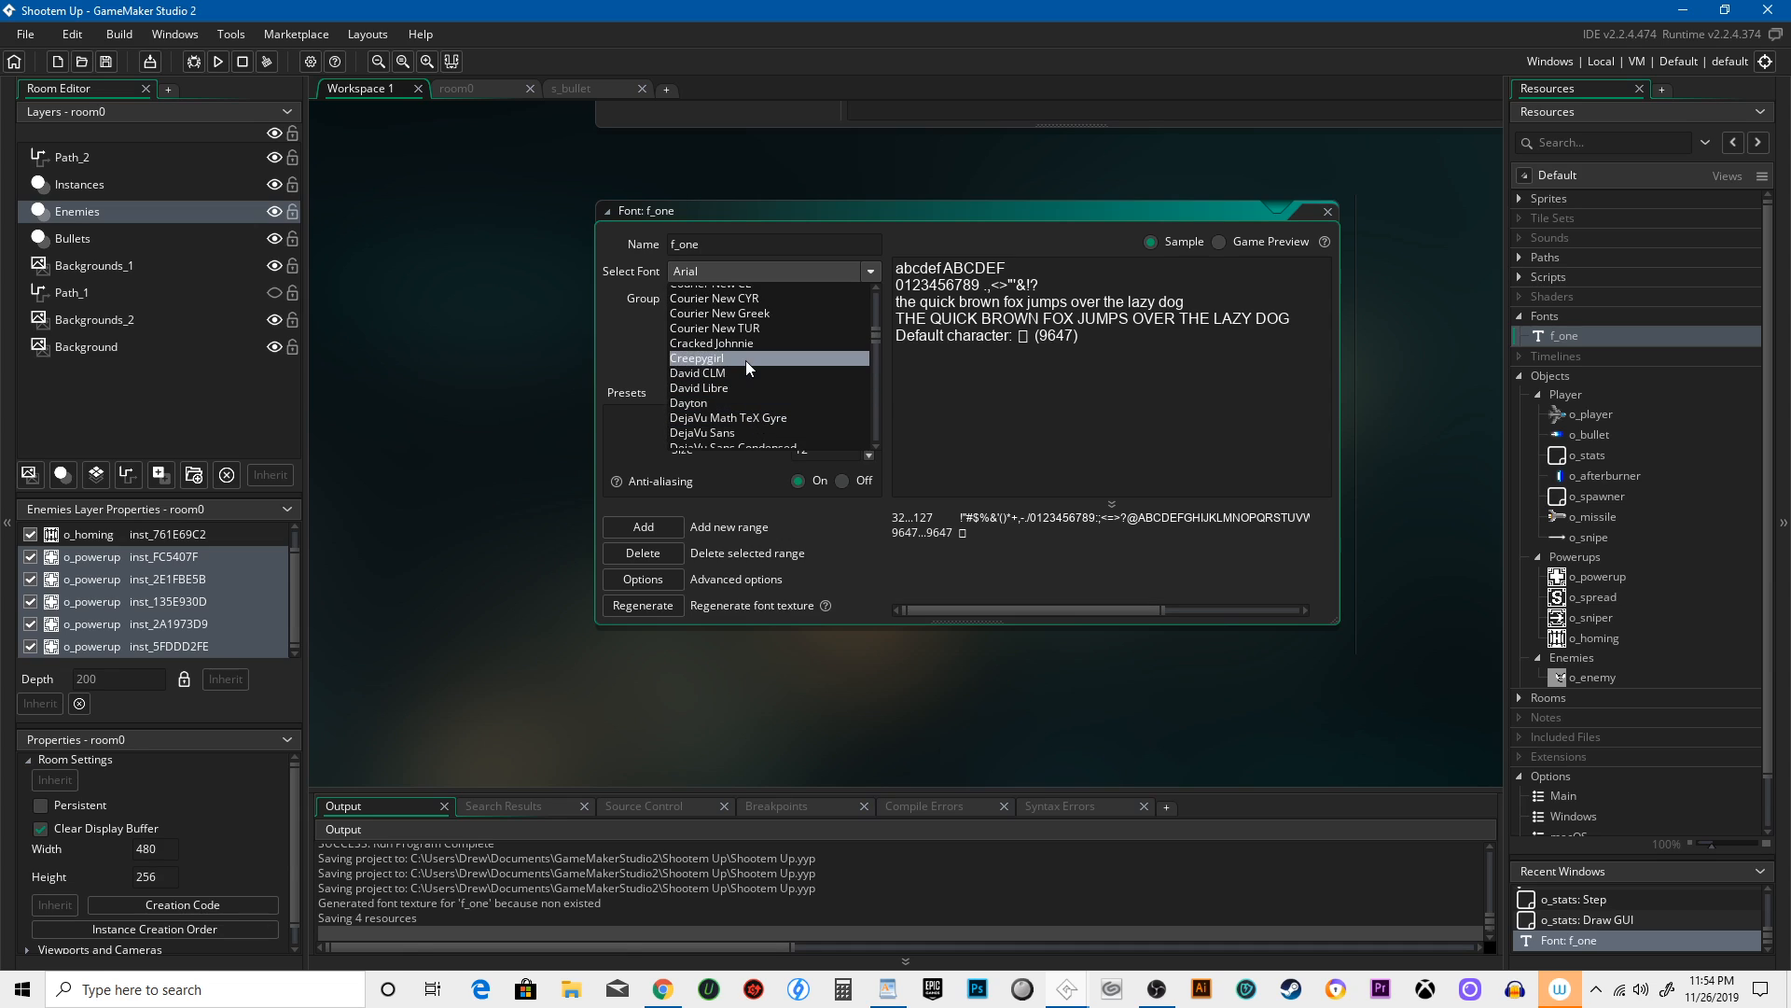
pyautogui.click(694, 358)
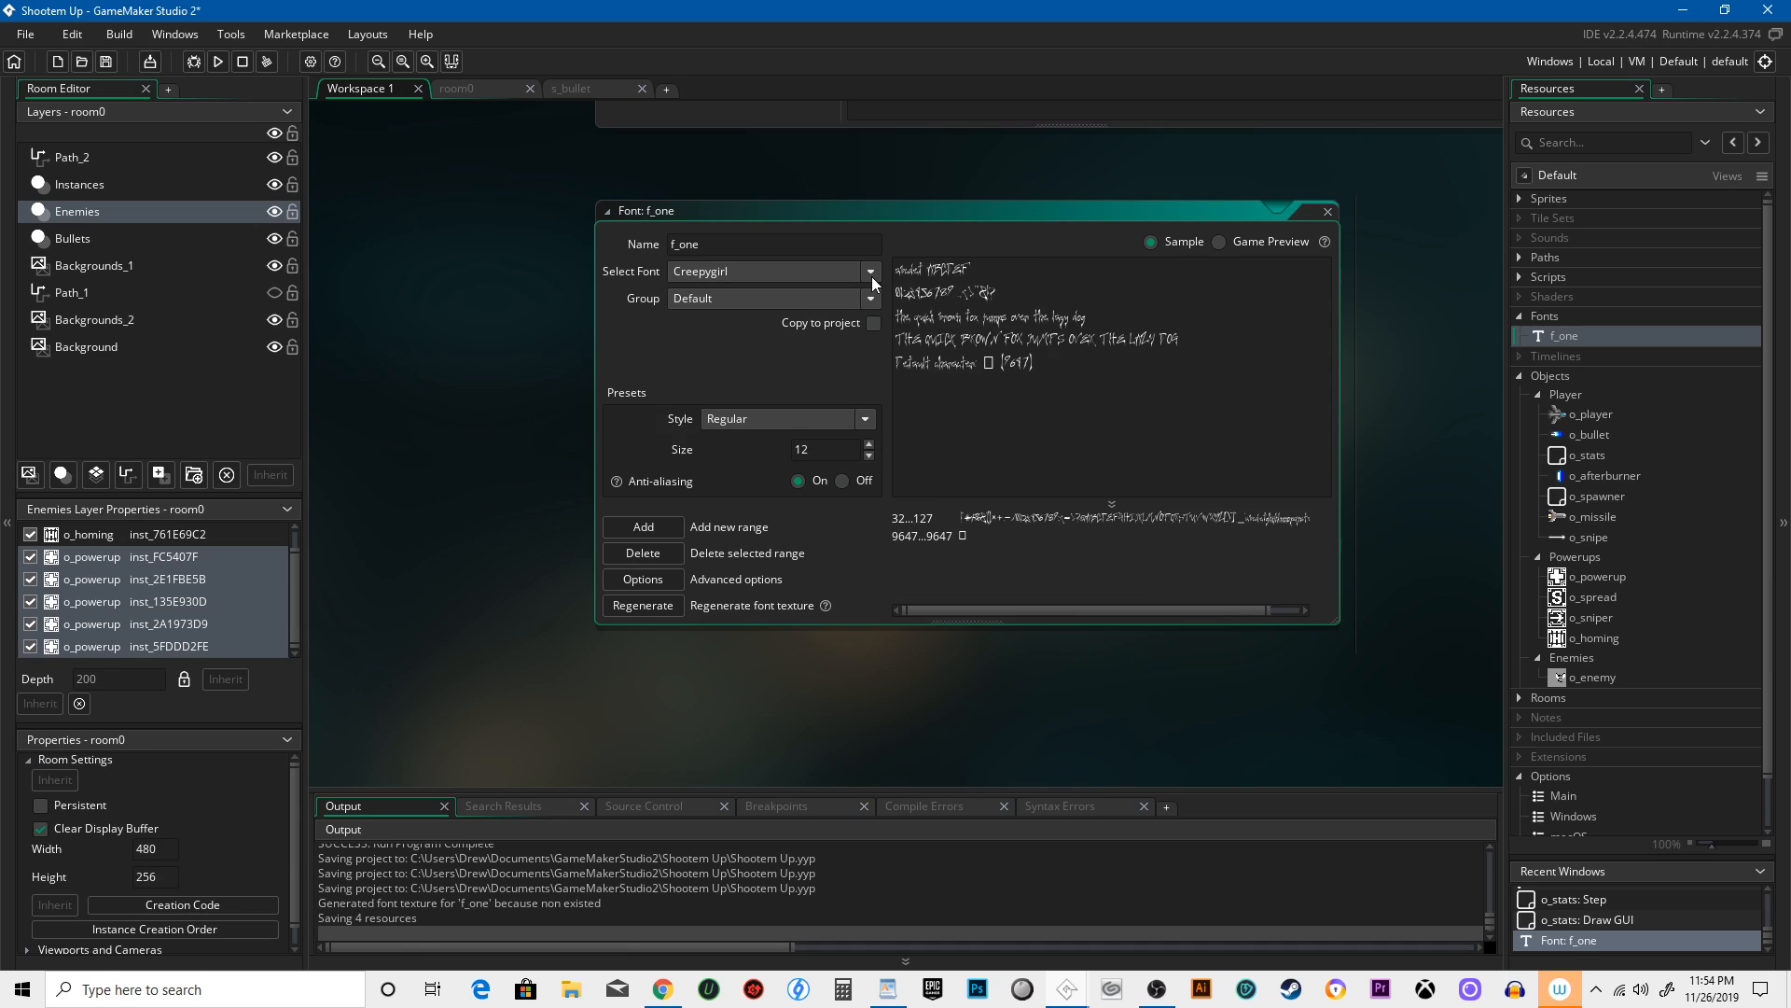
pyautogui.click(870, 271)
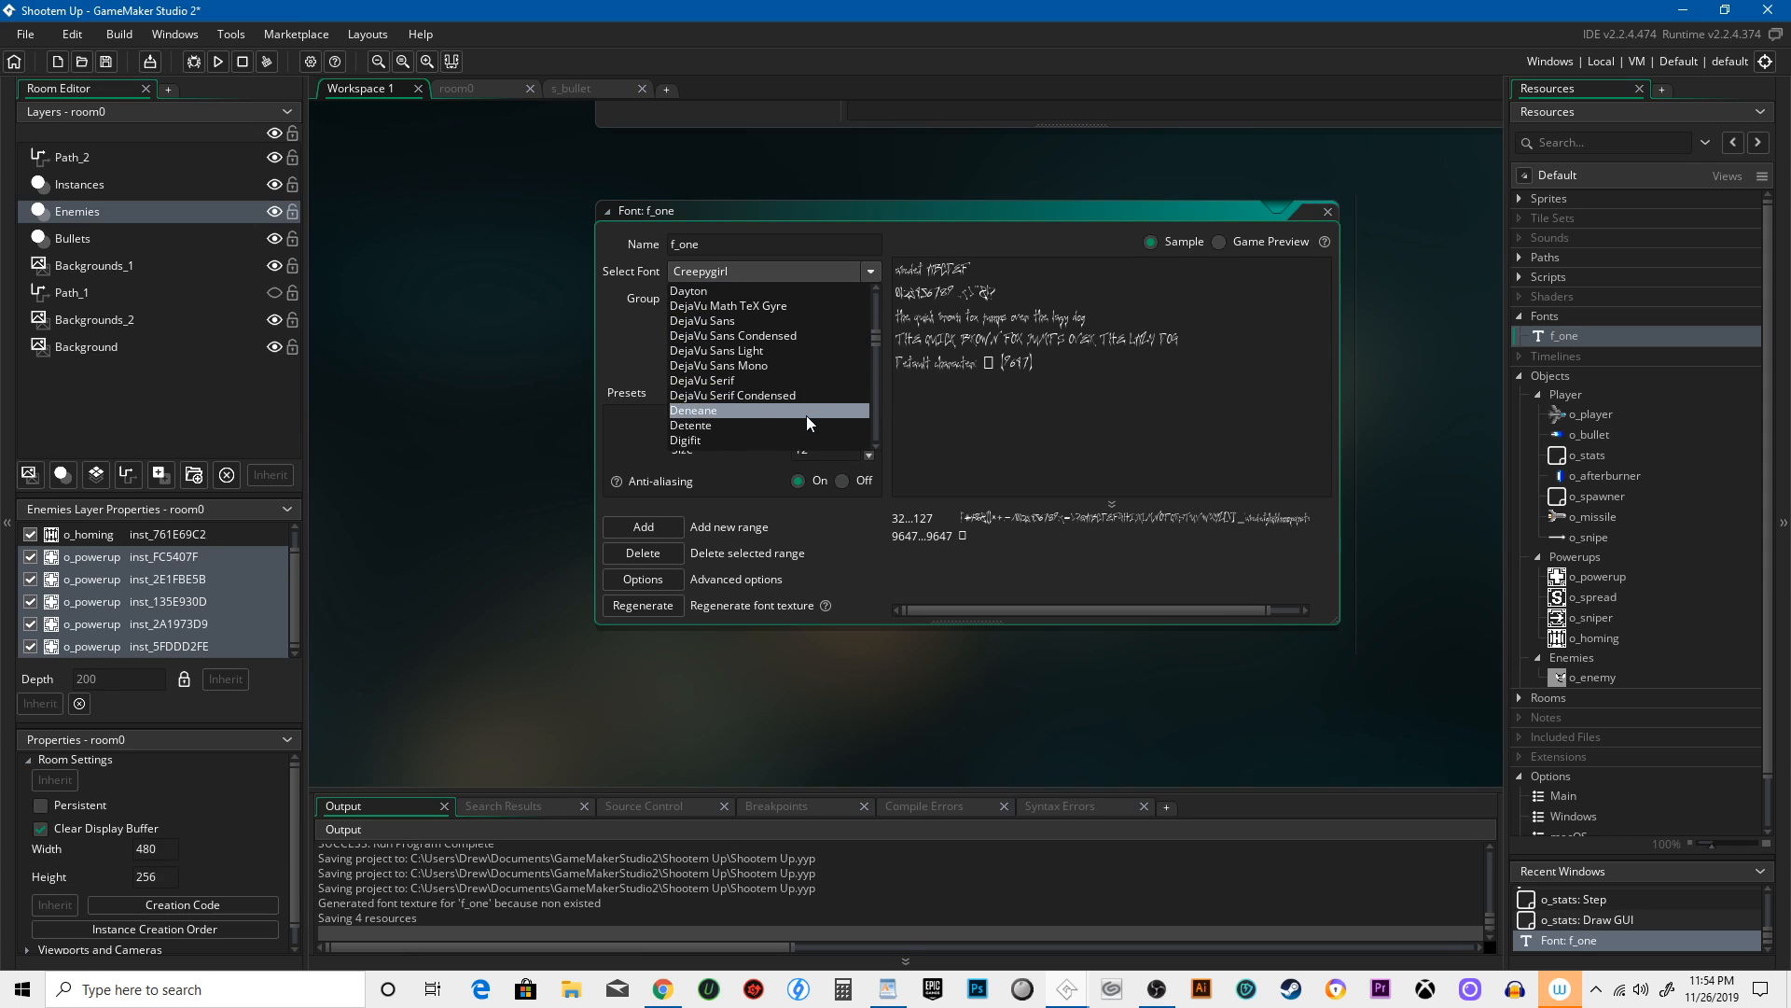
pyautogui.scroll(-3)
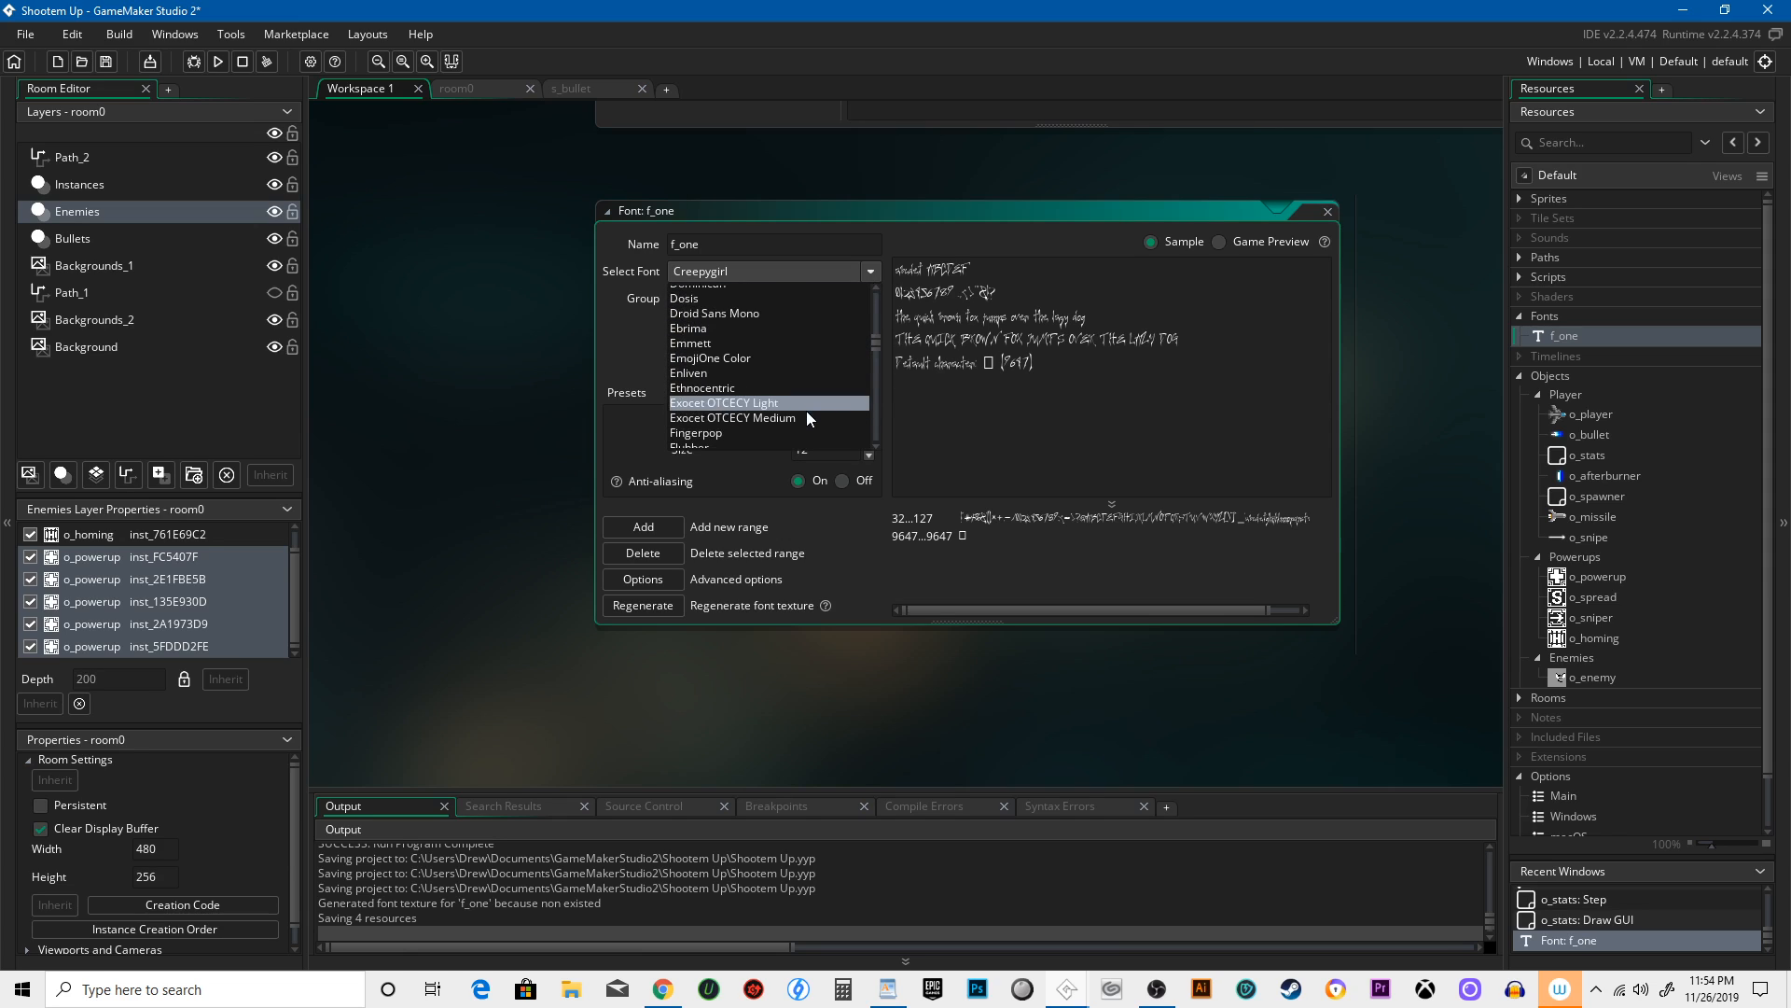
pyautogui.scroll(-3)
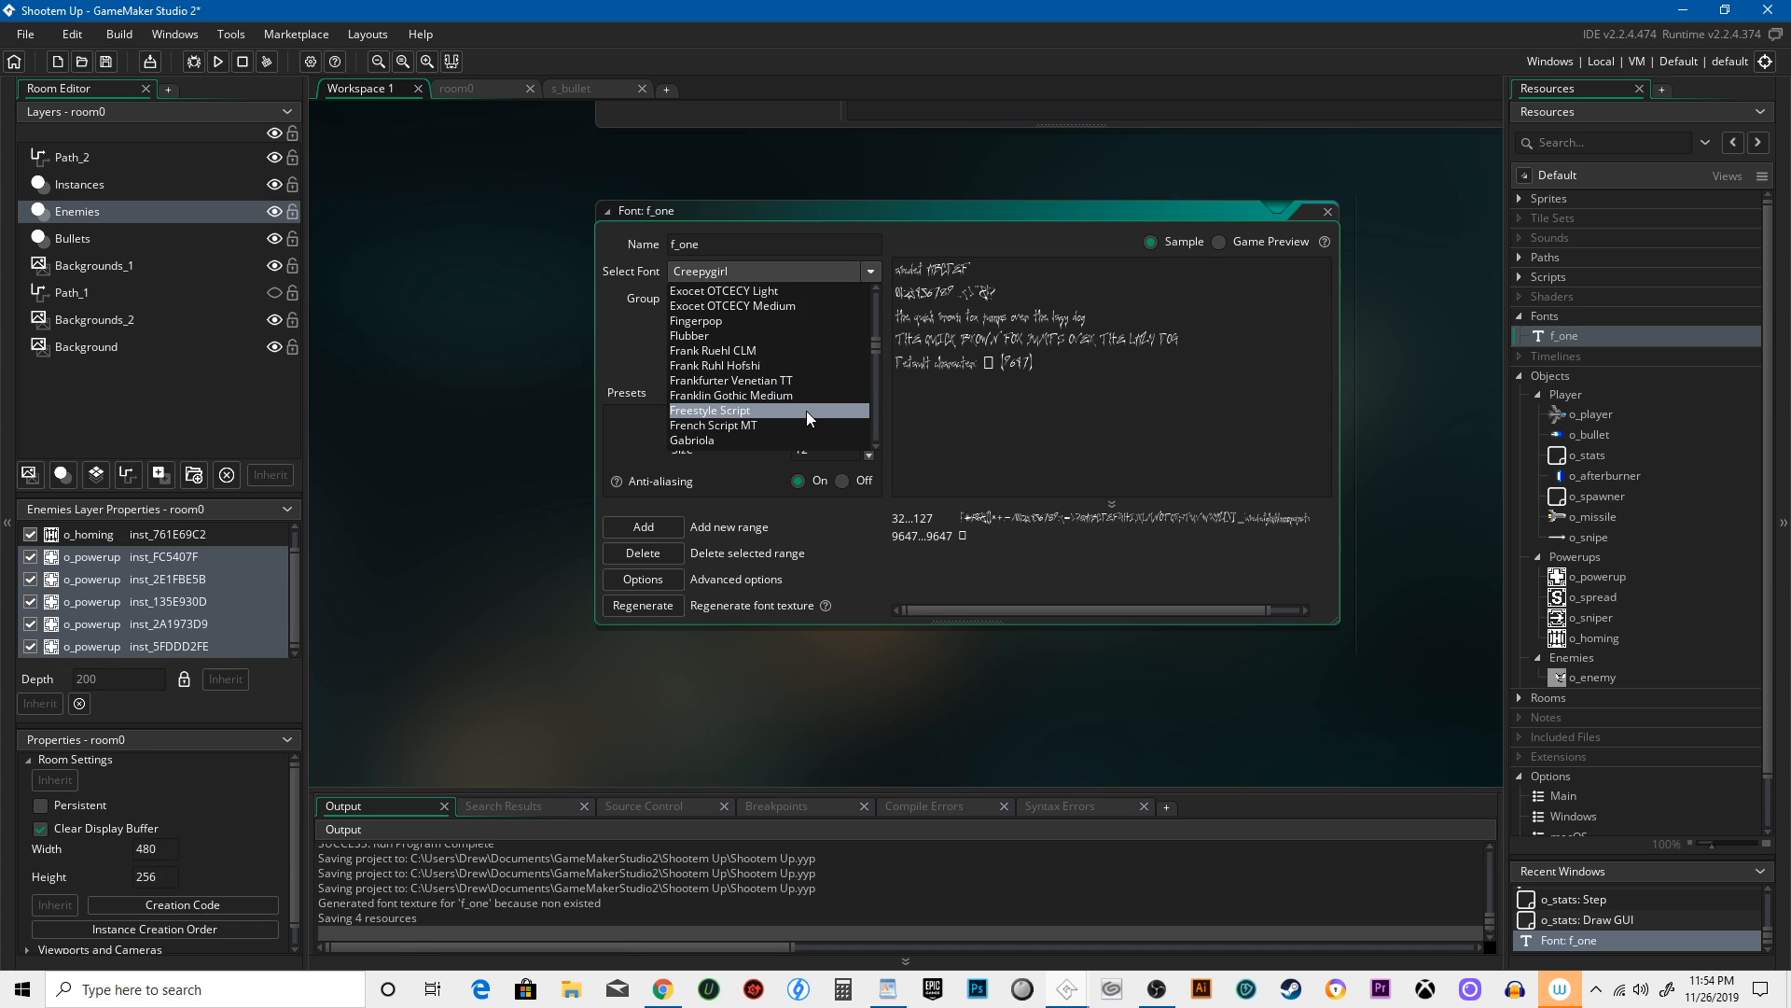
pyautogui.scroll(-3)
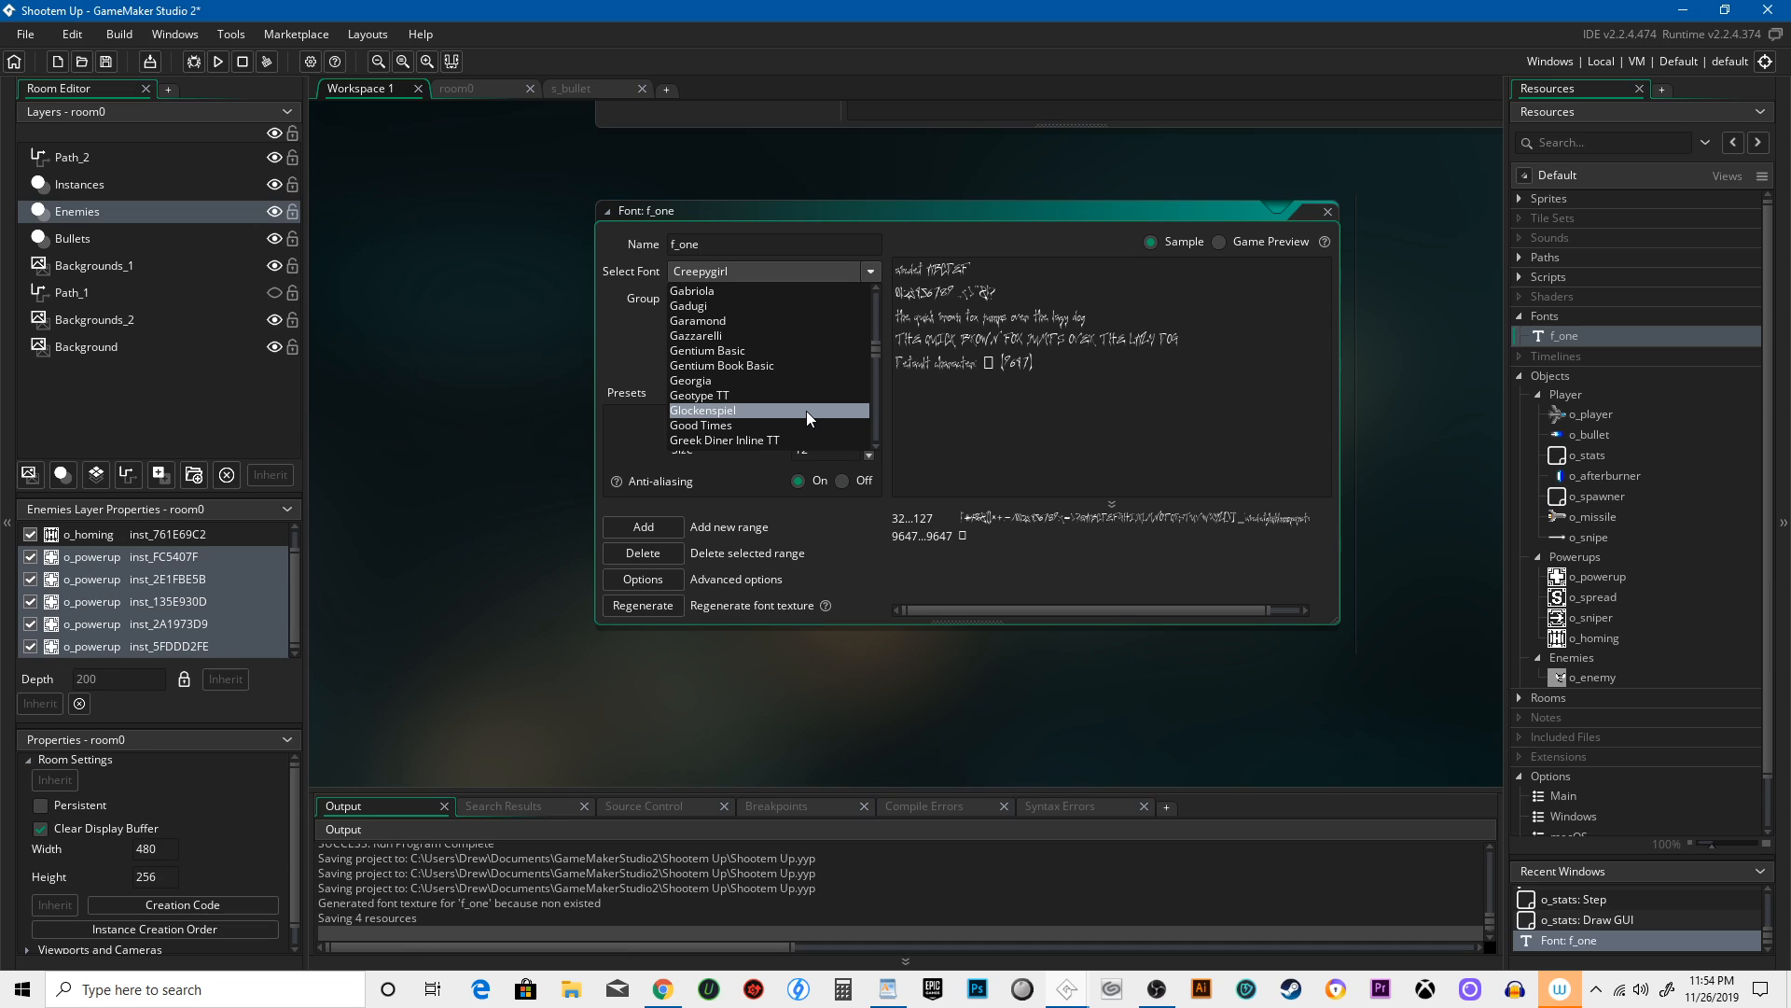
pyautogui.scroll(-3)
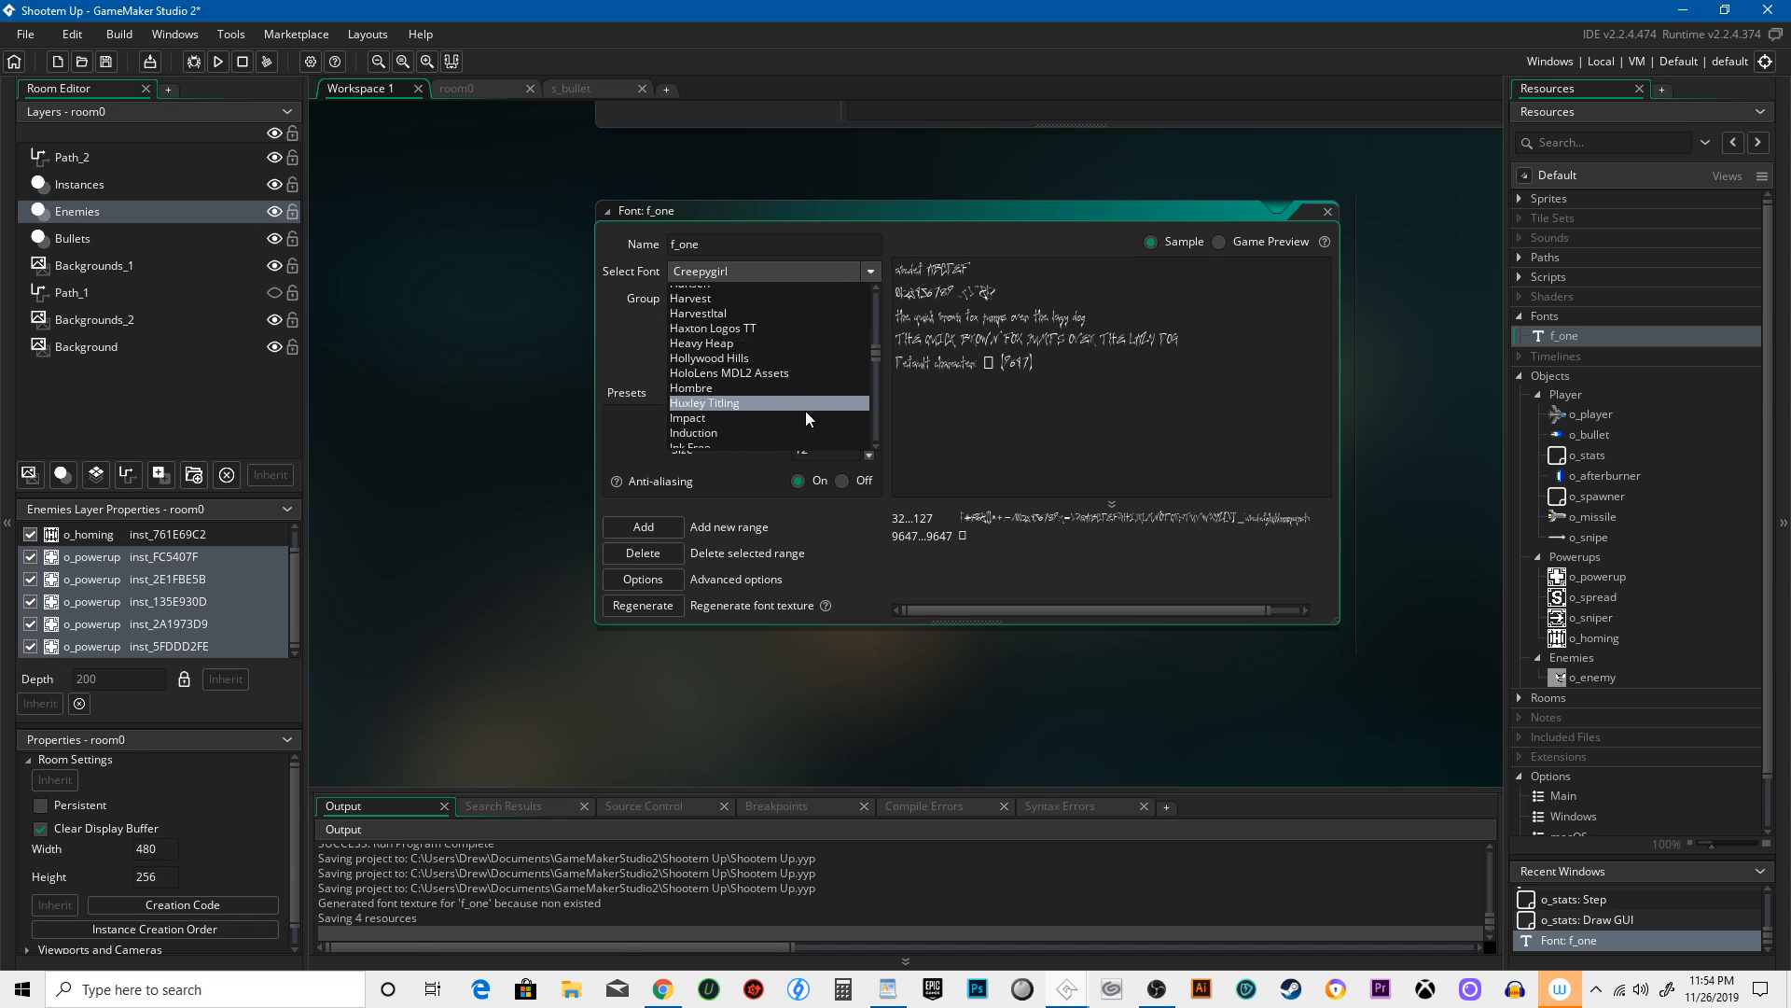
pyautogui.scroll(-3)
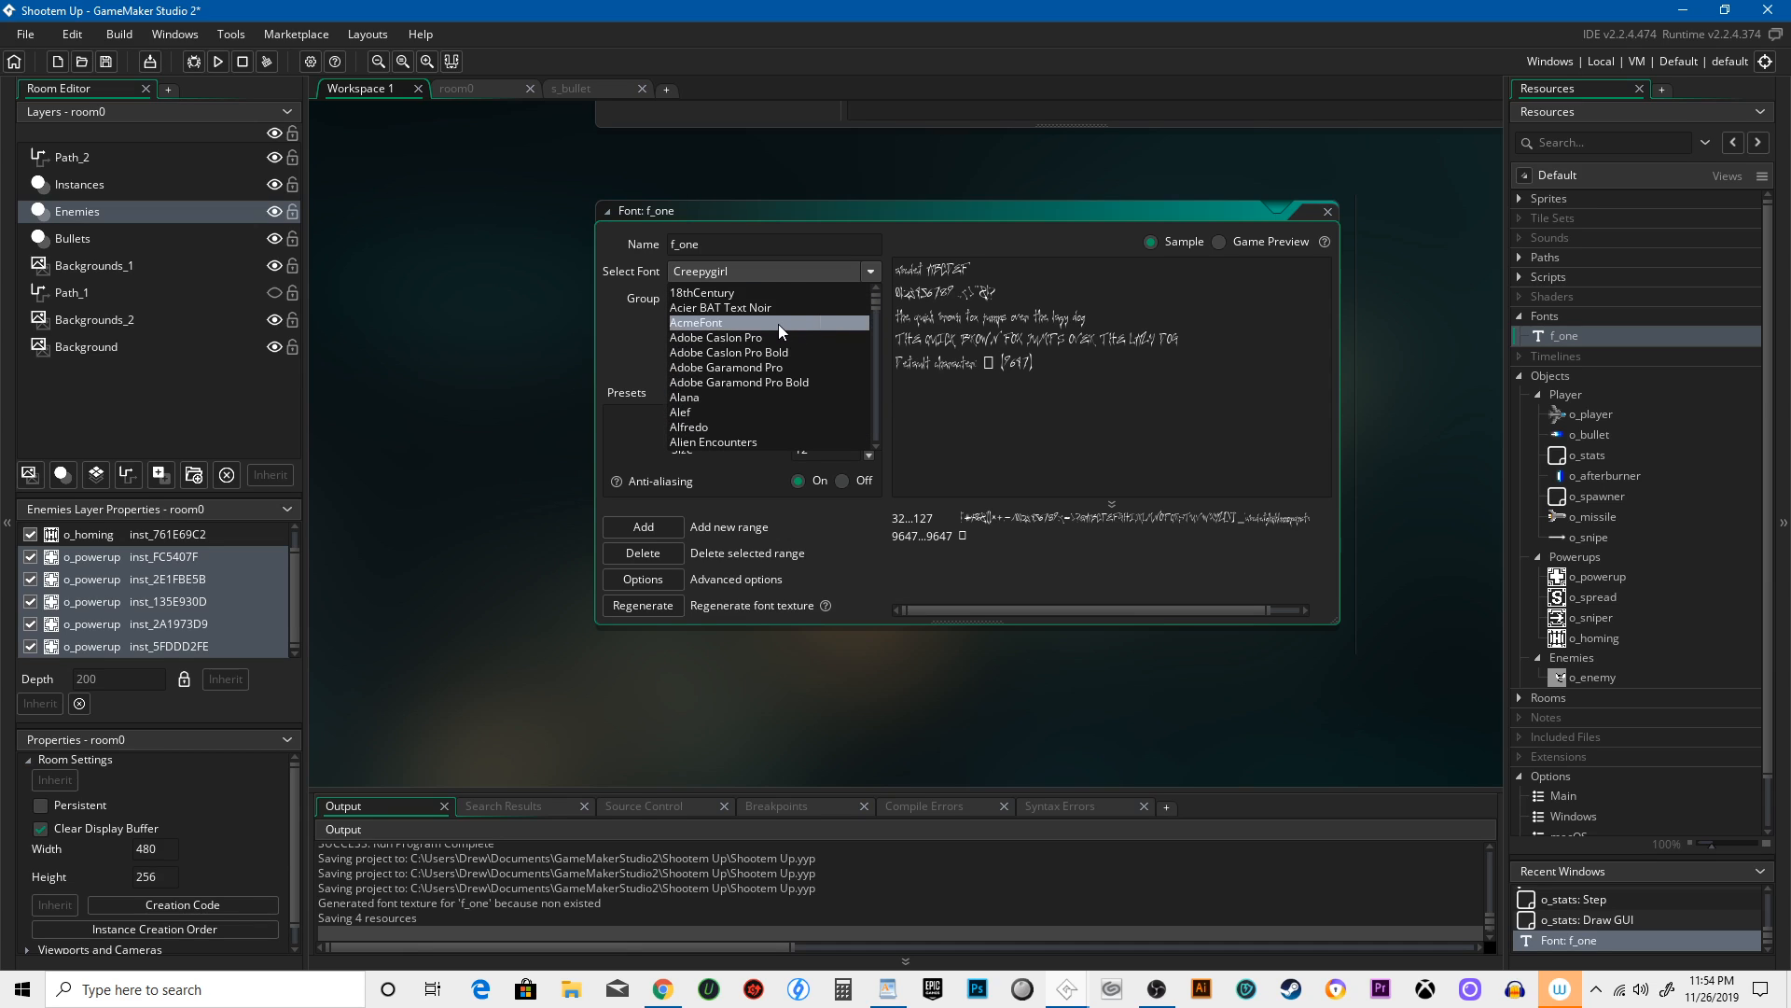
pyautogui.scroll(-3)
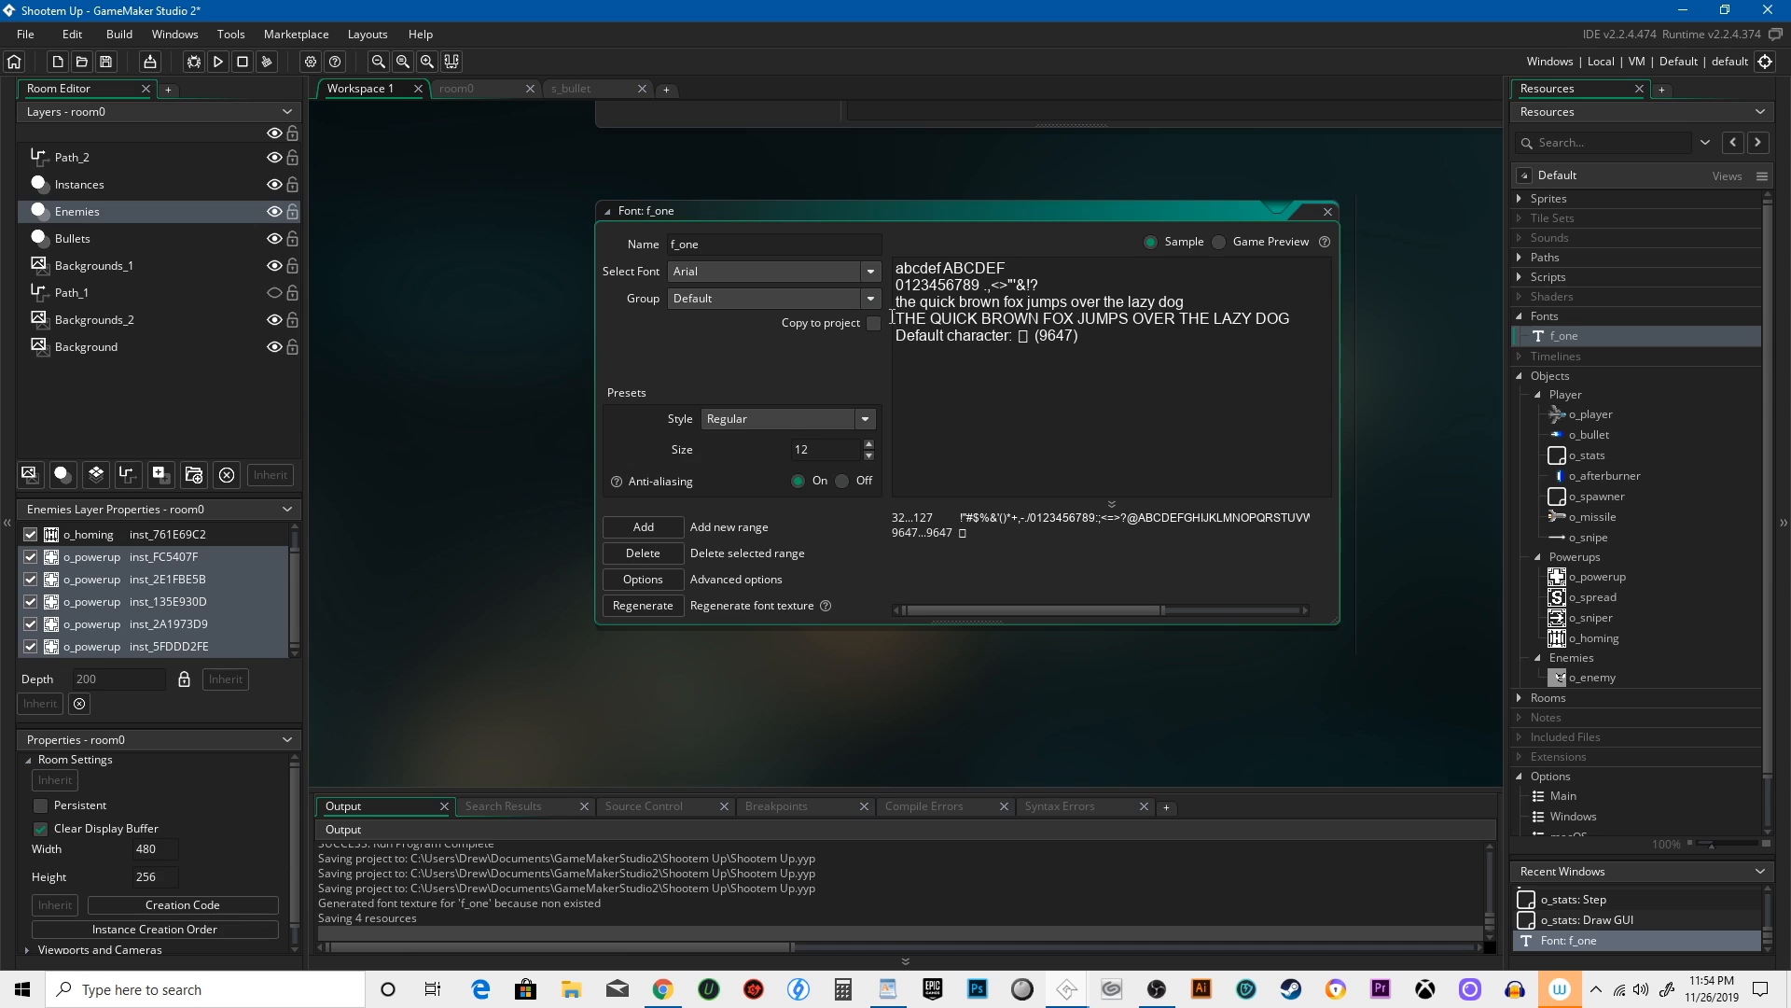
pyautogui.moveTo(891, 417)
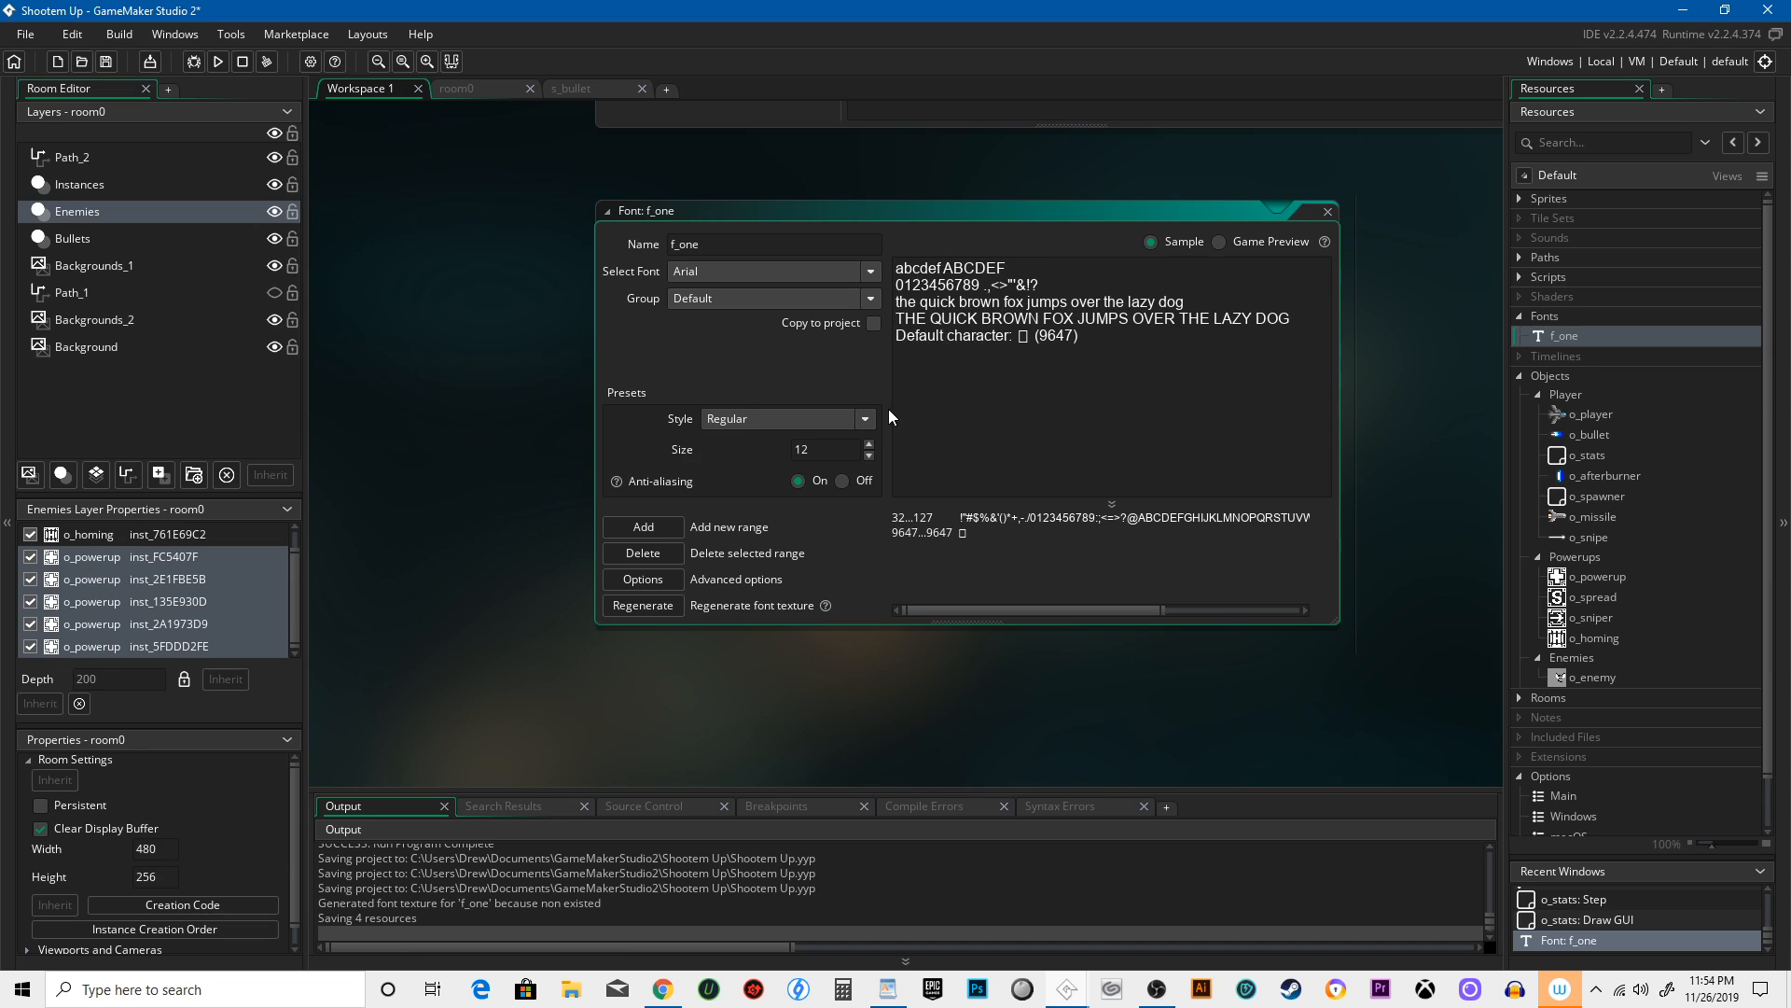
# Adjust f_one's size and anti-aliasing, ending at size 24 with anti-aliasing on
pyautogui.click(869, 443)
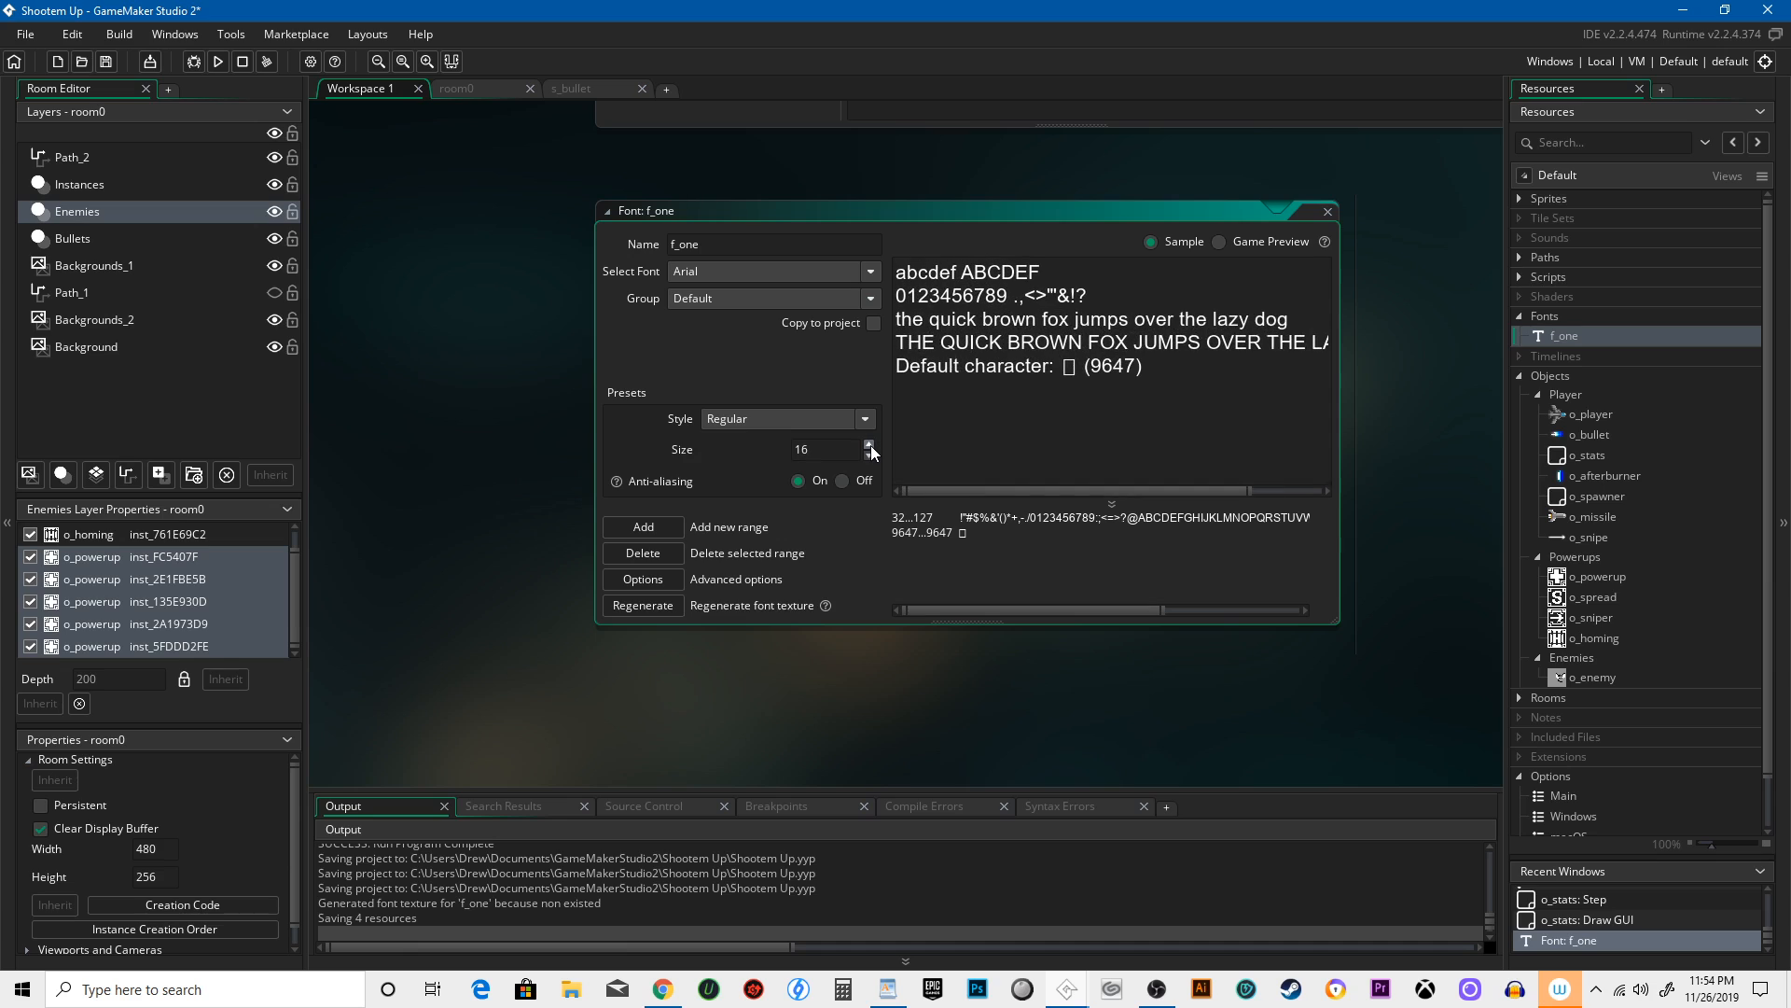
pyautogui.click(871, 444)
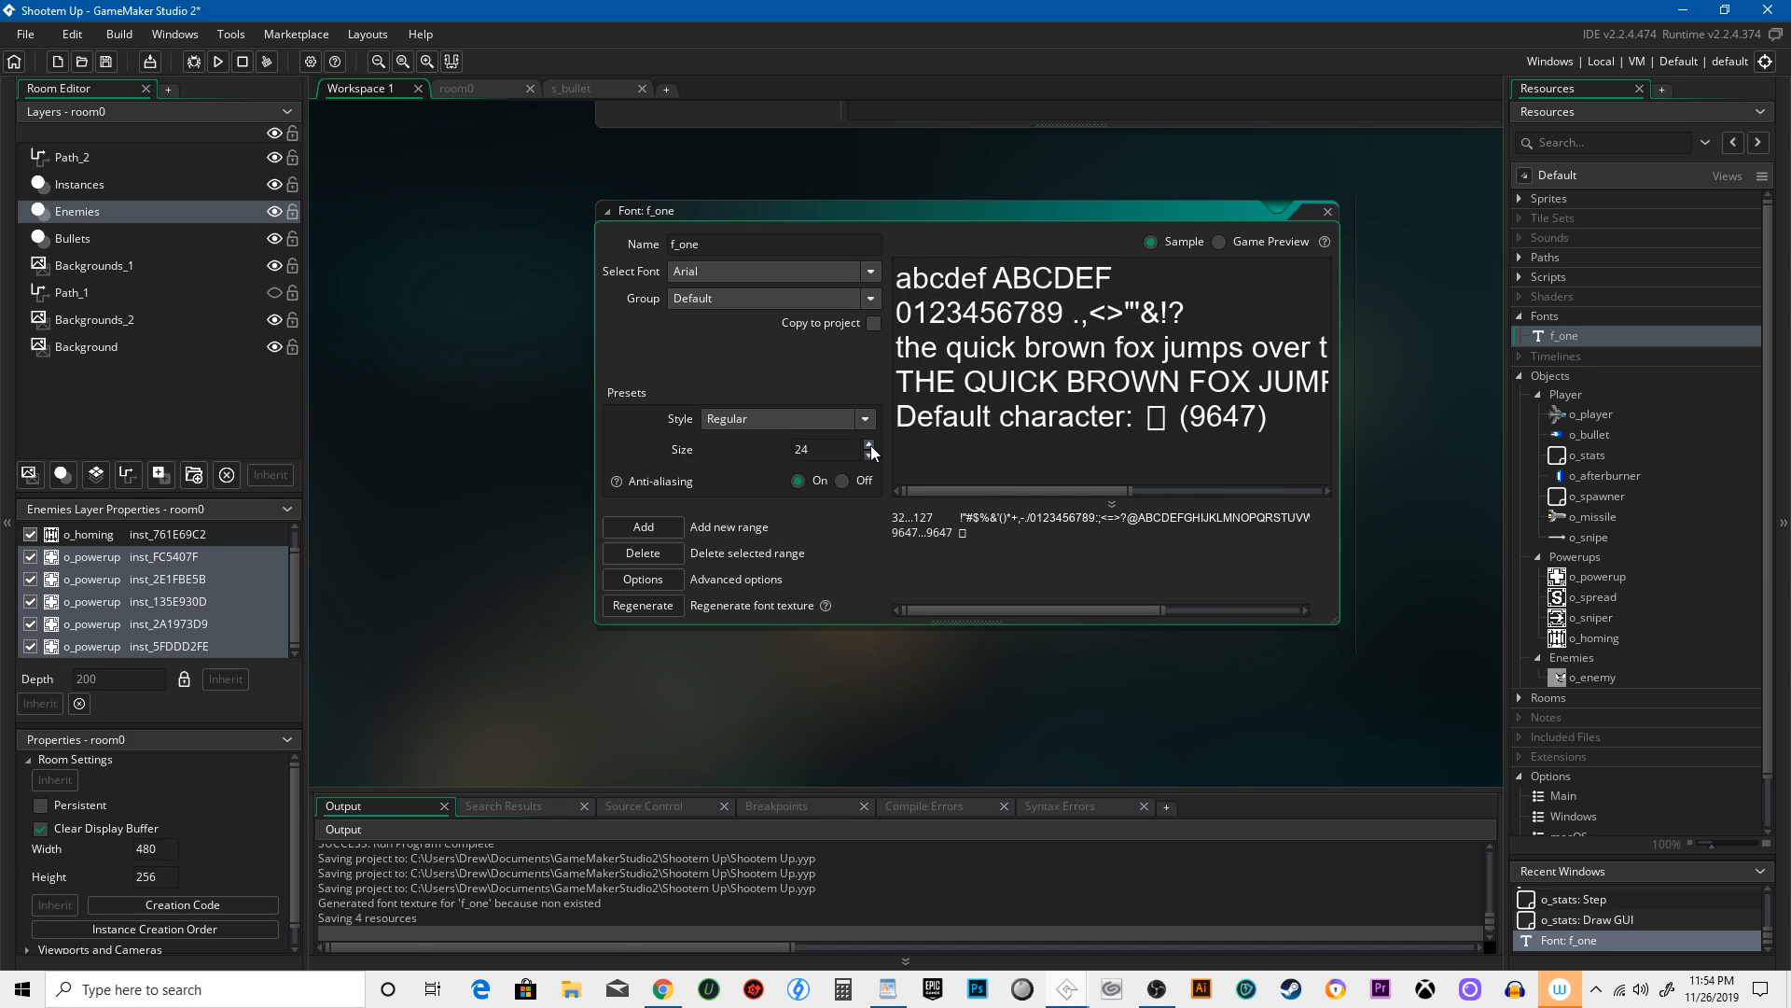
pyautogui.click(844, 482)
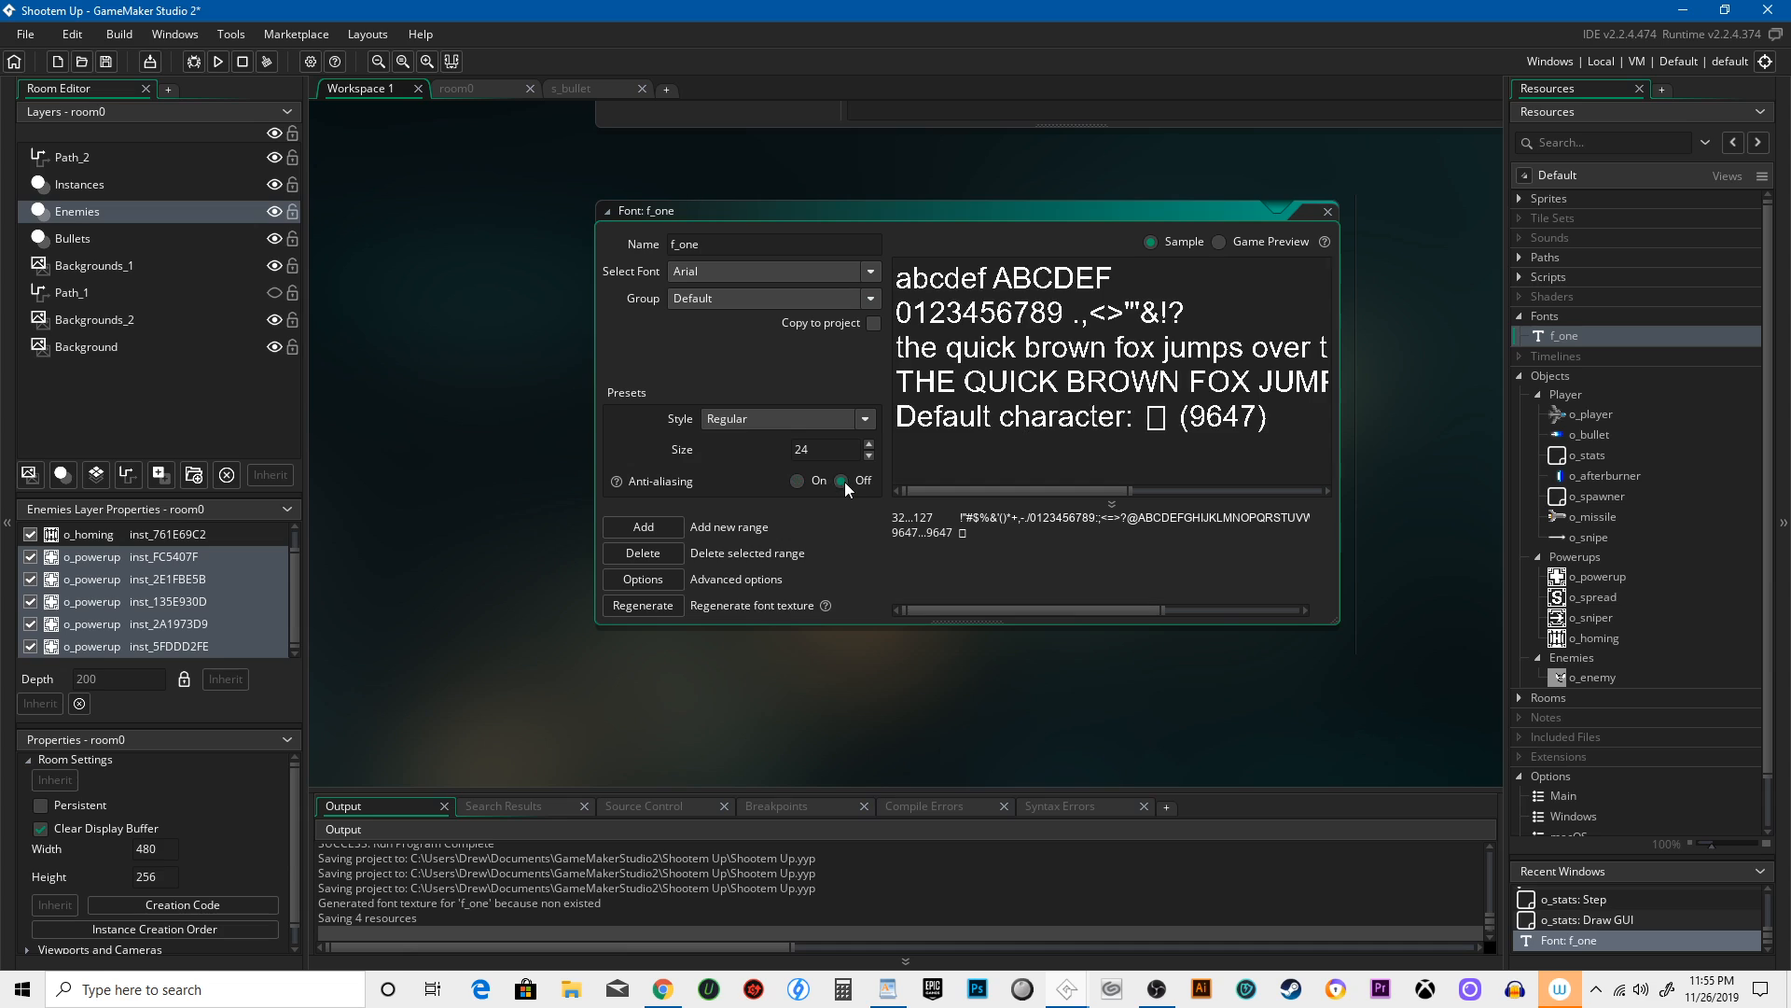
pyautogui.click(798, 481)
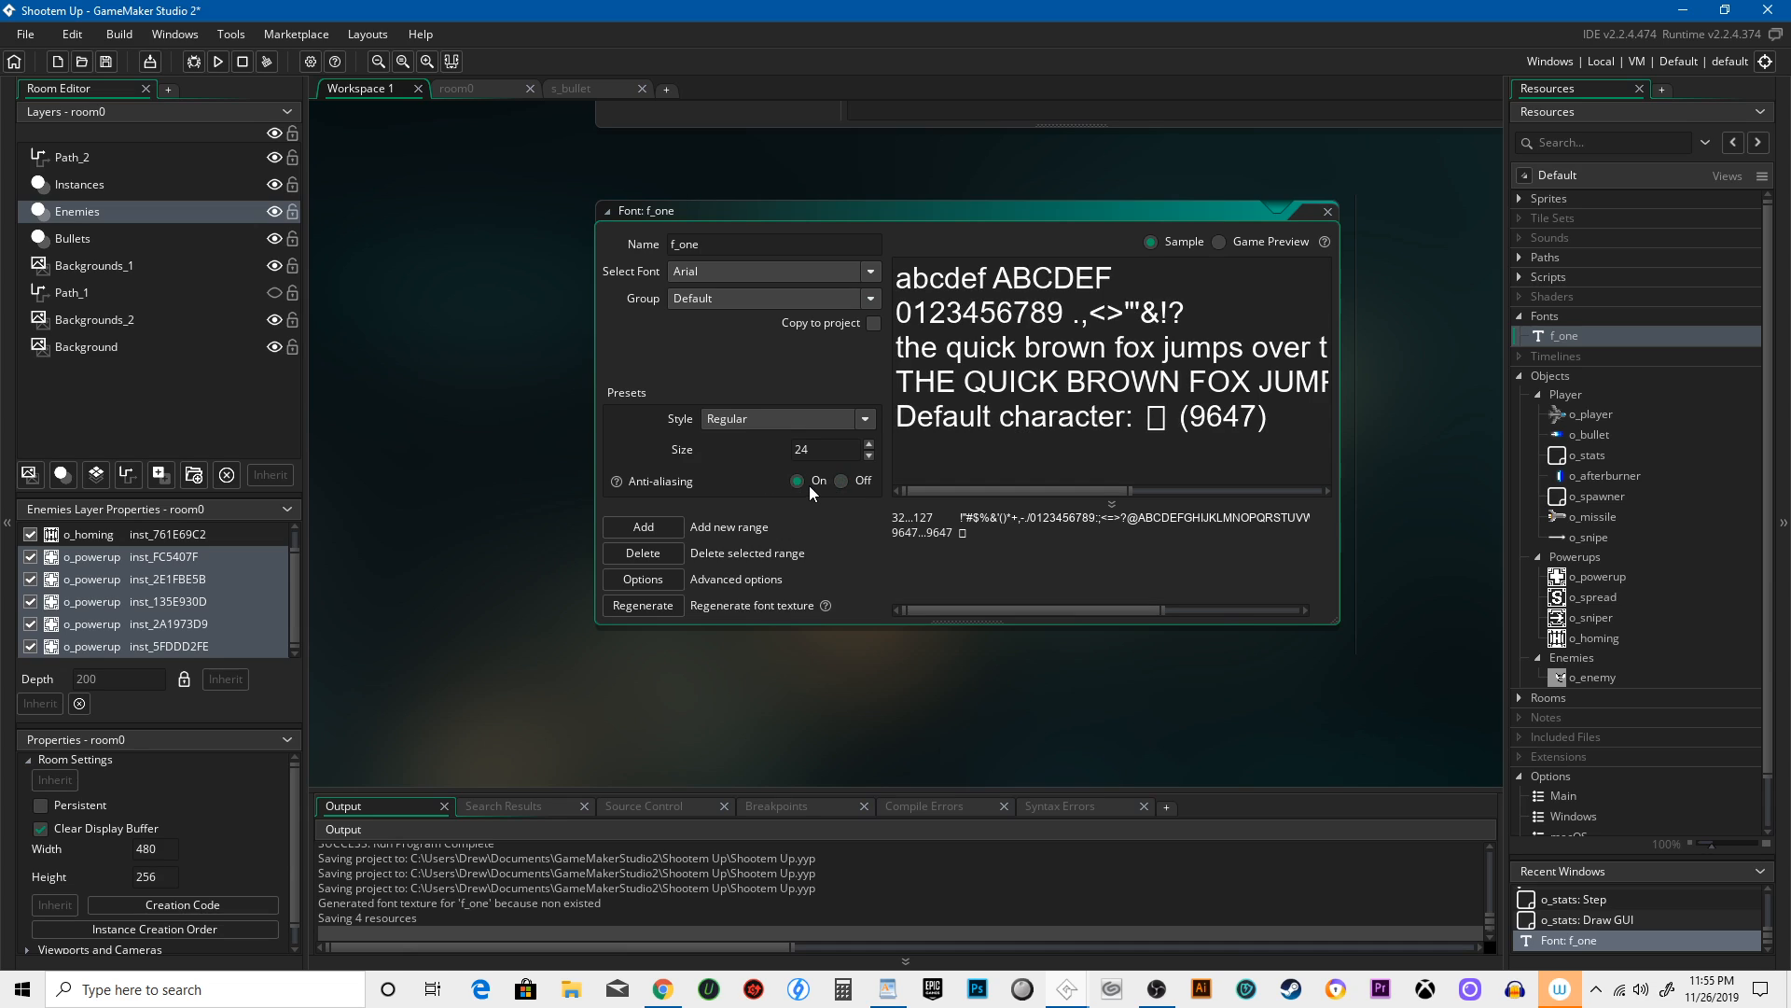
pyautogui.click(841, 479)
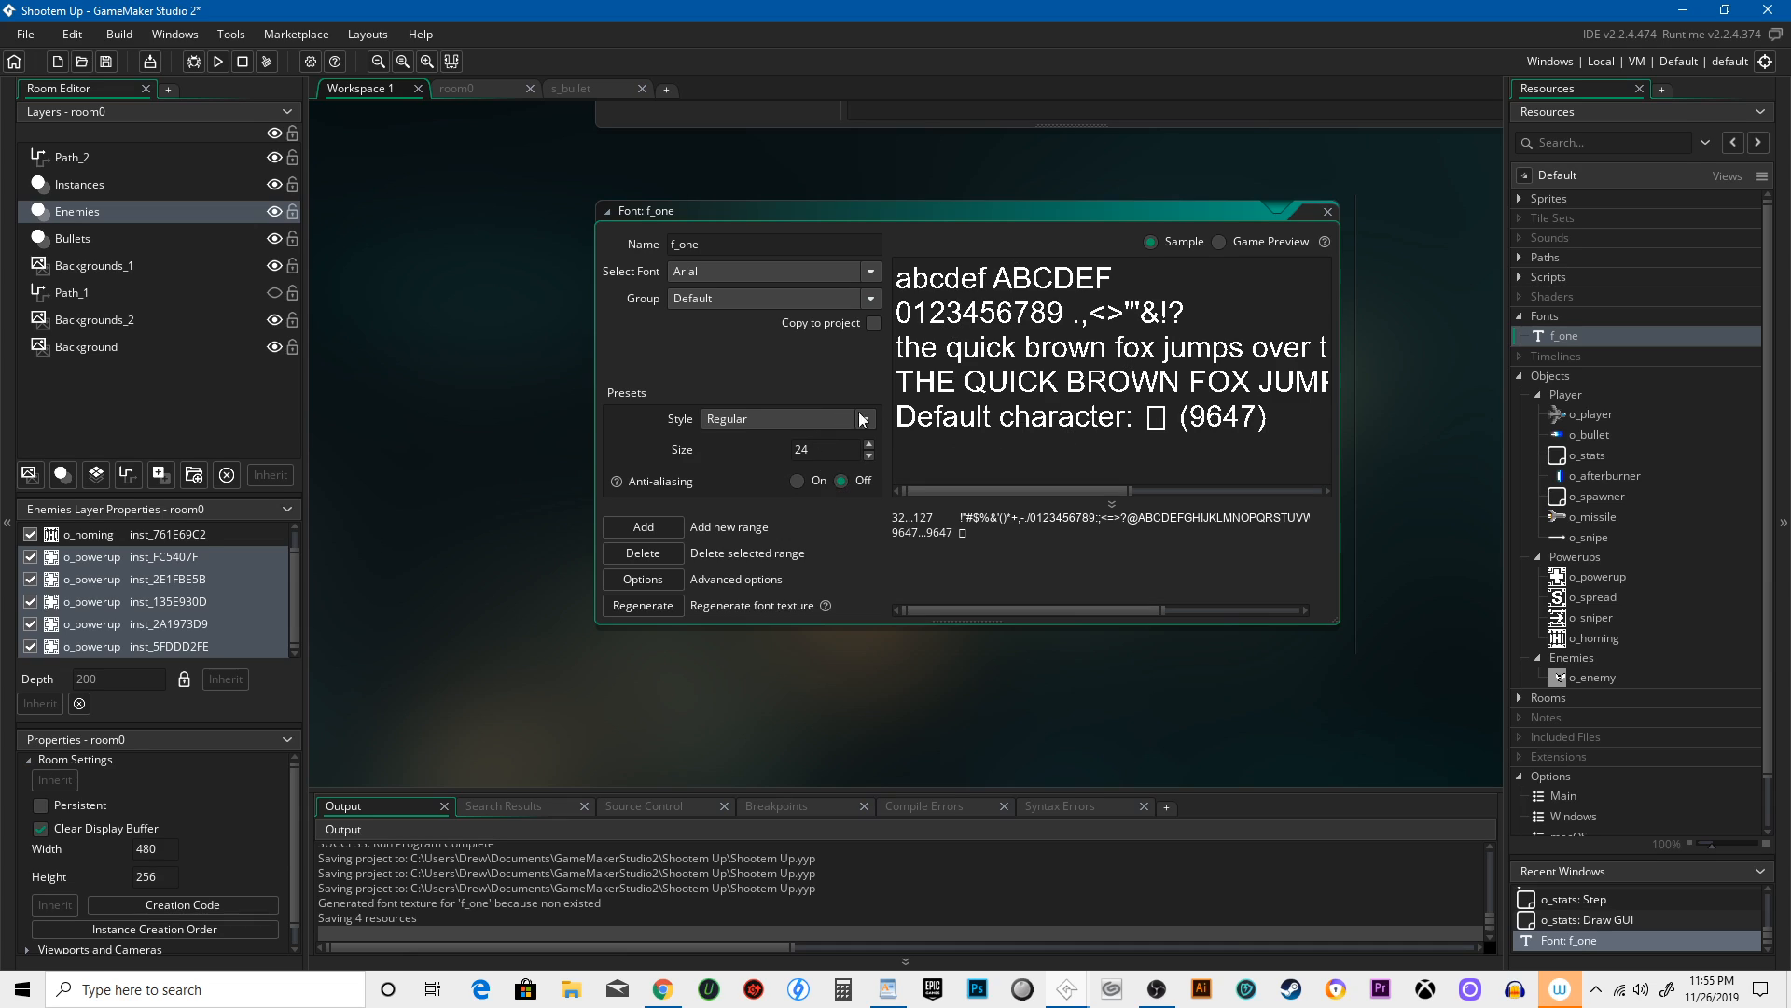
pyautogui.click(869, 444)
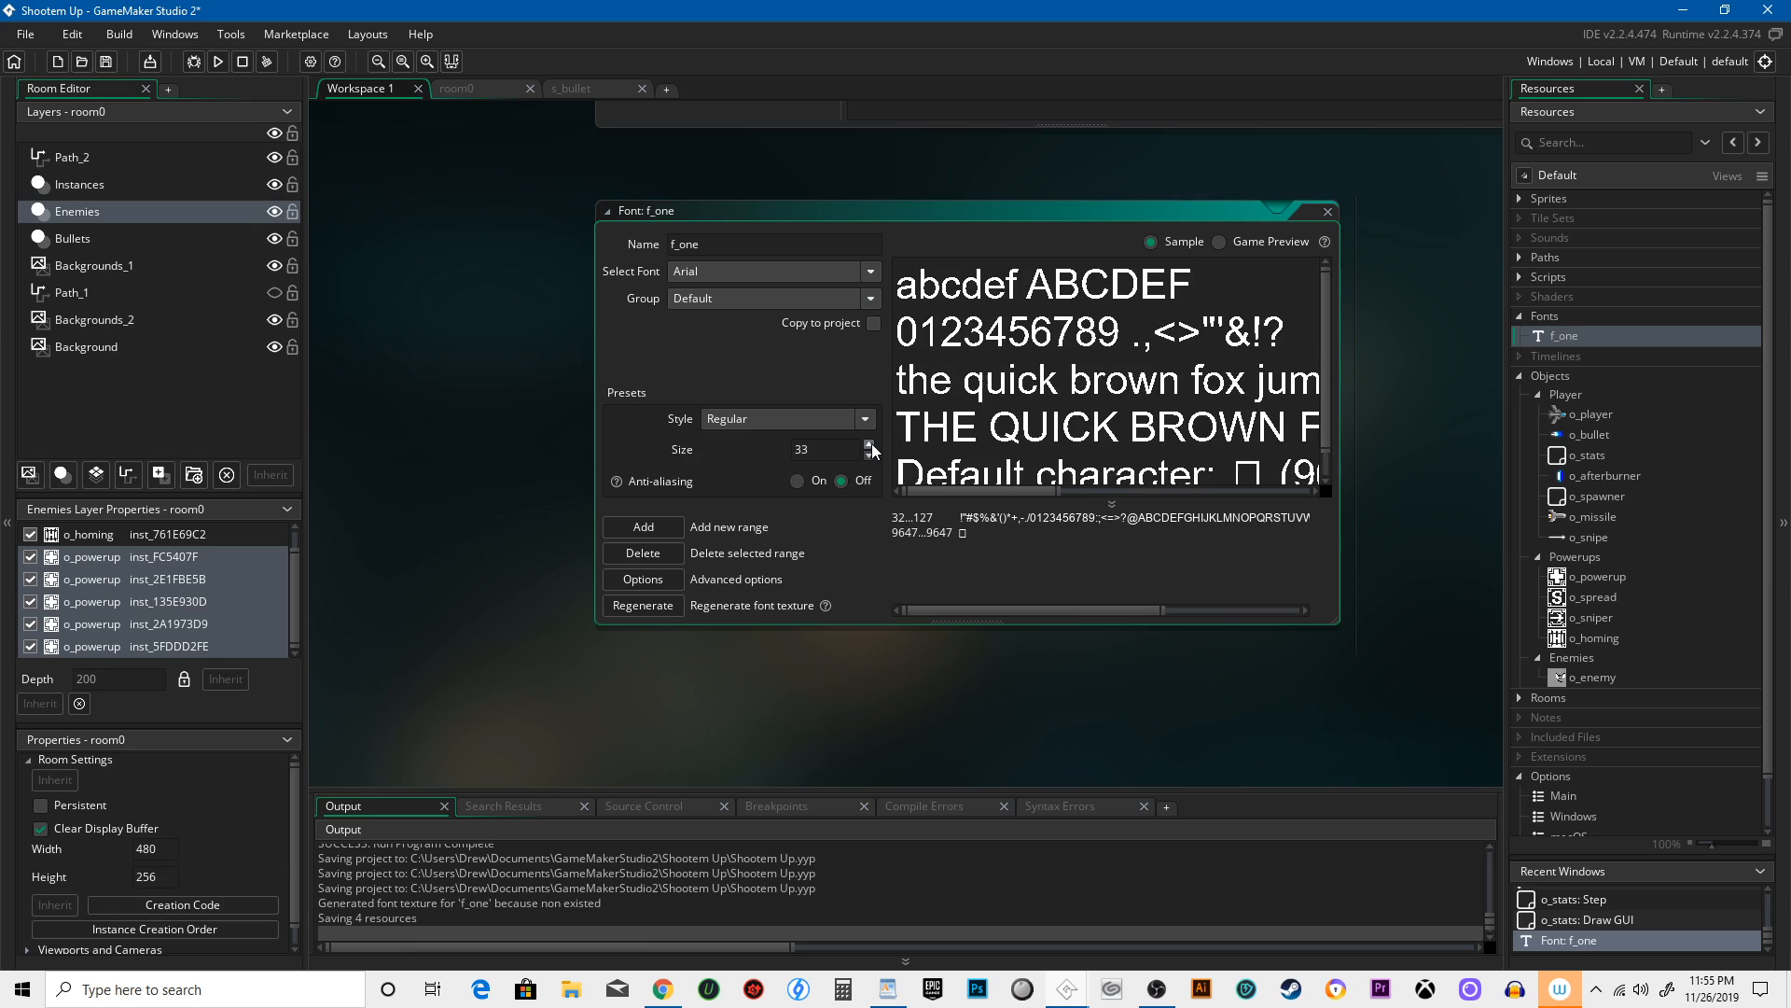
pyautogui.click(872, 446)
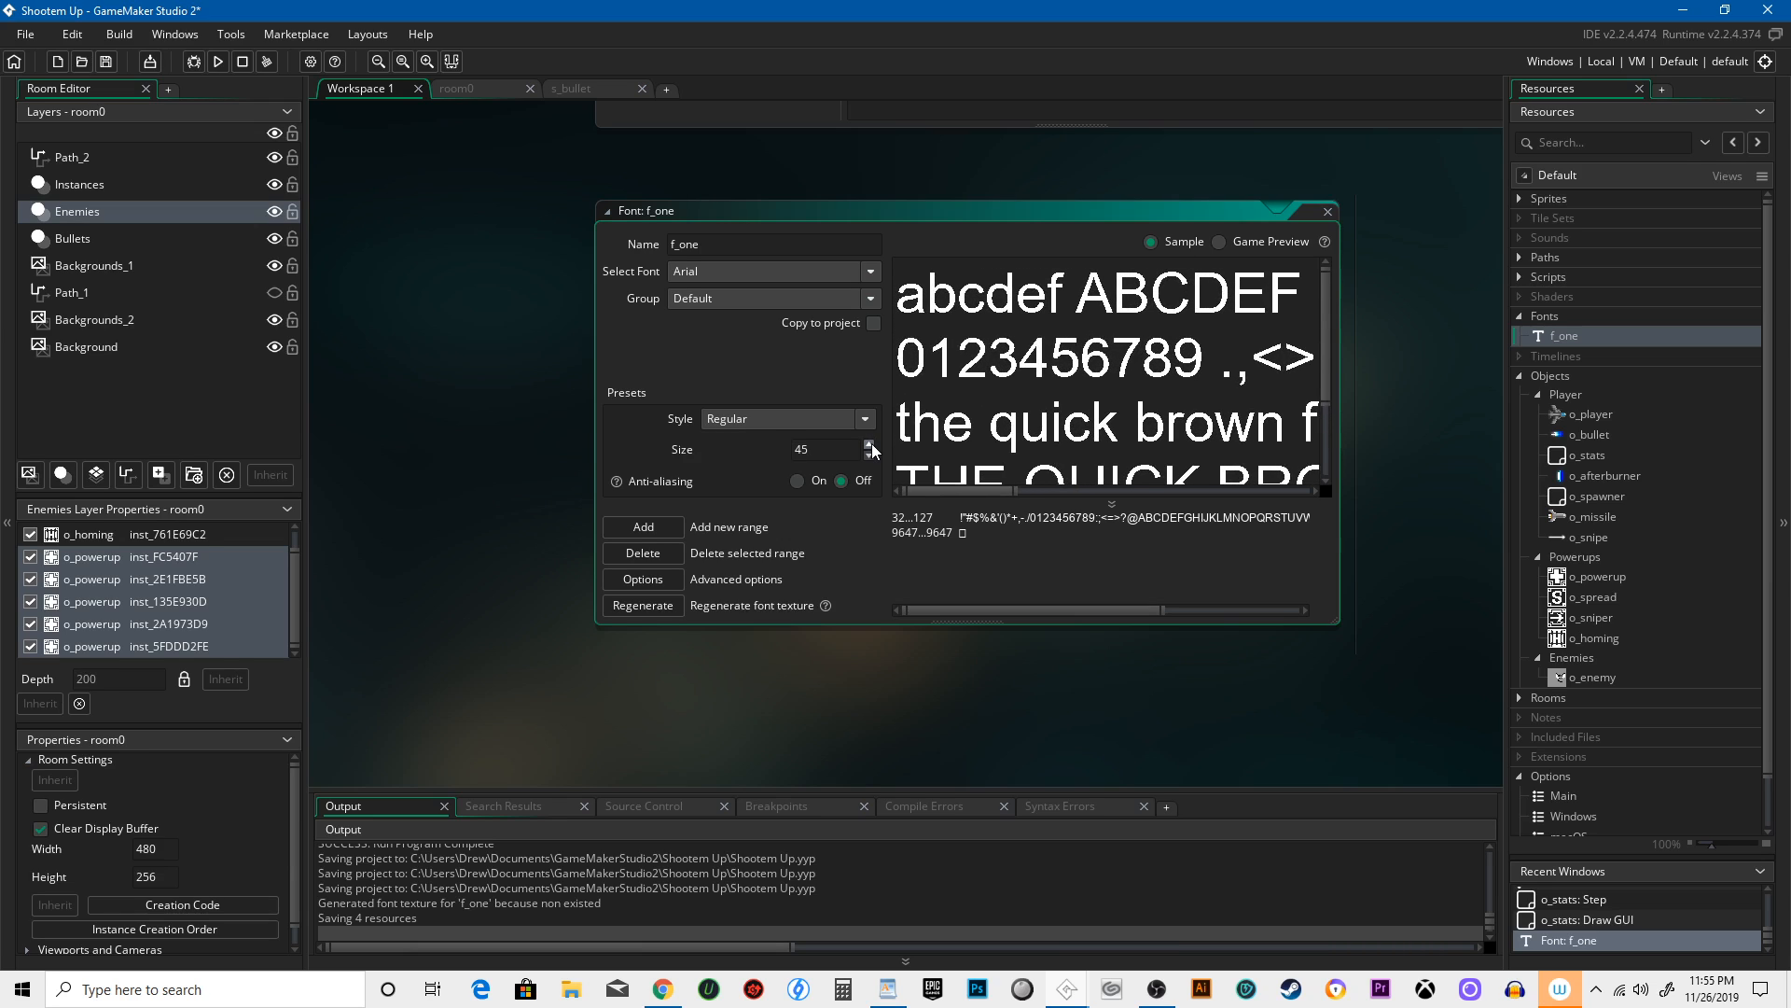
pyautogui.click(869, 444)
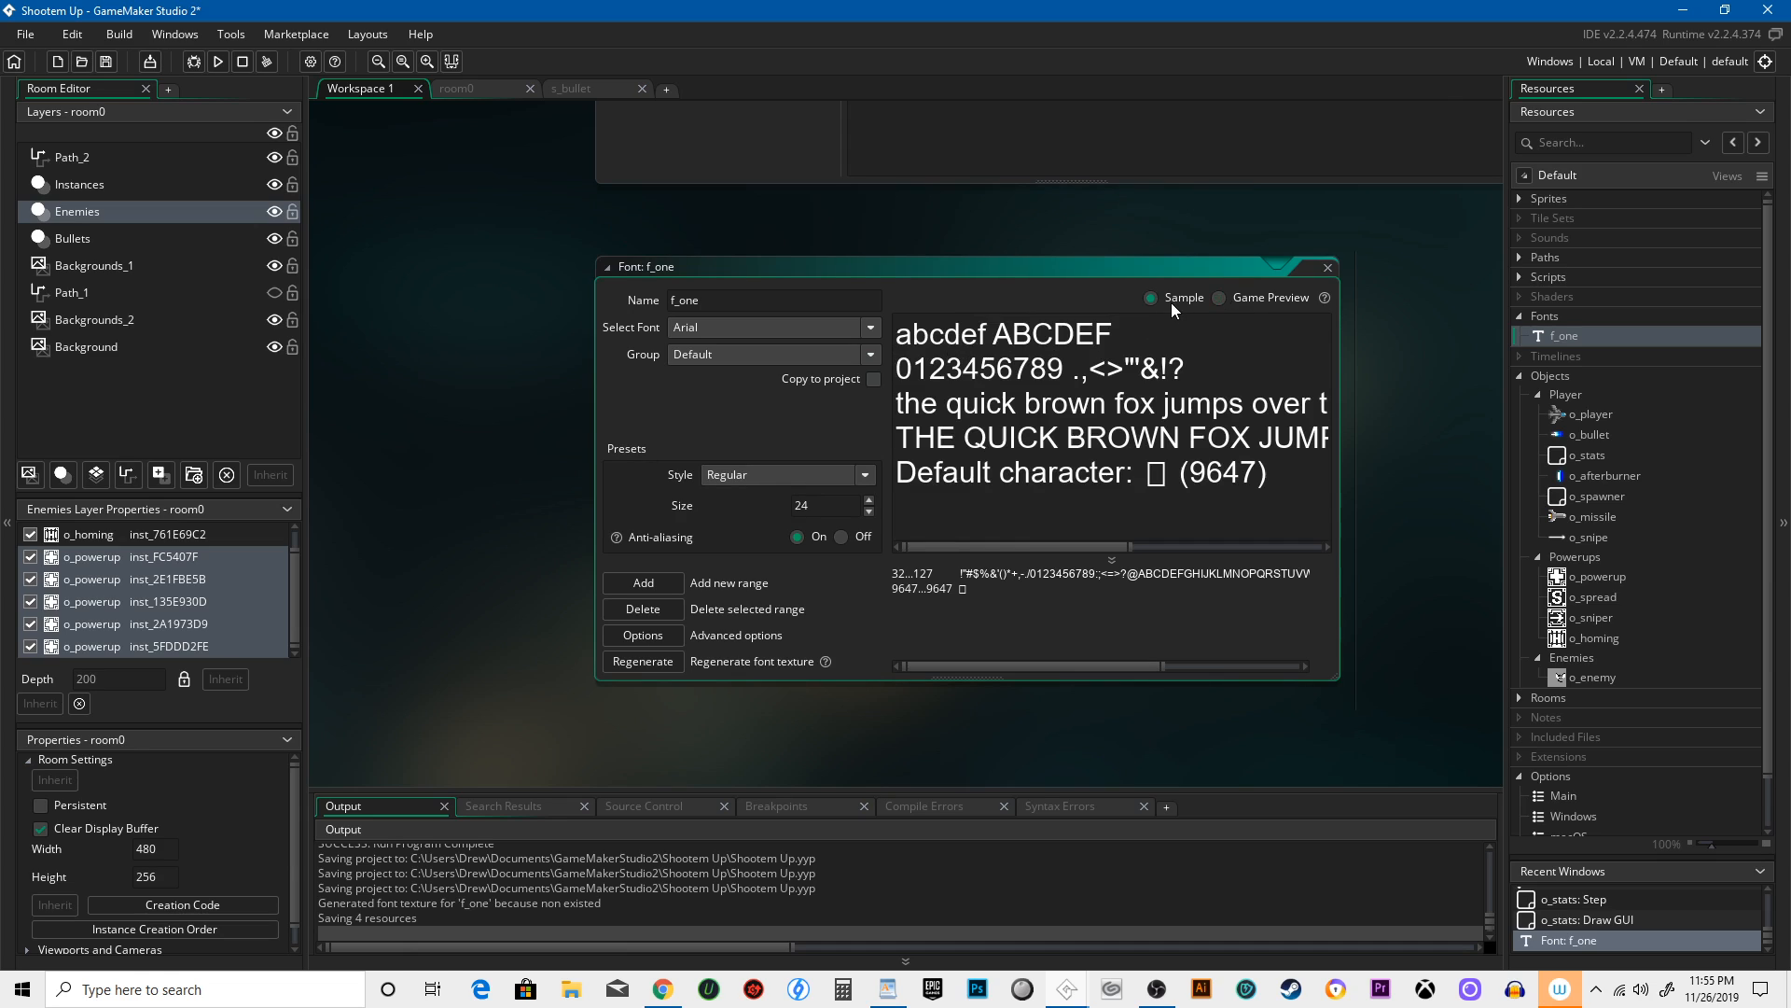
# Preview f_one as a game texture, confirm size 24, then close the font editor
pyautogui.click(1220, 297)
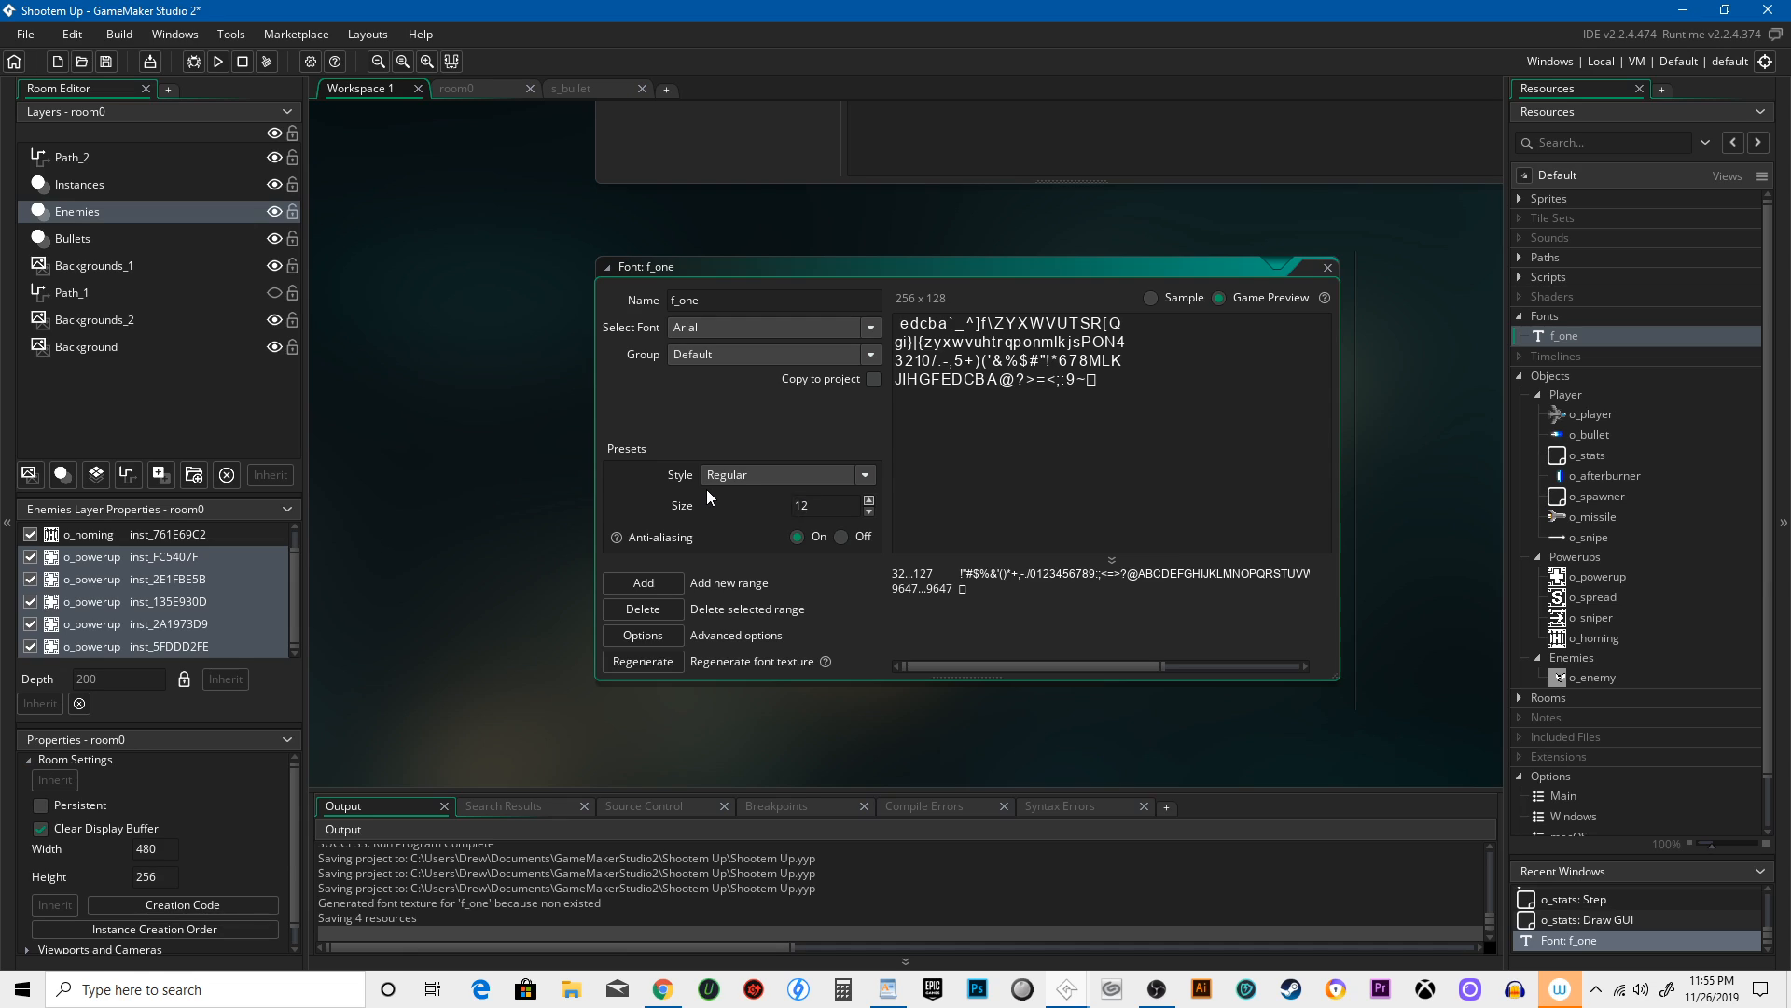
pyautogui.click(810, 505)
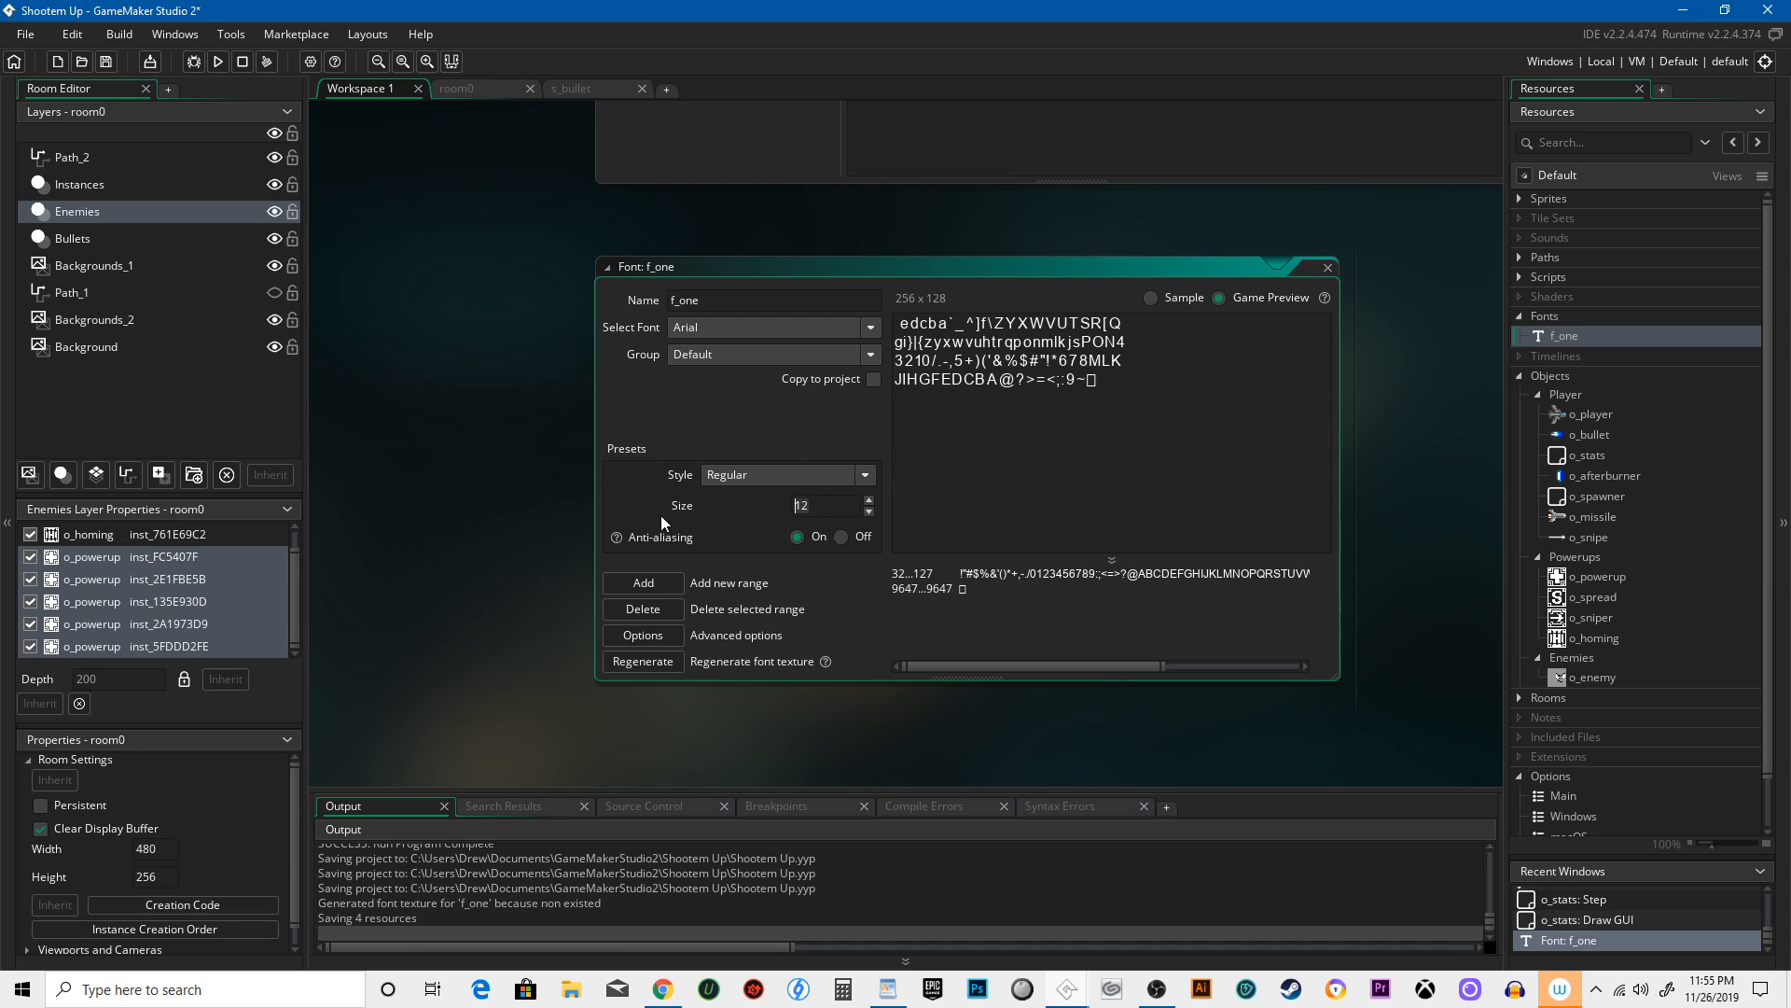
pyautogui.click(869, 500)
pyautogui.write('24')
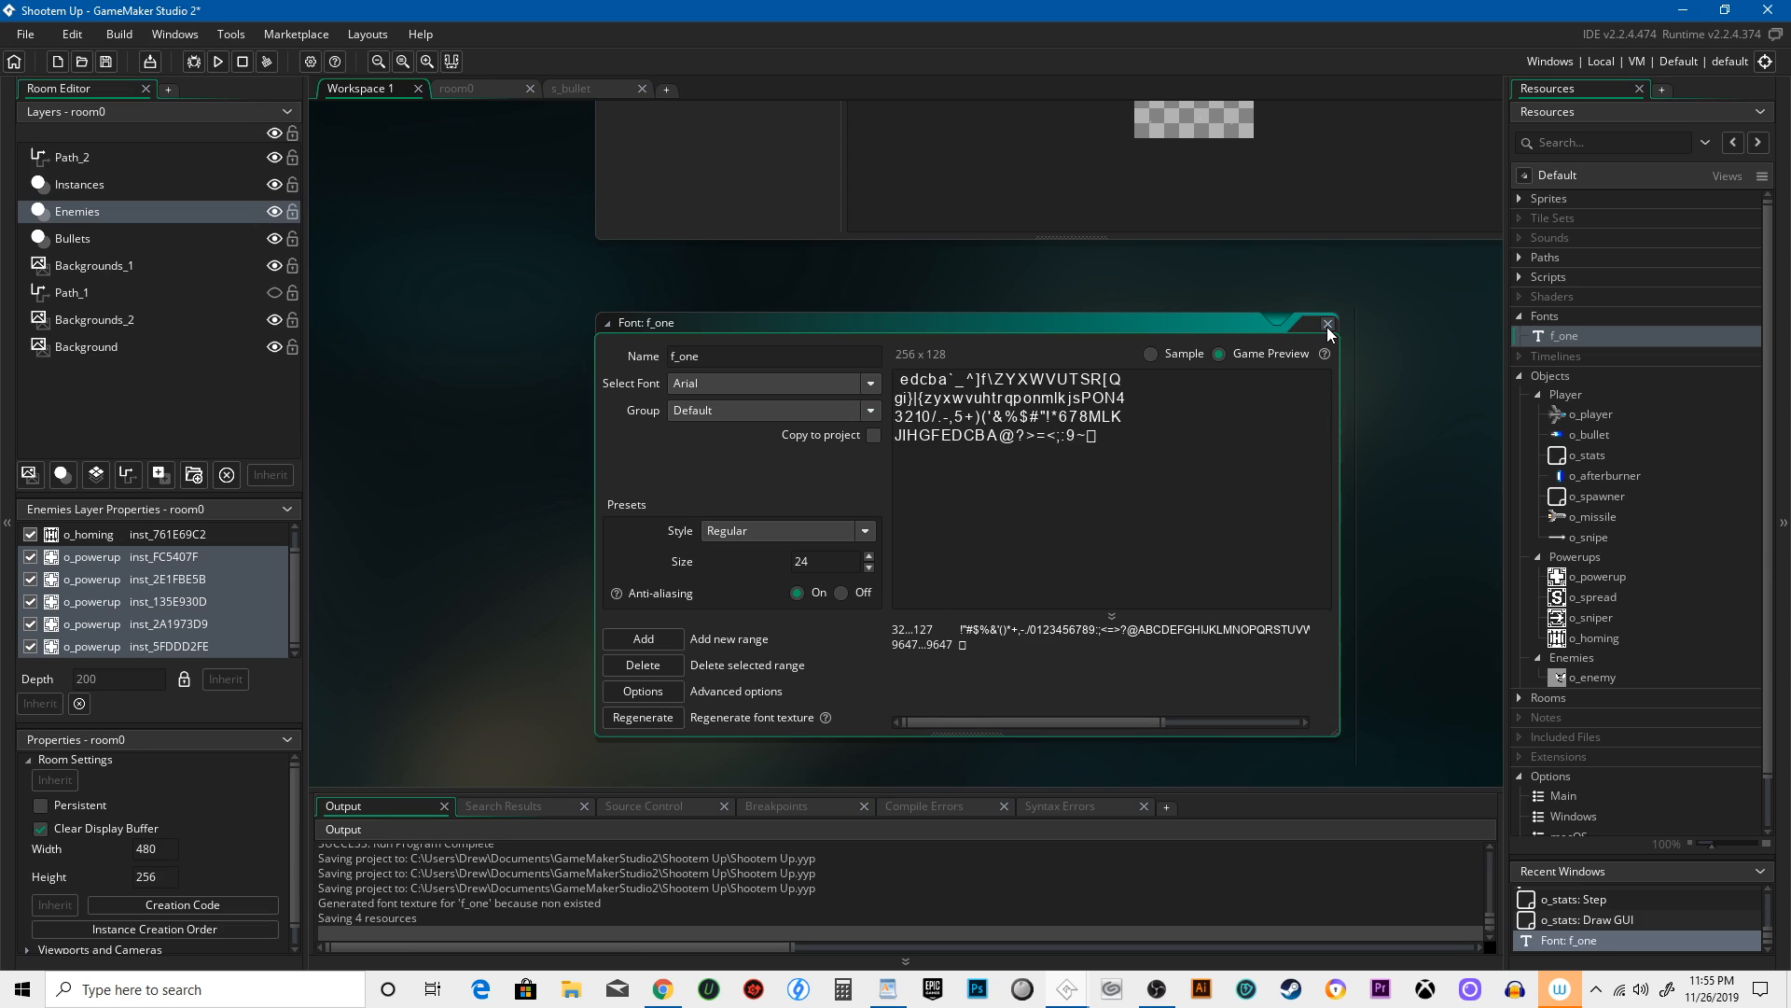
pyautogui.moveTo(1325, 352)
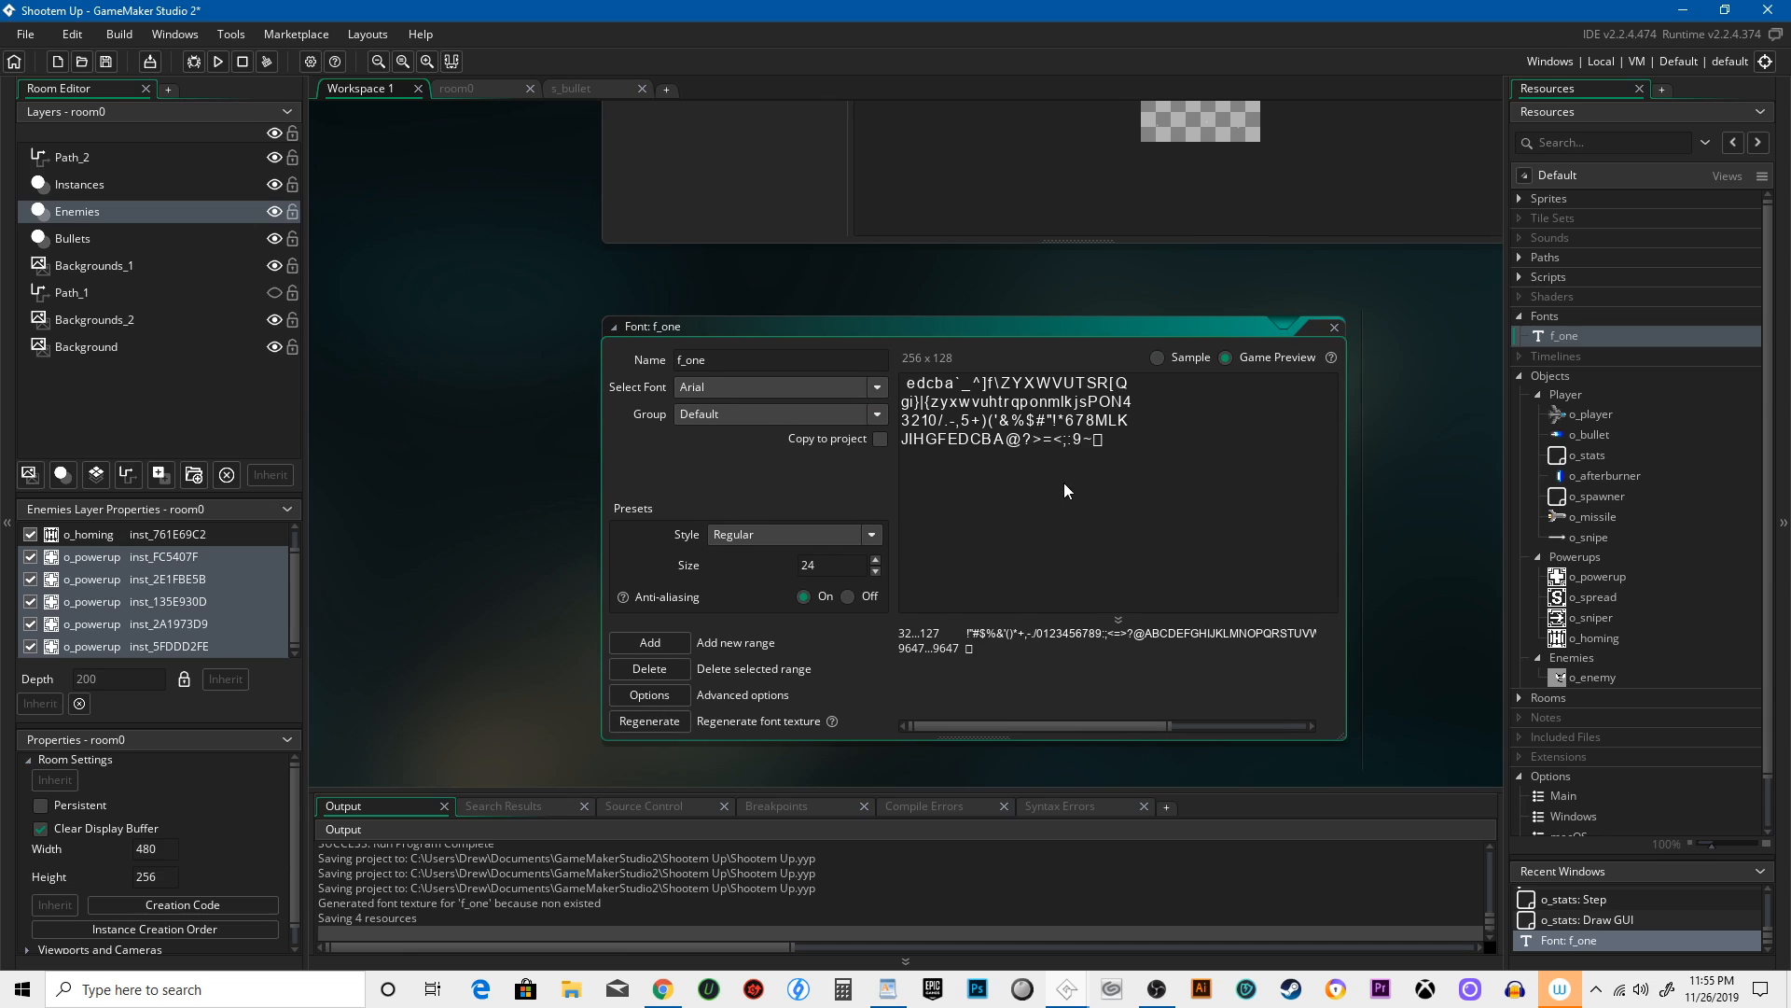
pyautogui.moveTo(875, 339)
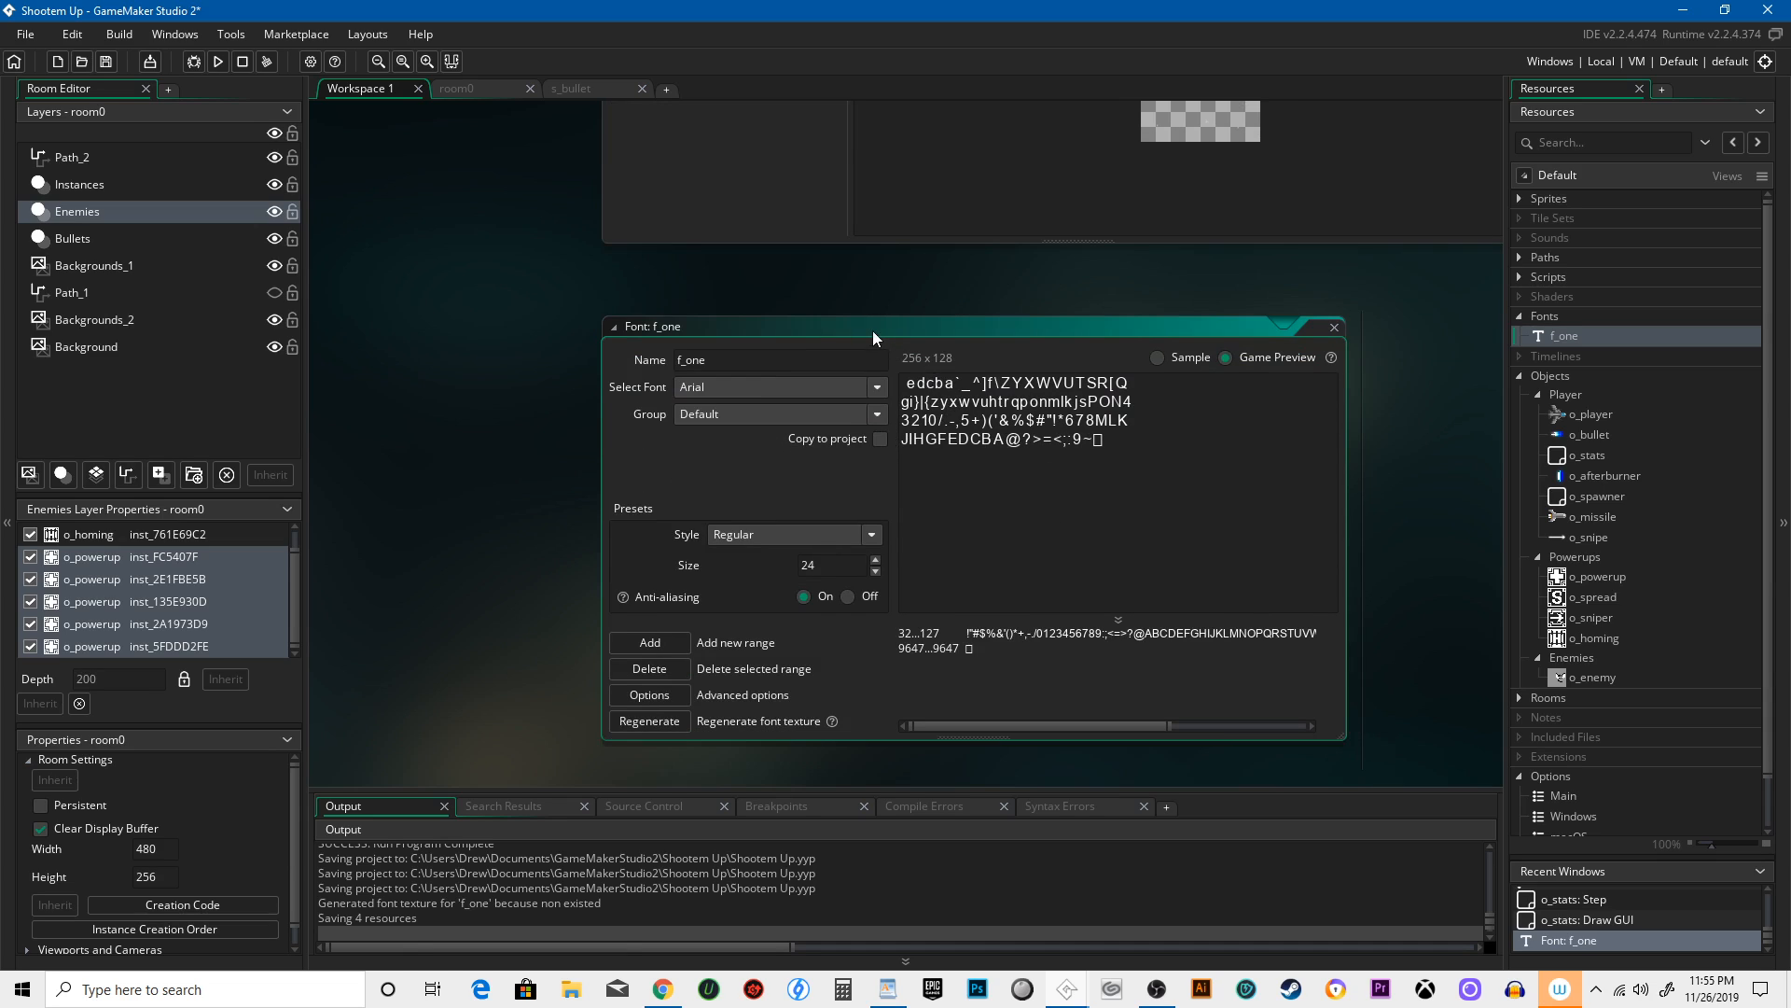
pyautogui.click(1157, 357)
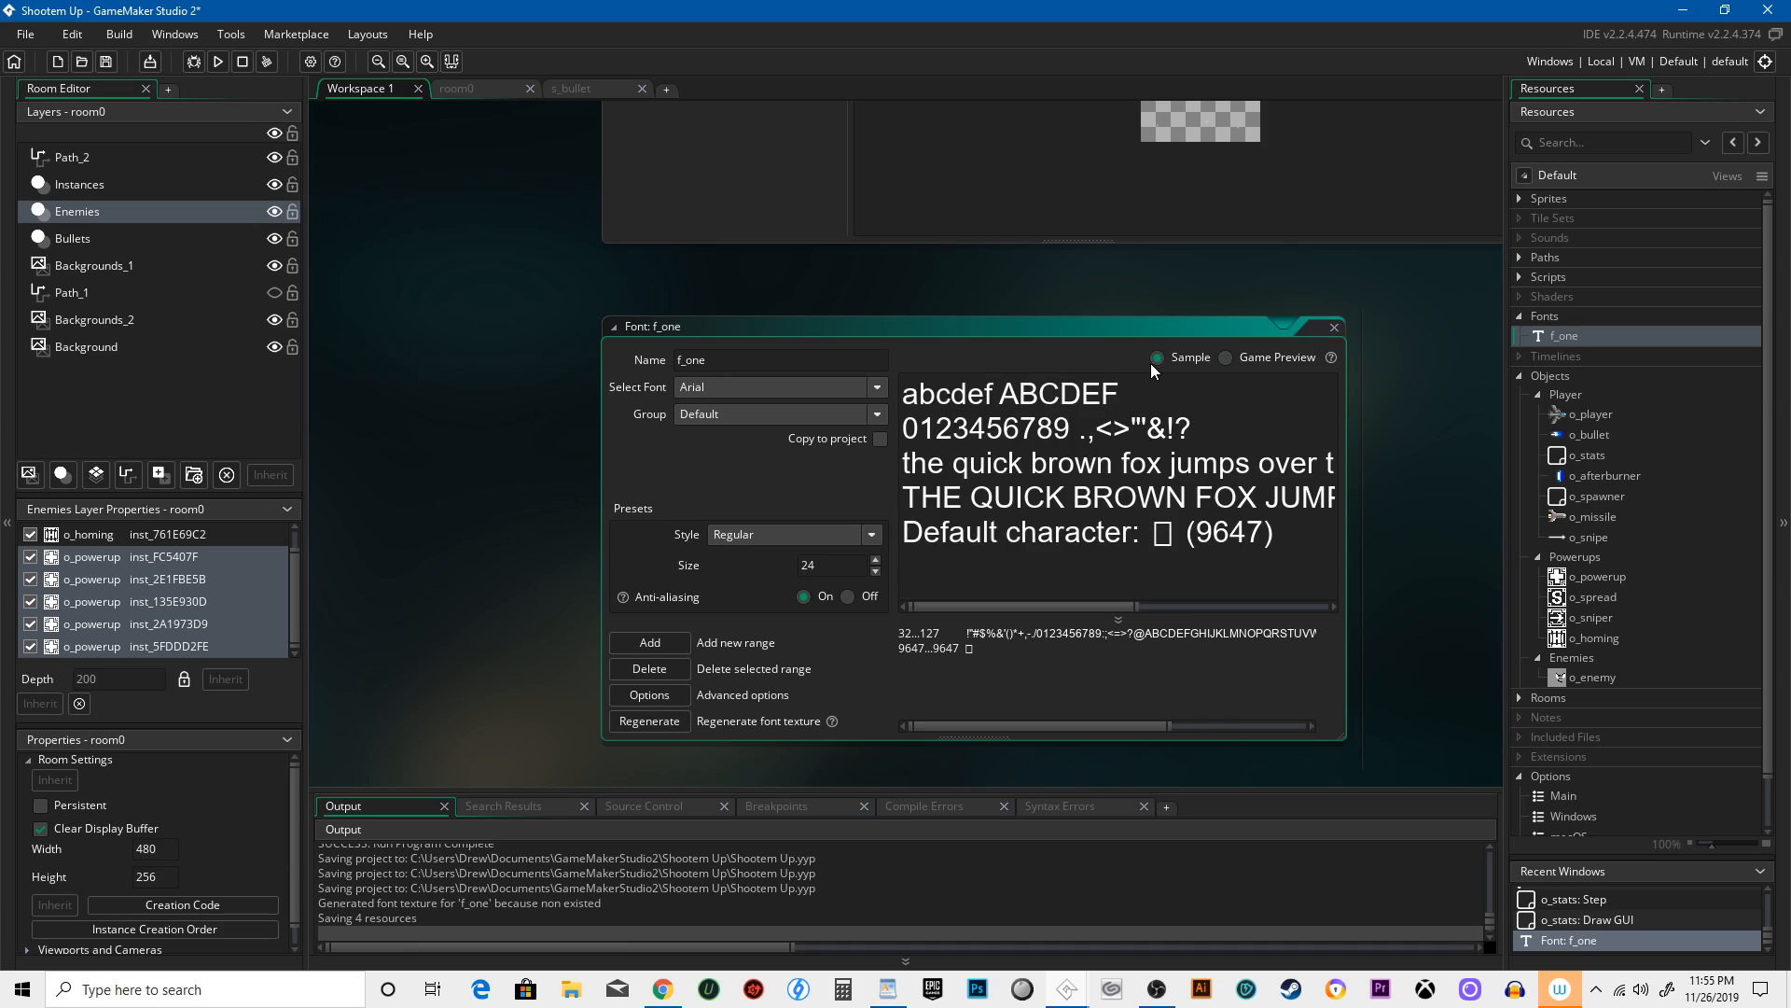
pyautogui.click(614, 325)
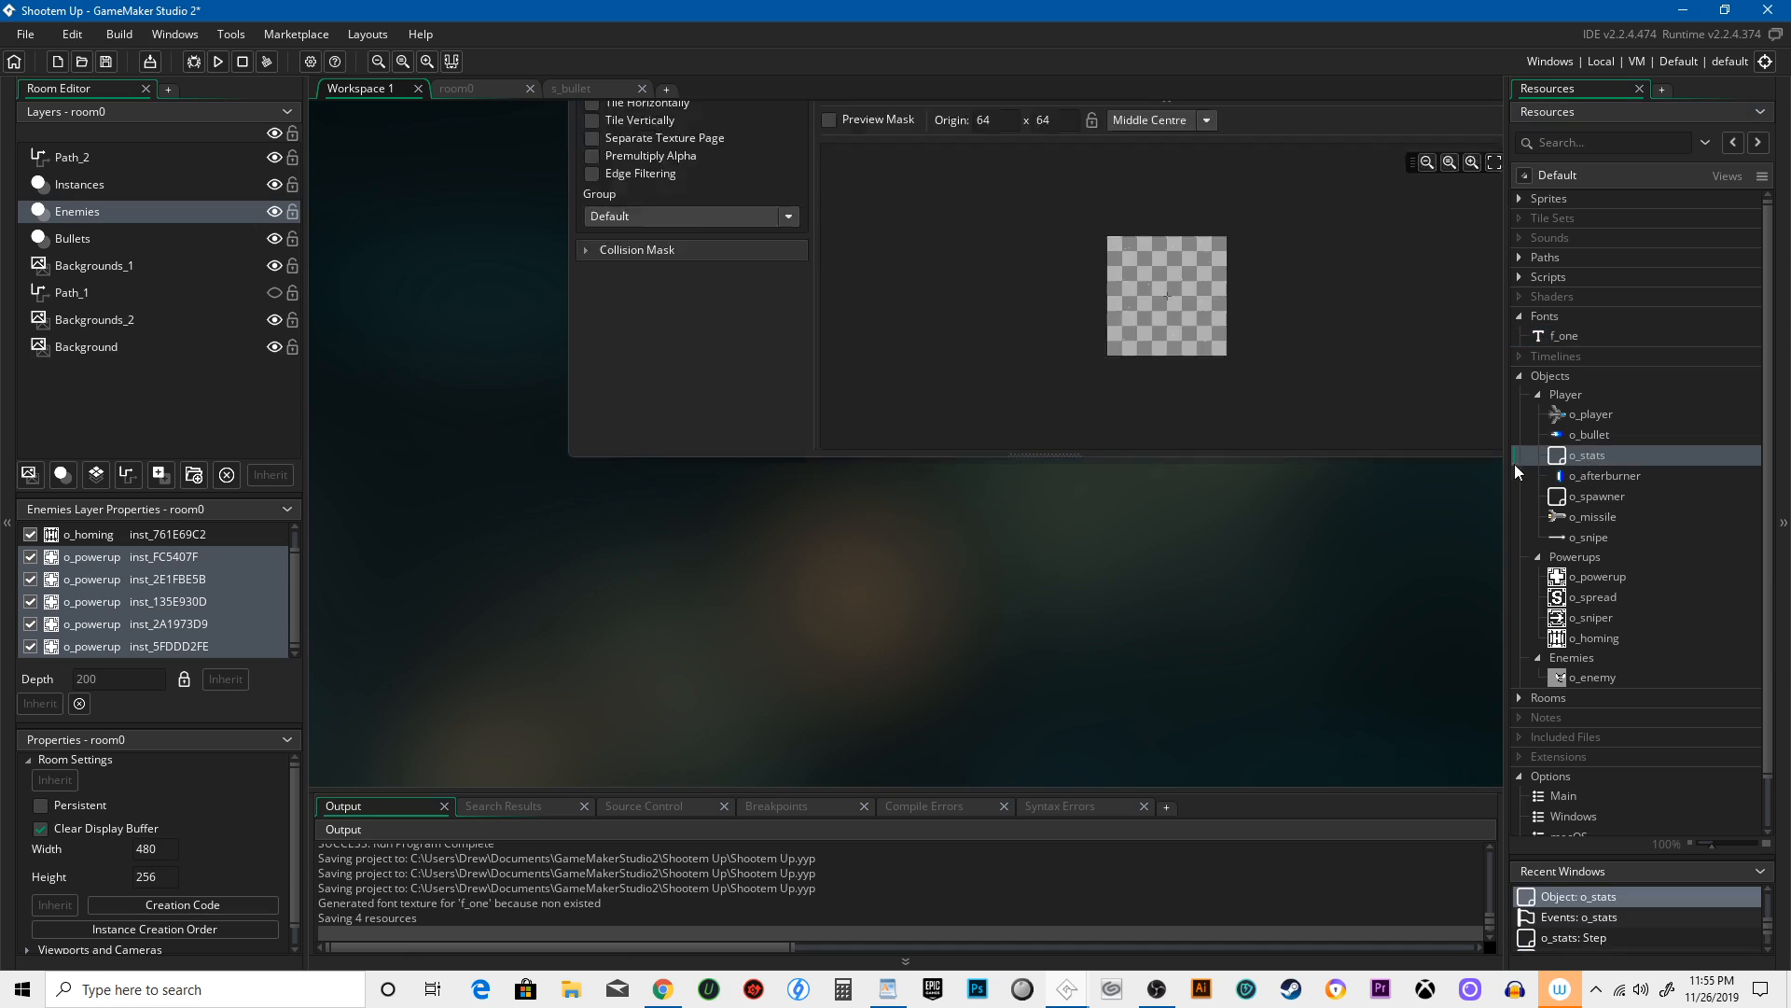
# Reopen o_stats, browse the event types to add, and select its existing Draw GUI event
pyautogui.doubleClick(1587, 454)
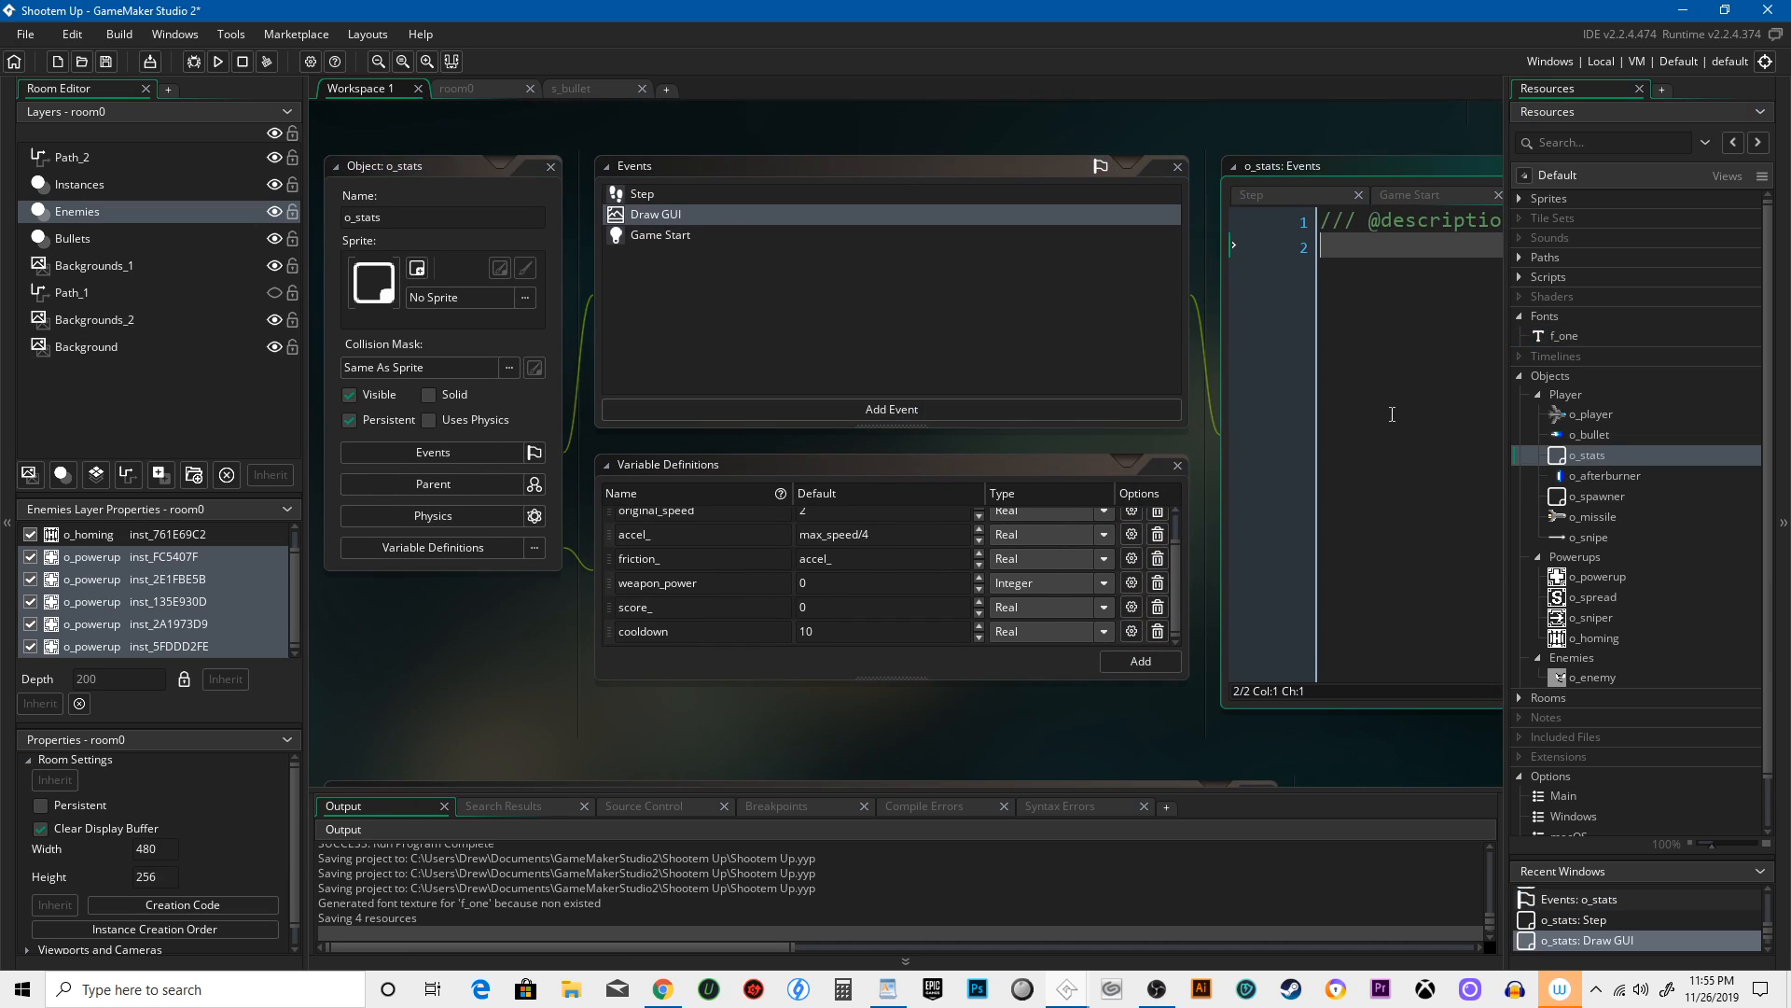
pyautogui.click(656, 214)
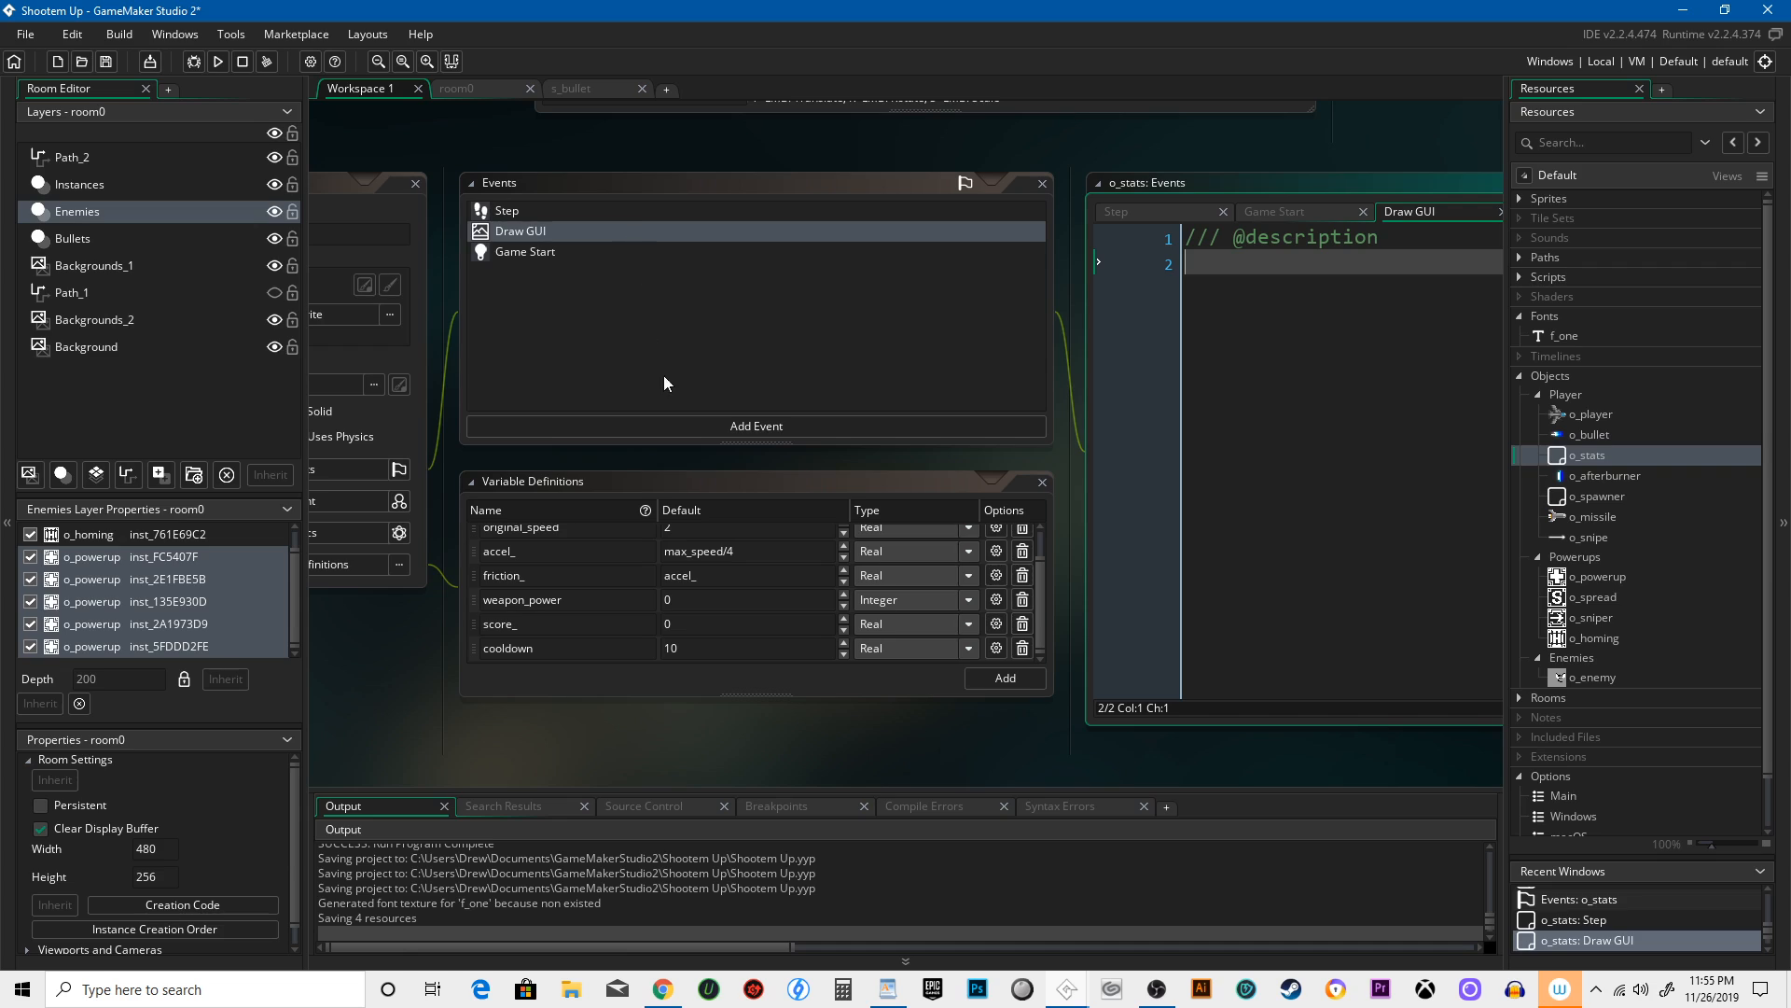
pyautogui.click(755, 425)
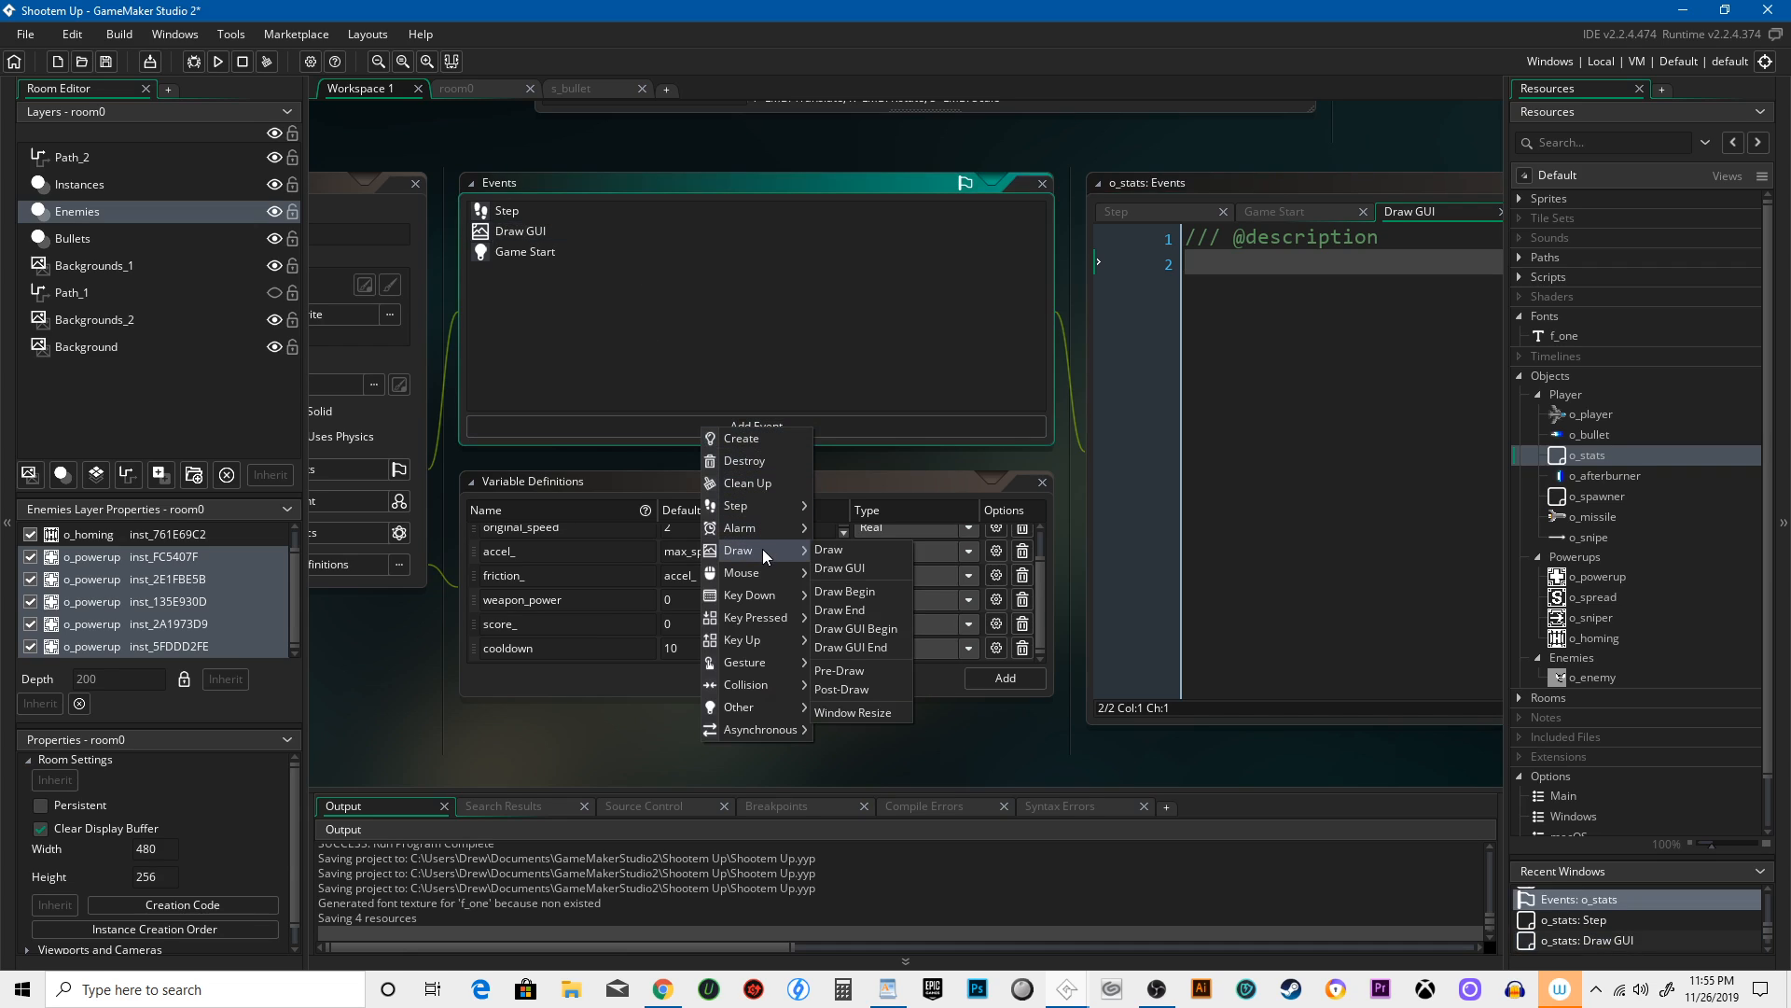
pyautogui.moveTo(839, 569)
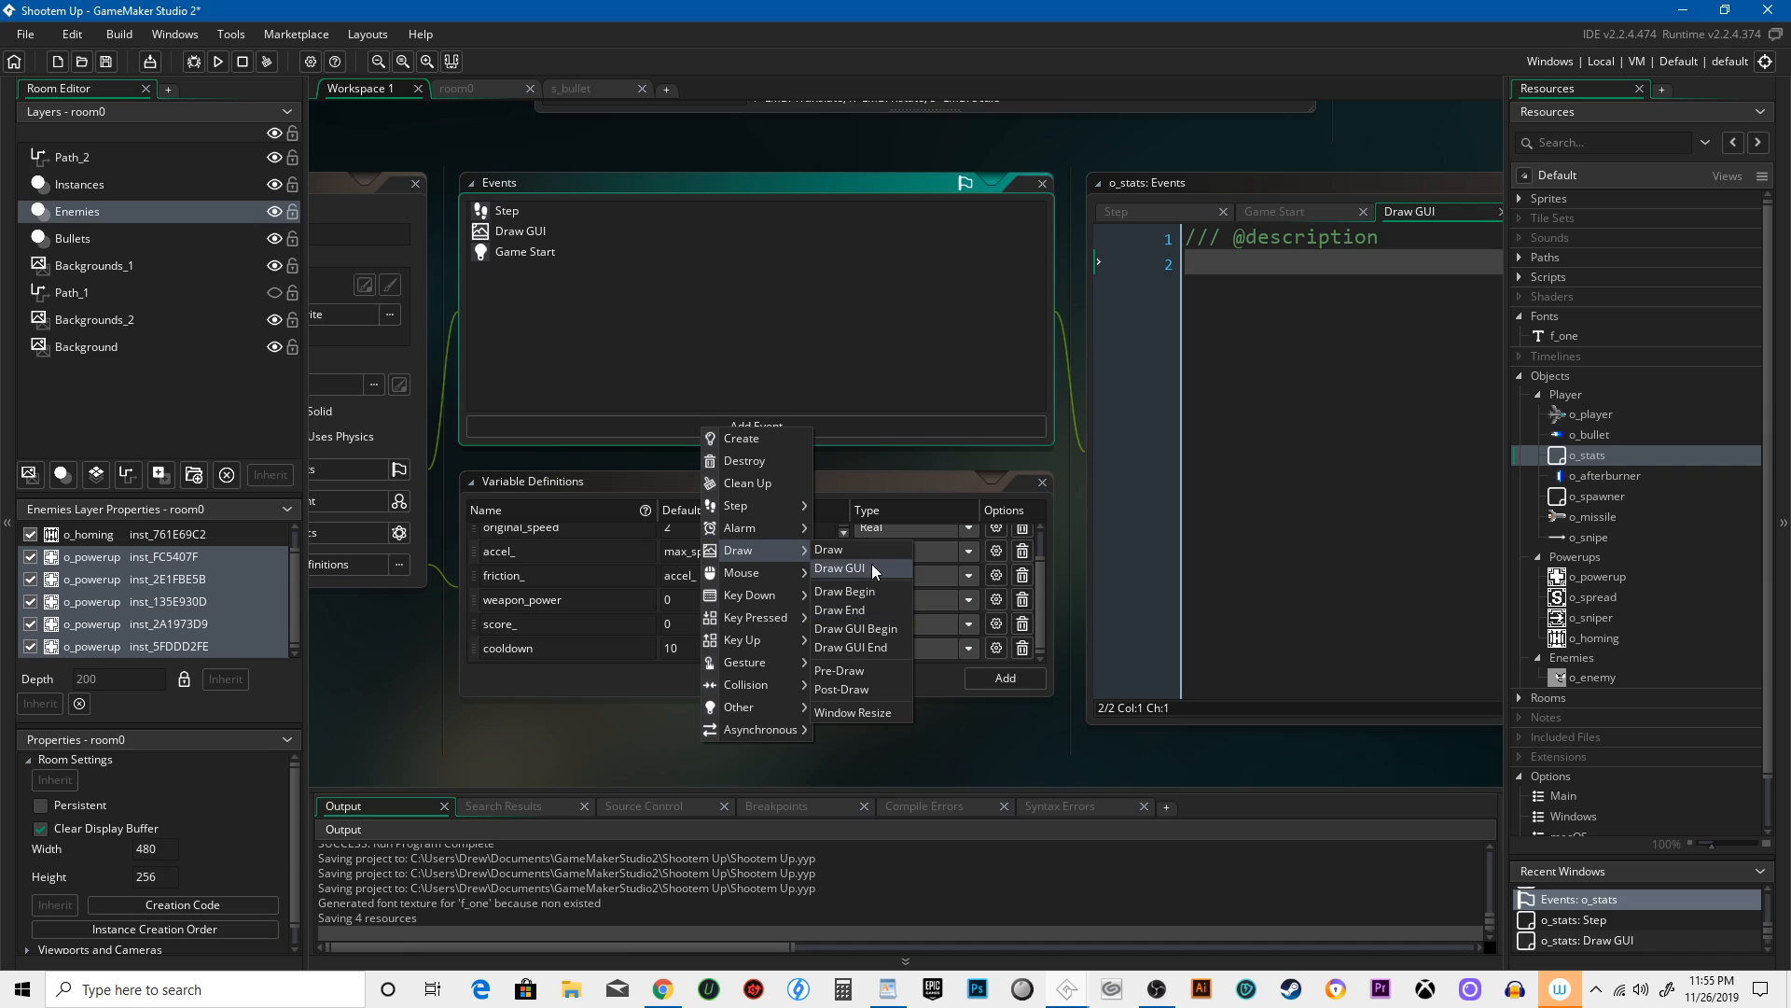
pyautogui.moveTo(829, 550)
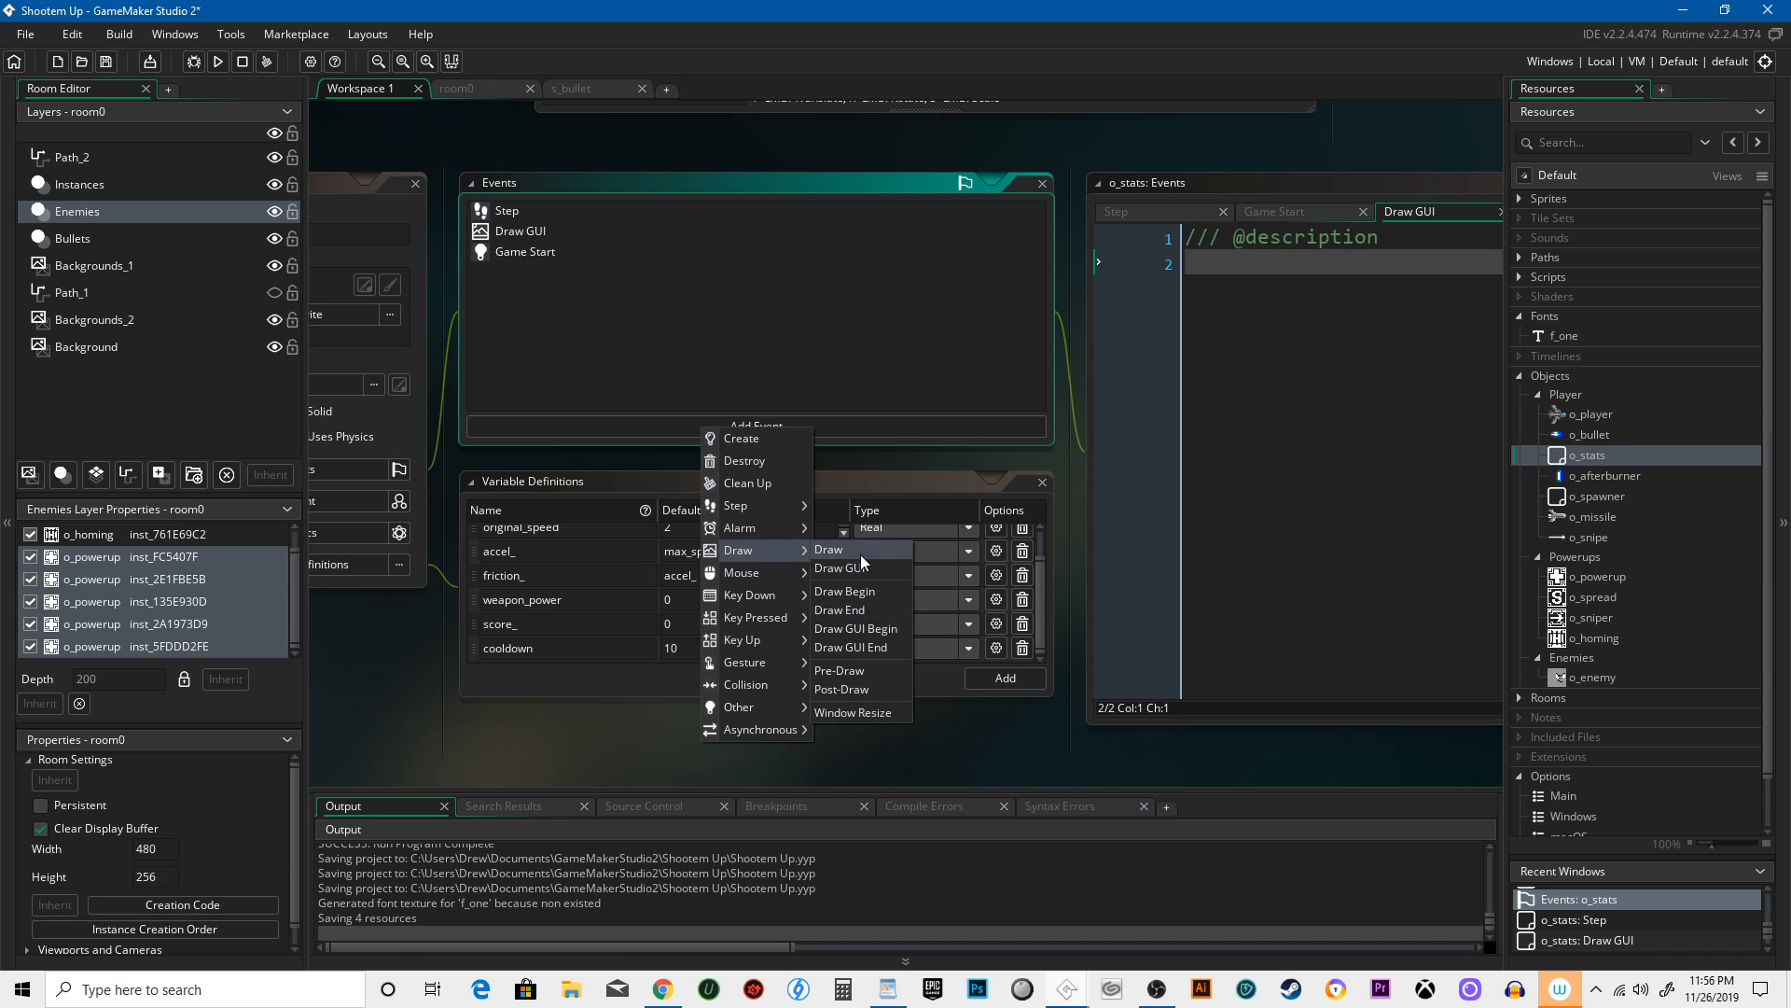
pyautogui.moveTo(859, 568)
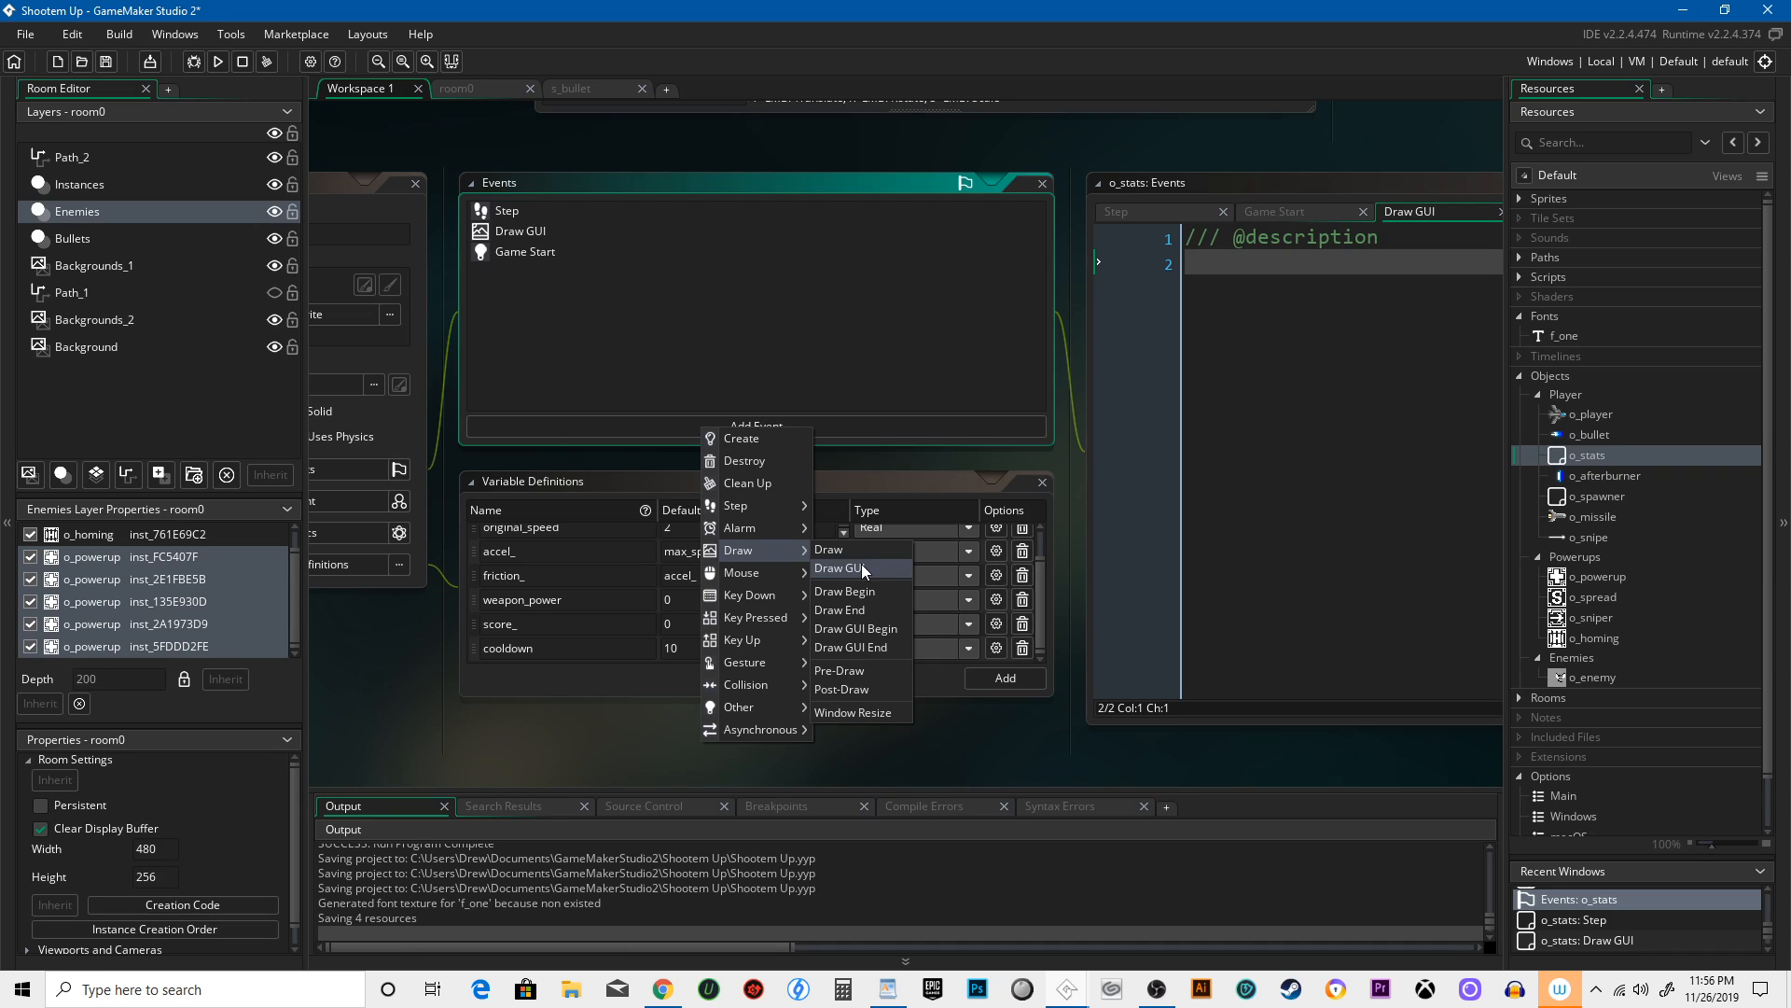
pyautogui.moveTo(863, 572)
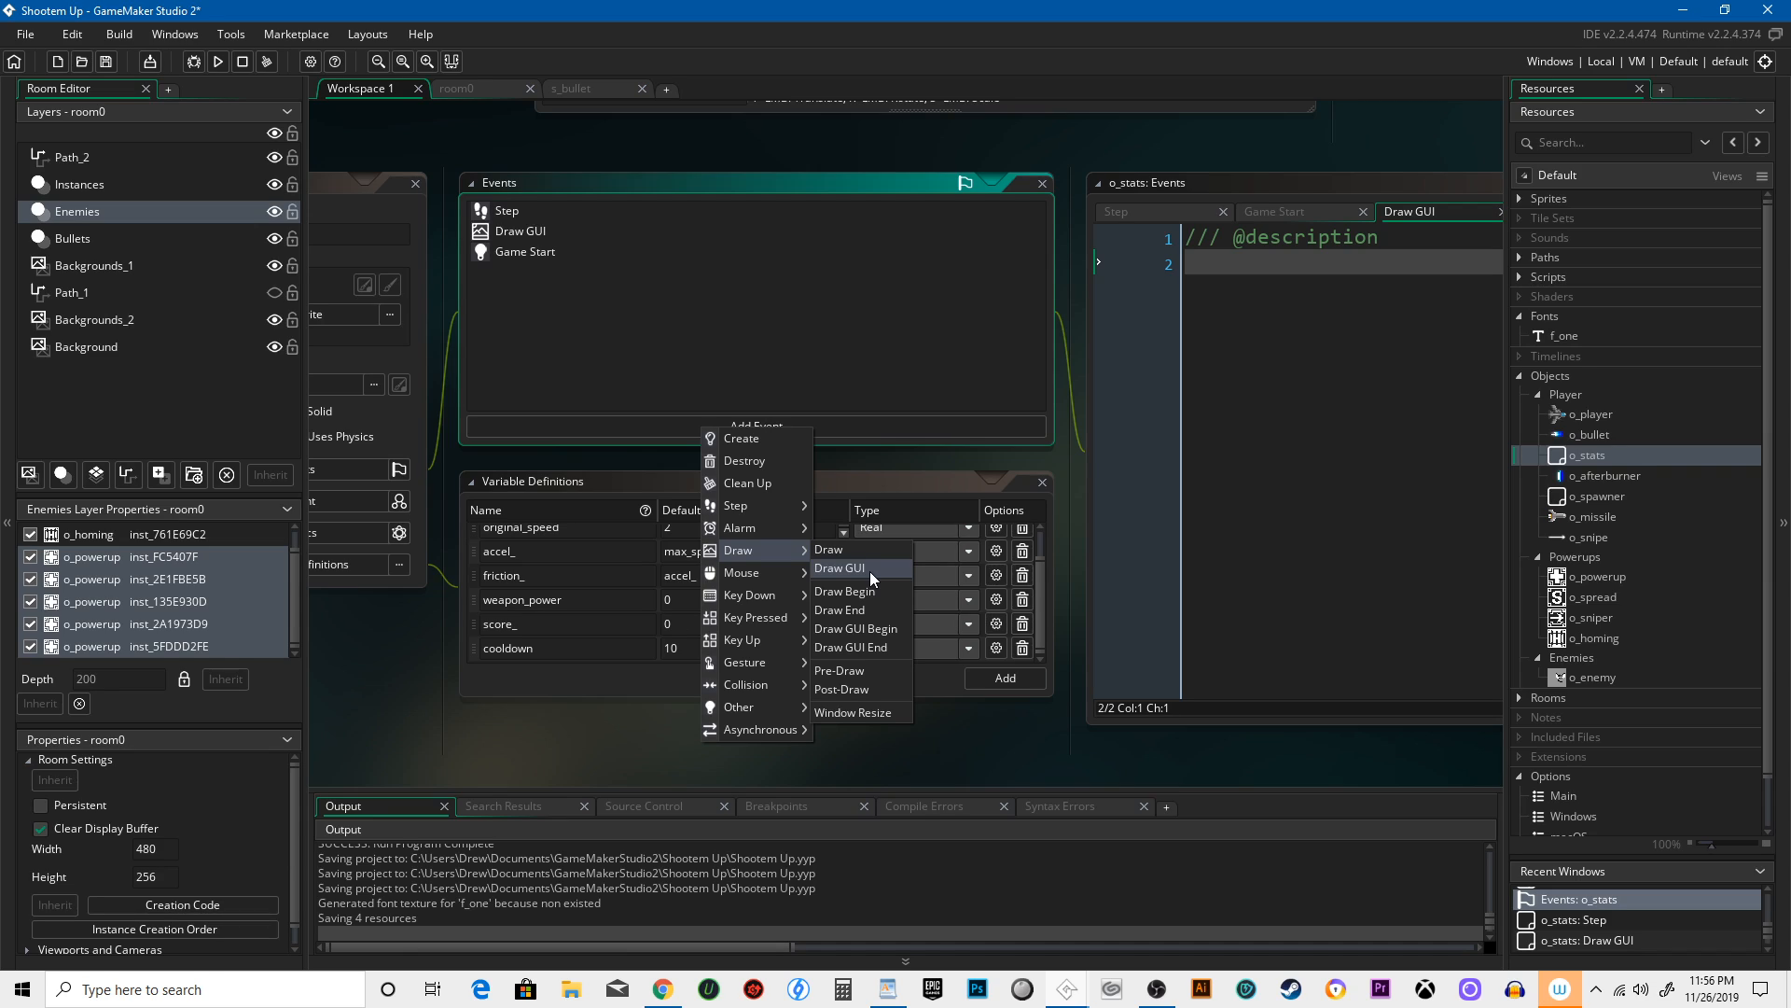
pyautogui.click(839, 568)
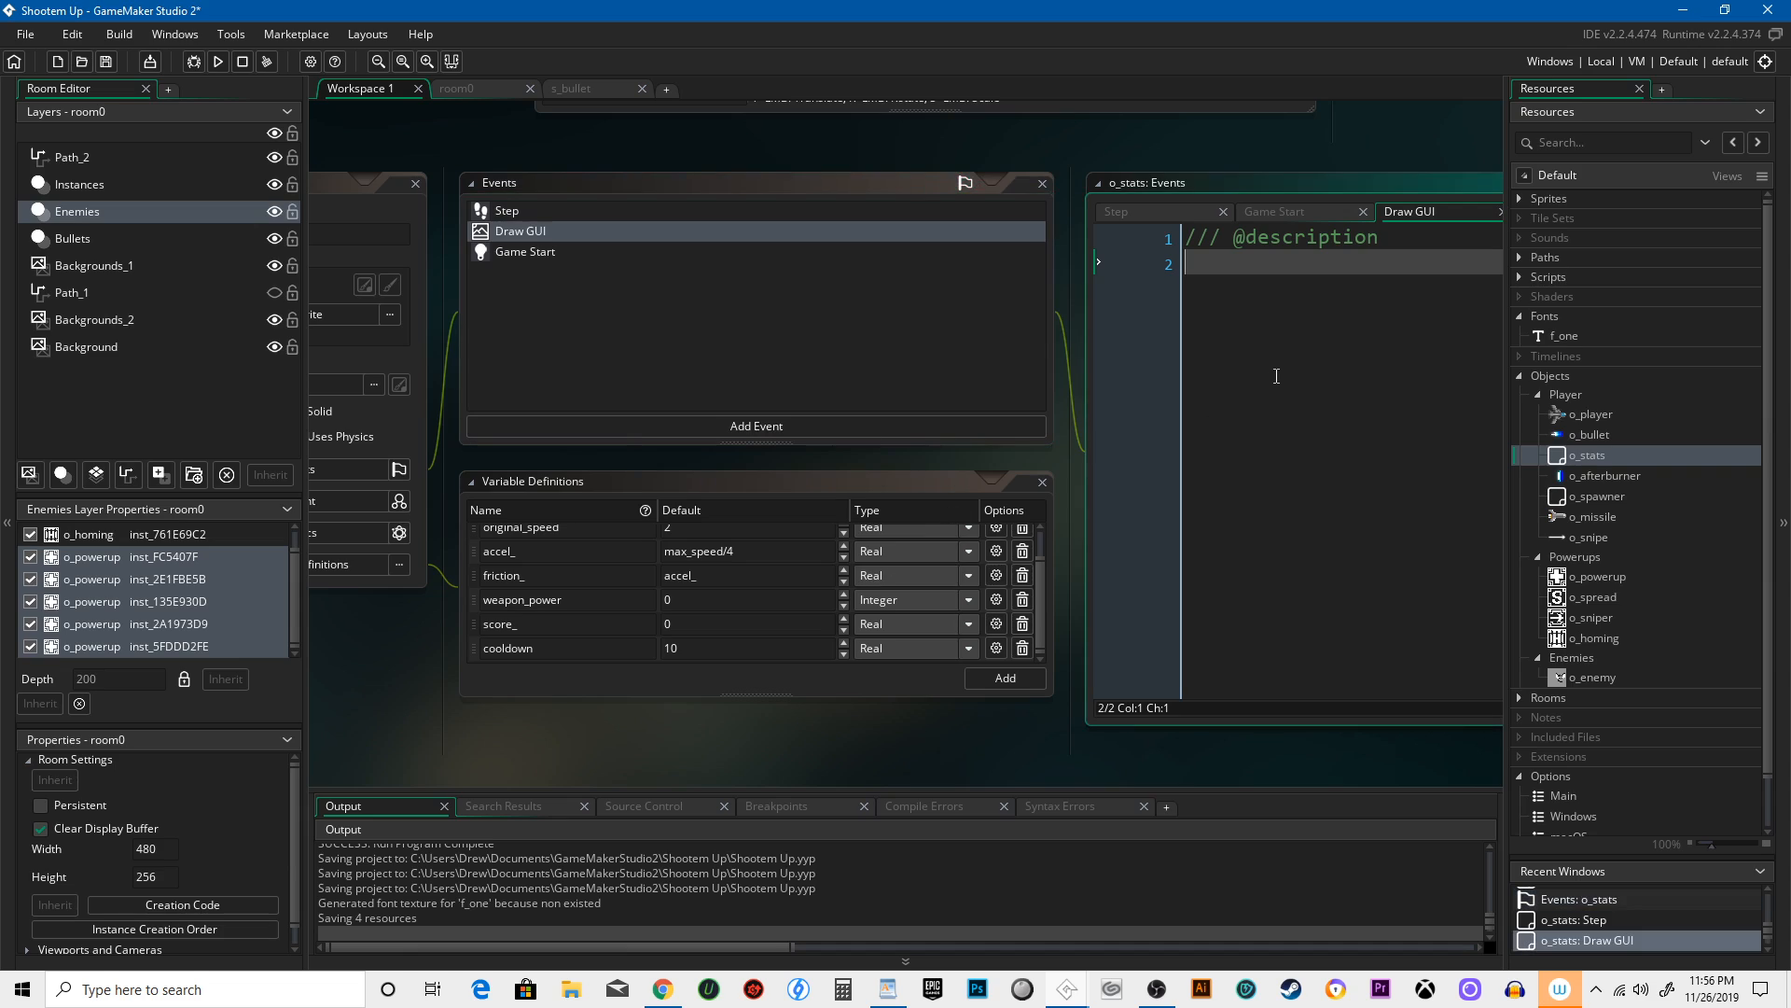
pyautogui.moveTo(1237, 398)
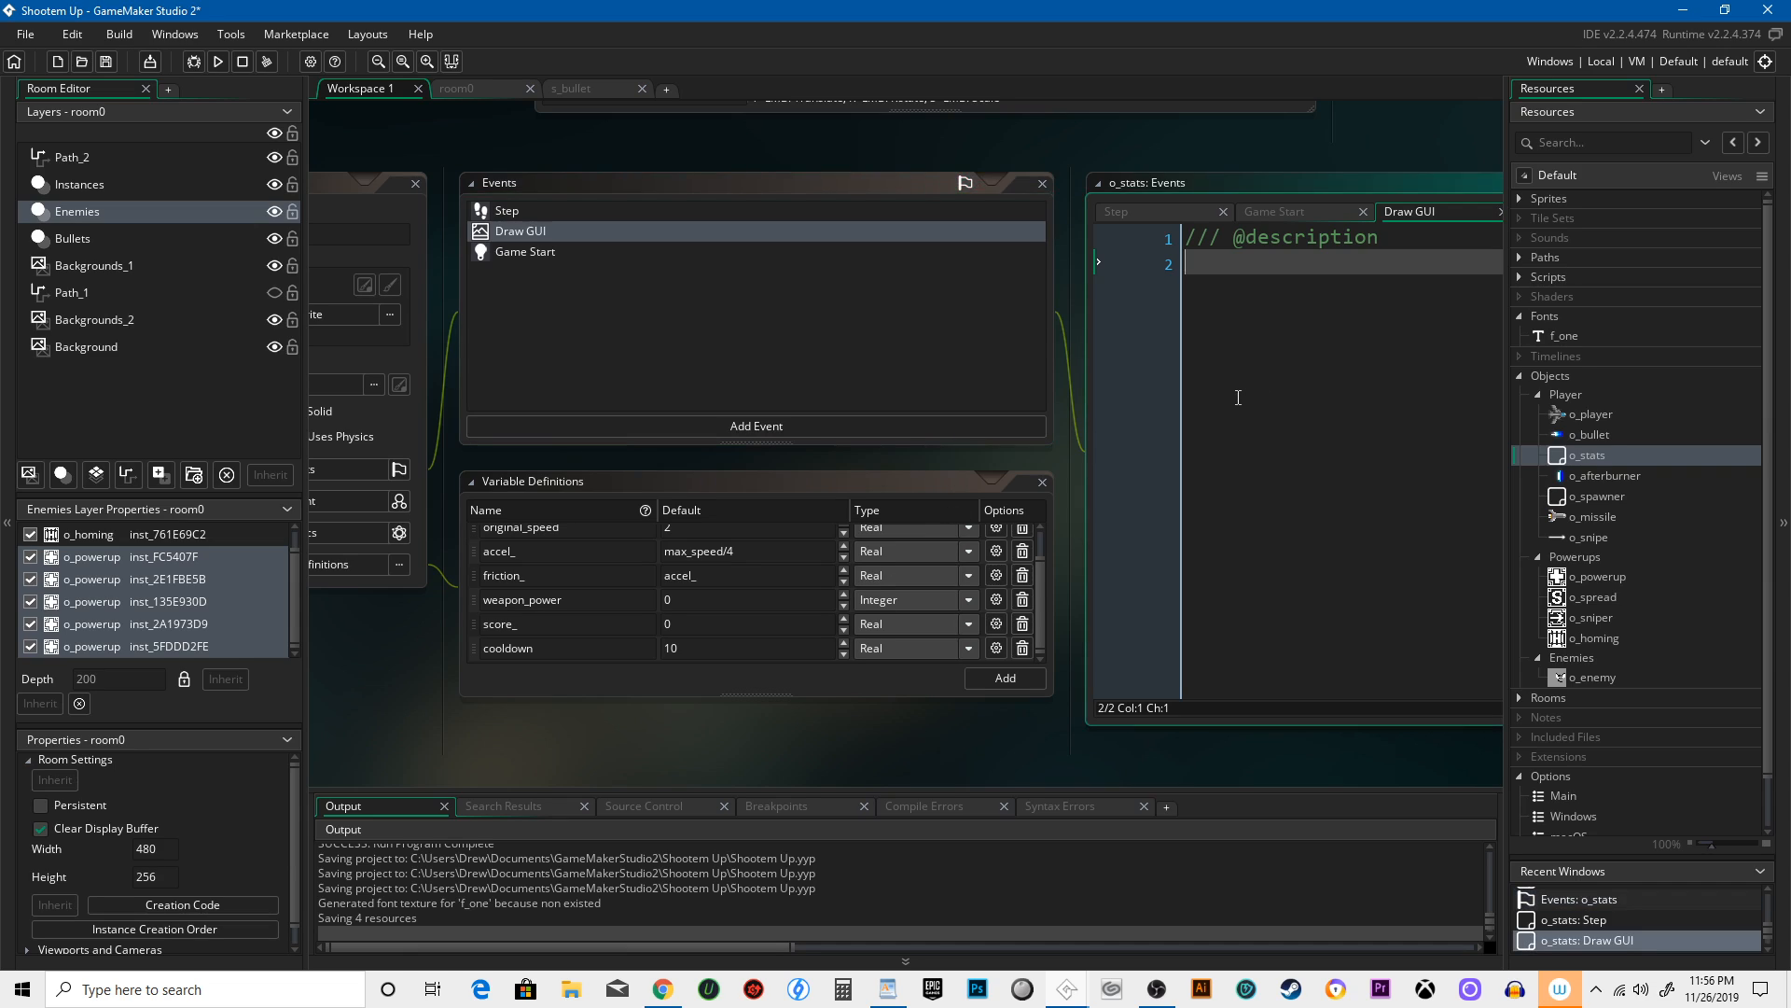
pyautogui.moveTo(1279, 302)
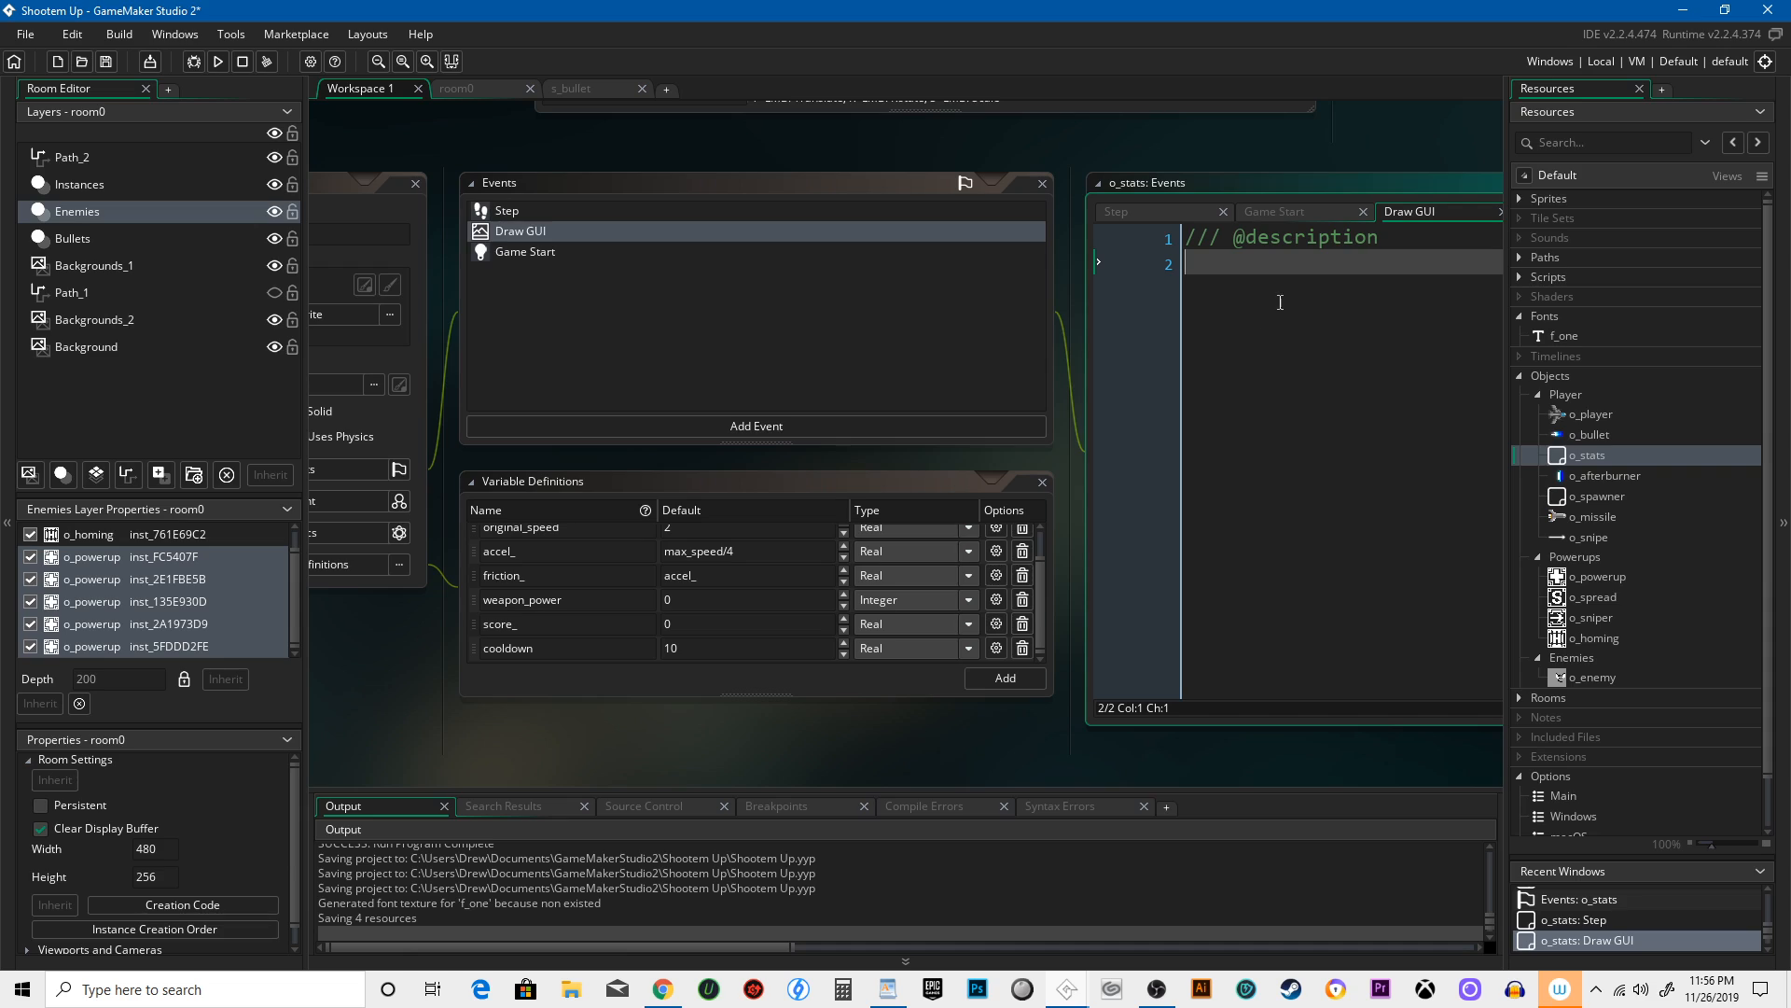
# Add draw_set_font(f_one); to the Draw GUI code
pyautogui.write('draw_set_font')
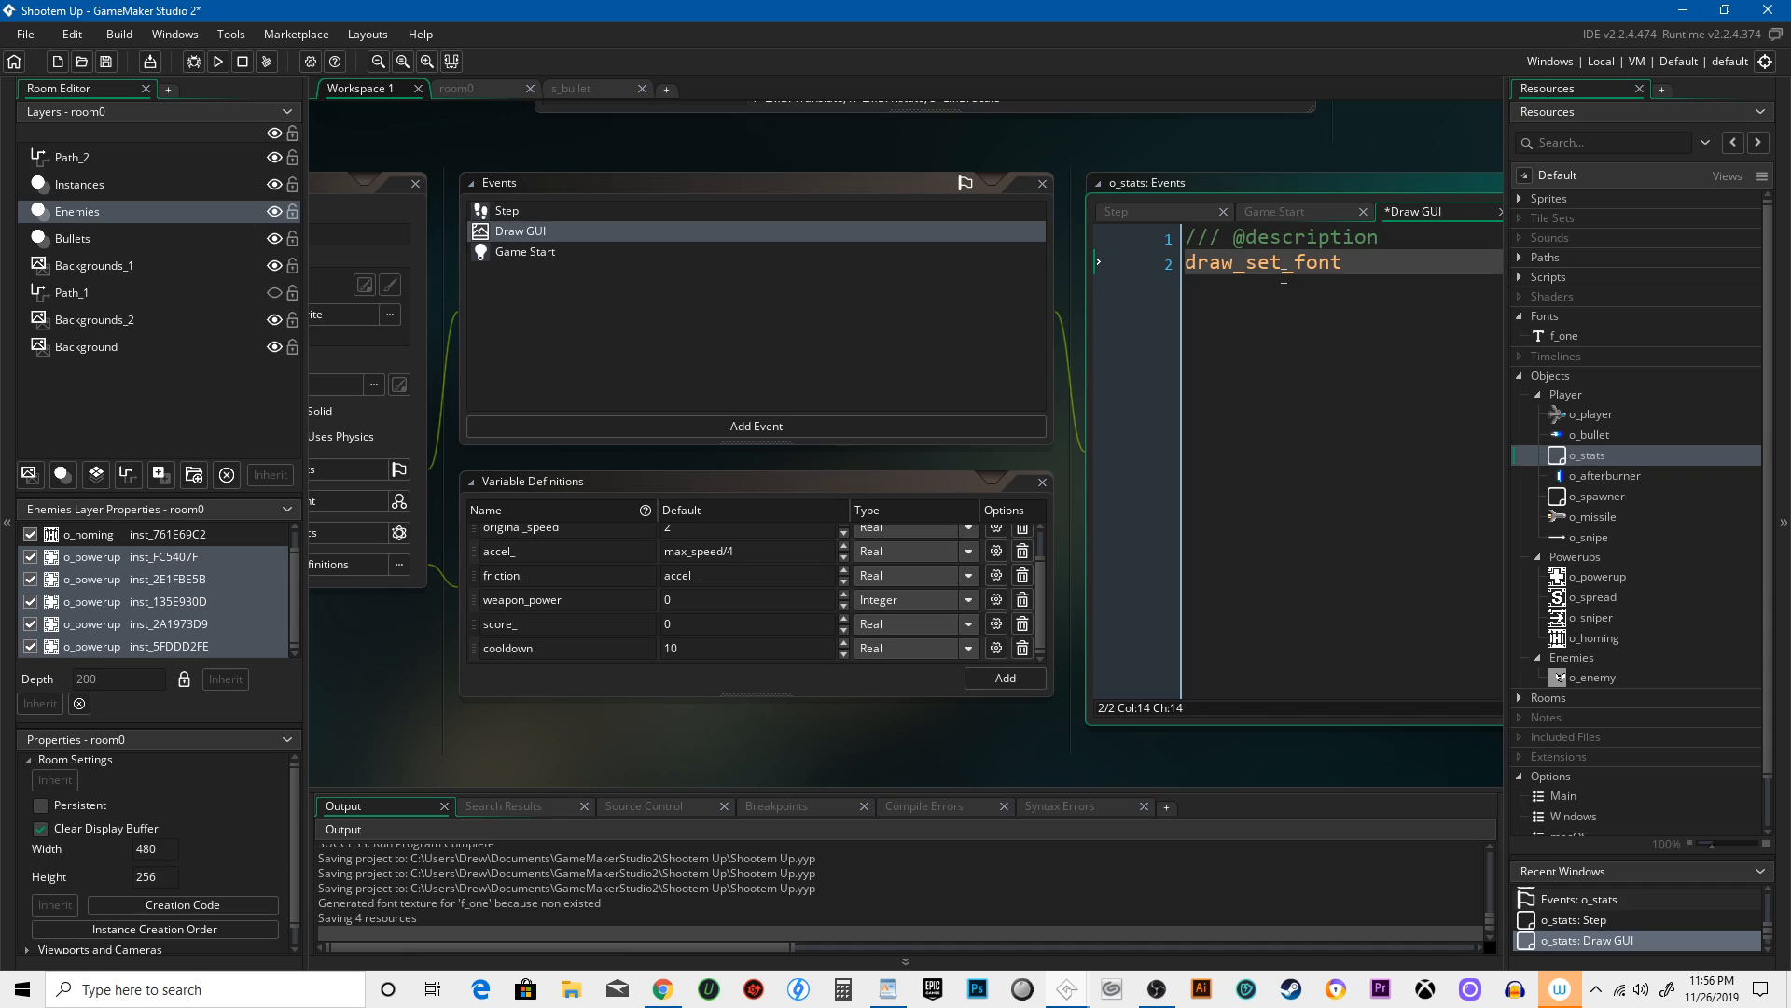
pyautogui.write('(f_one)')
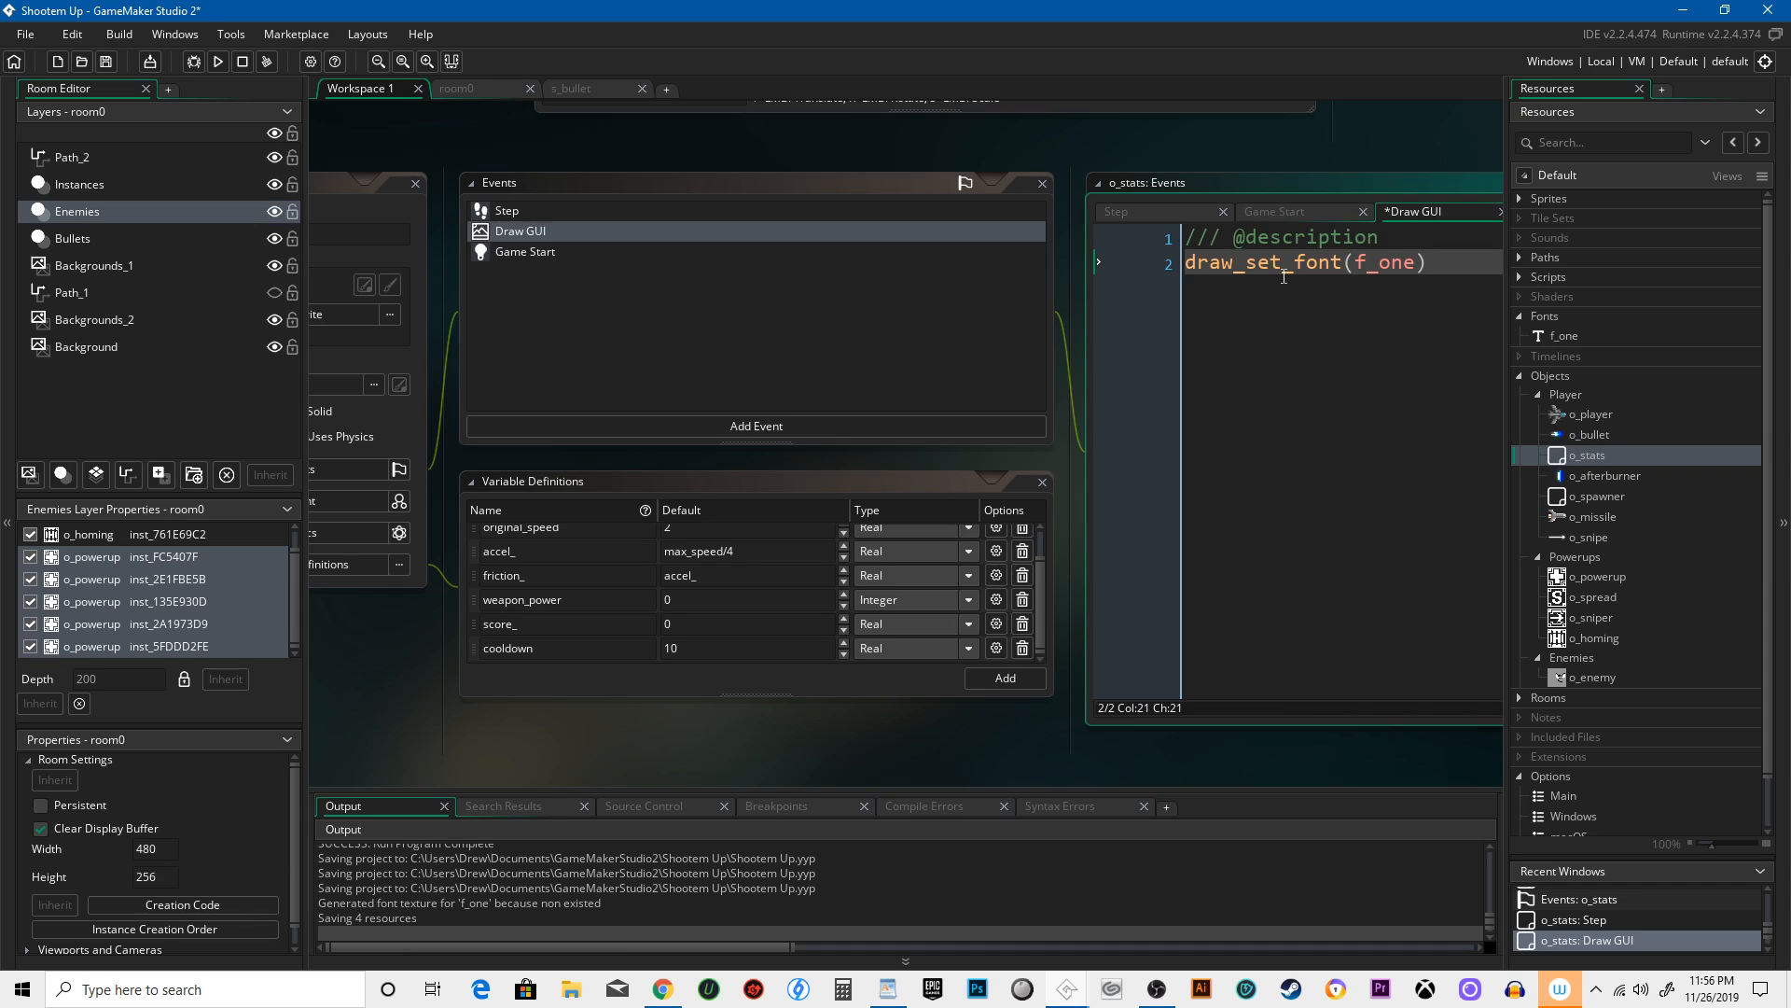
pyautogui.write(';')
pyautogui.write('draw_e')
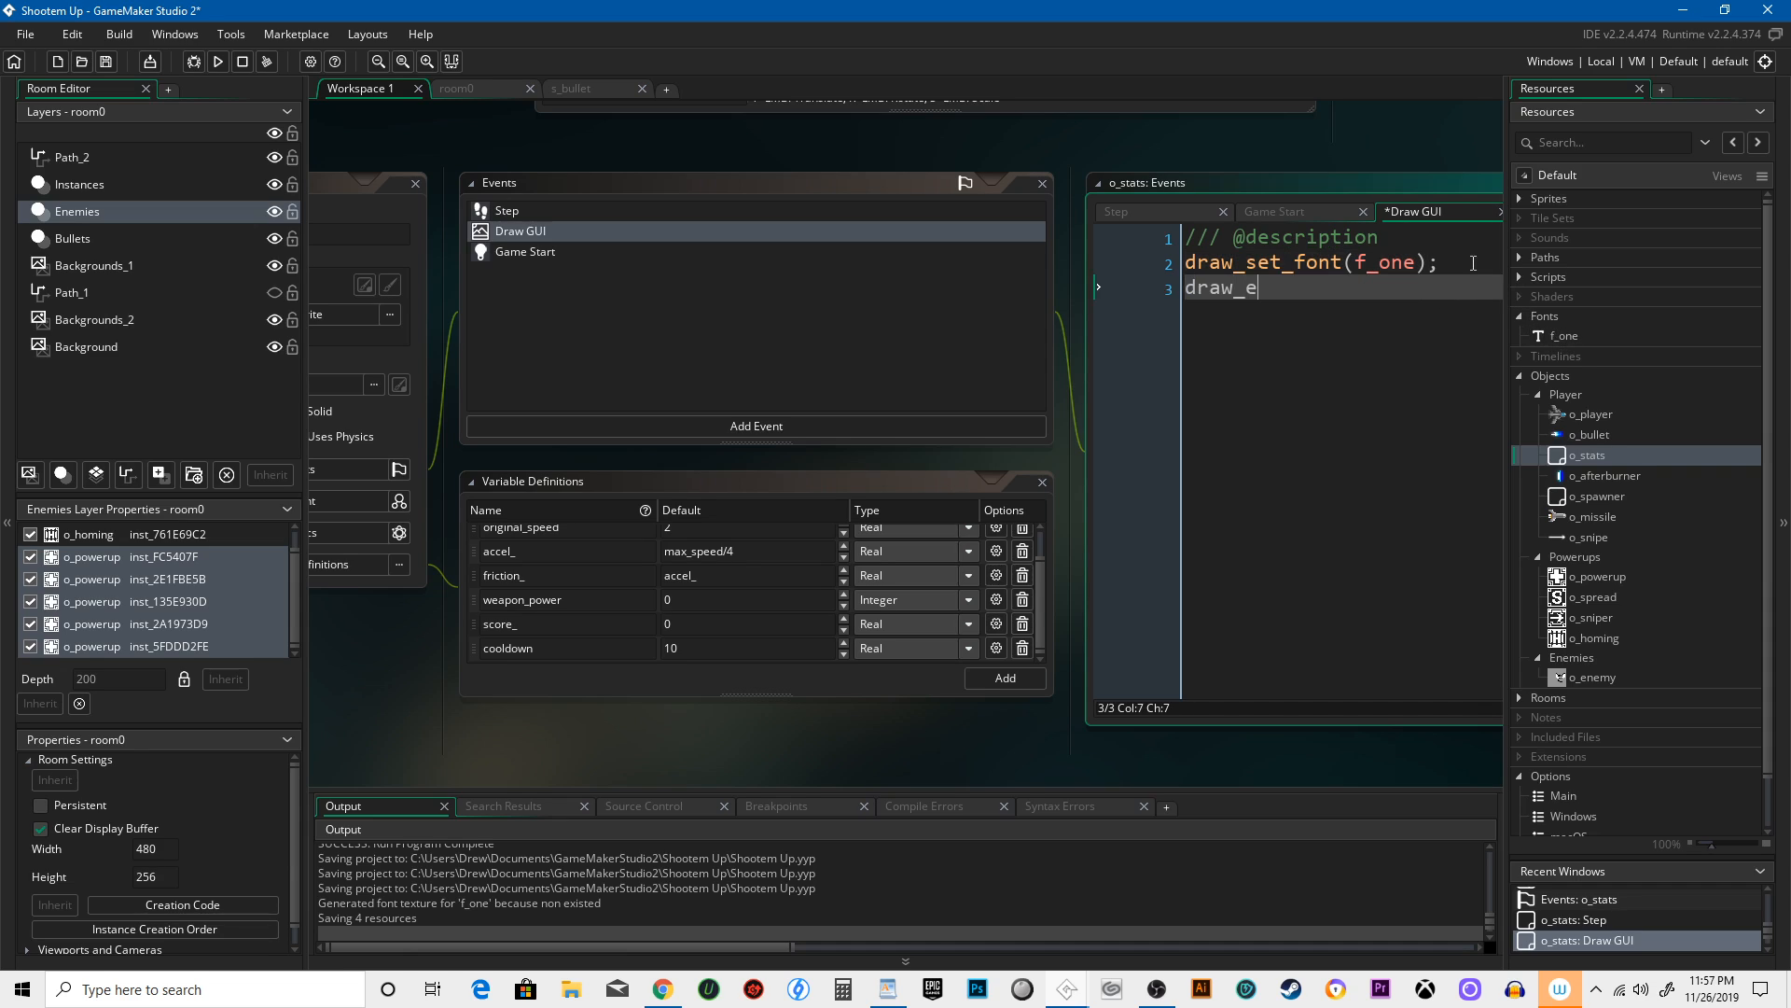
# Add draw_set_halign(fa_left); on line 3, correcting a mistyped function name
pyautogui.write('alrig')
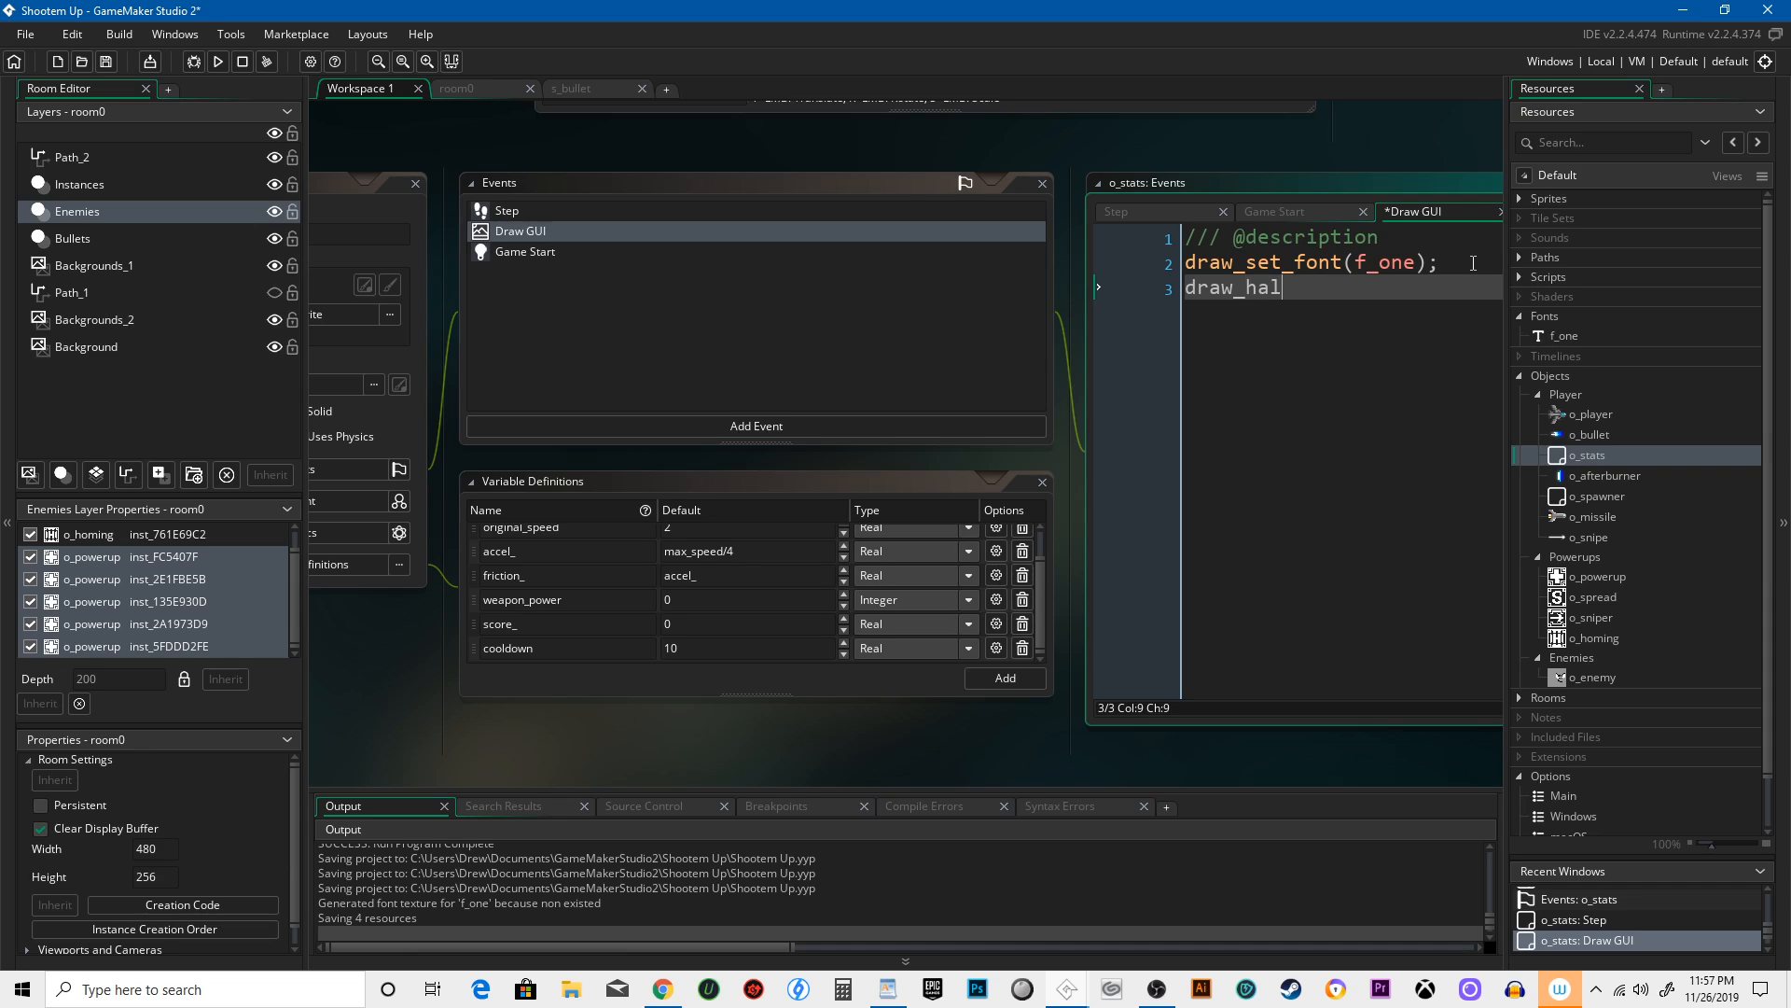
pyautogui.write('ign')
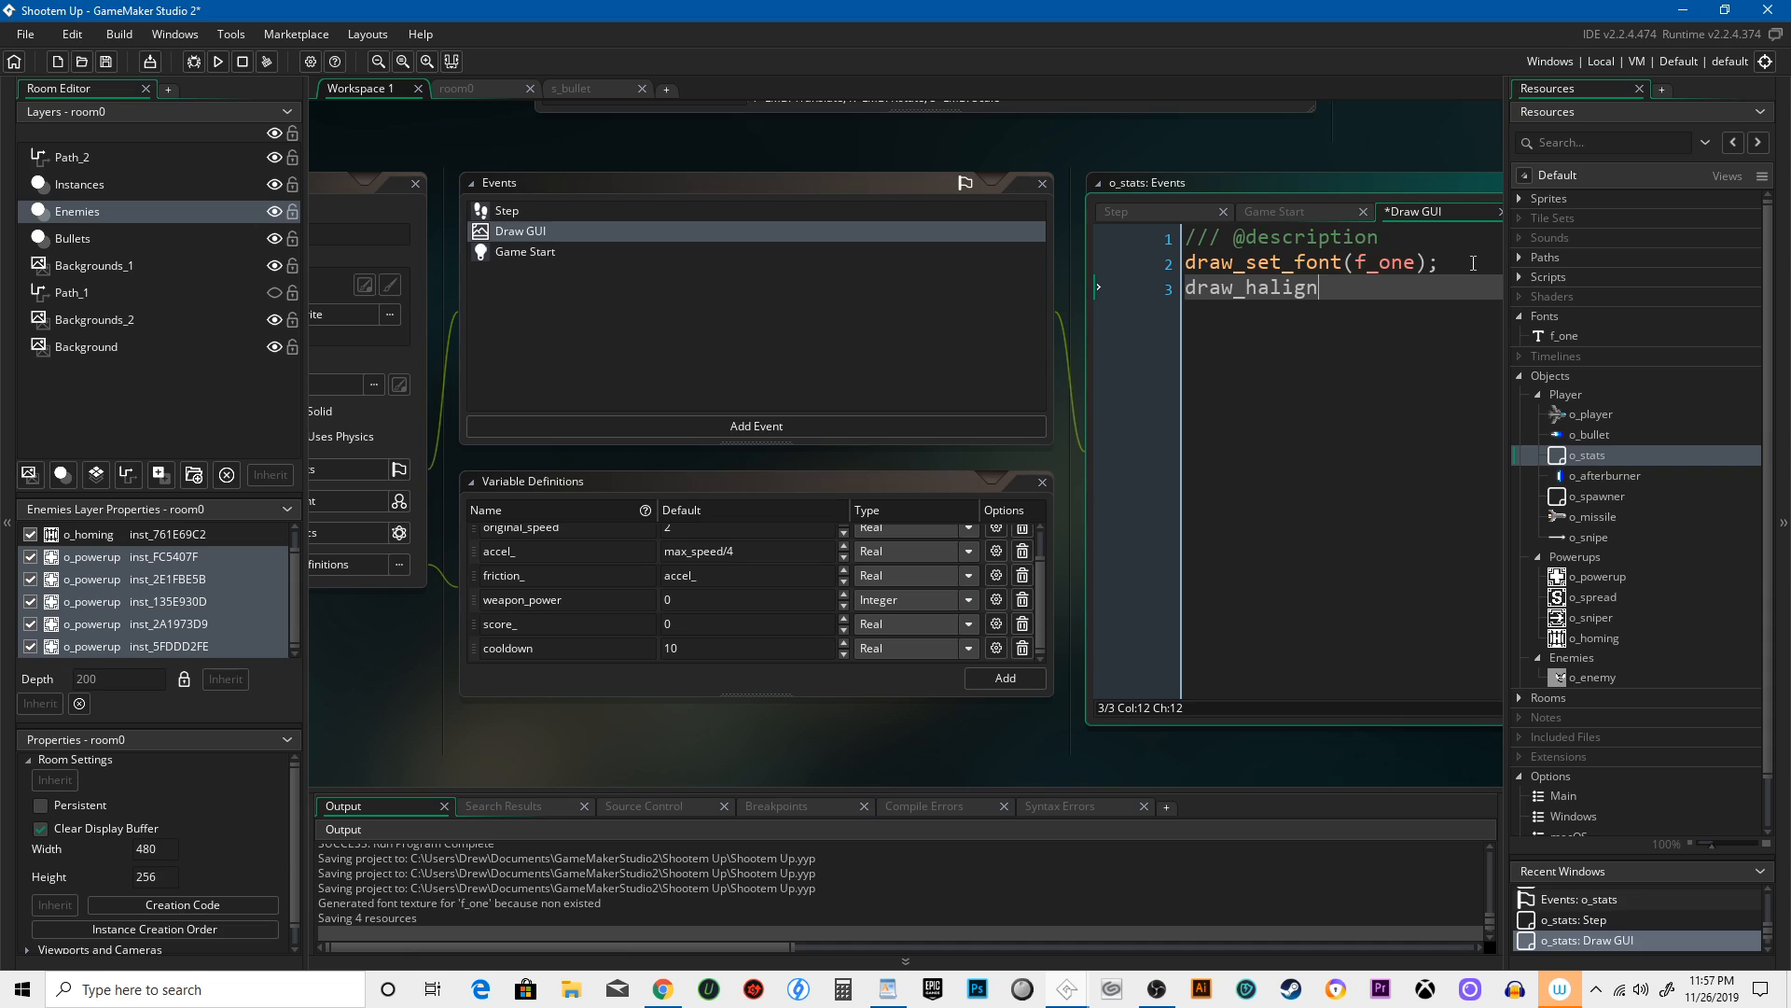
pyautogui.write('draw_te')
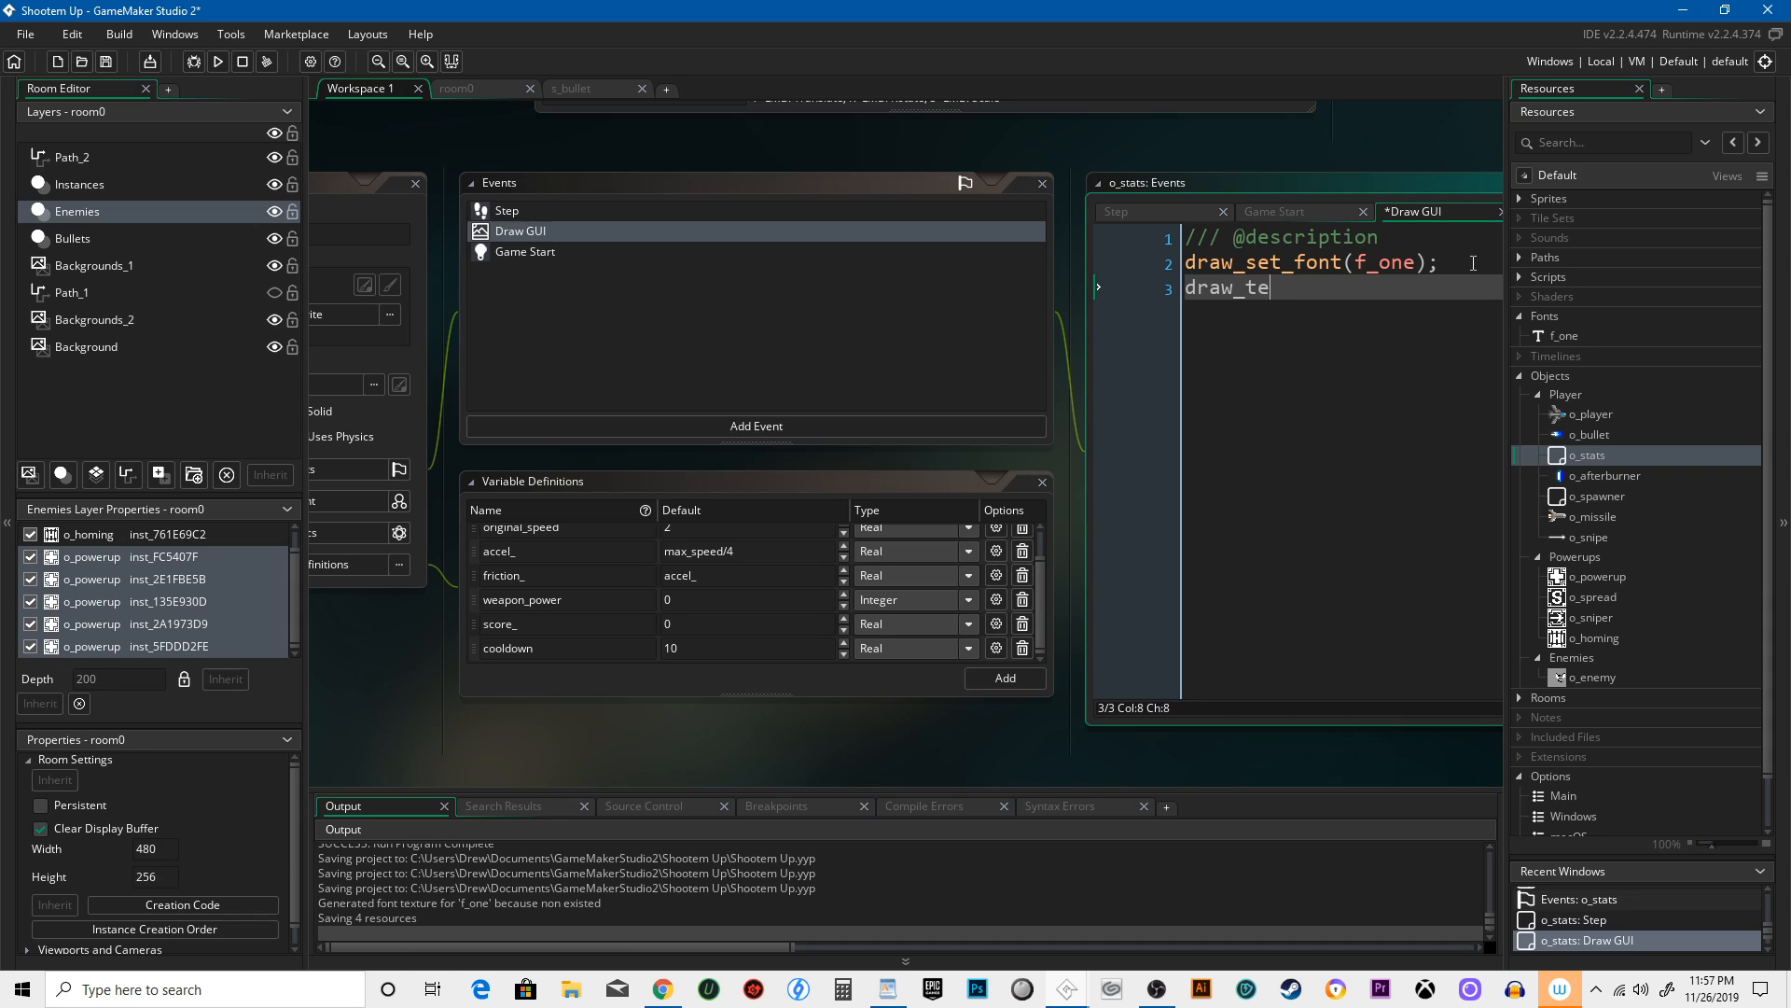
pyautogui.write('xt_h')
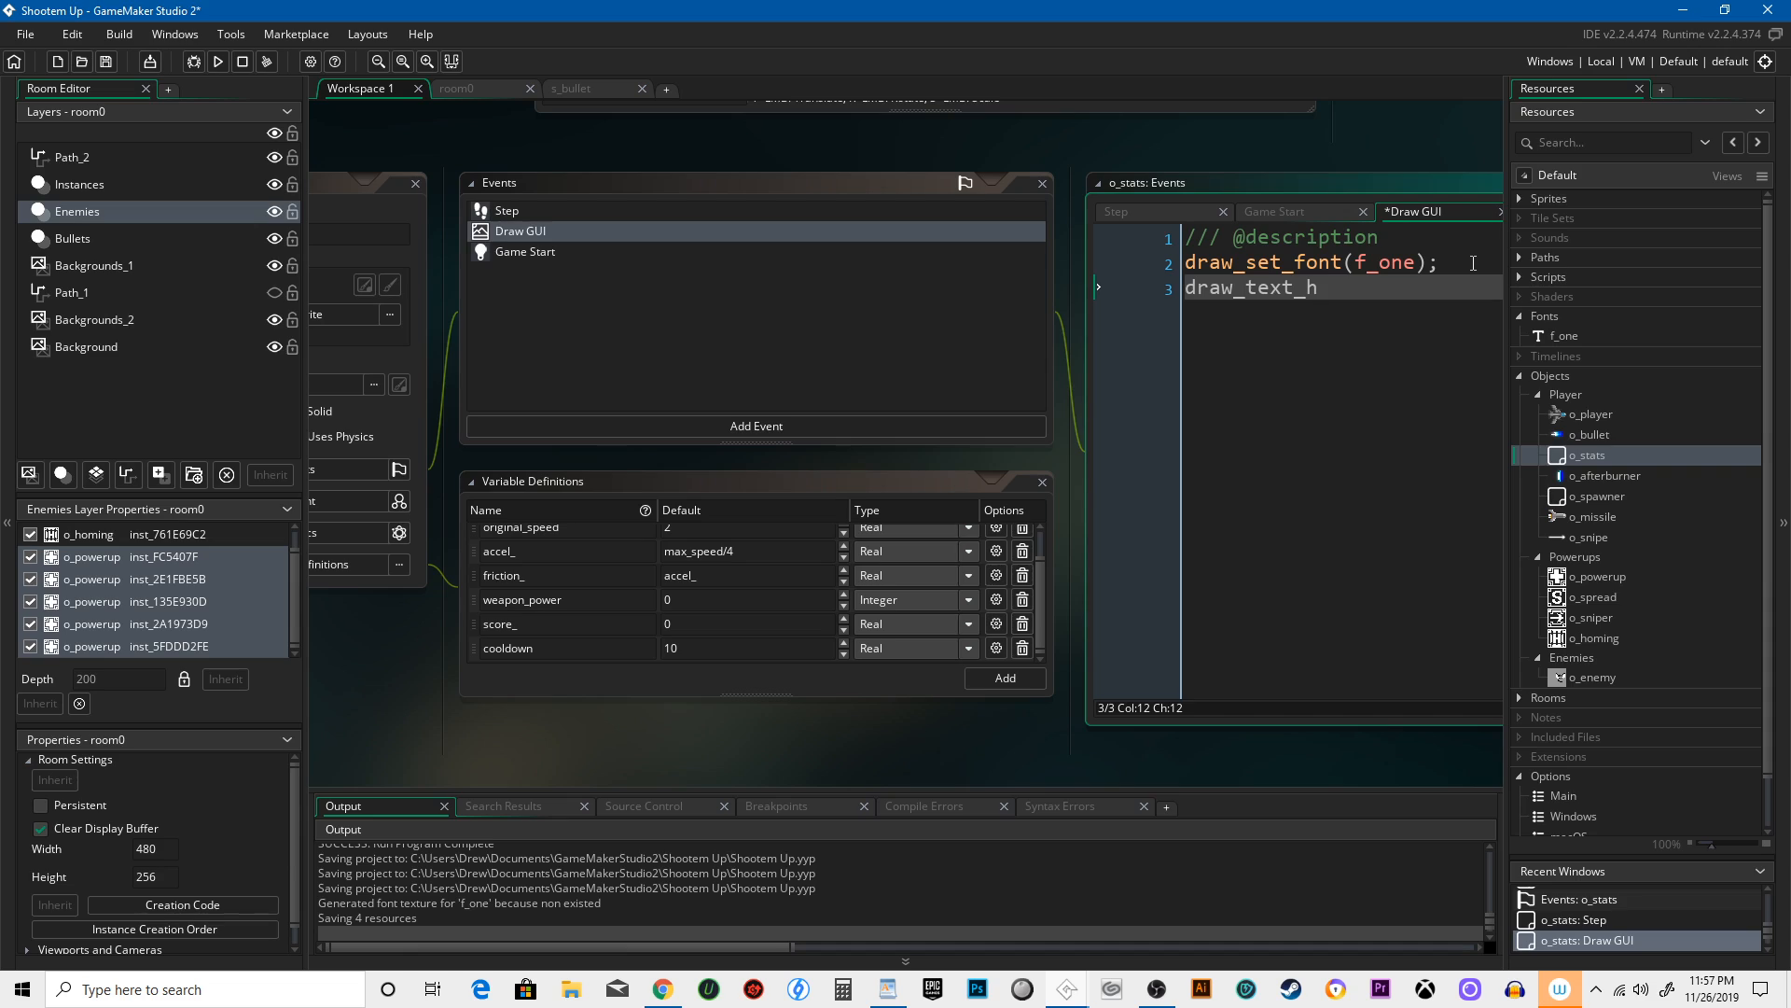
pyautogui.write('align')
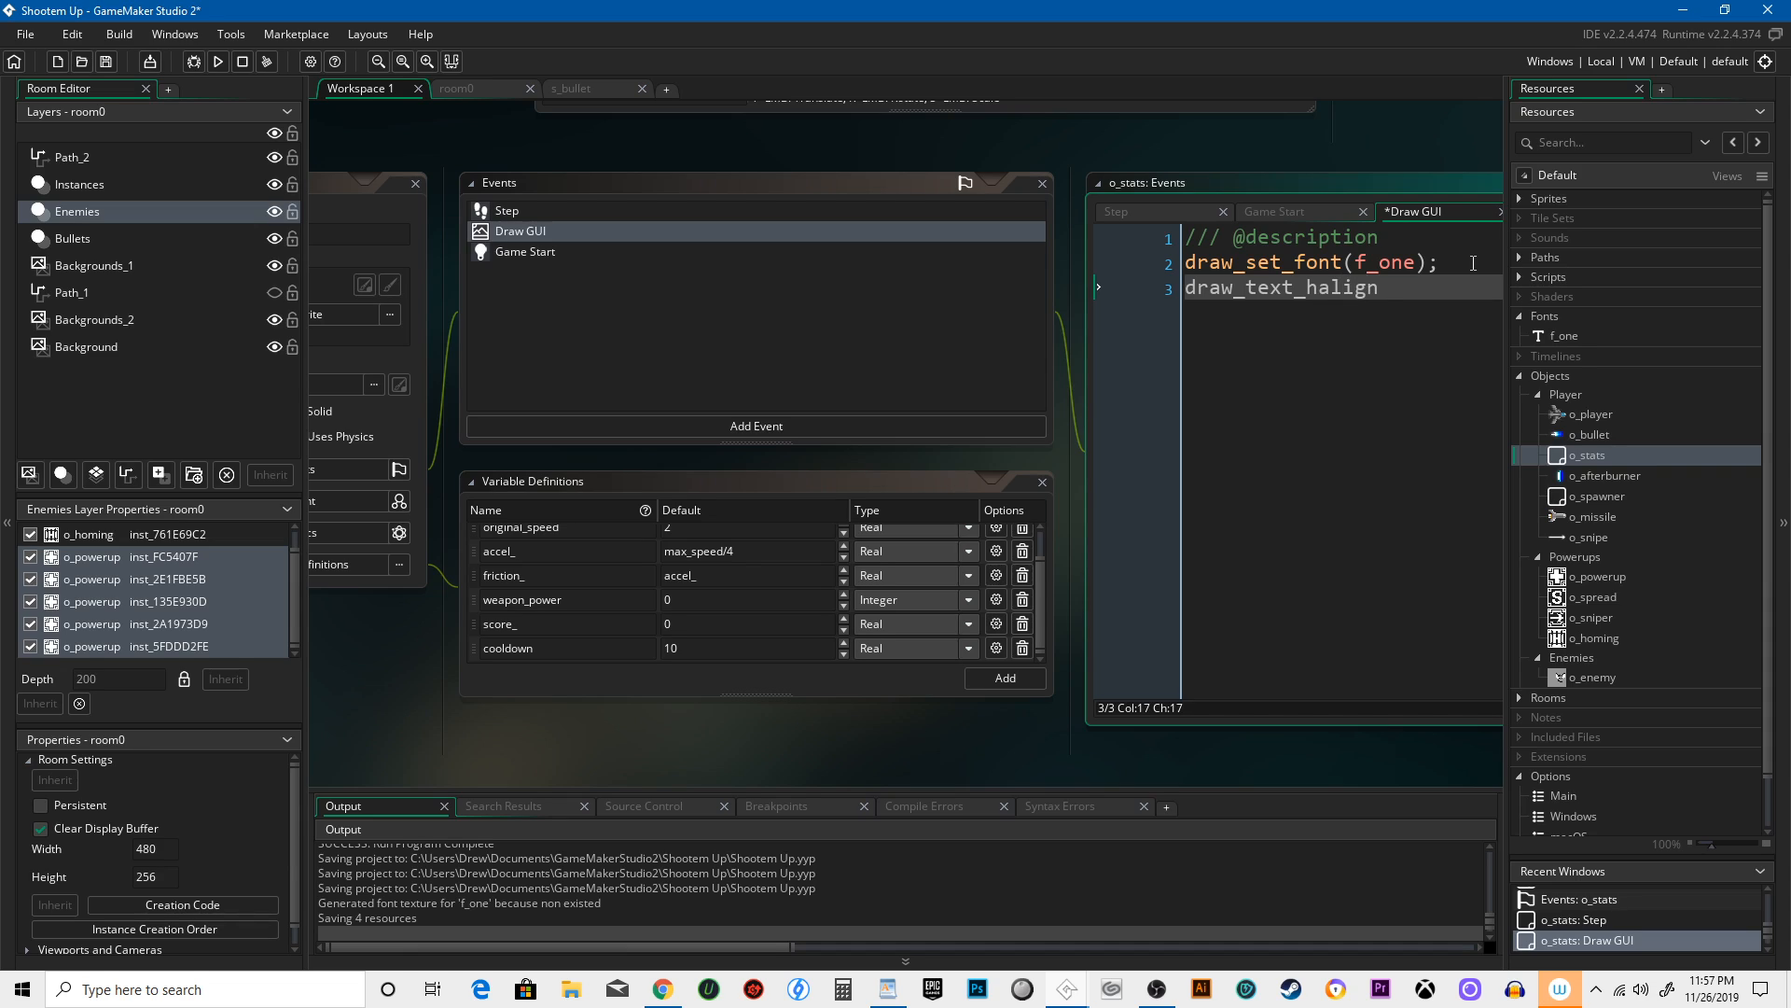
pyautogui.press('BackSpace')
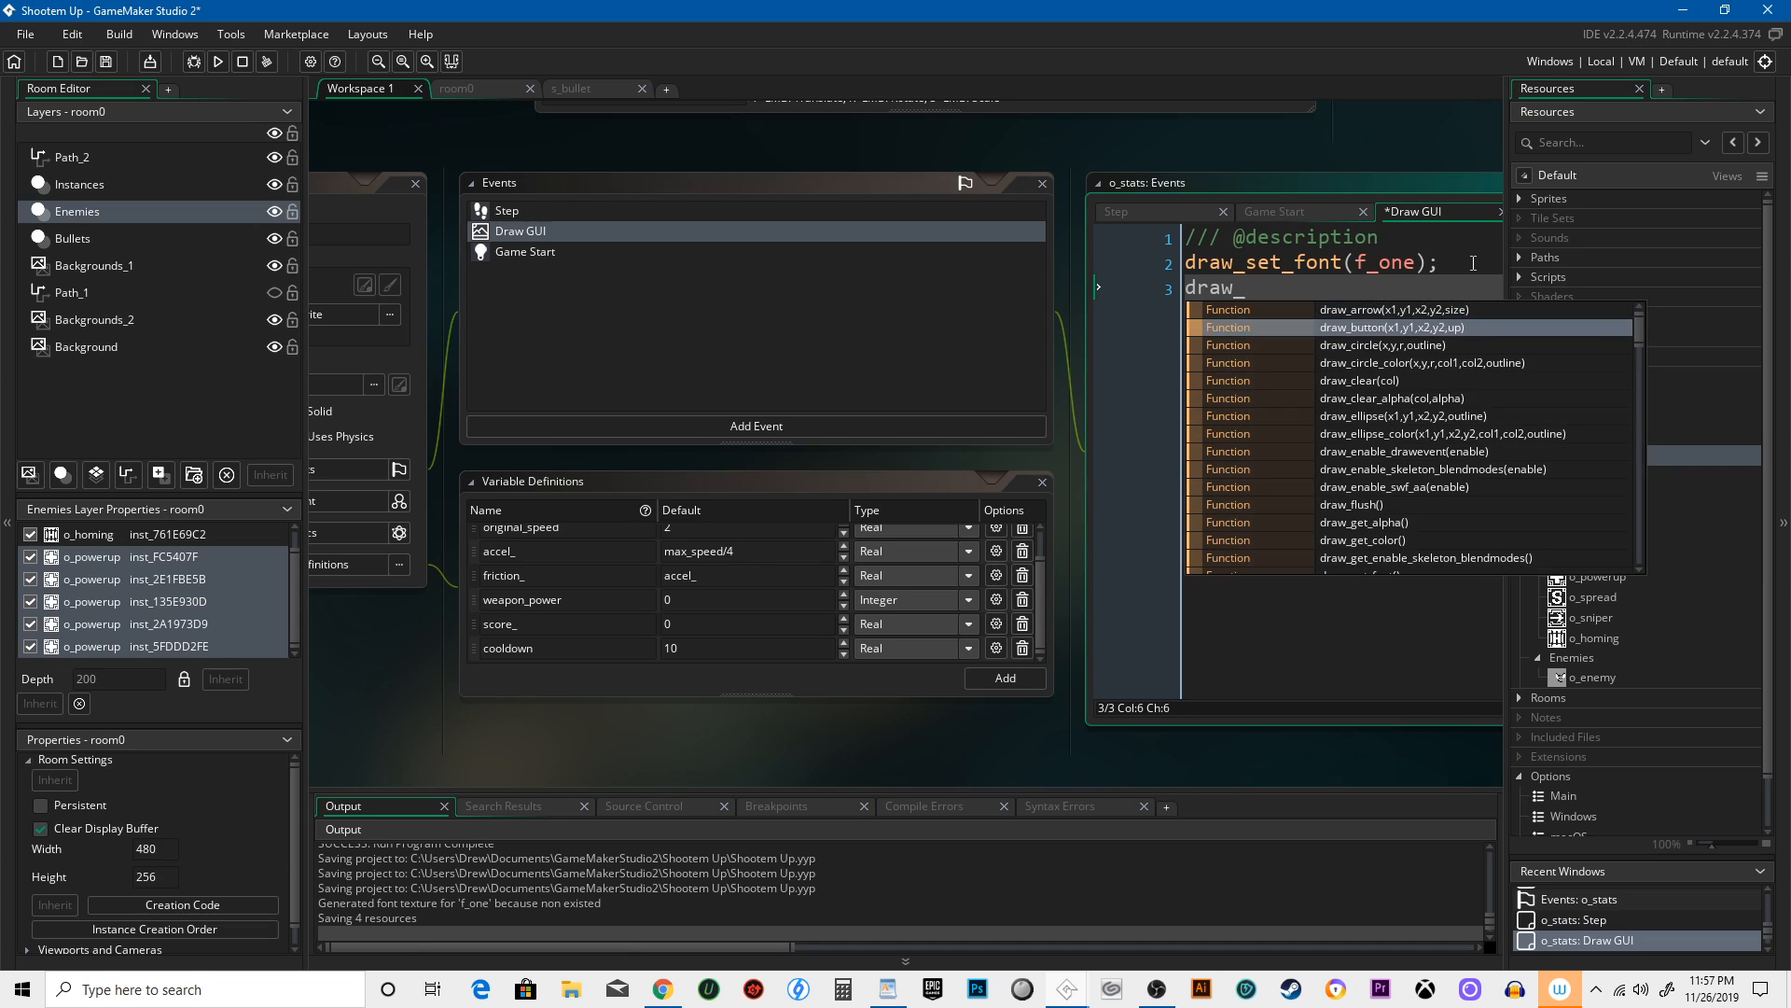
pyautogui.scroll(-3)
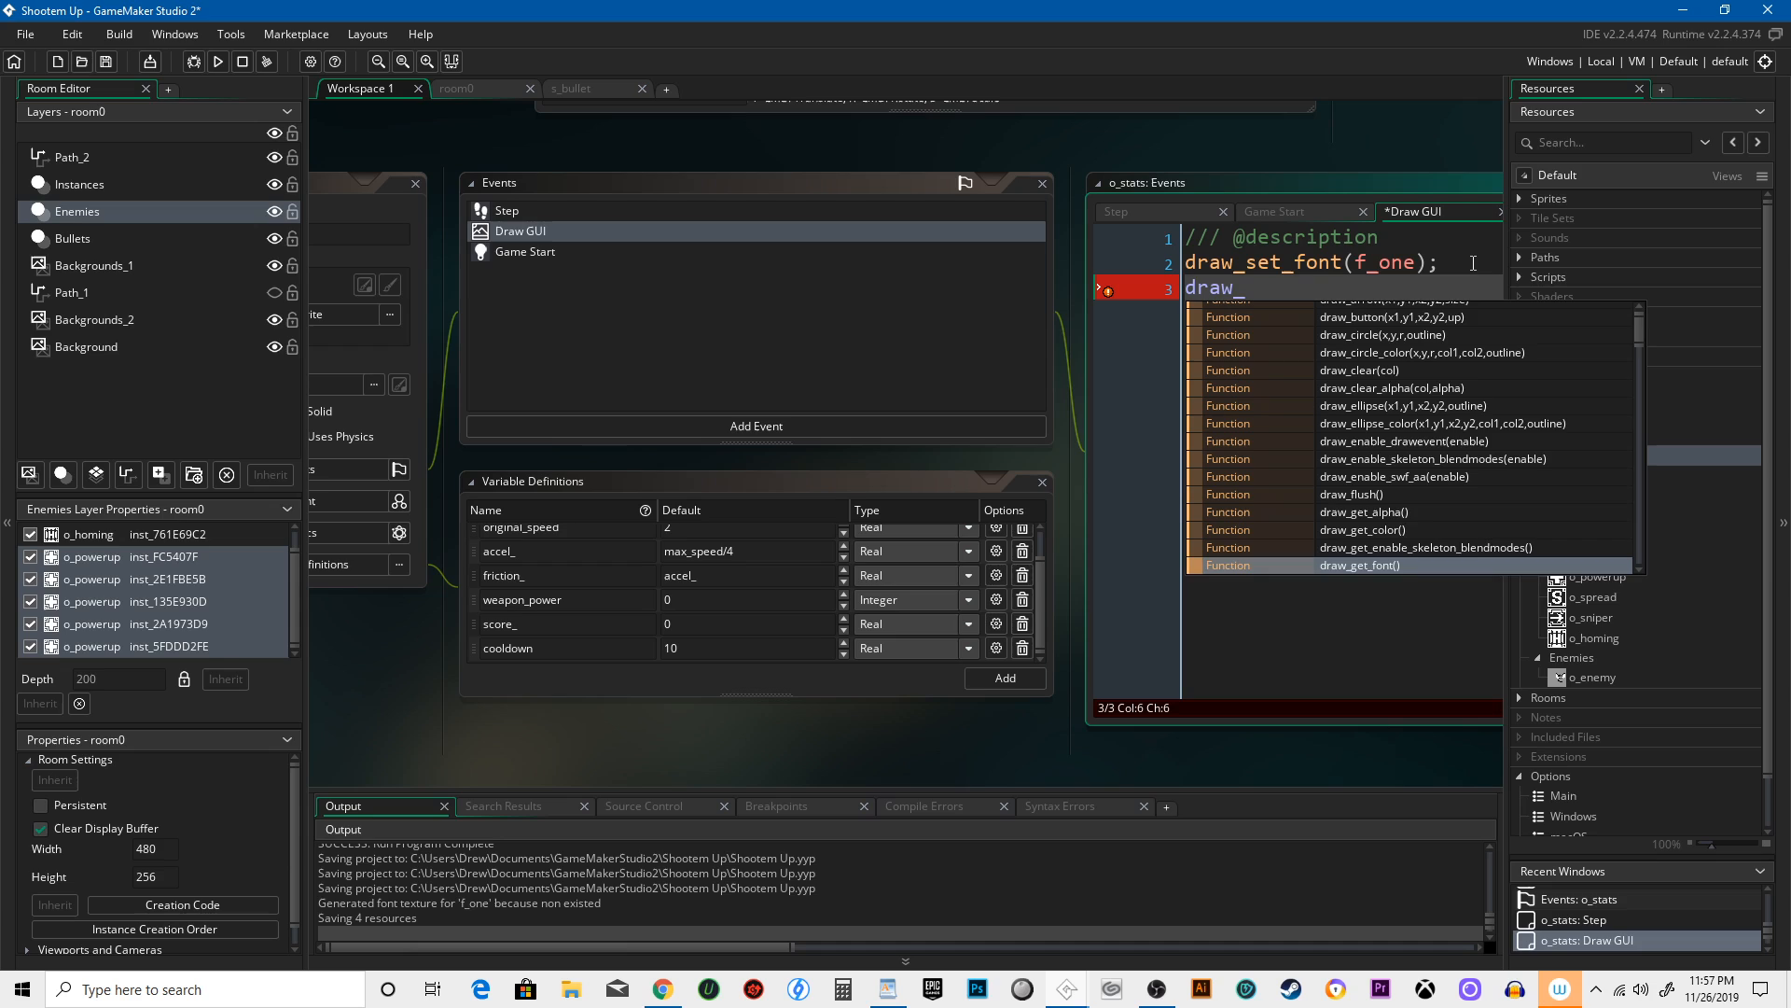
pyautogui.scroll(-3)
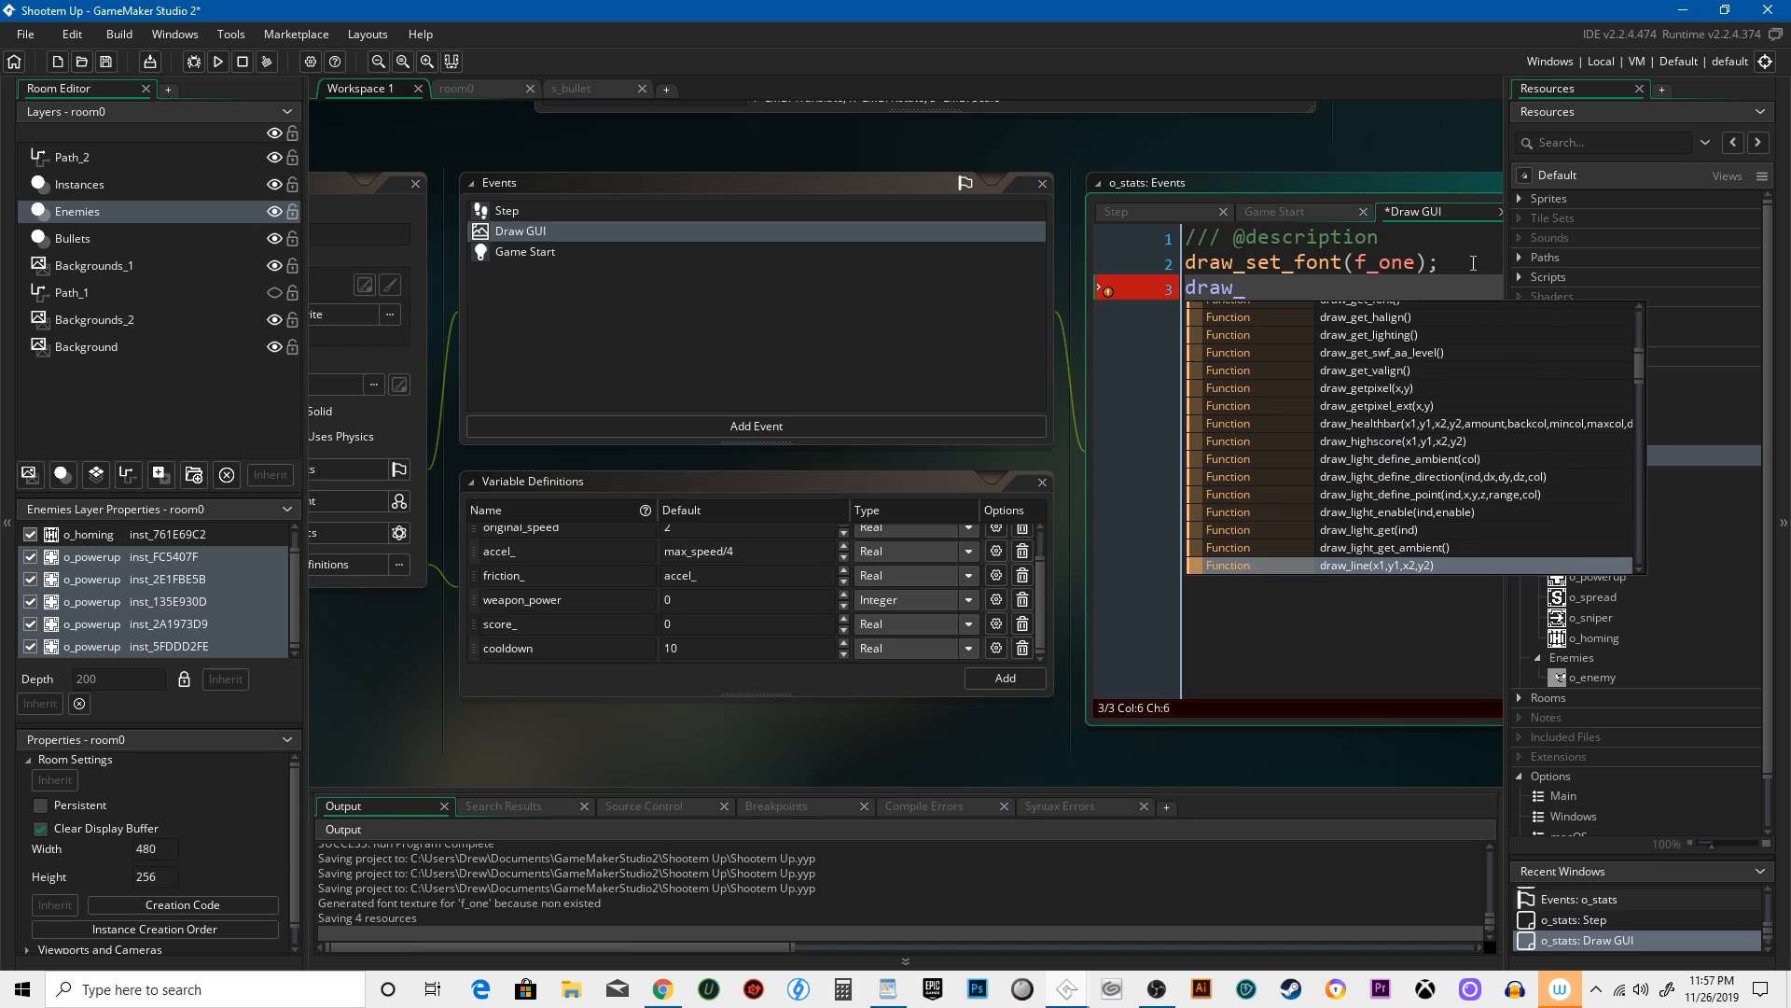
pyautogui.scroll(-3)
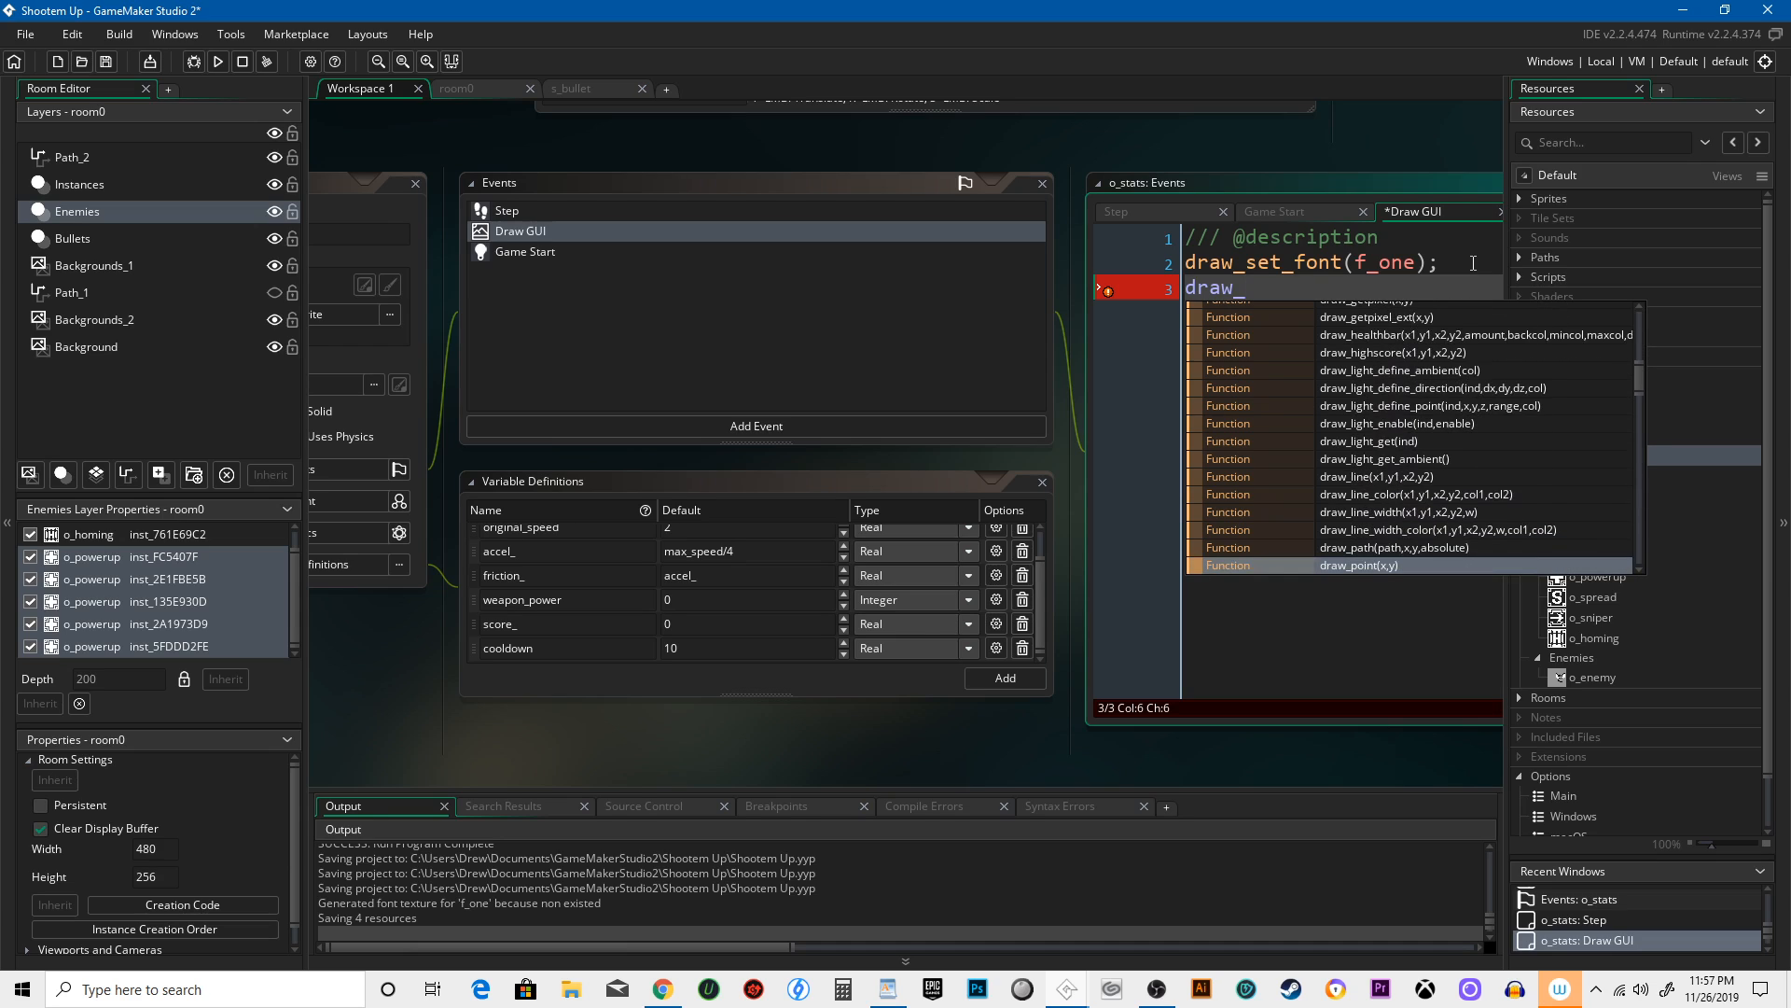
pyautogui.scroll(-3)
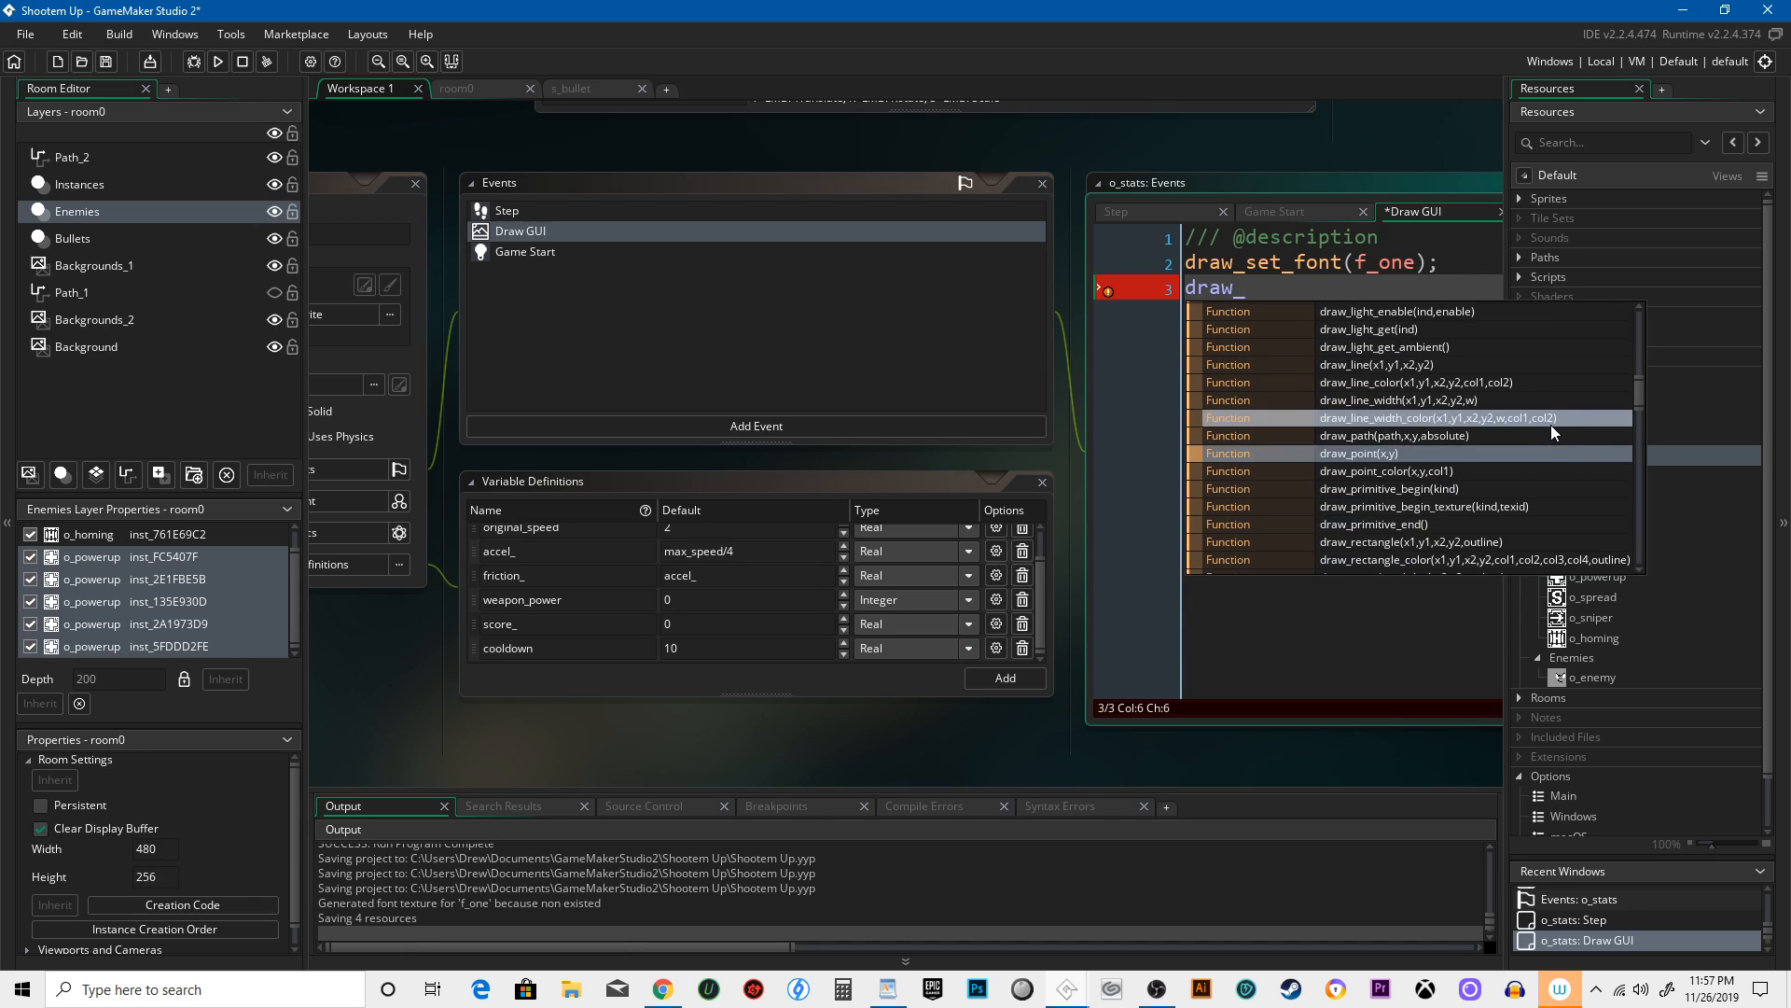
pyautogui.scroll(-3)
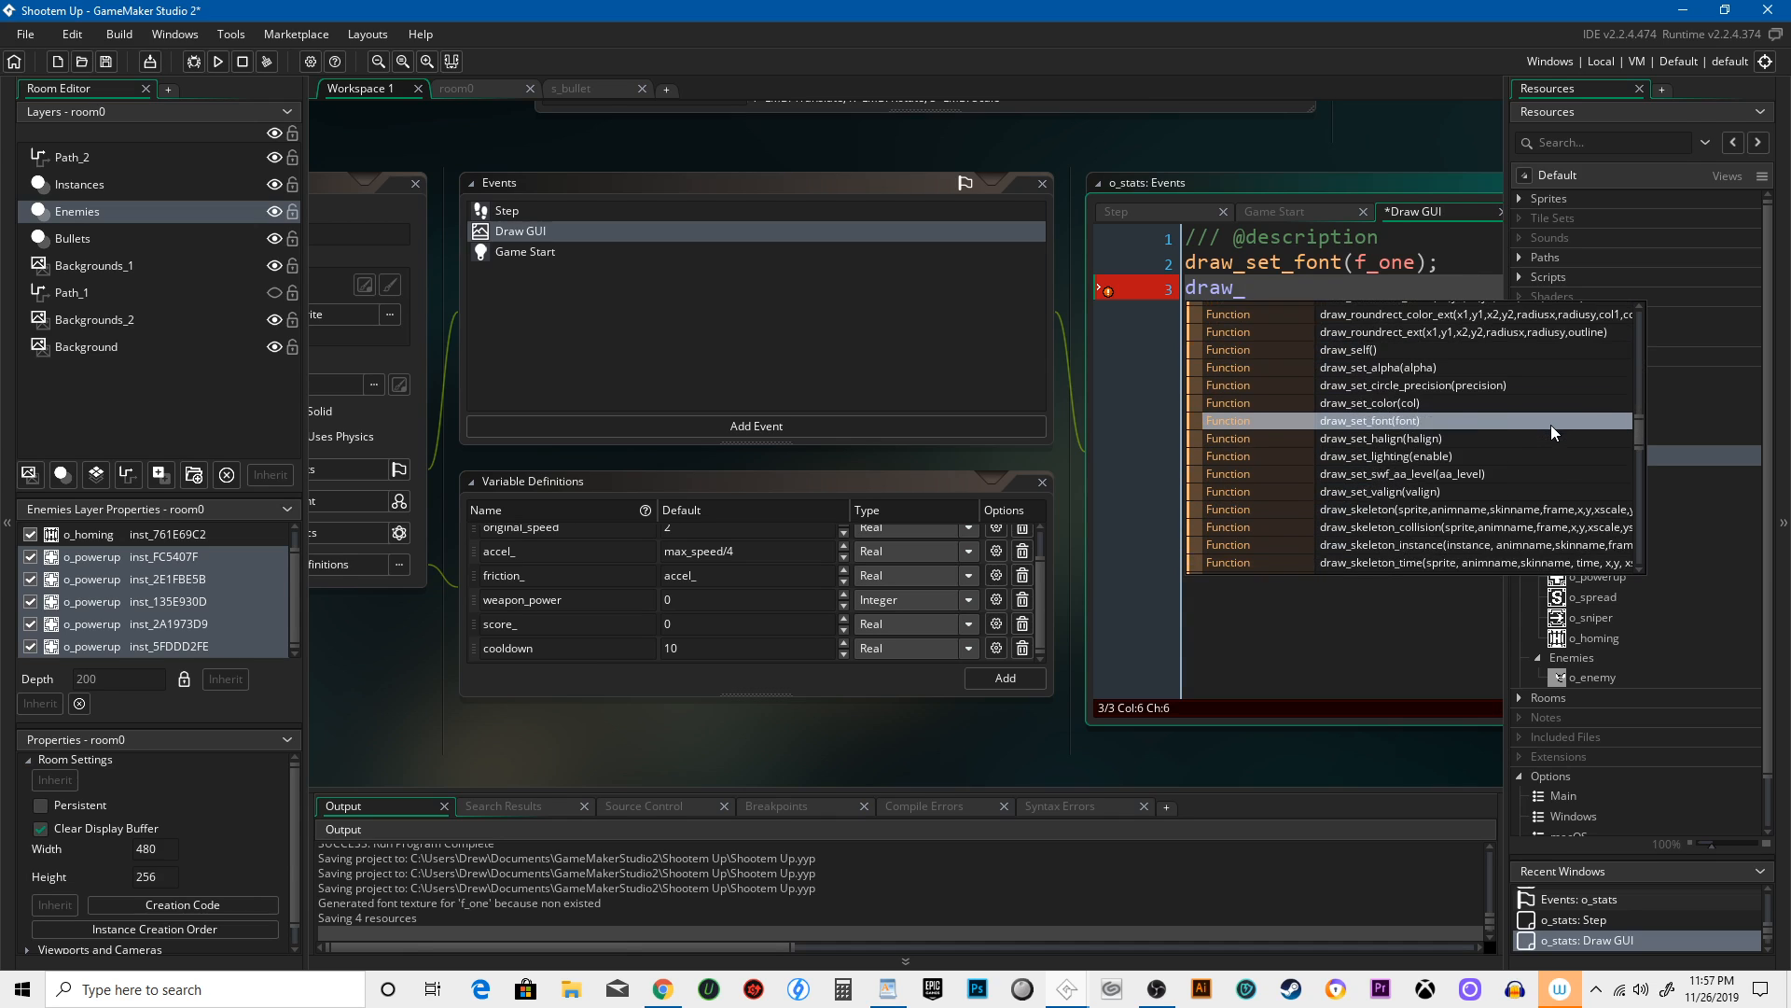
pyautogui.scroll(-3)
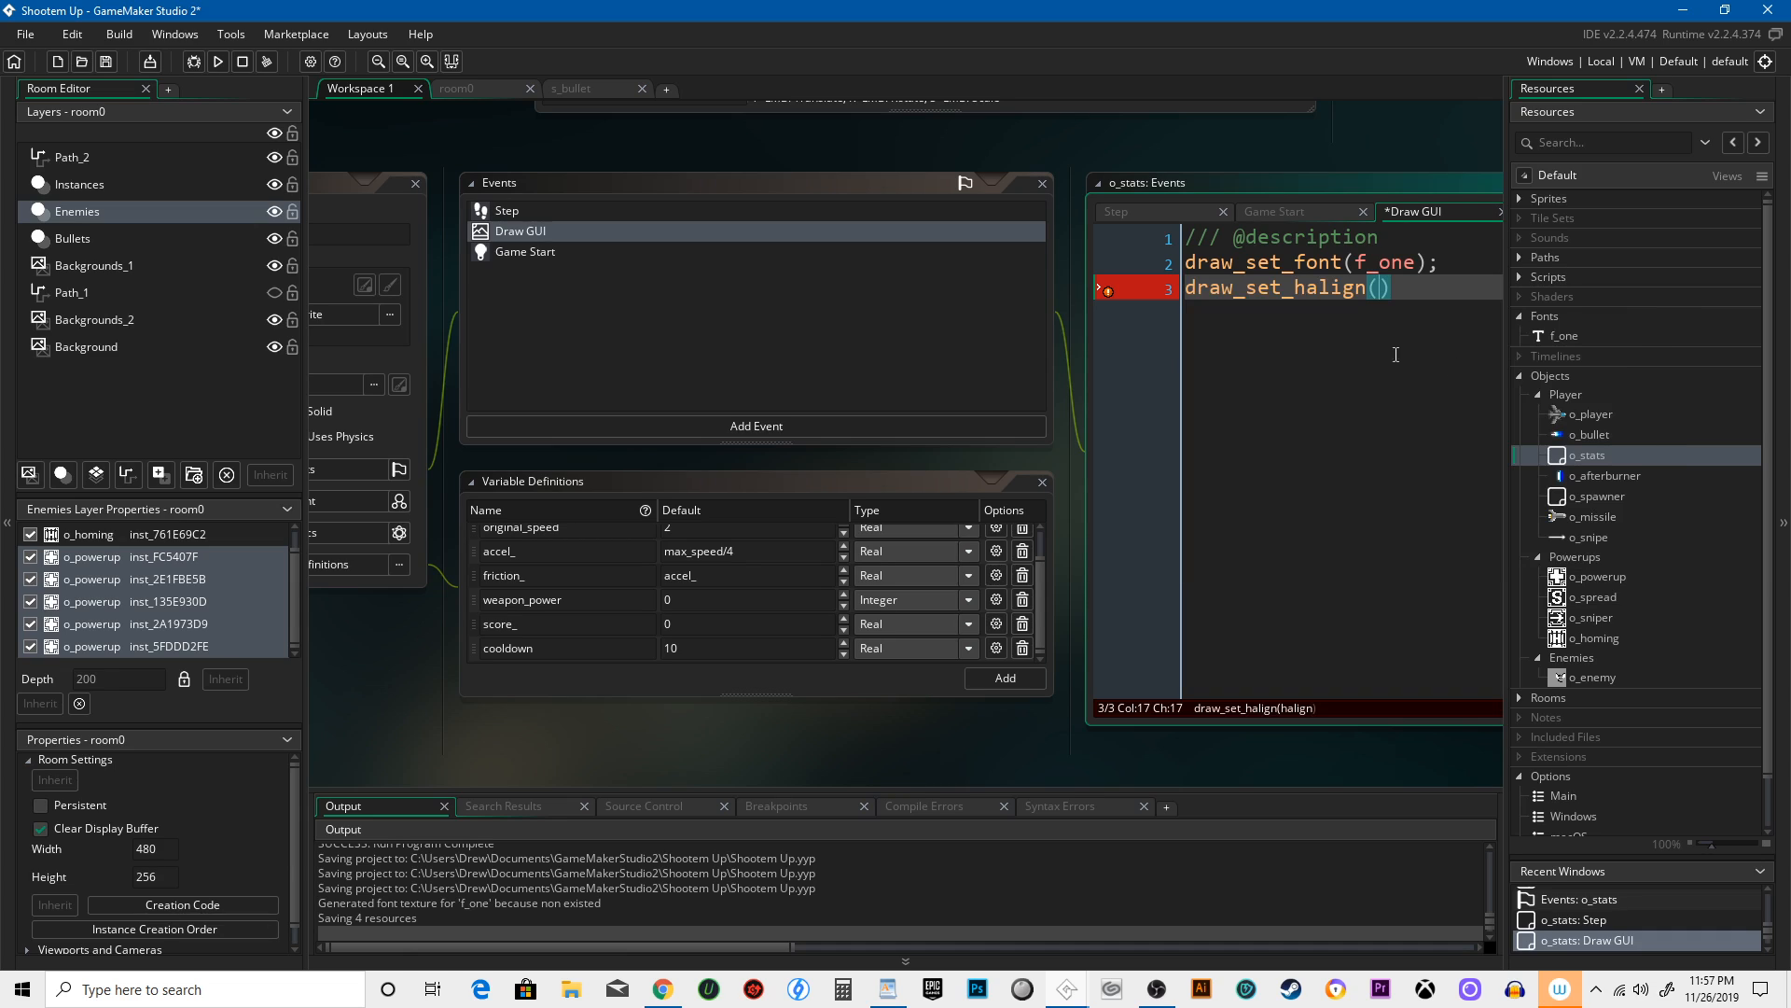
pyautogui.write('fa')
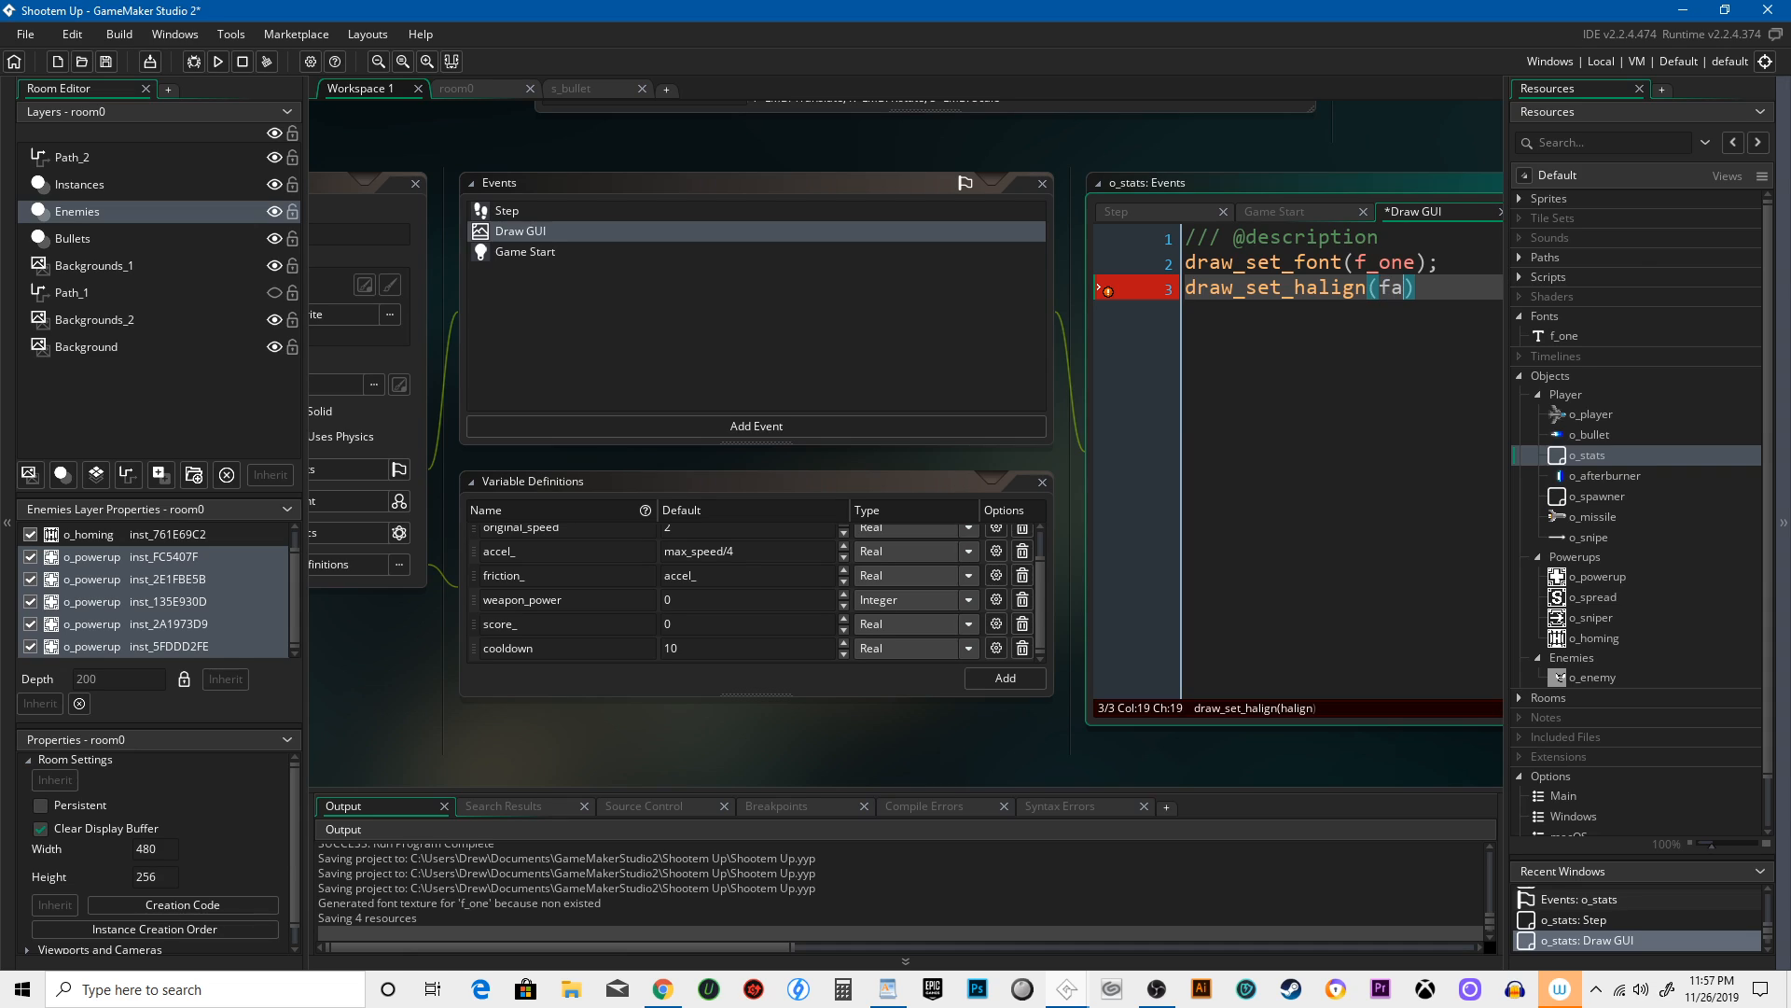
pyautogui.write('_left')
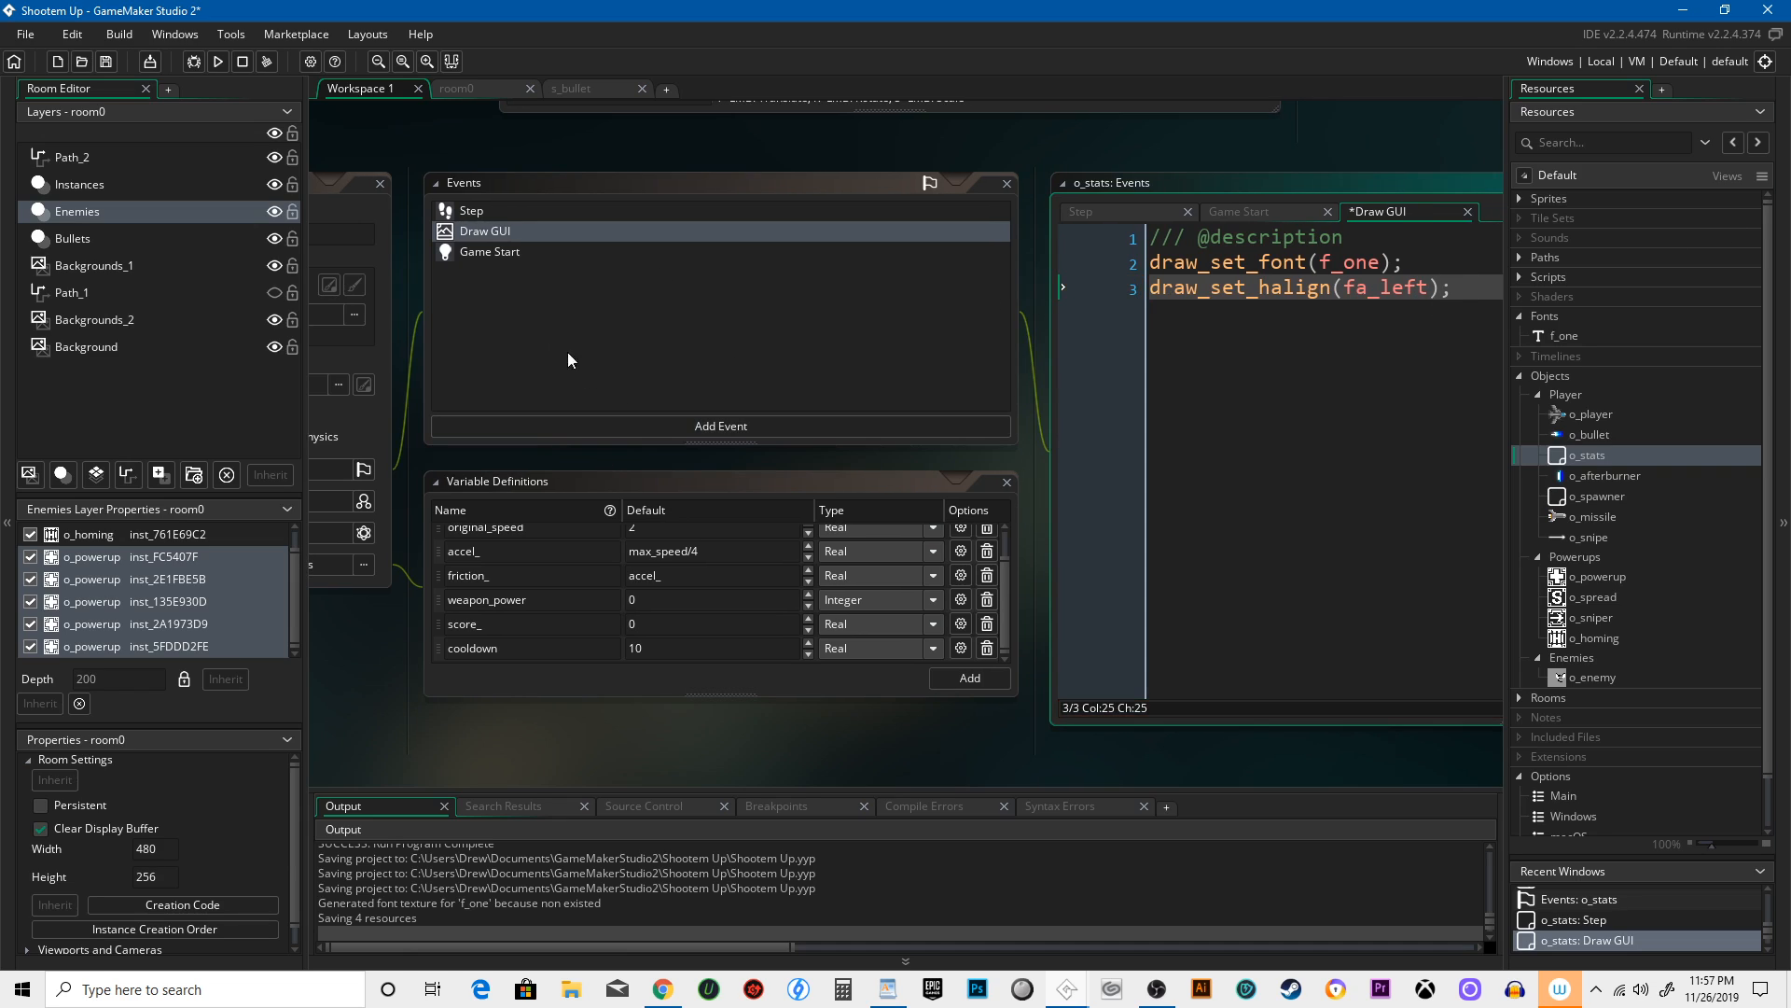
pyautogui.moveTo(841, 894)
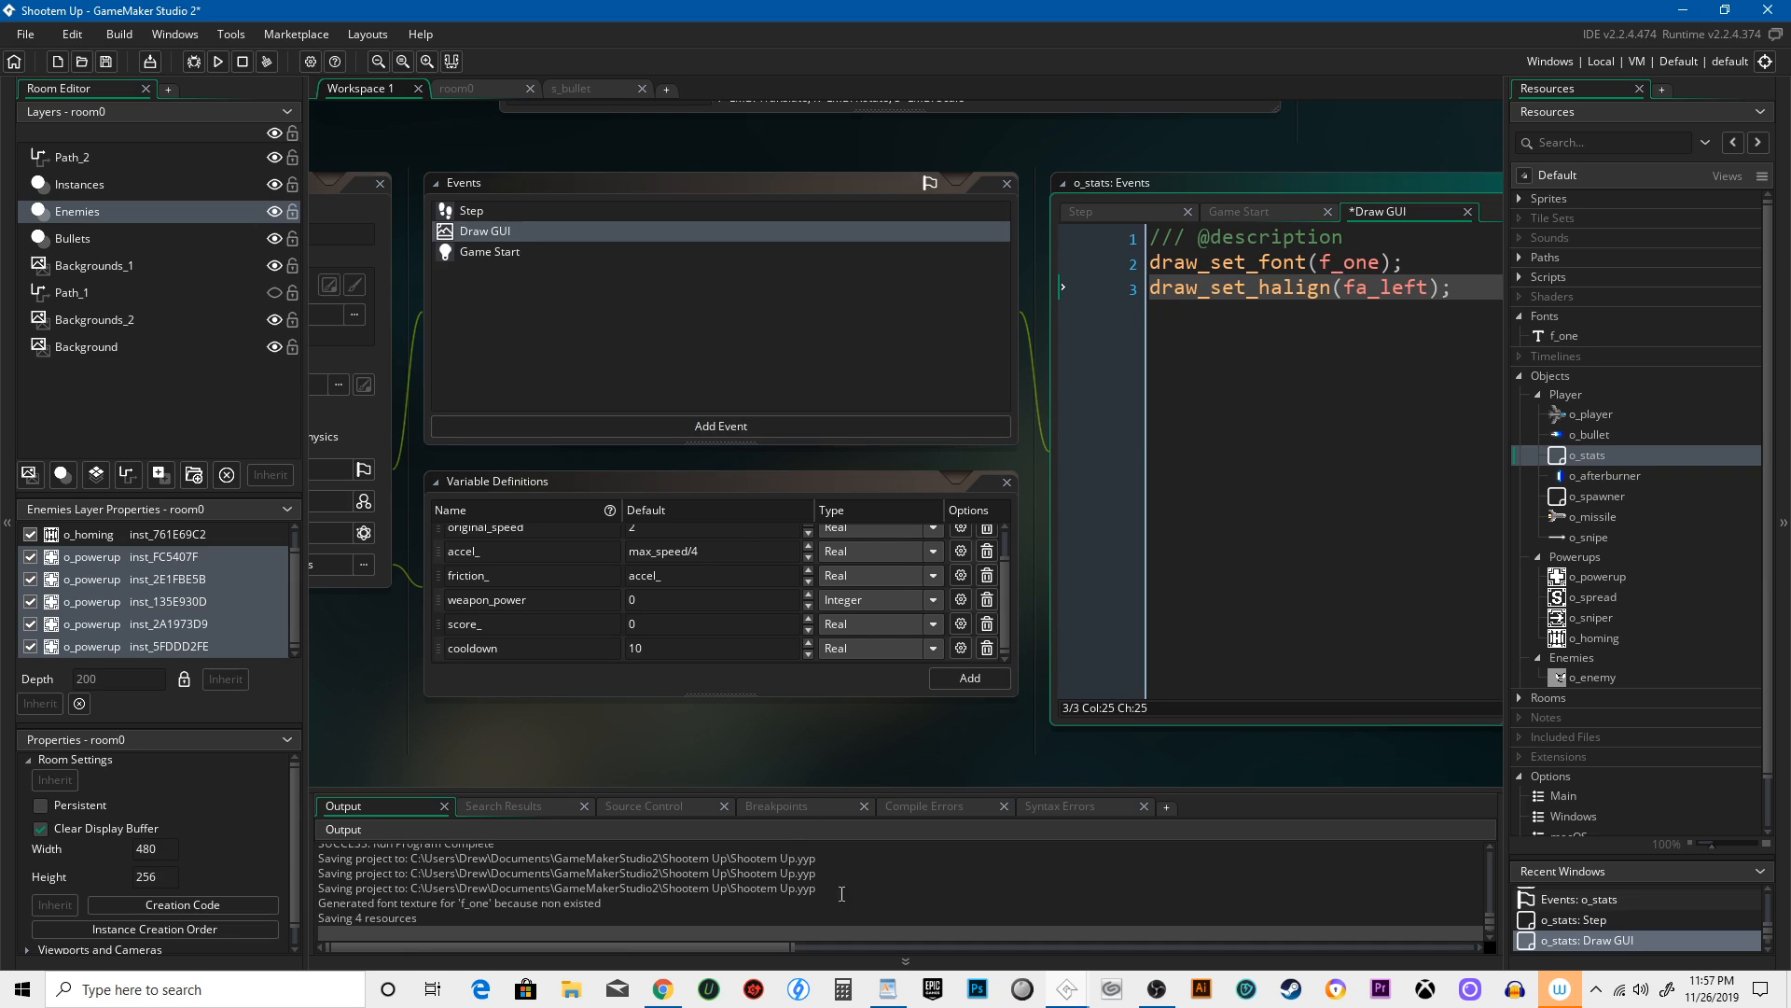
pyautogui.moveTo(838, 250)
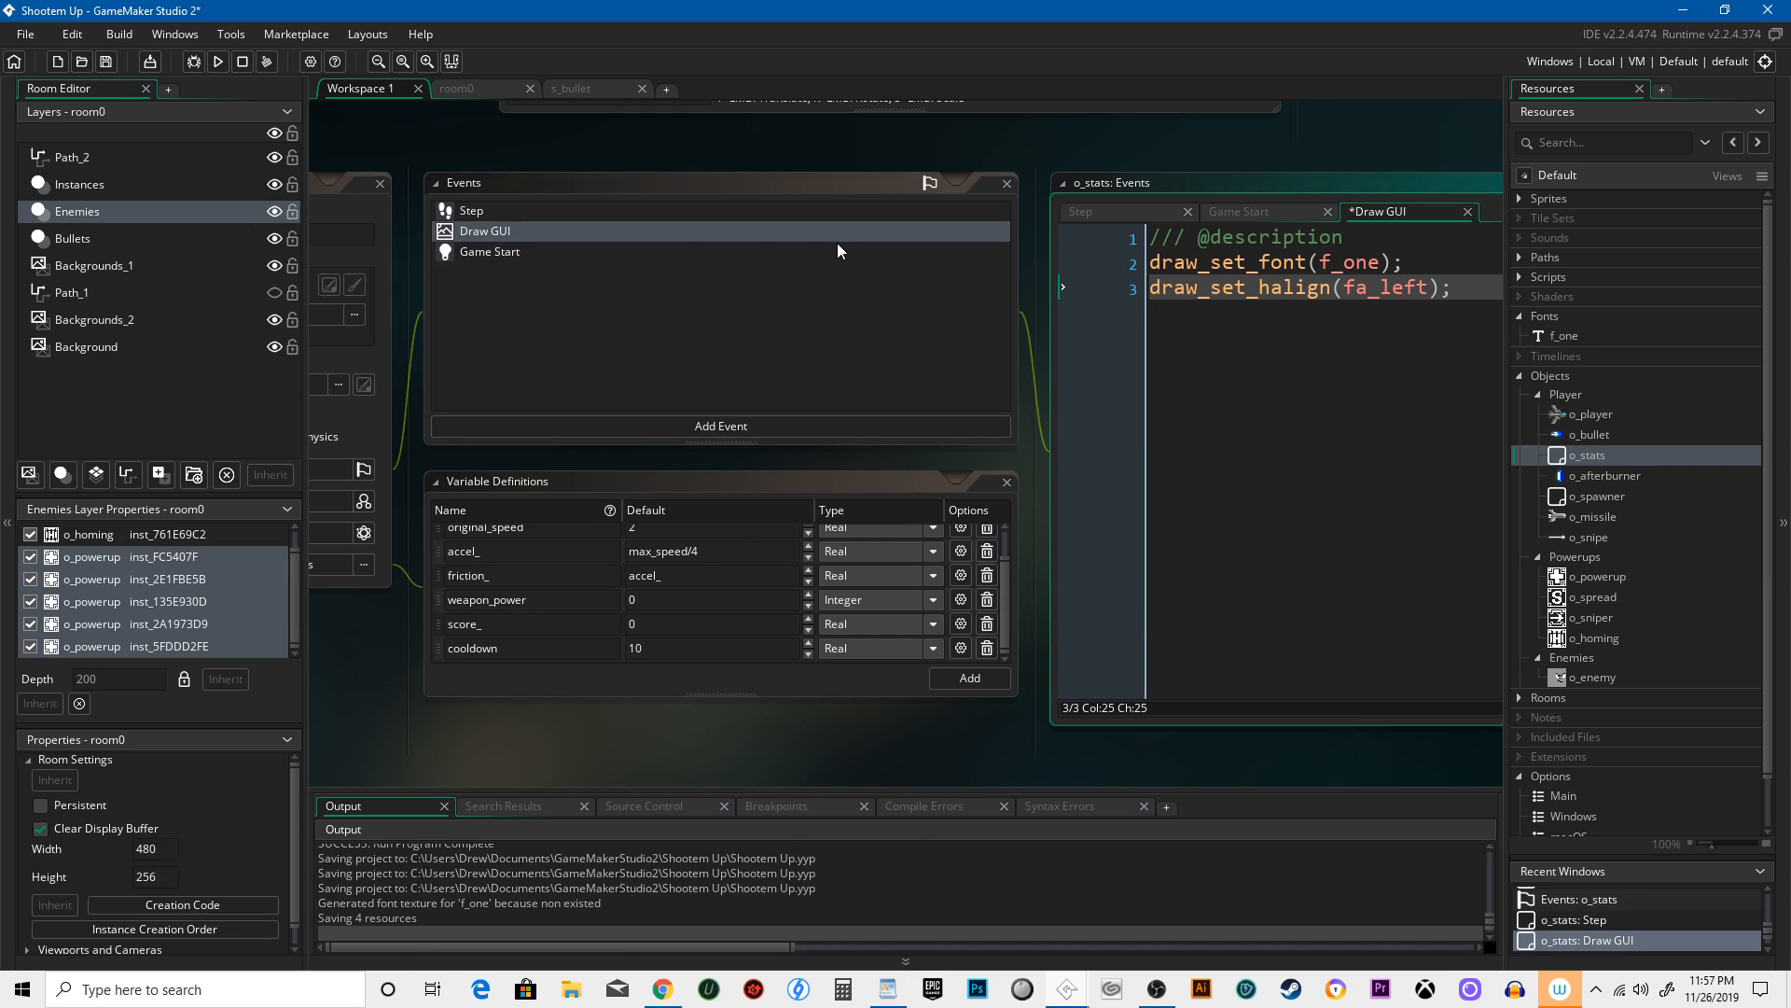
pyautogui.moveTo(957, 223)
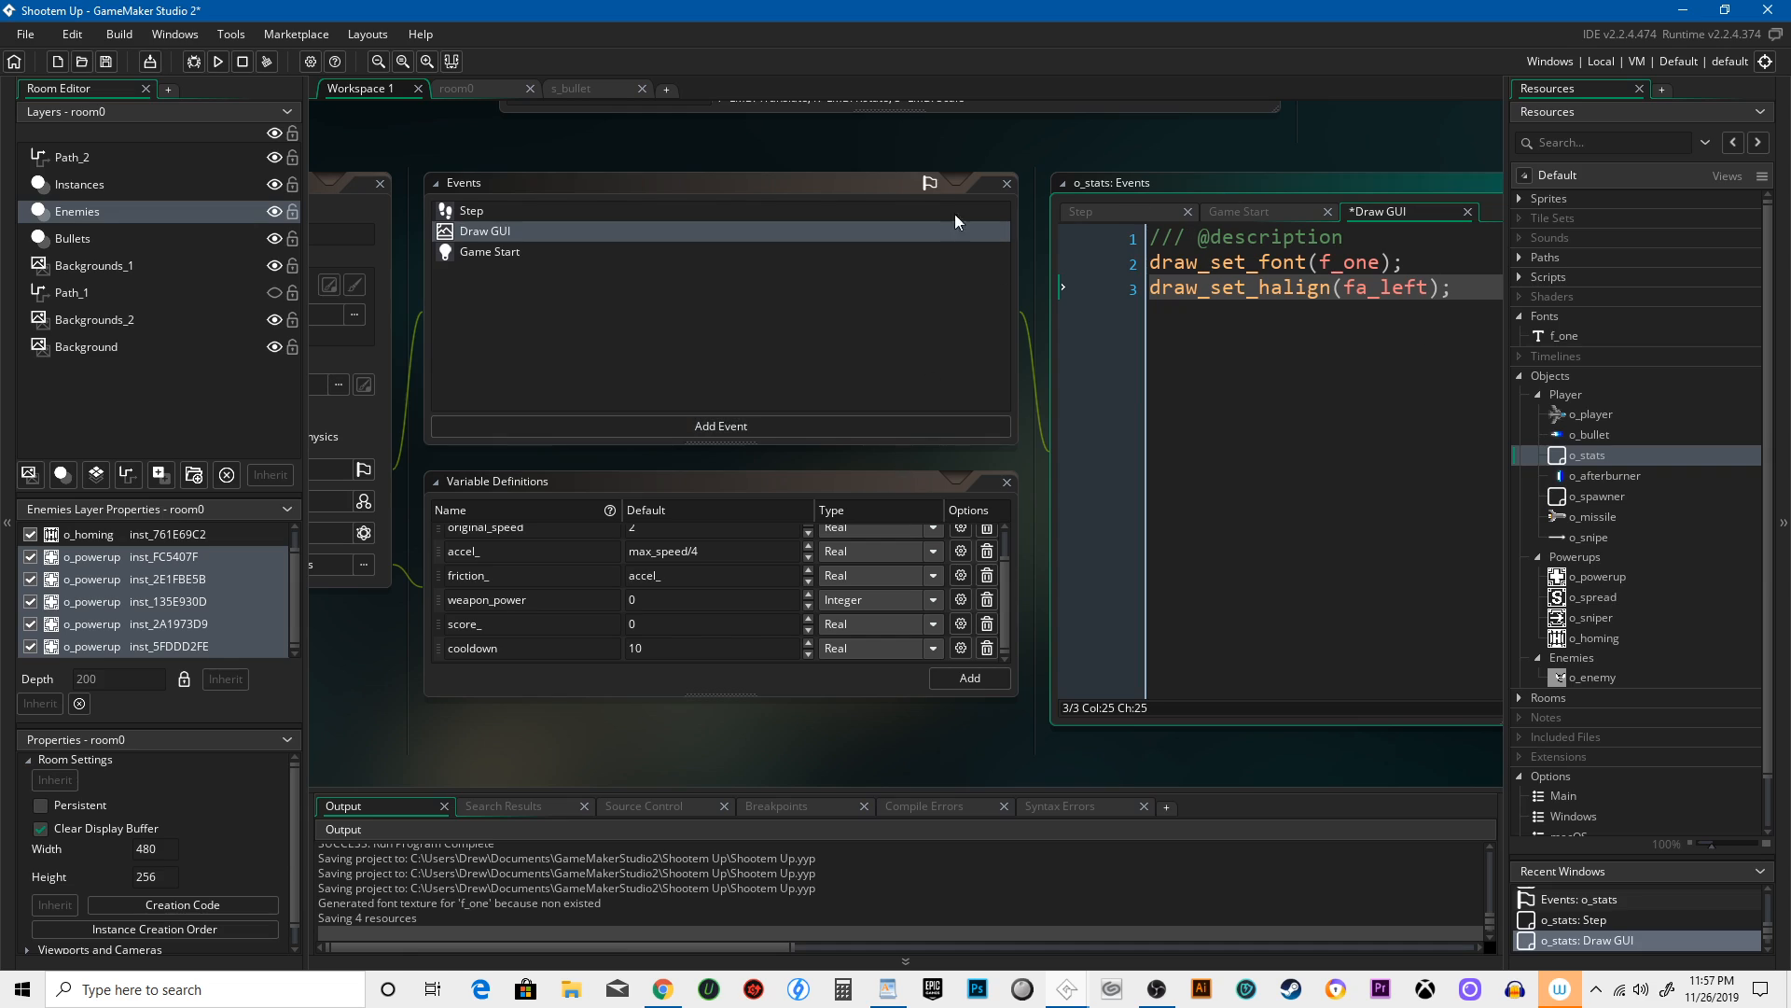
# Write draw_text(8, 8, "Score: " + string(score_)); on line 5
pyautogui.click(1460, 287)
pyautogui.write('draw')
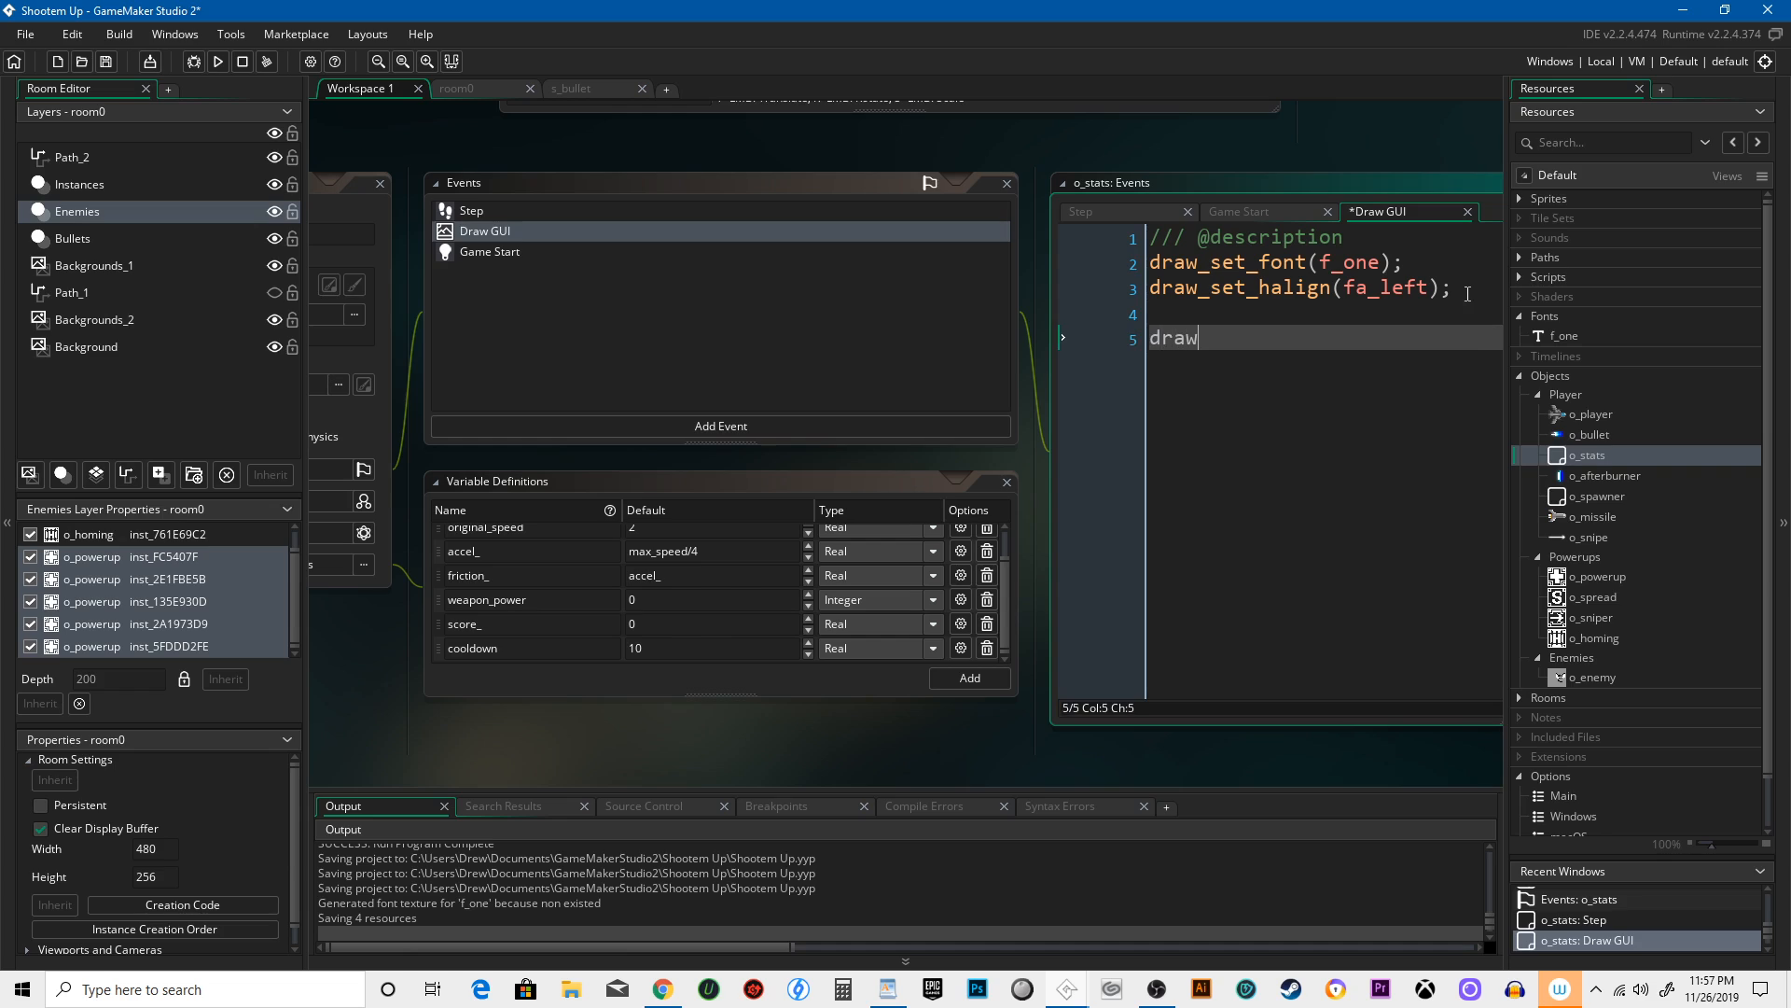
pyautogui.write('te')
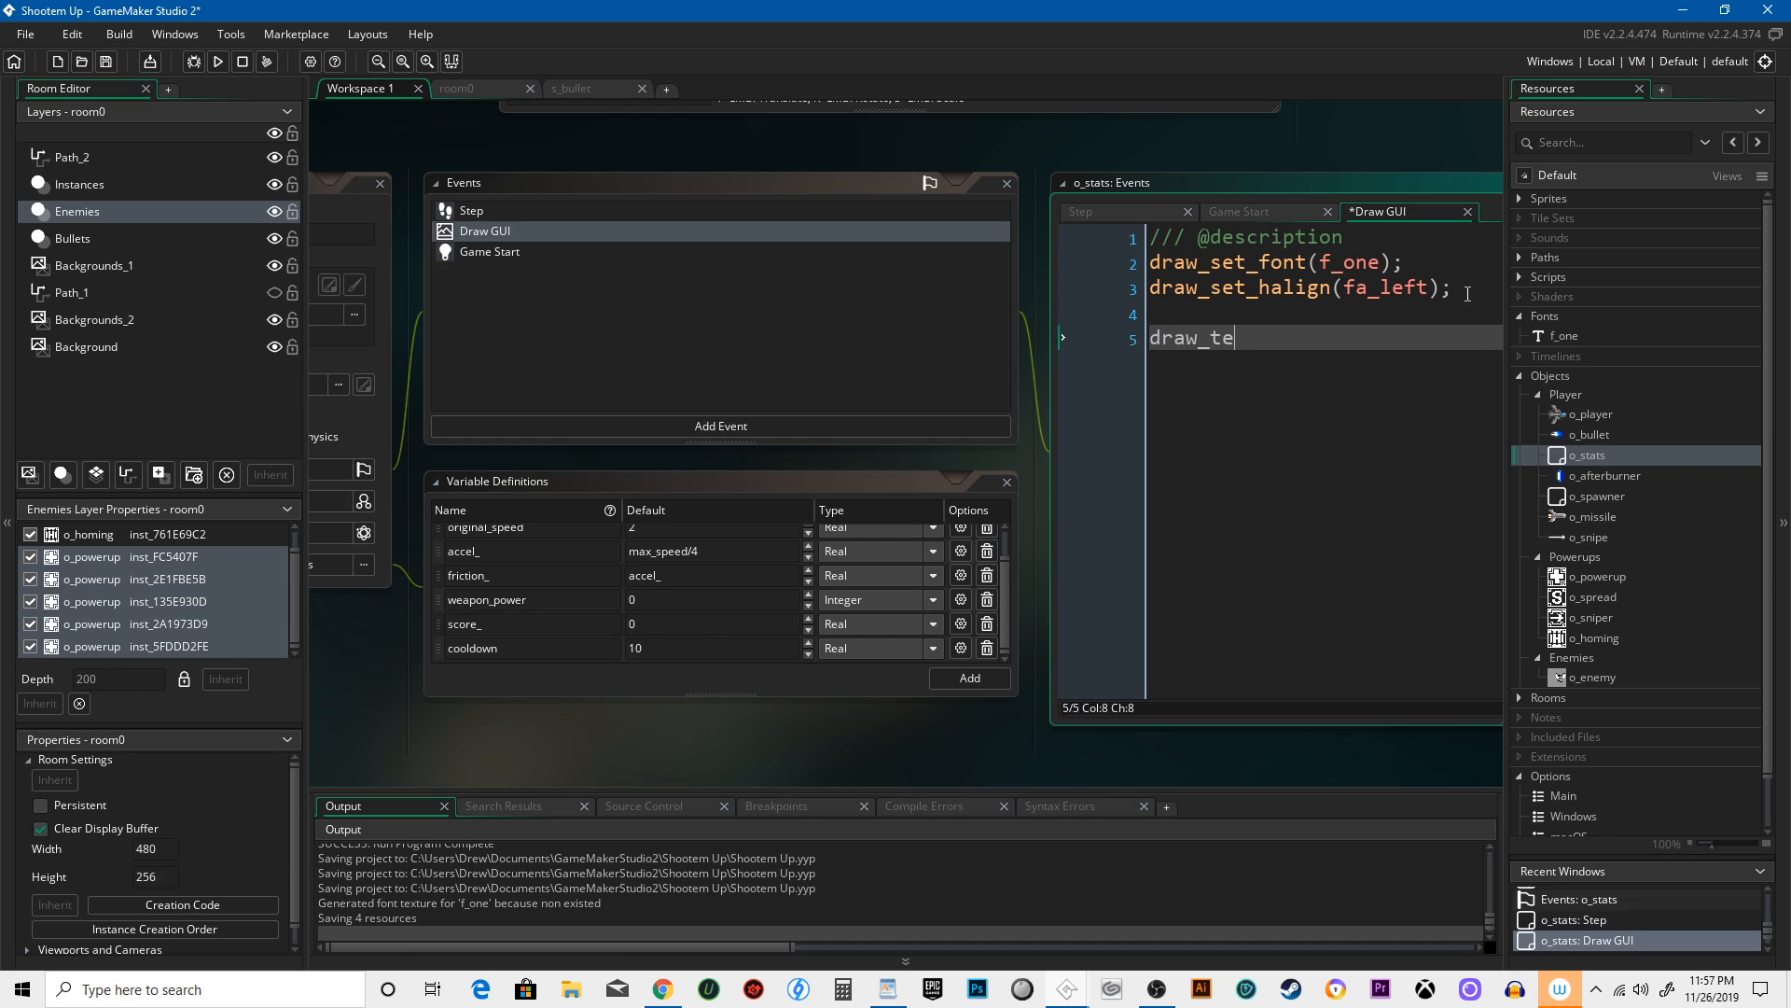
pyautogui.write('xt(')
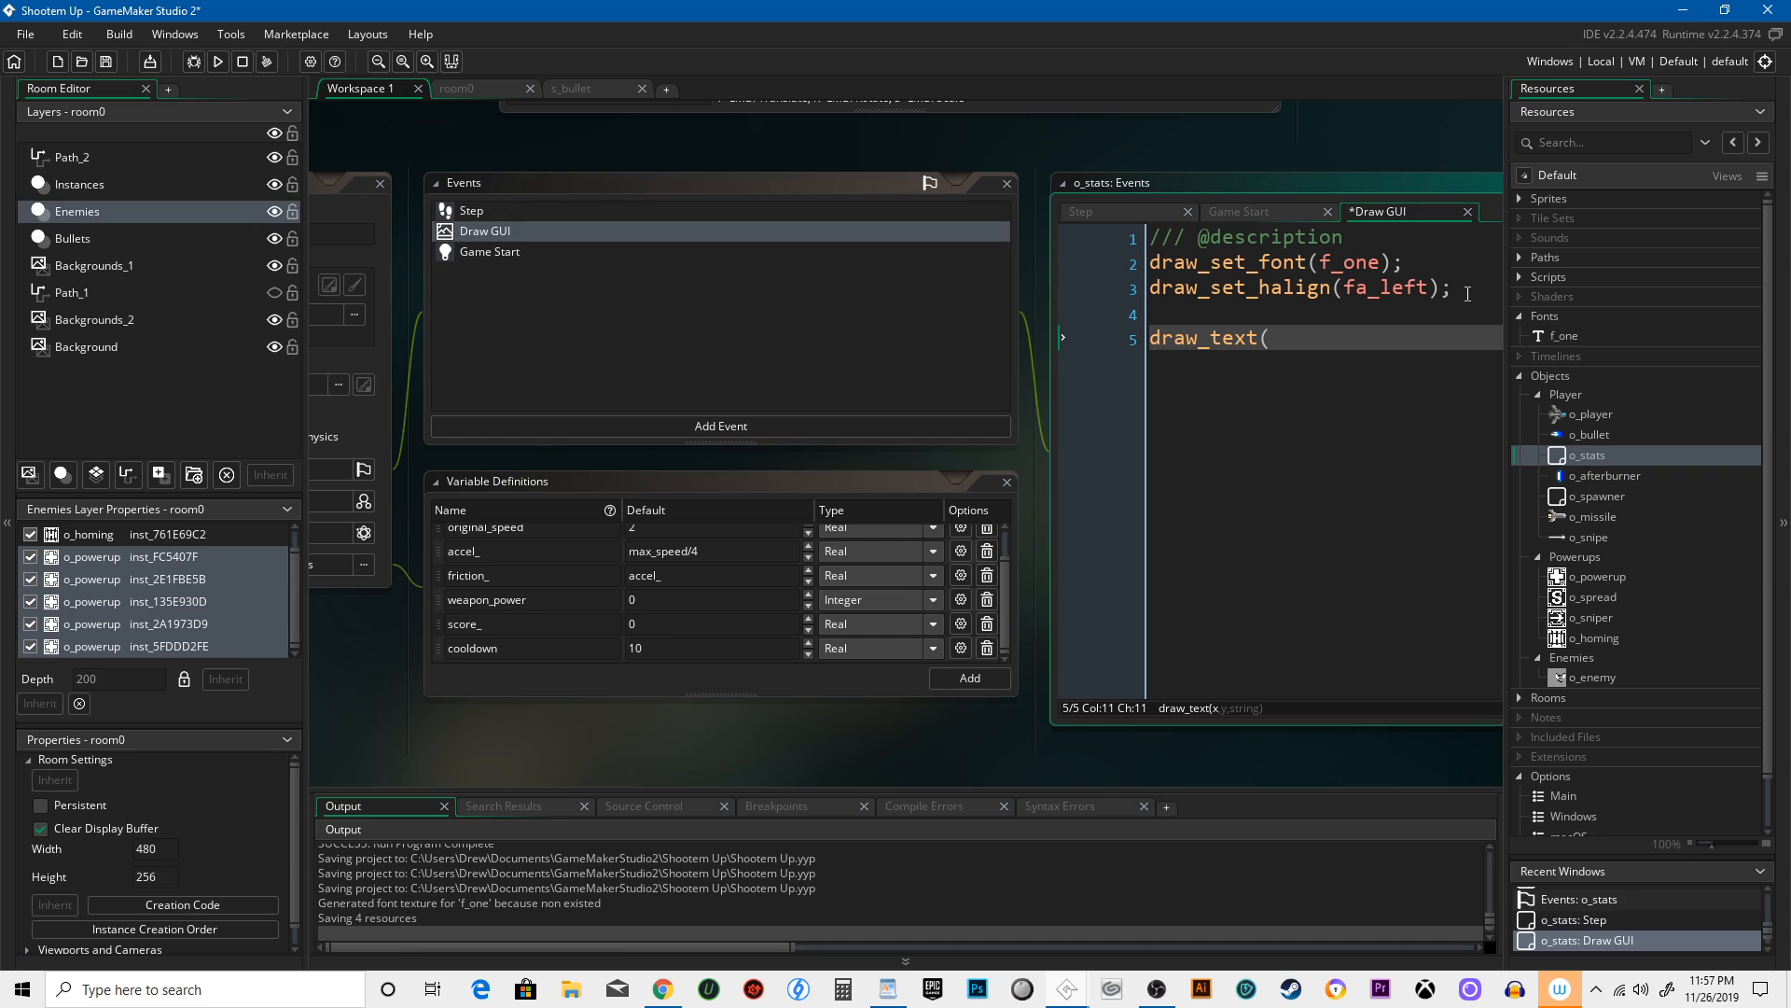
pyautogui.write('8,')
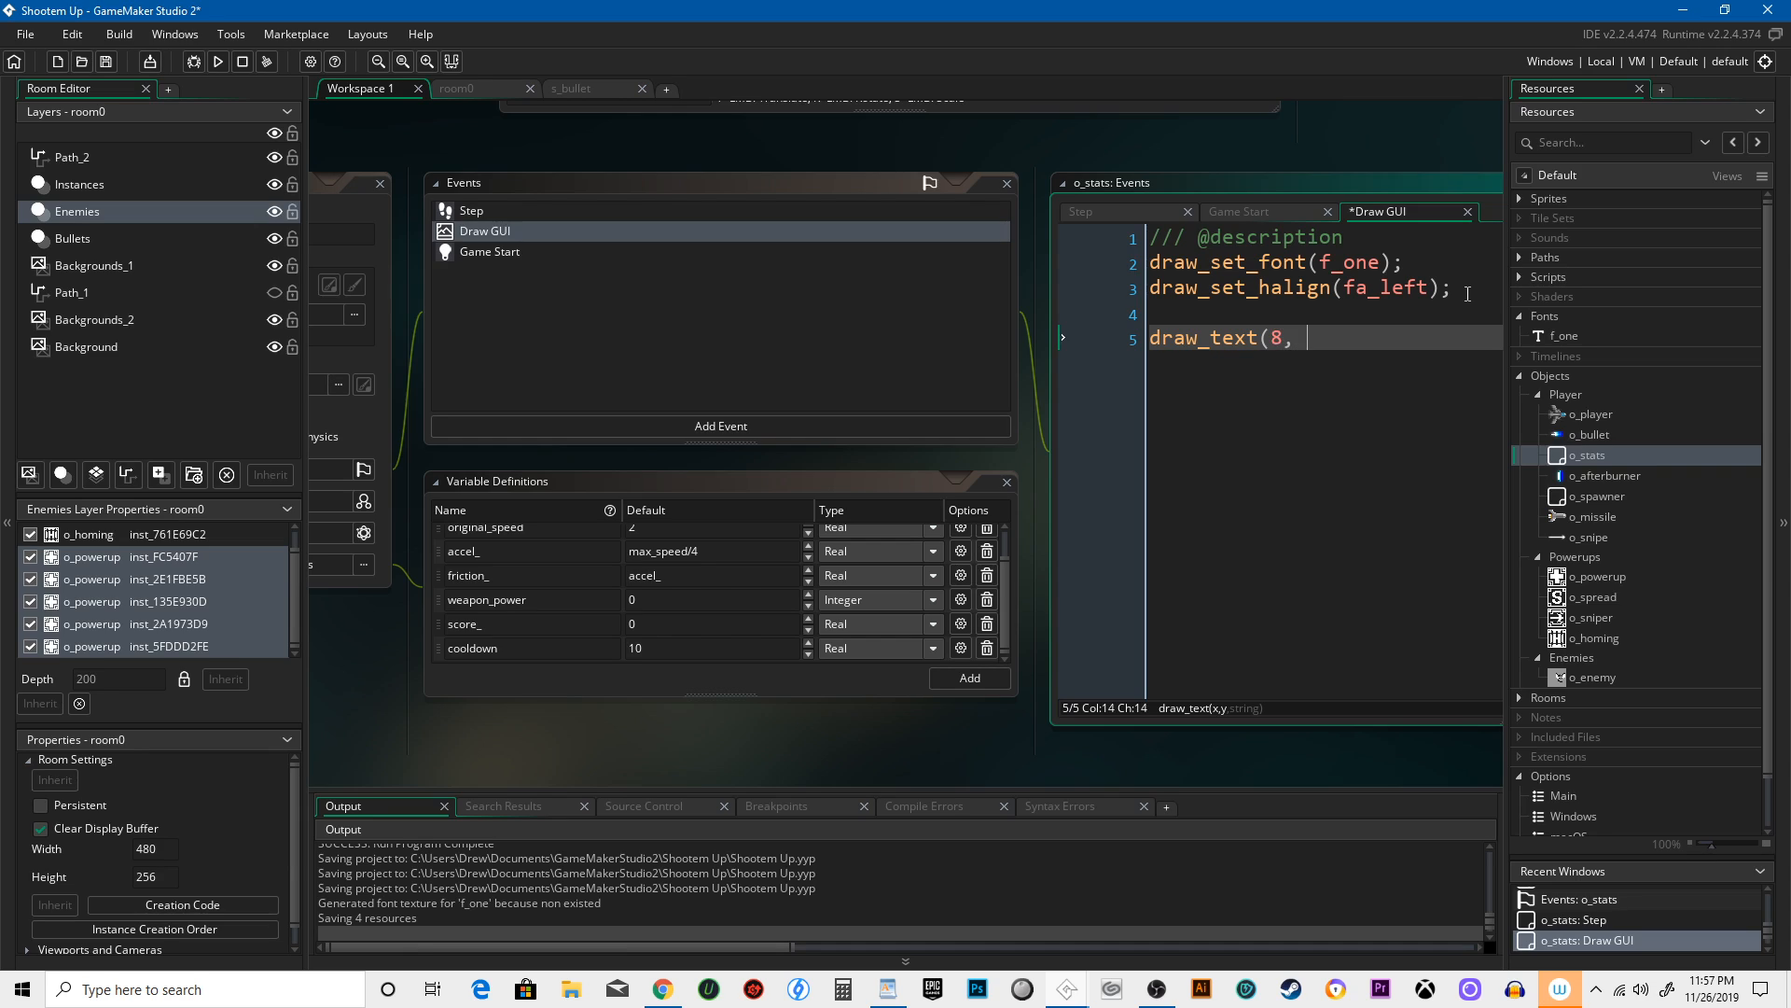
pyautogui.write('8,')
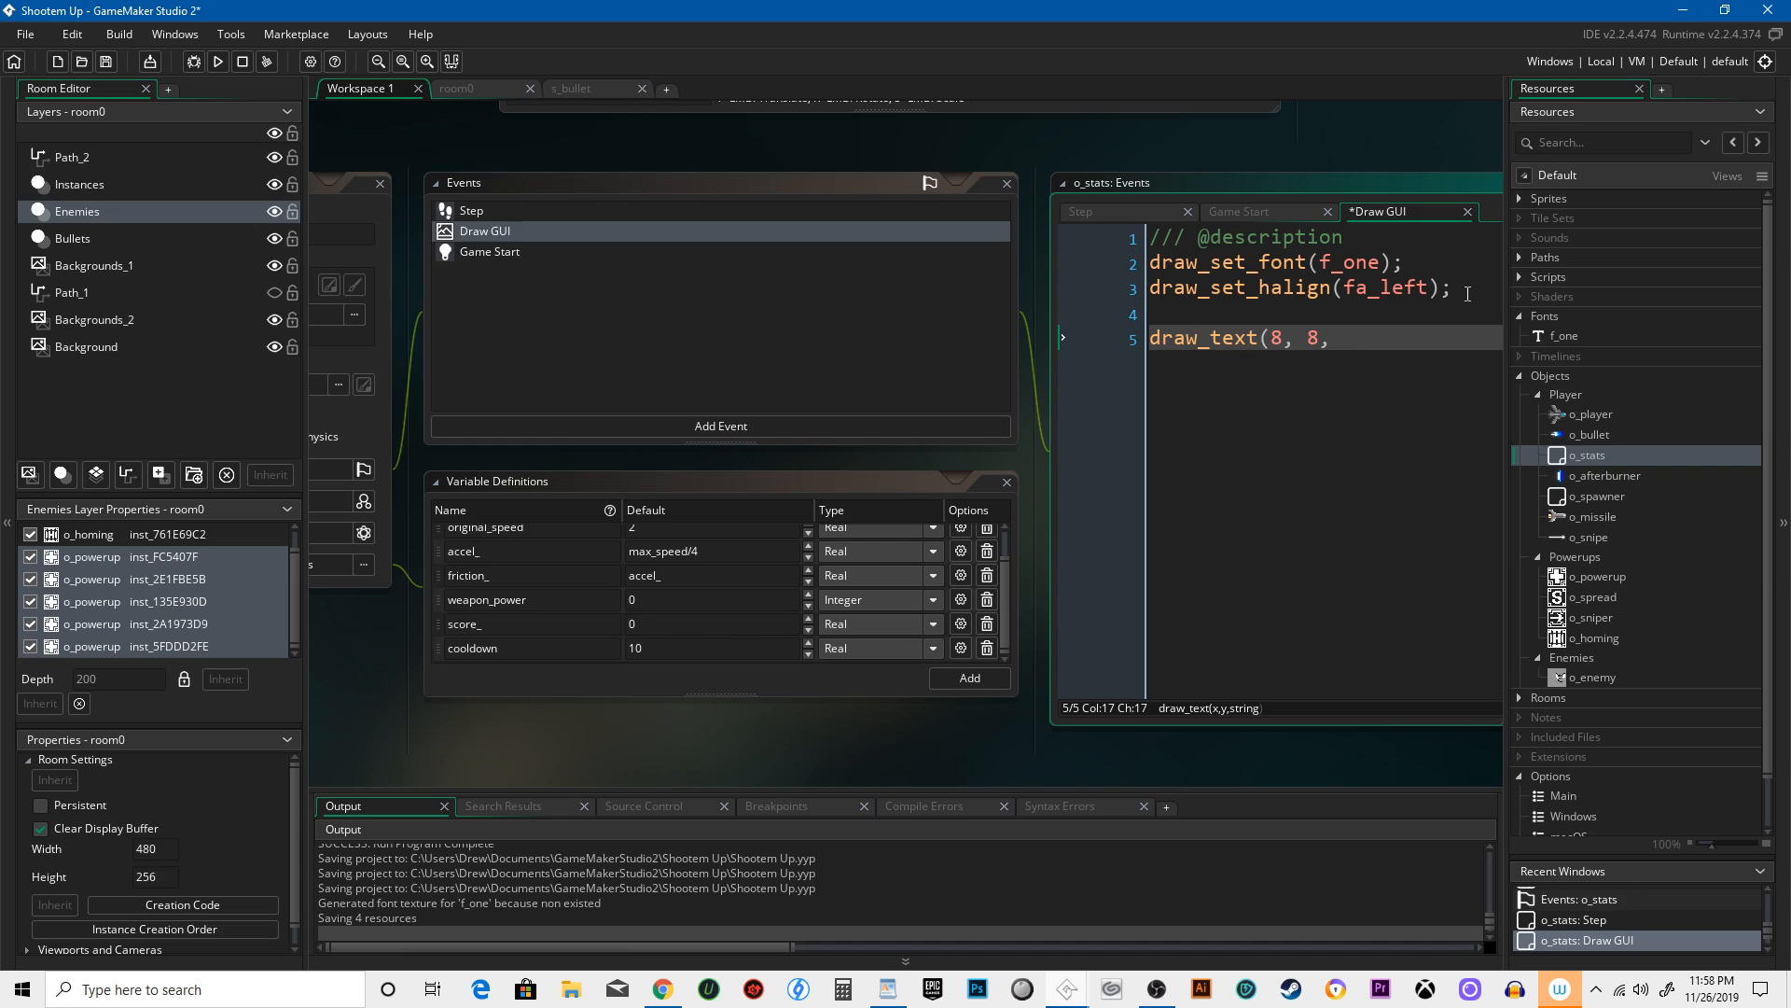
pyautogui.write('"Score:')
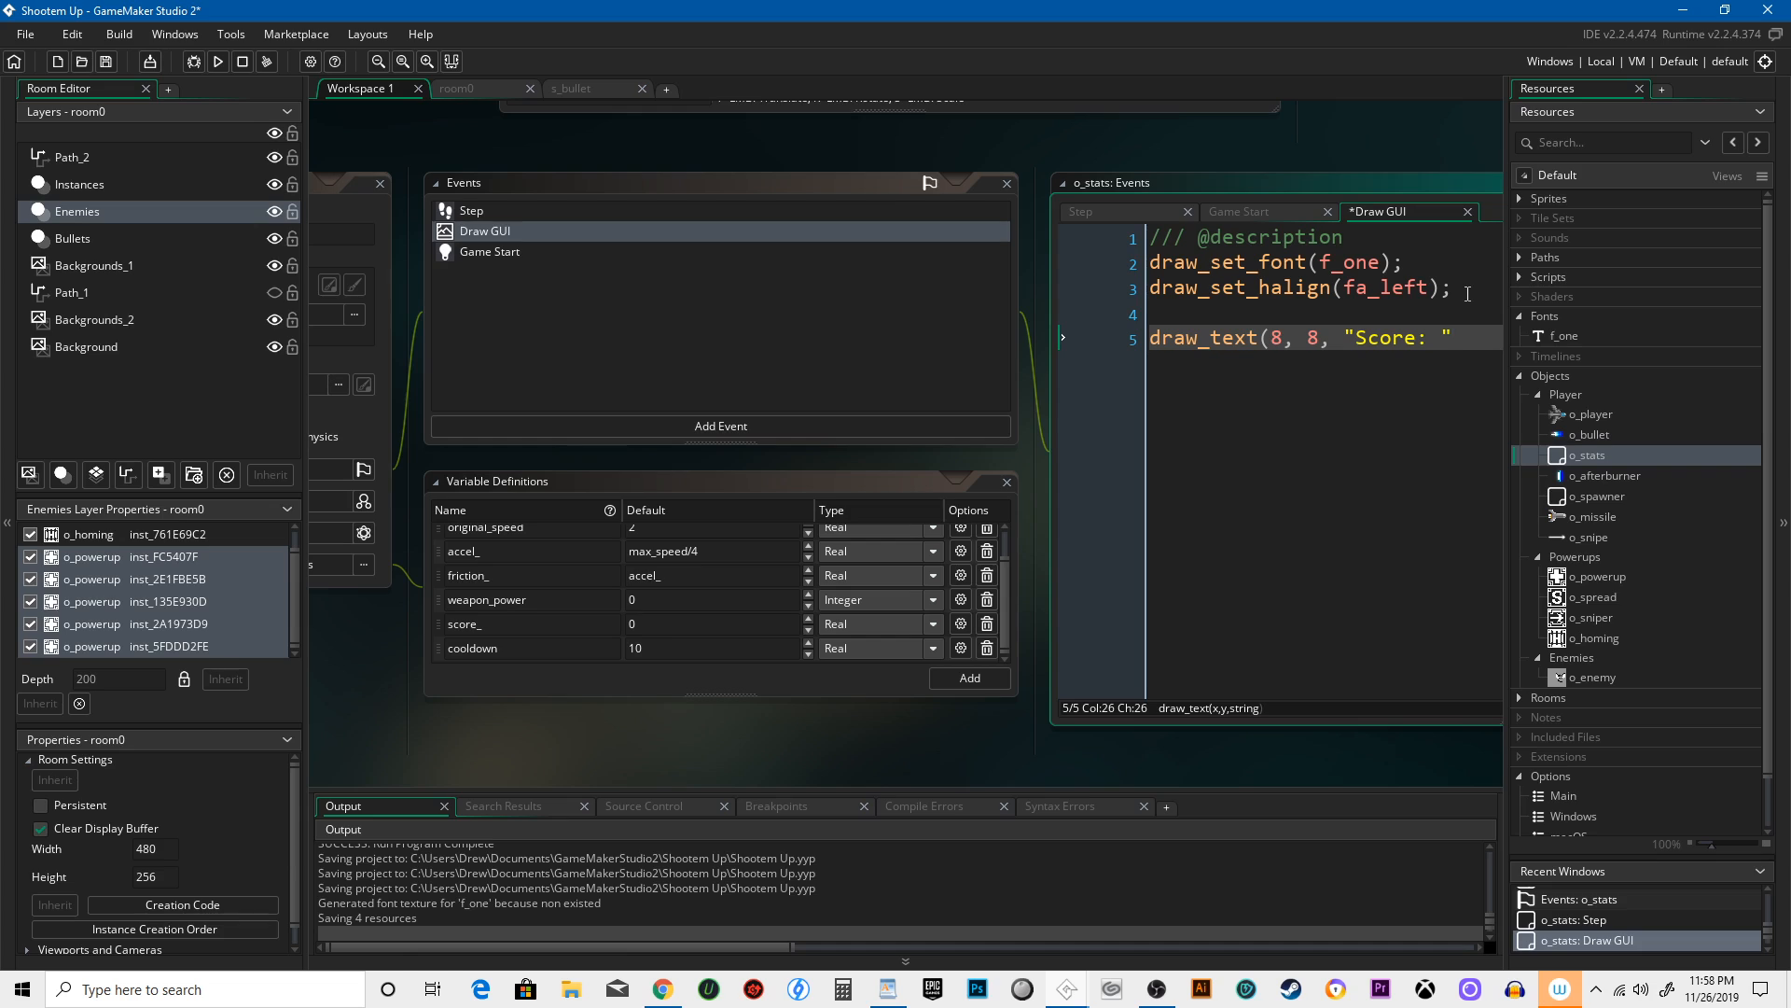
pyautogui.click(1070, 336)
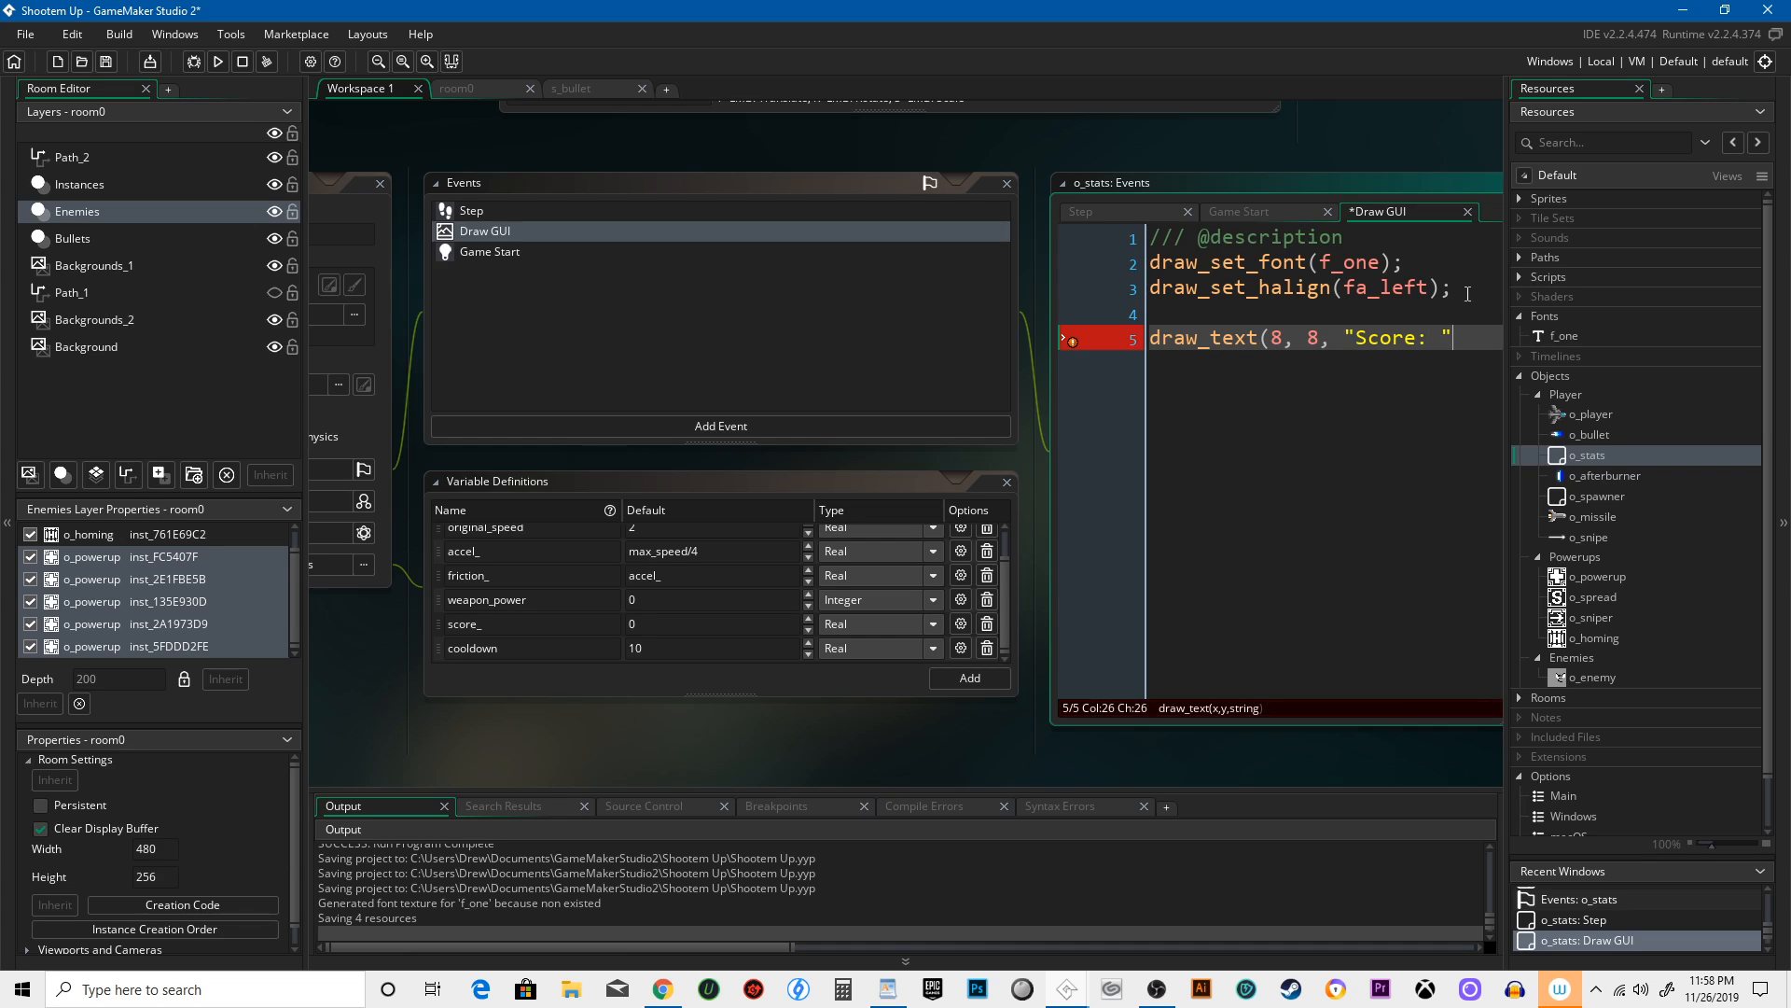
pyautogui.write('+ string(o')
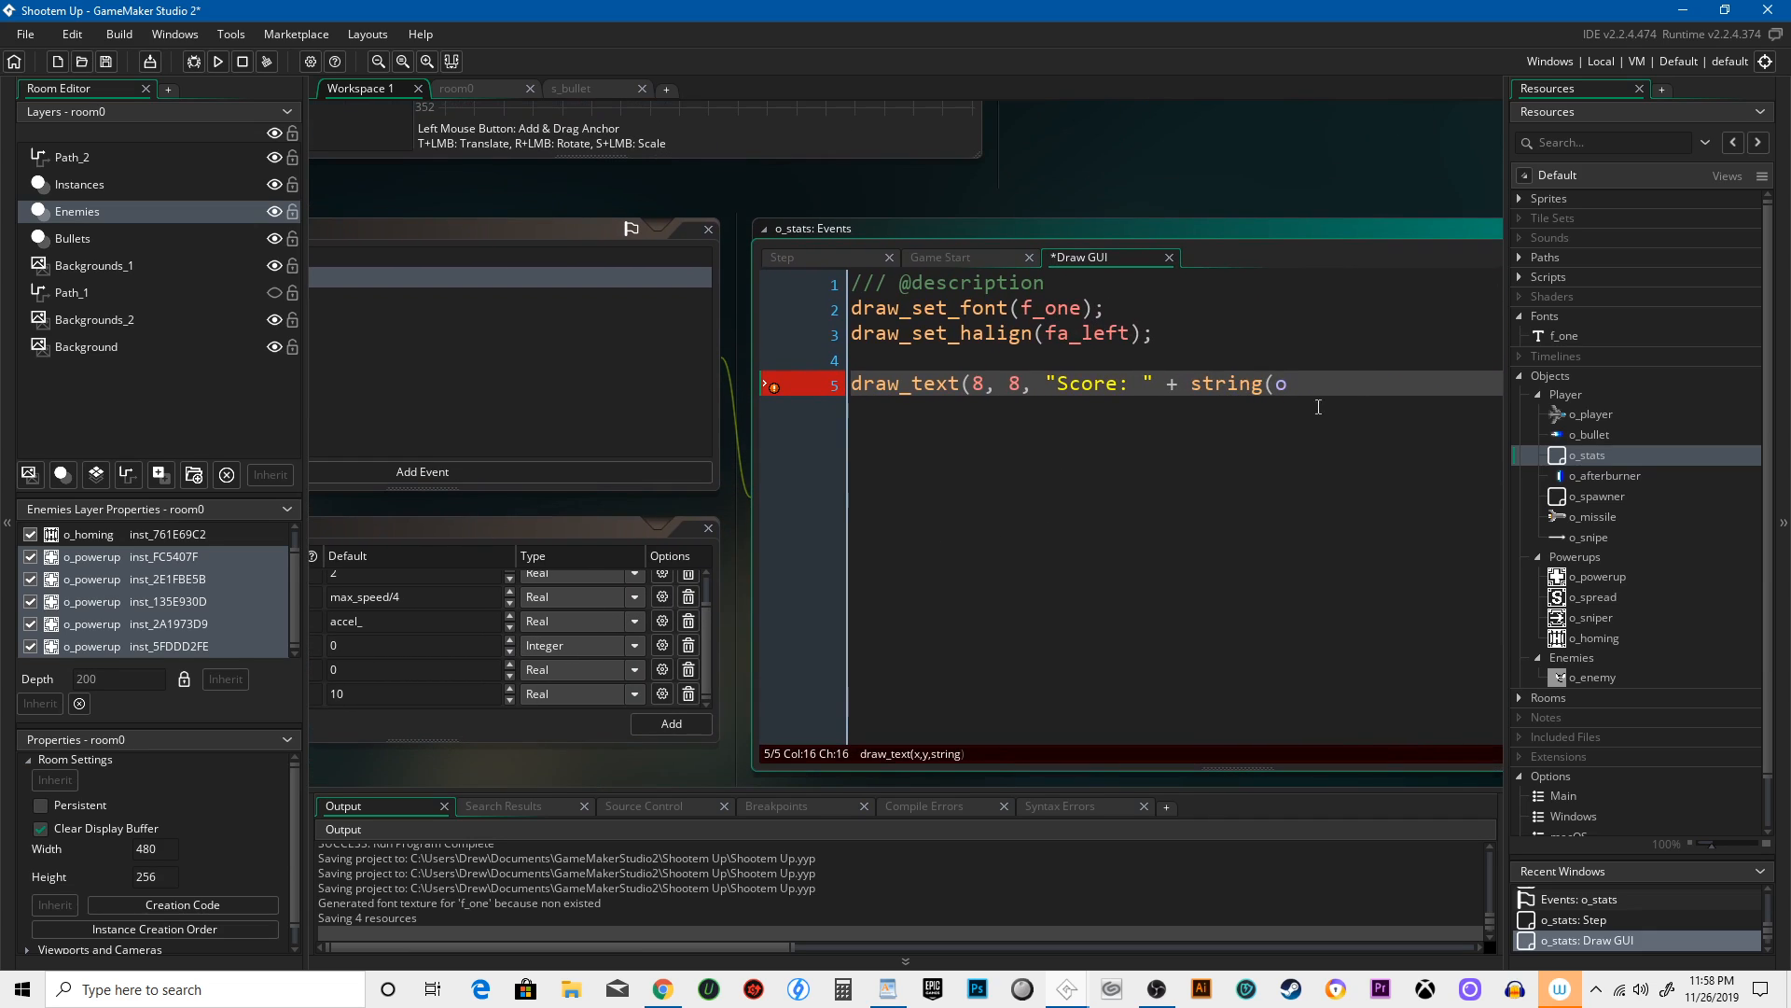
pyautogui.write('score')
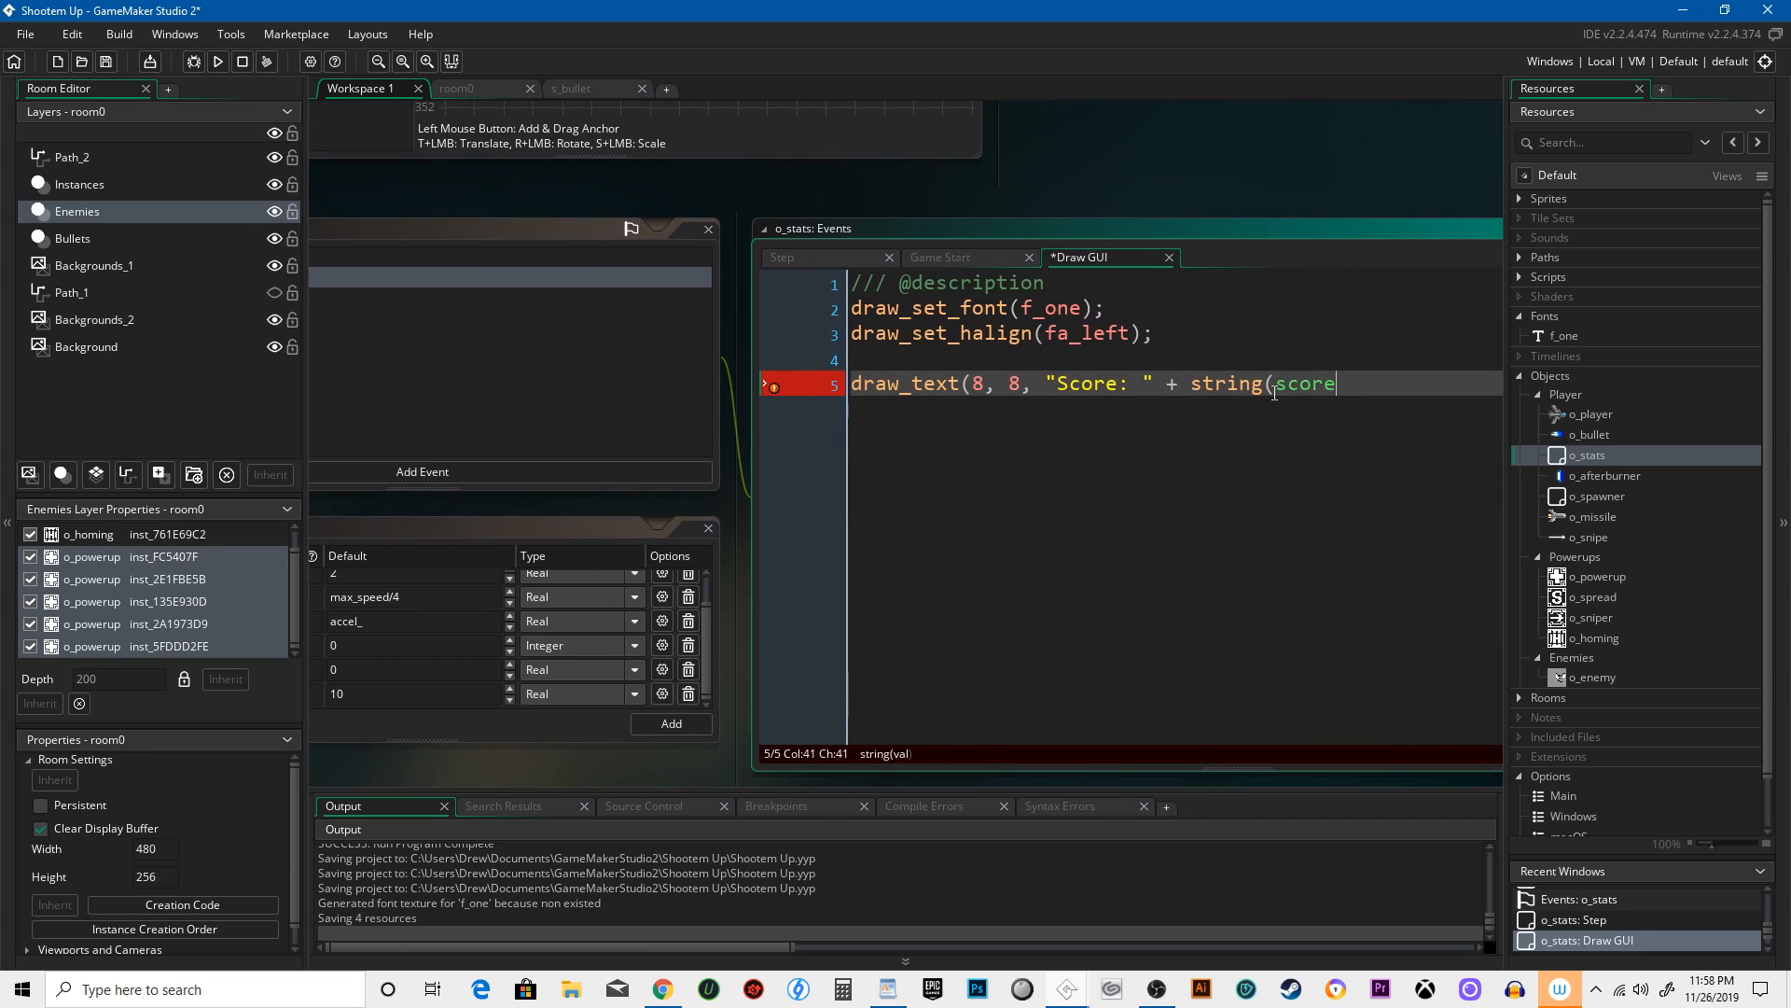
pyautogui.write('_)')
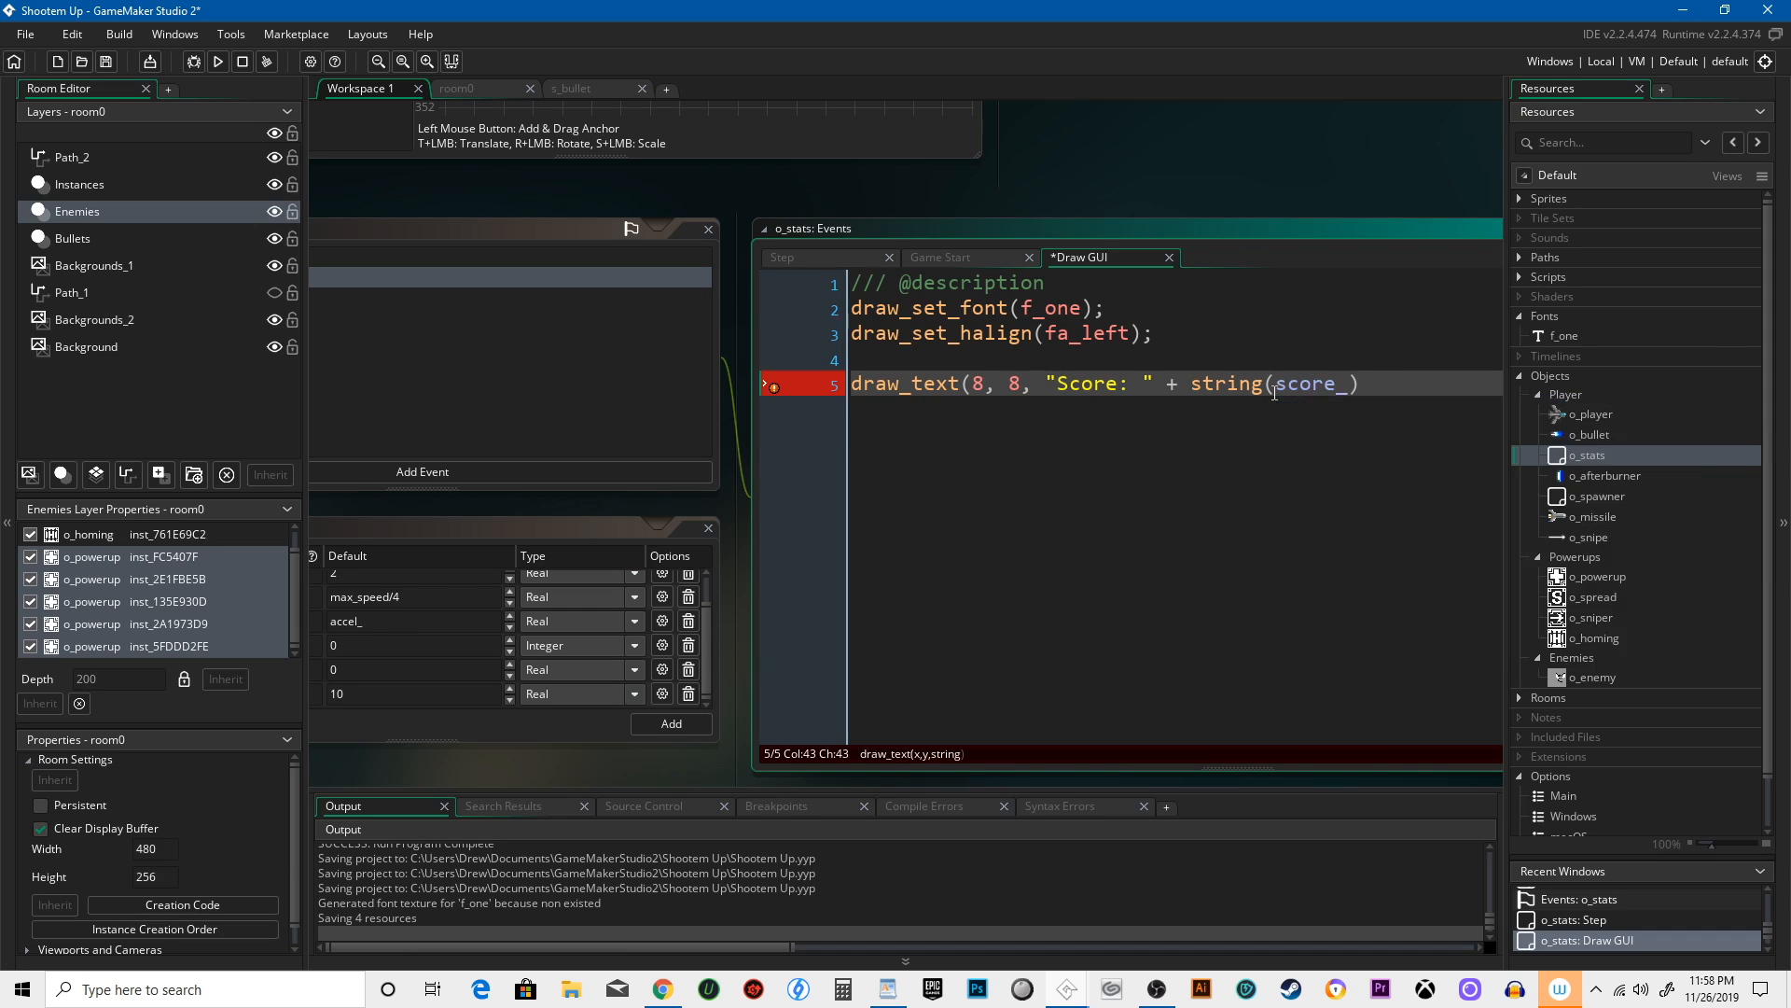
pyautogui.write(');')
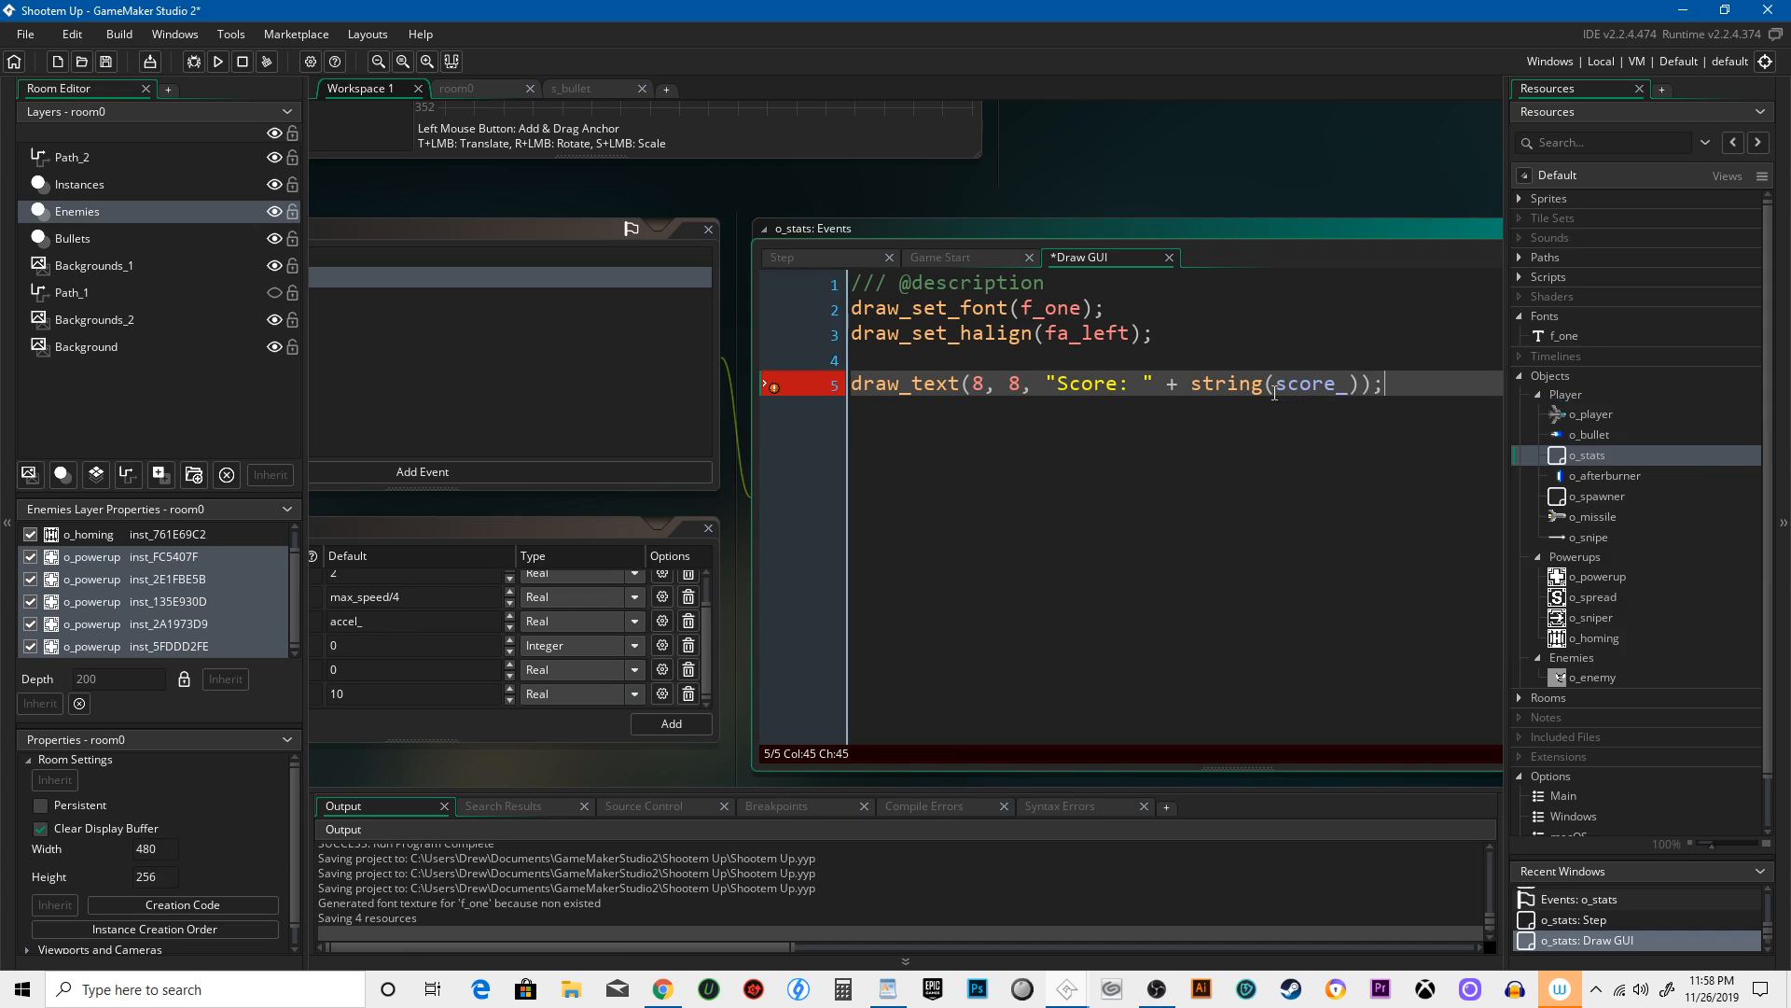
pyautogui.click(902, 382)
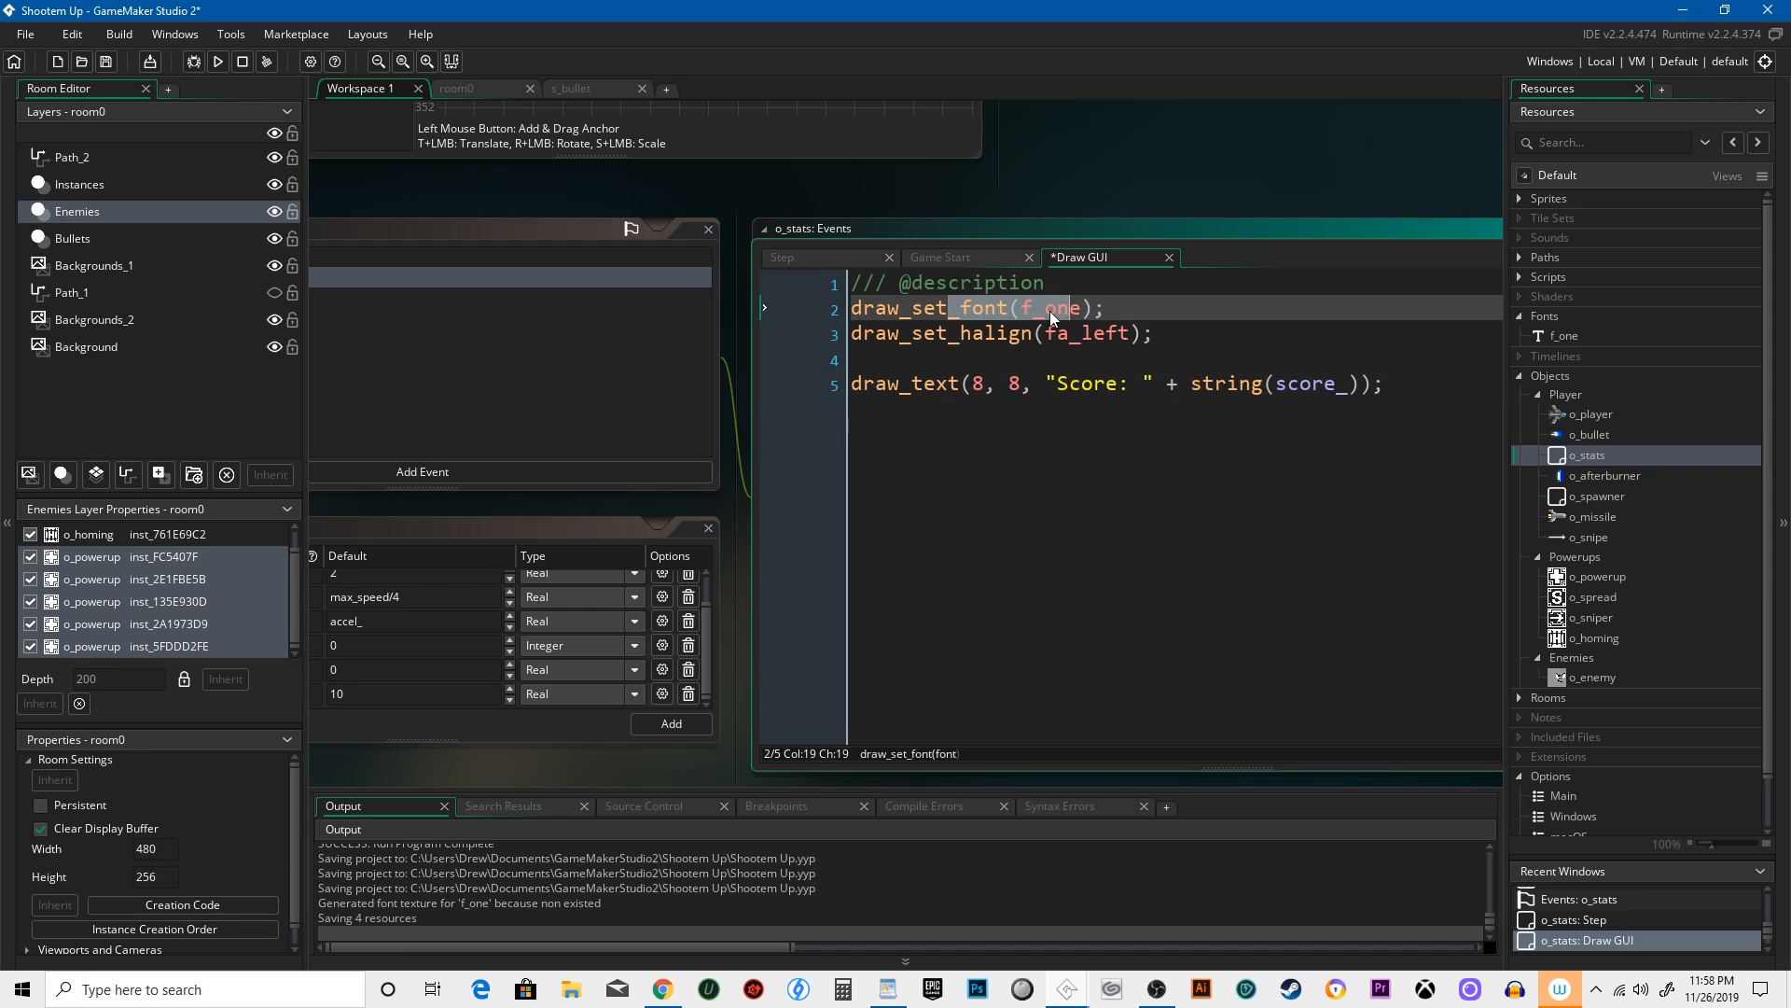
pyautogui.click(1114, 332)
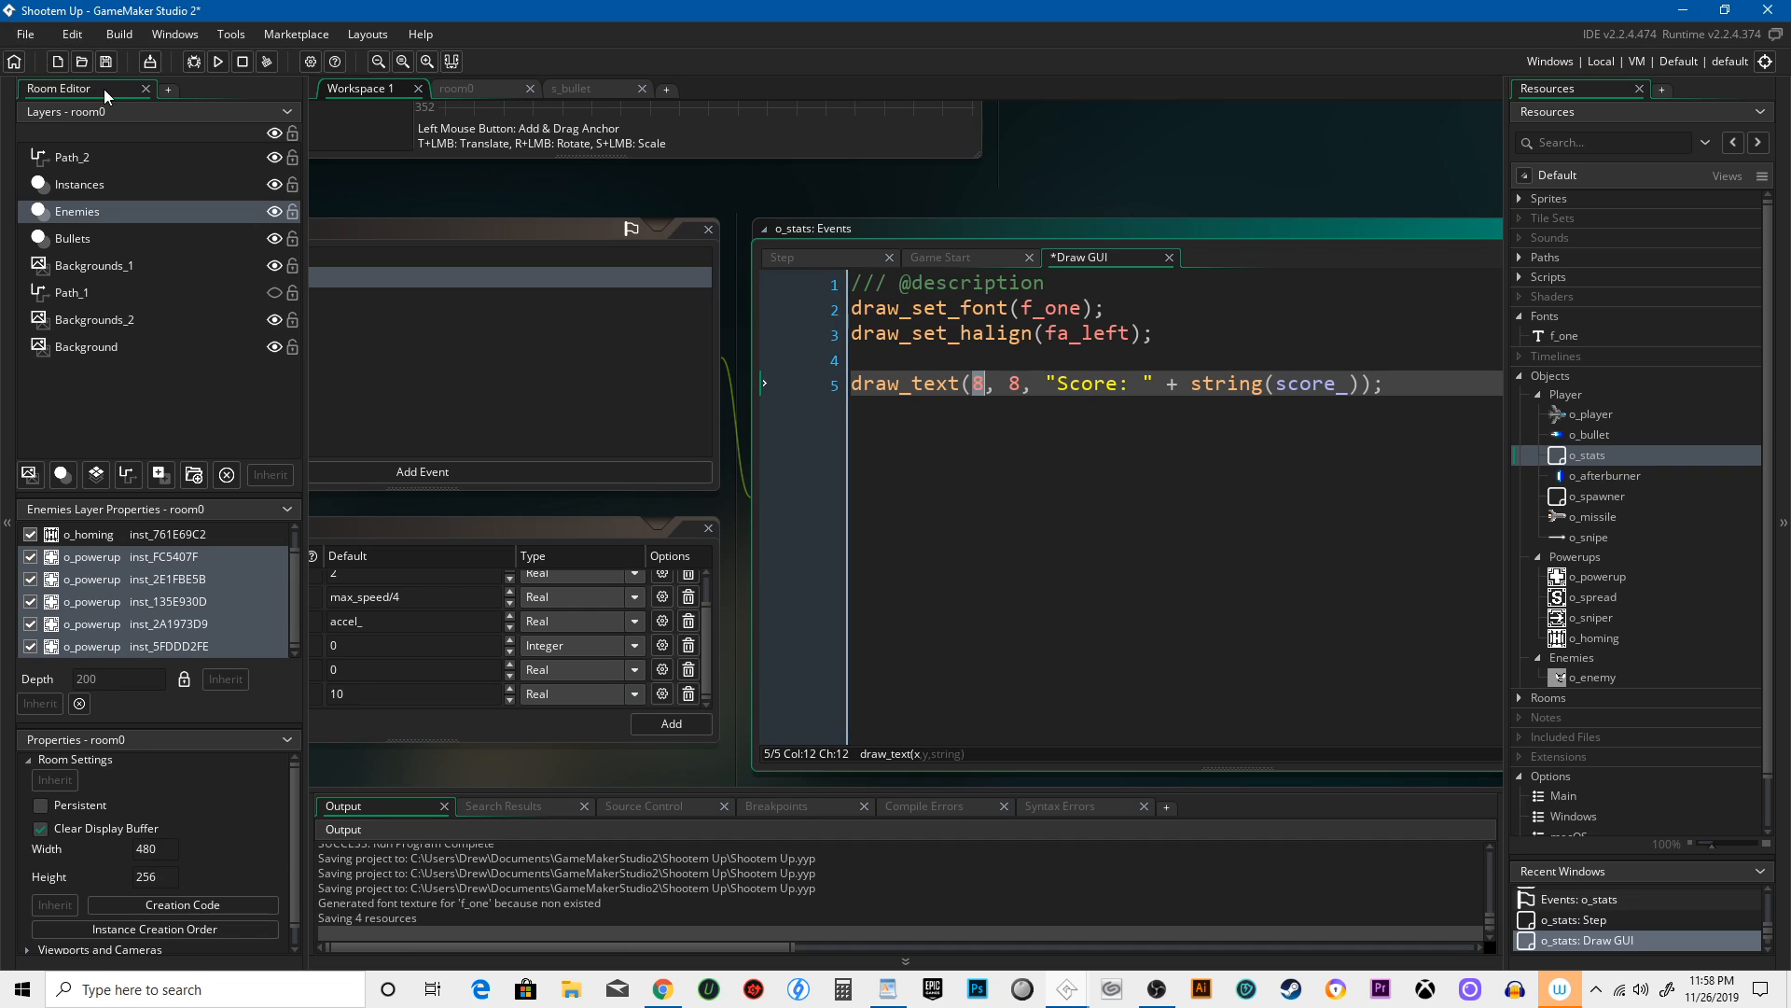
pyautogui.moveTo(54, 61)
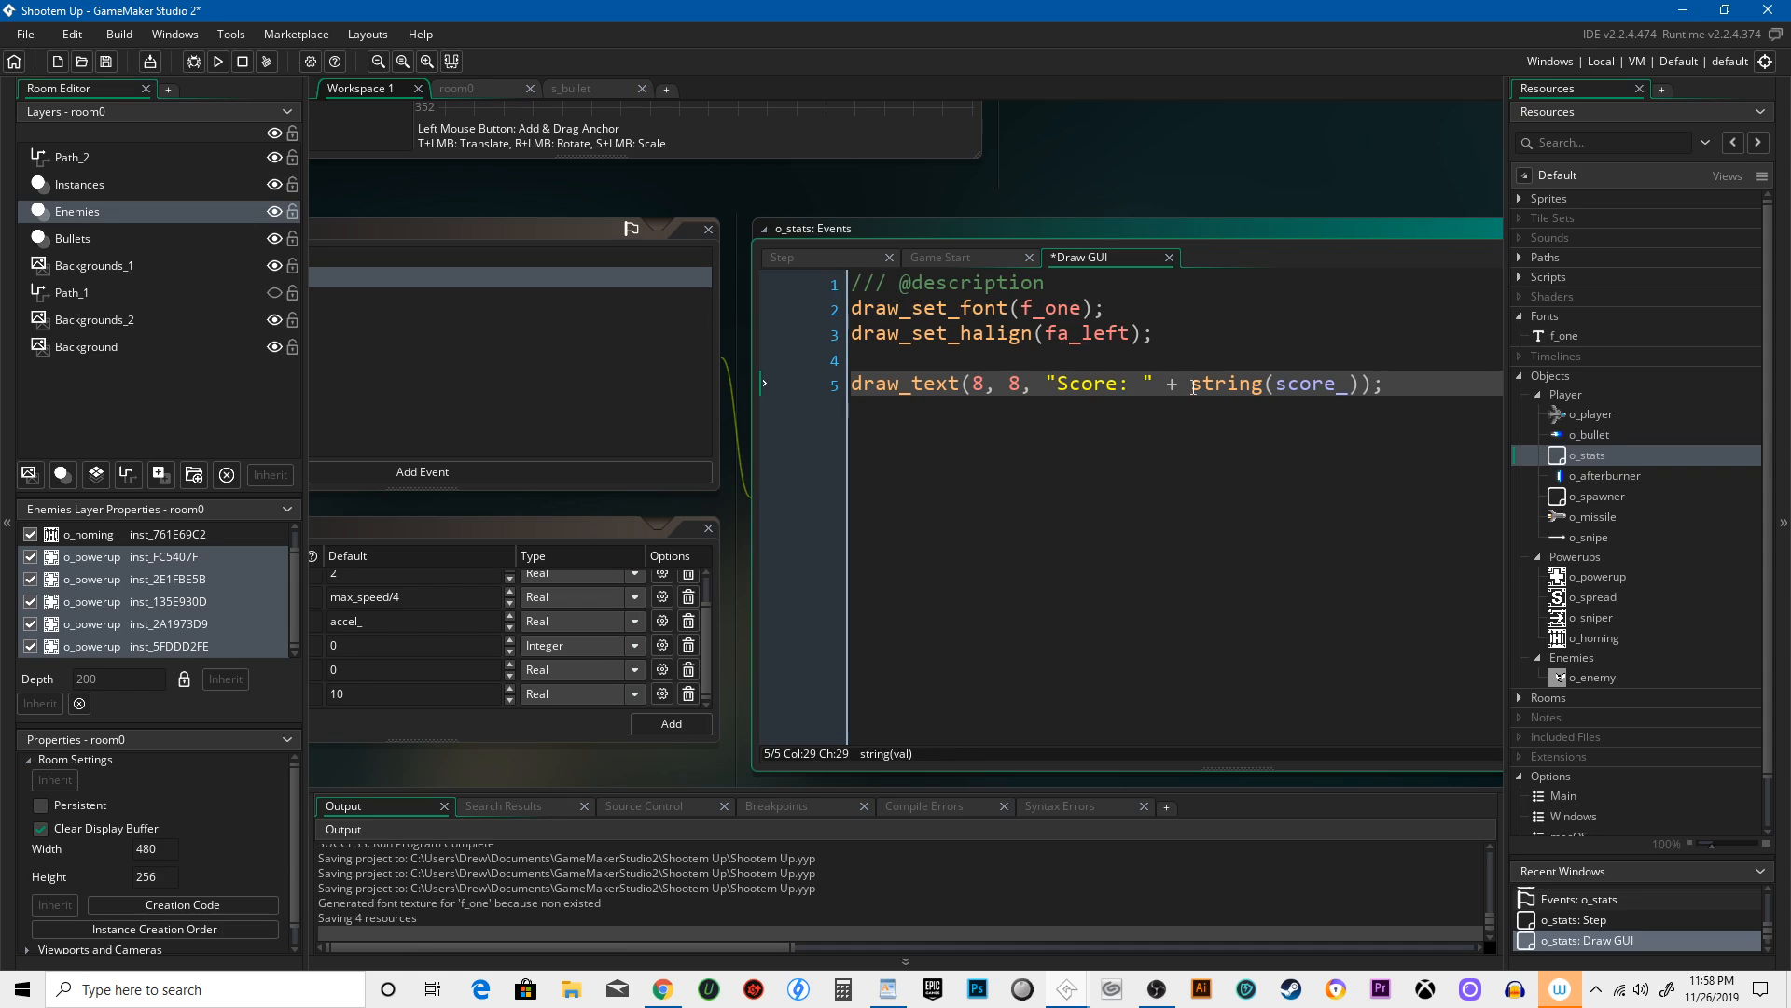
pyautogui.doubleClick(1302, 383)
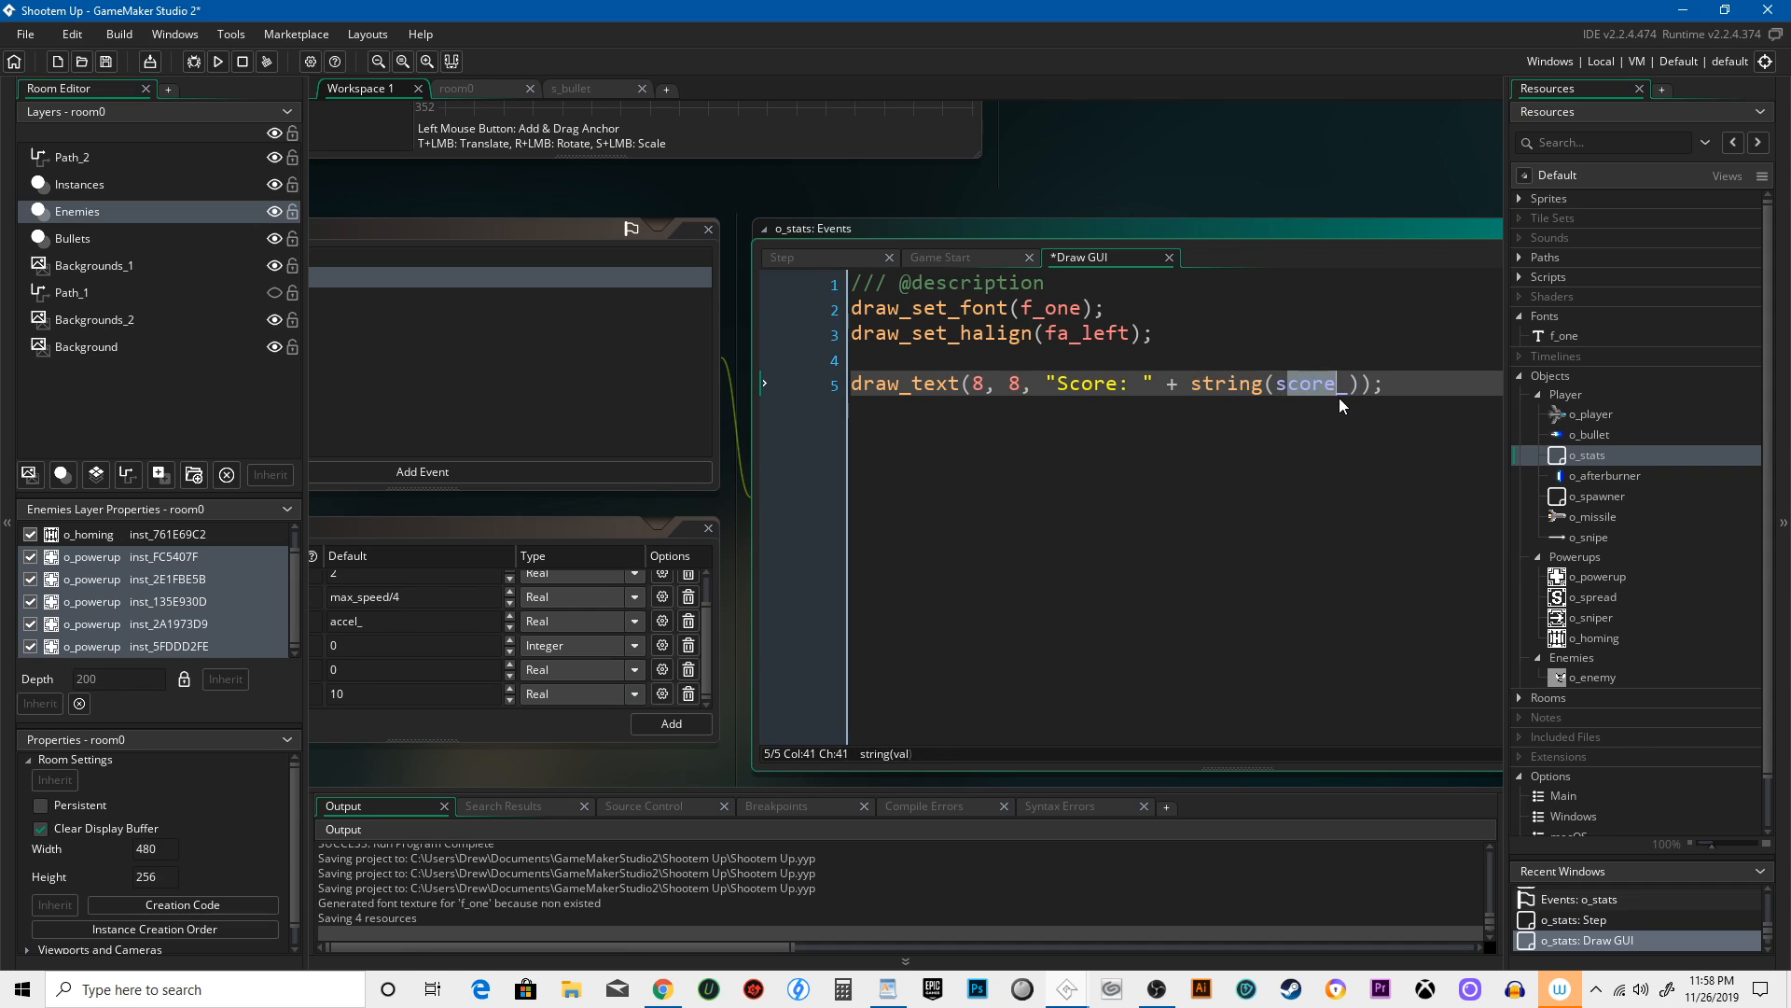
pyautogui.moveTo(192, 61)
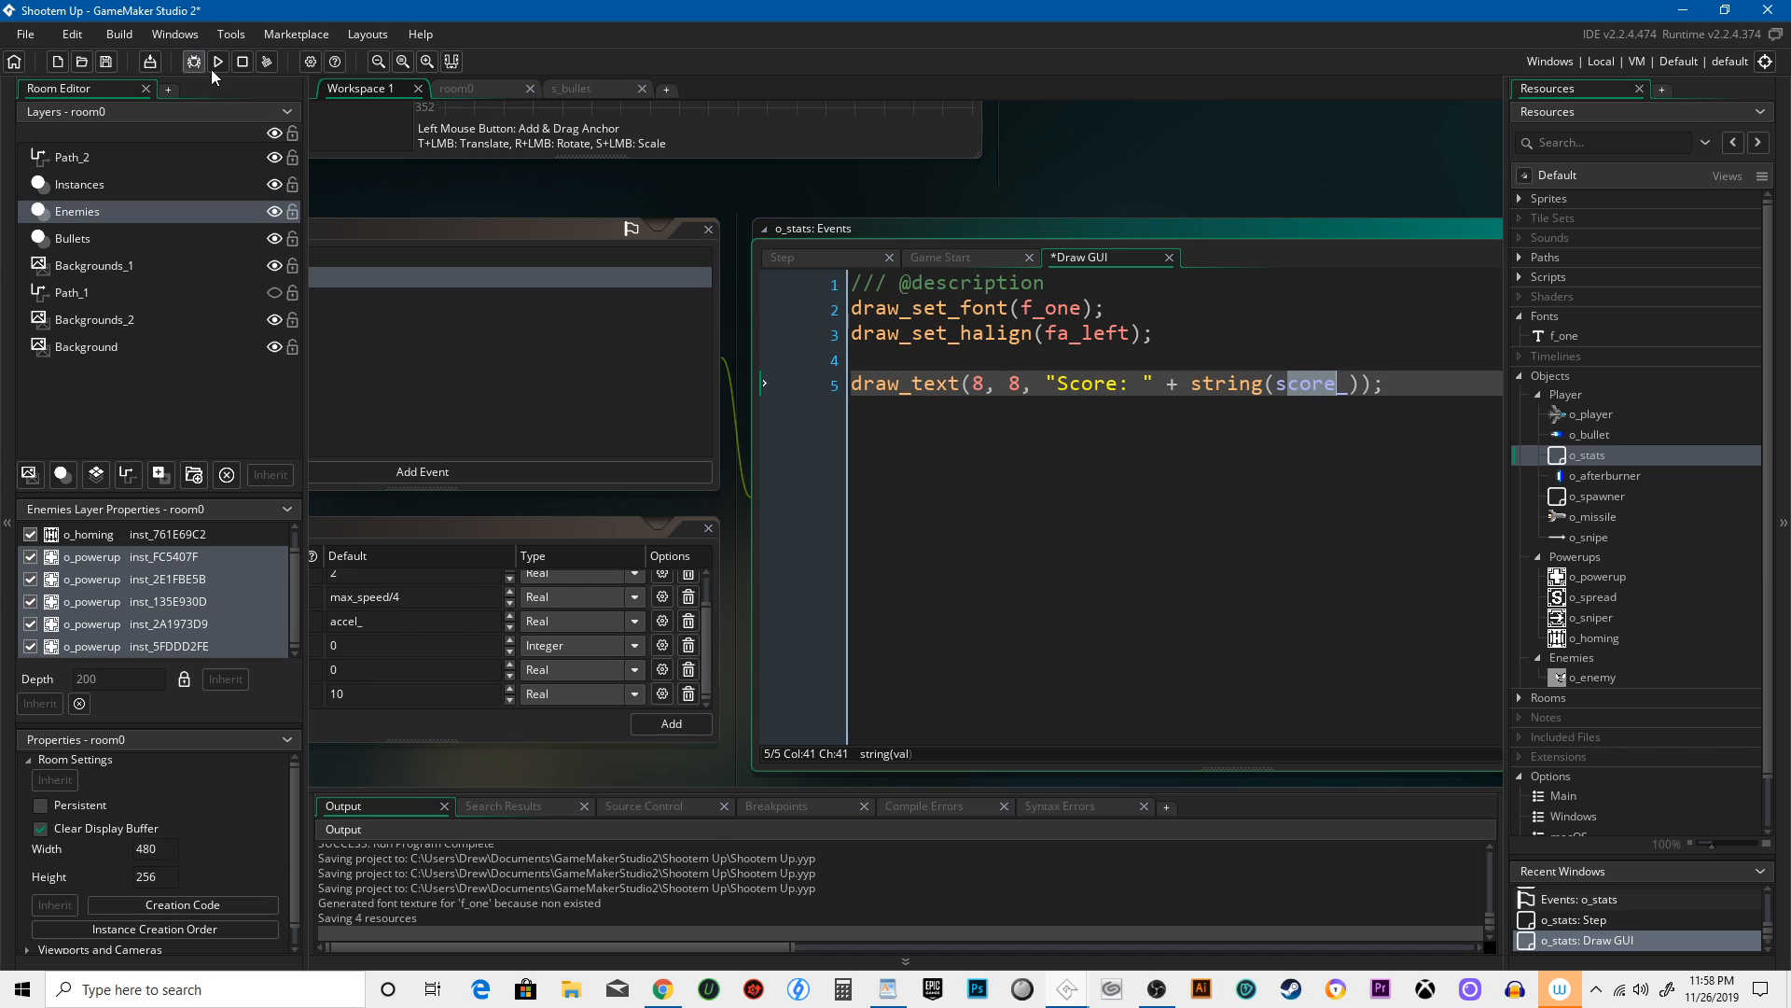
# Run the game to test the score display, then save the project
pyautogui.click(217, 62)
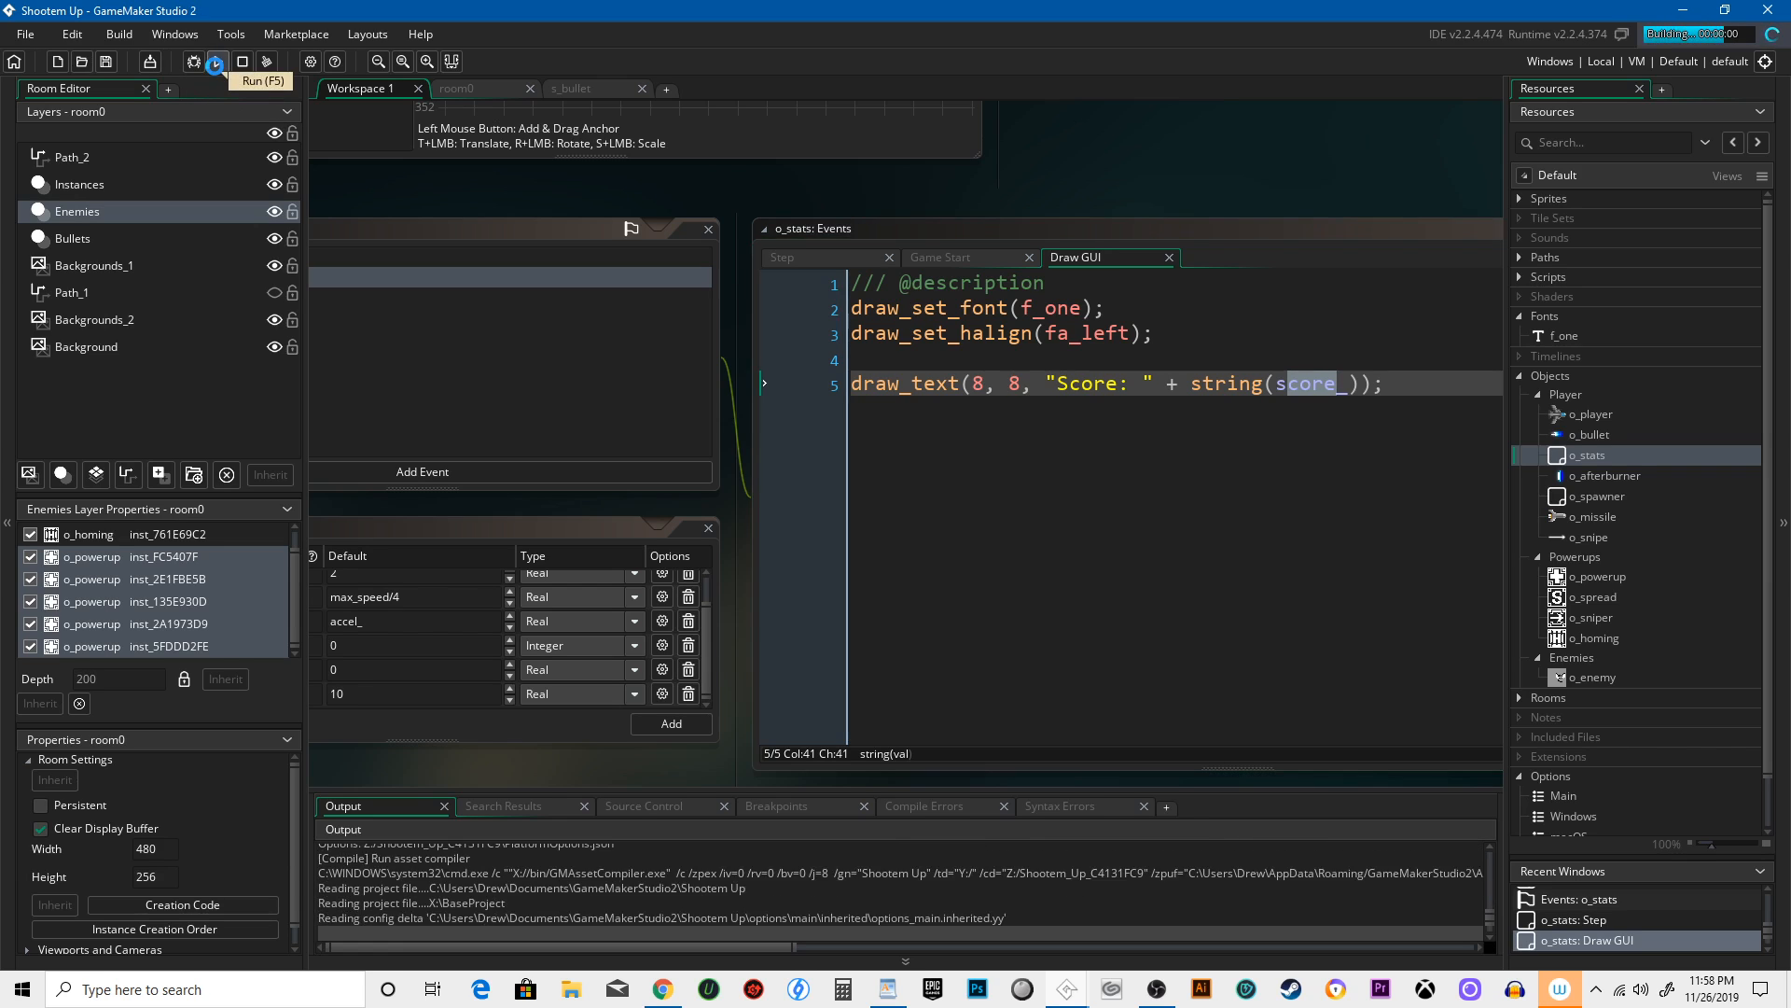
pyautogui.click(223, 61)
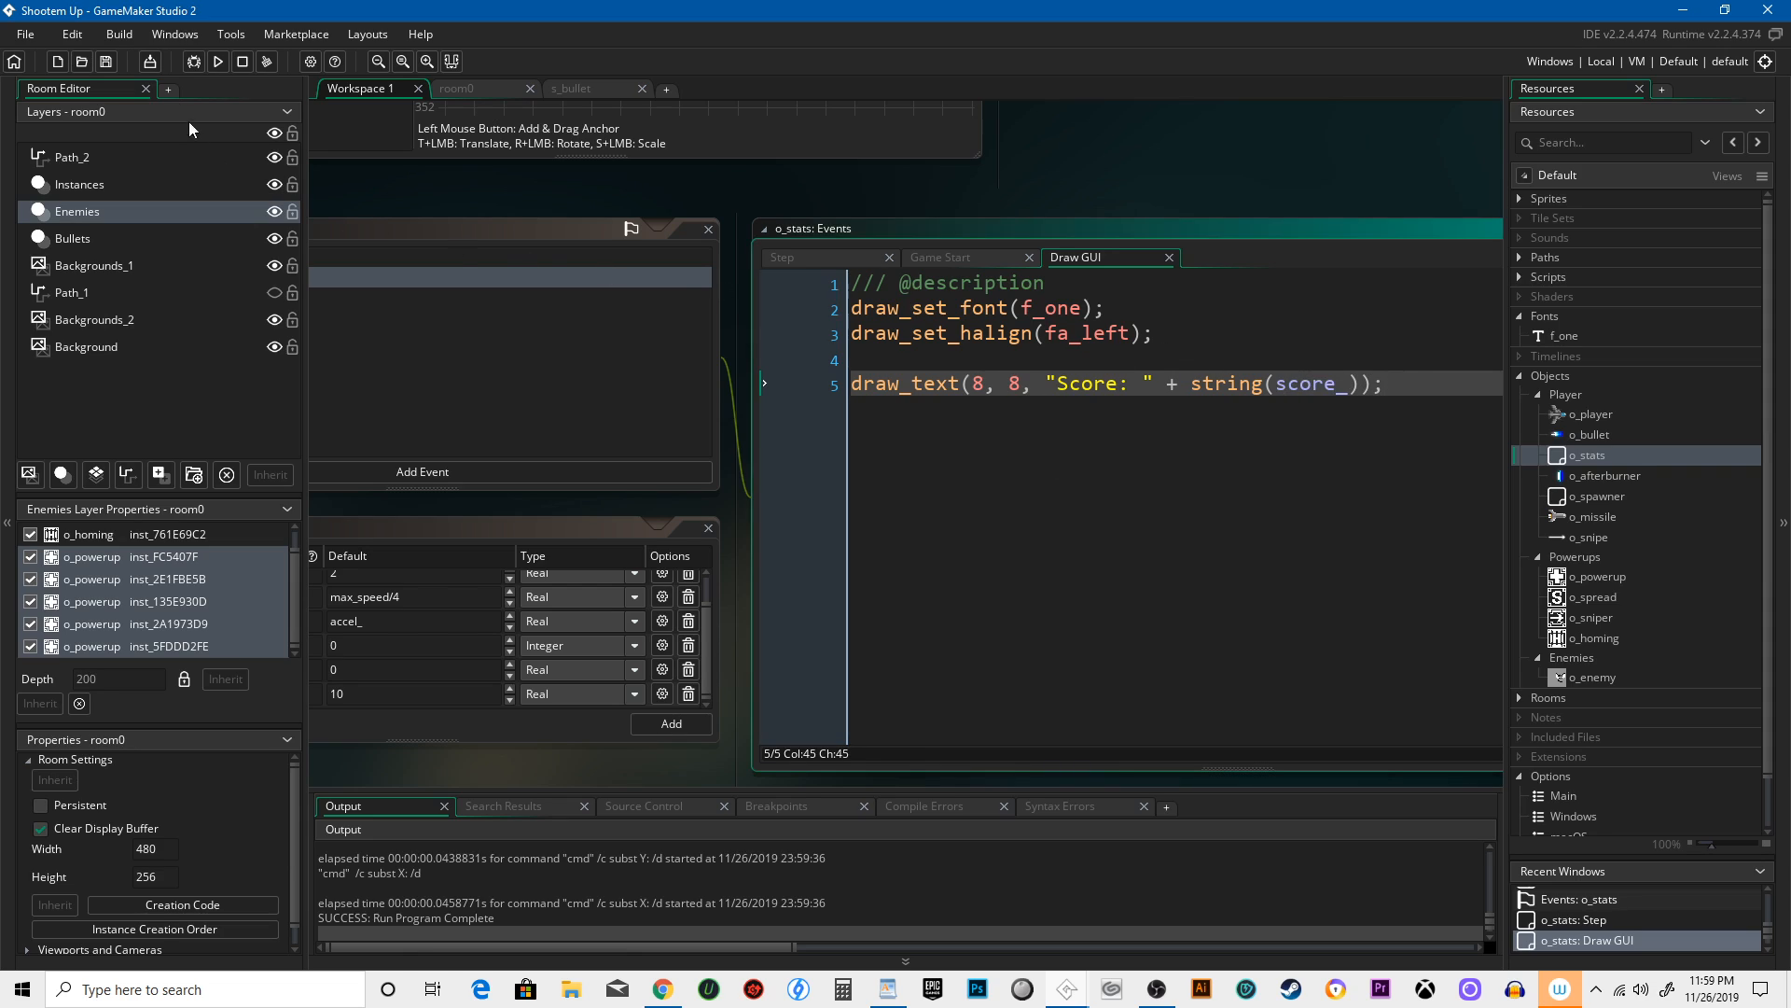
pyautogui.click(106, 62)
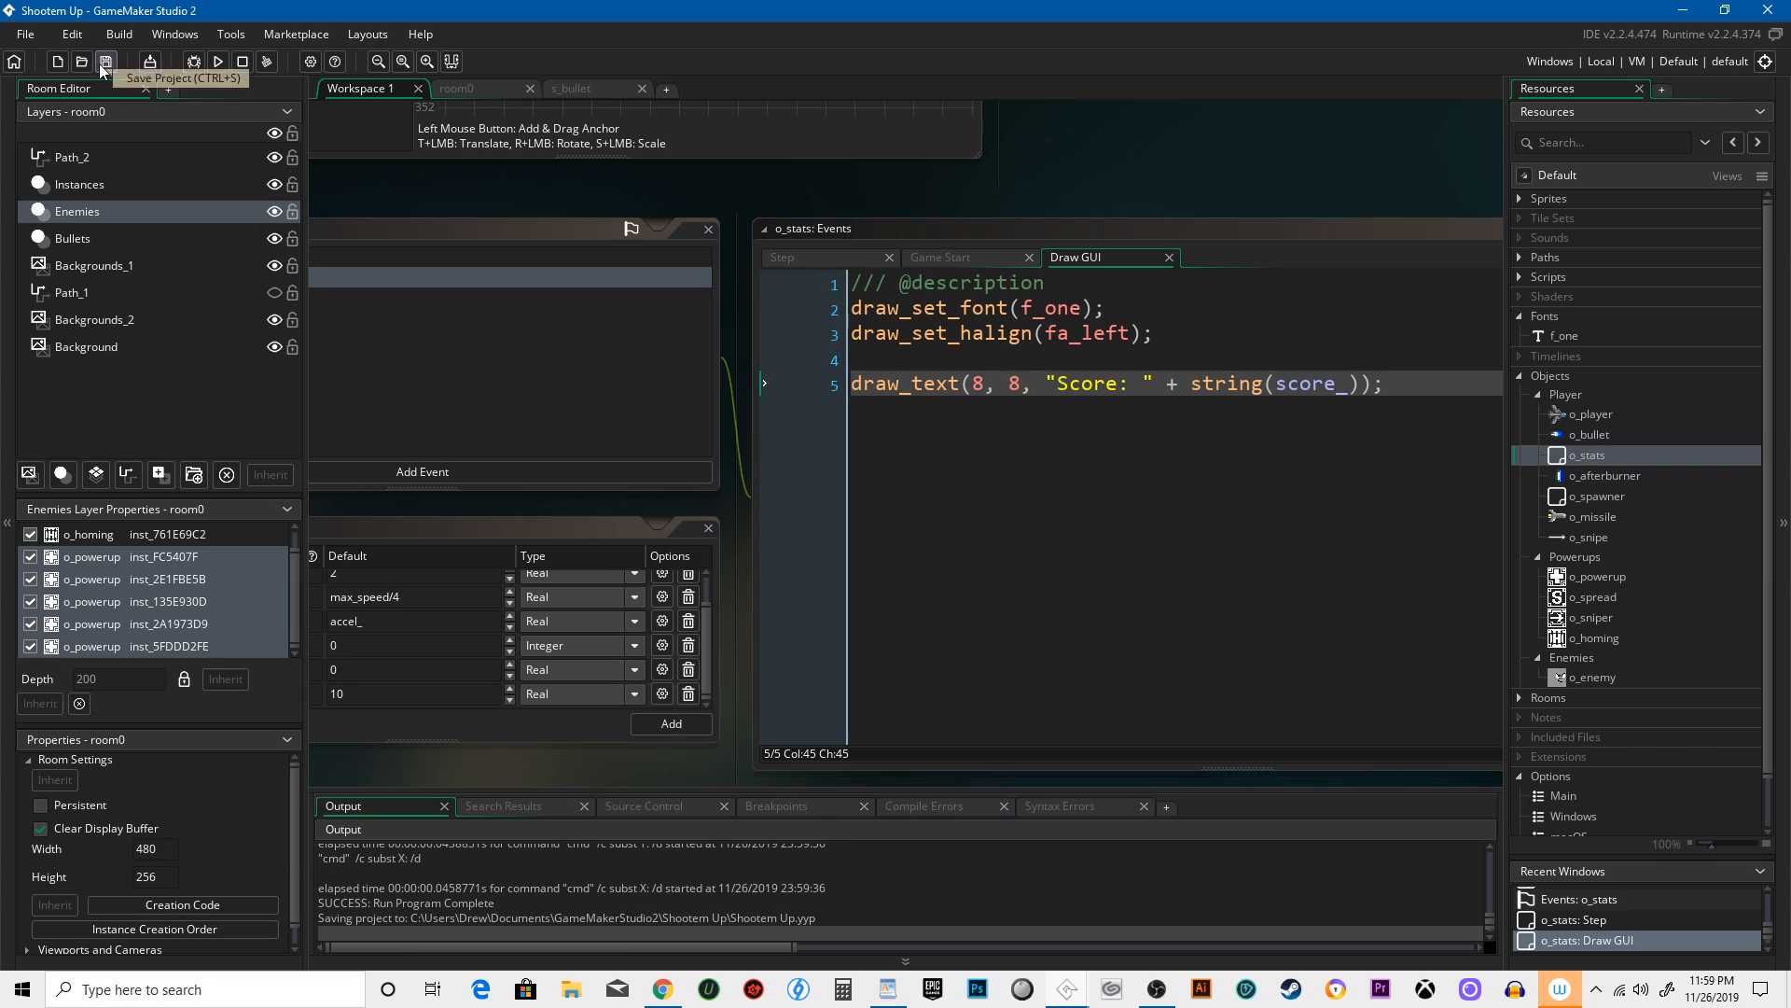
pyautogui.moveTo(431, 311)
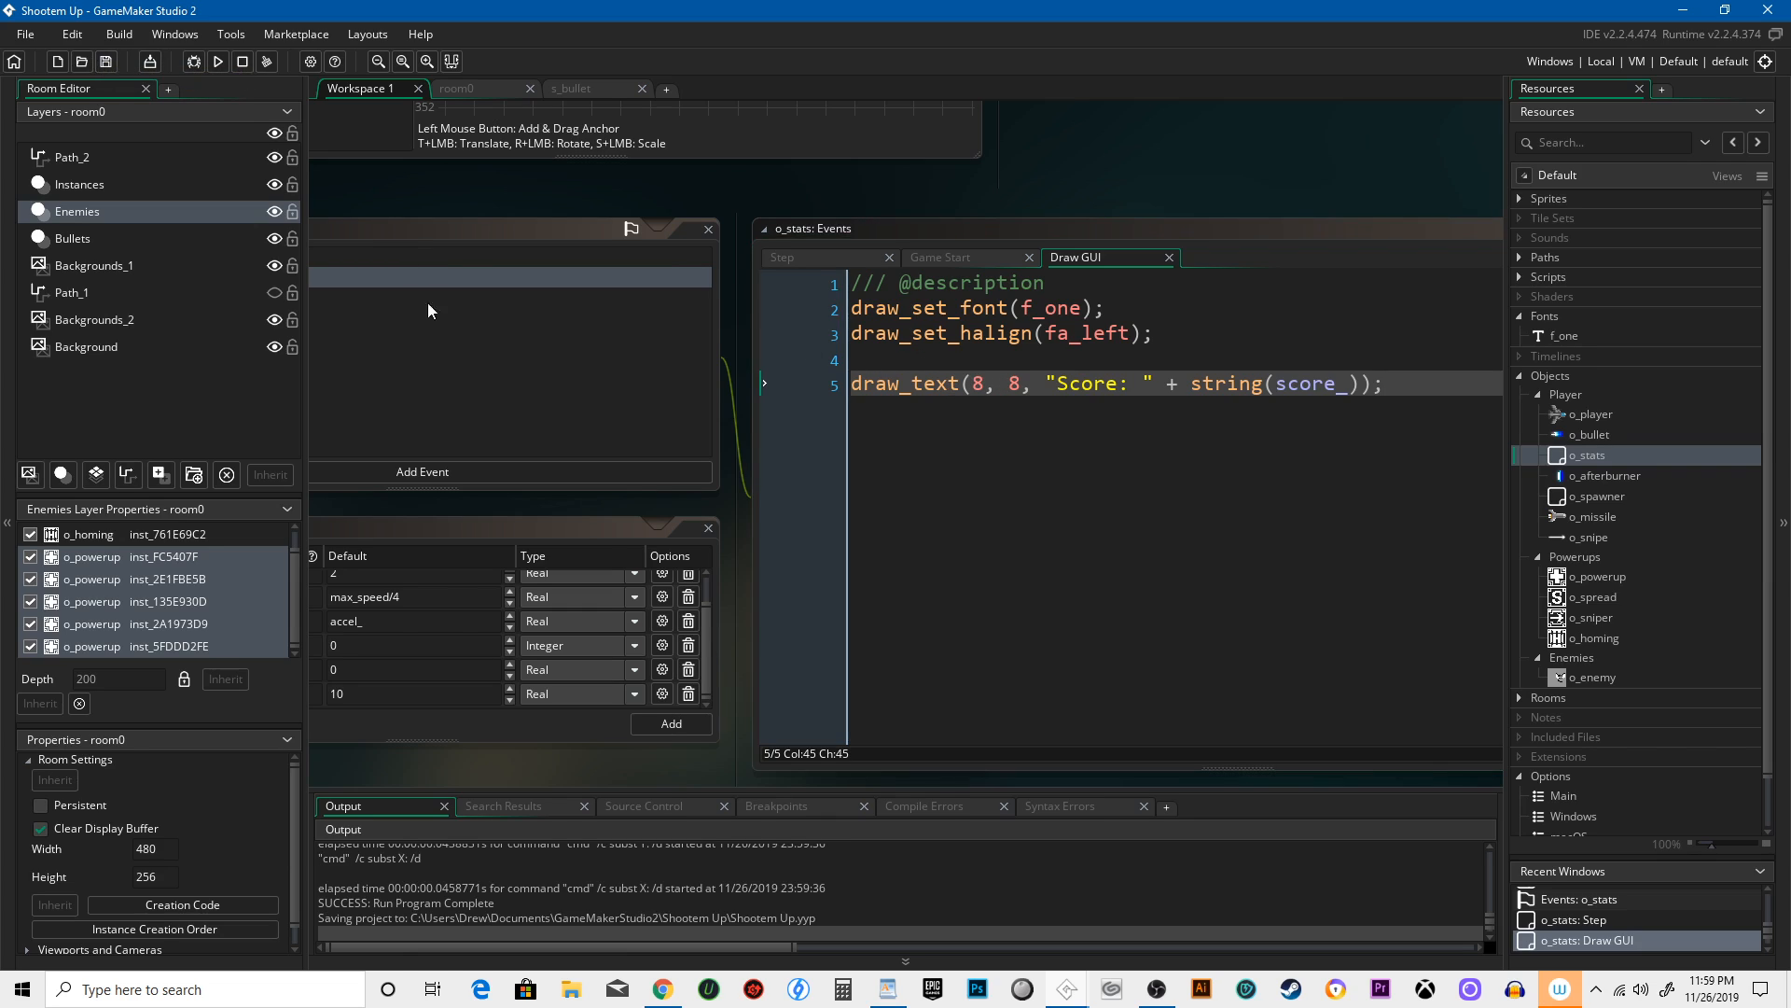